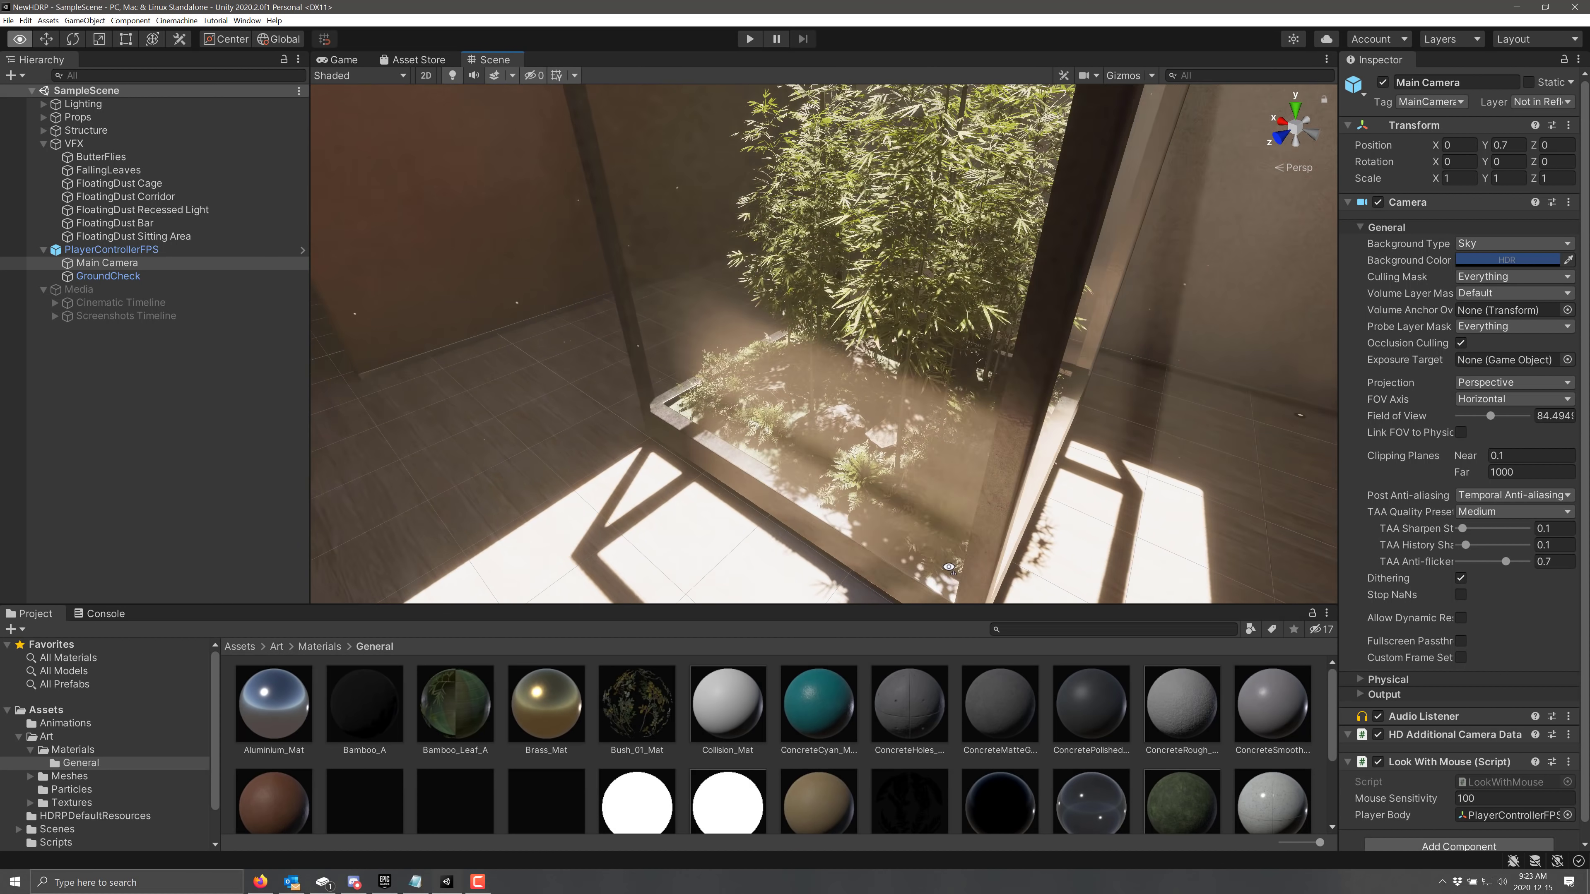
- Inspect the ButterFlies, FloatingDust Corridor and FloatingDust Cage VFX effects in turn
click(99, 156)
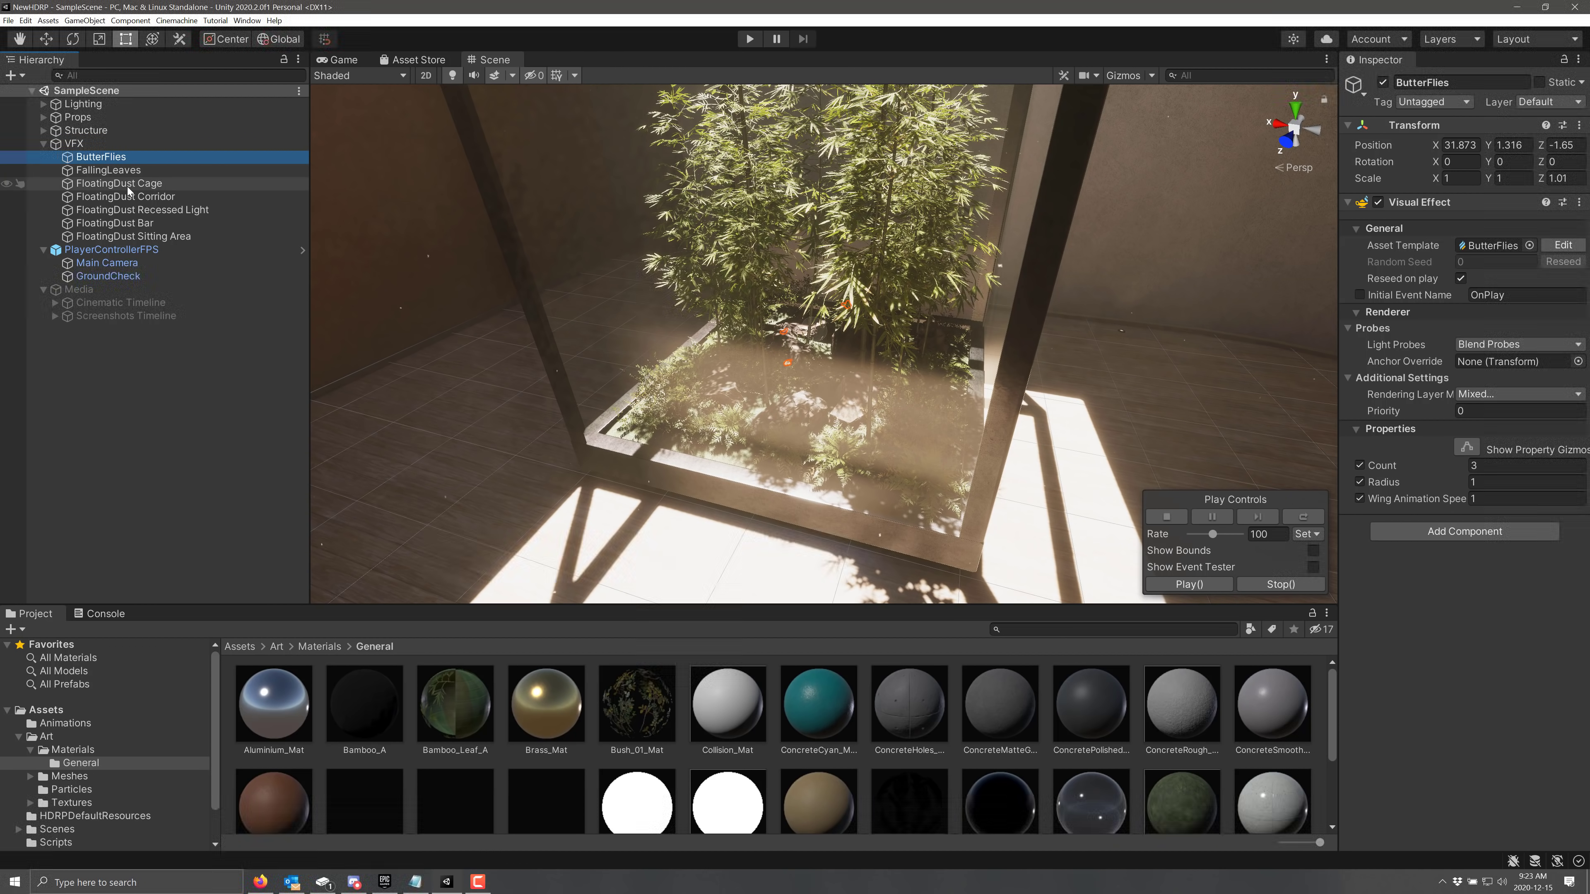
click(126, 196)
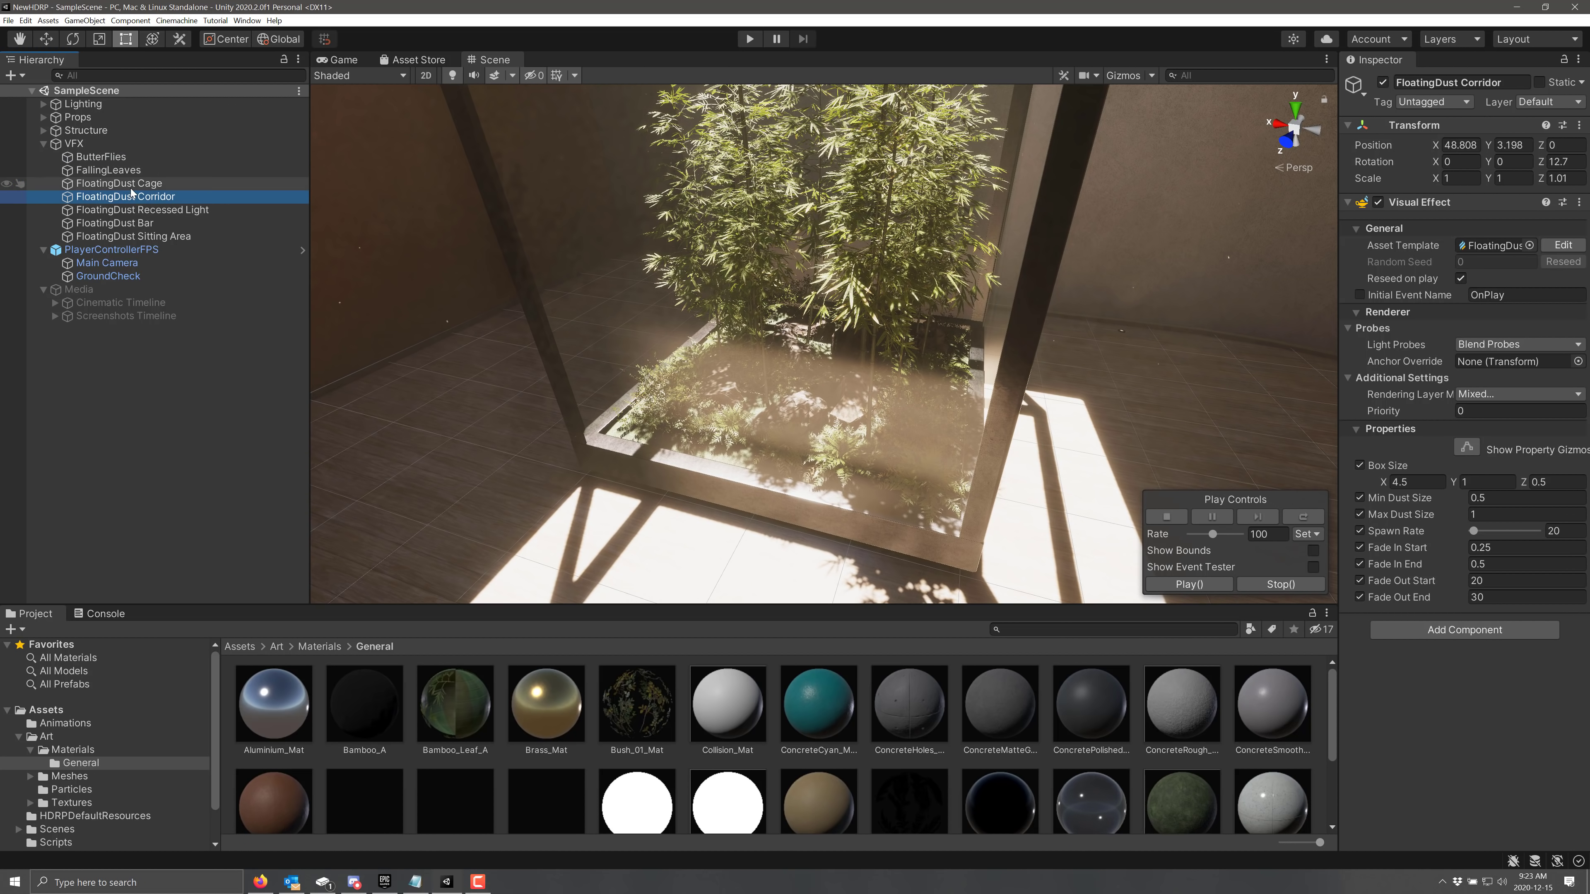
click(118, 183)
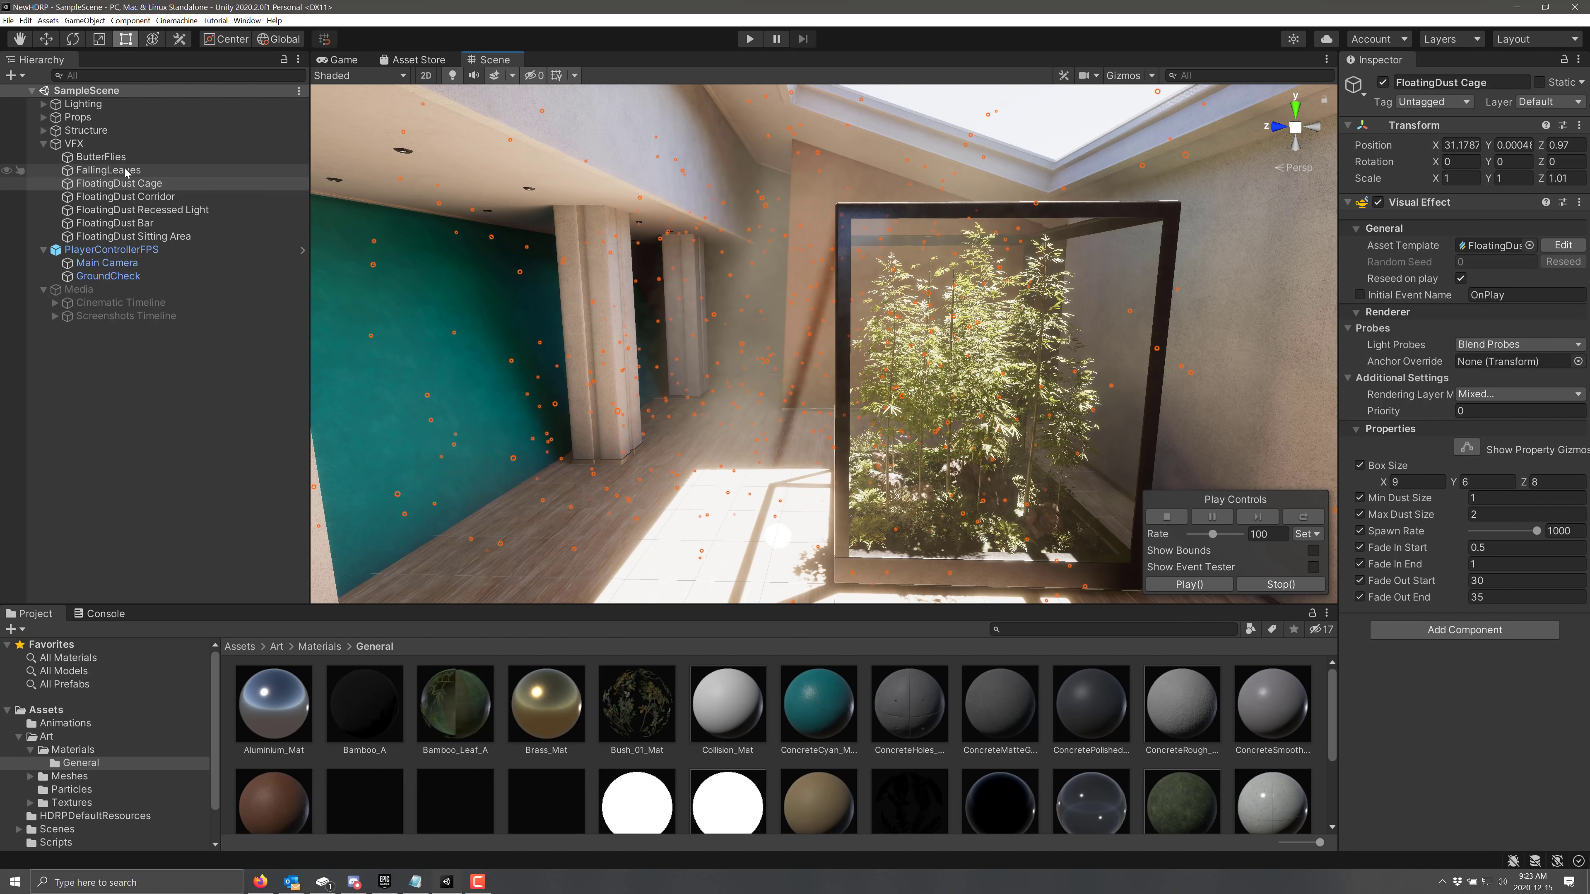
- Revisit ButterFlies and FloatingDust Cage, then select the FloatingDust Sitting Area effect
click(101, 157)
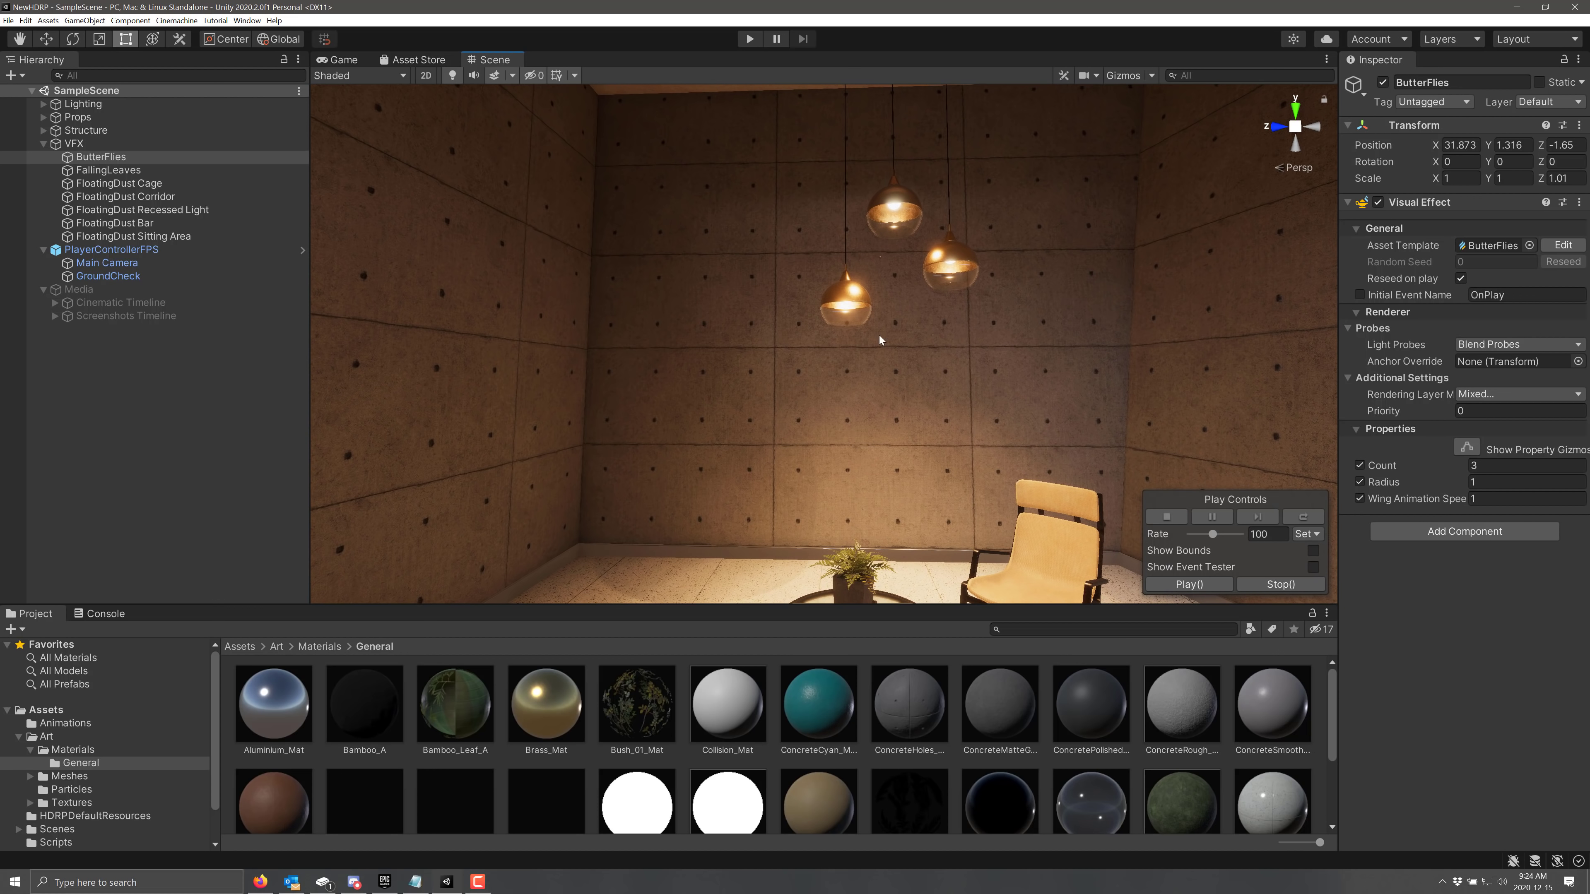
mouse_move(129, 218)
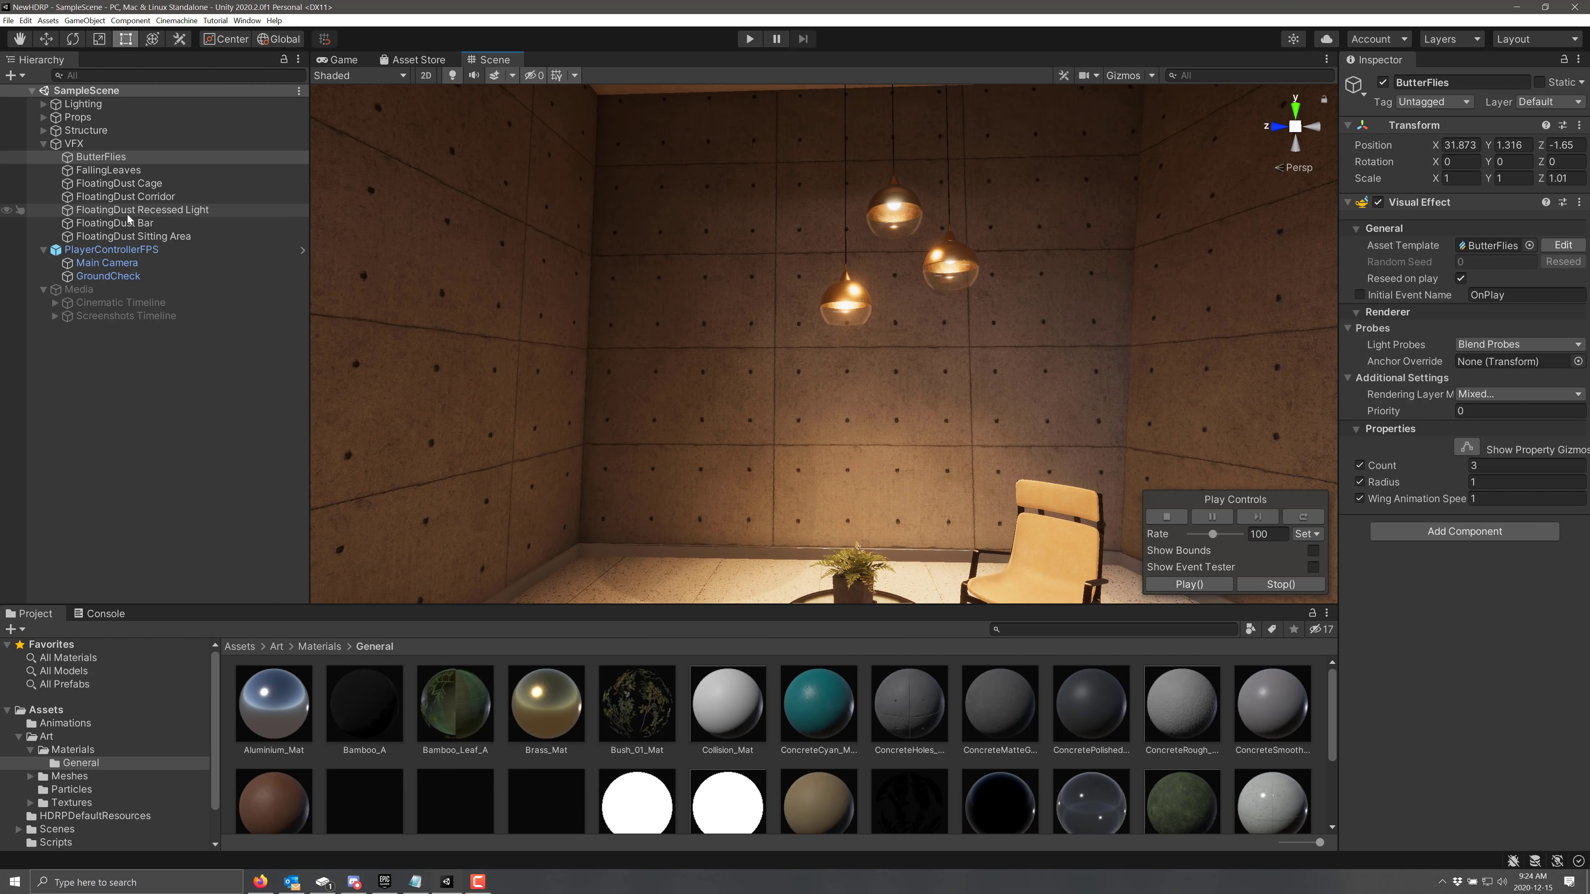
click(118, 184)
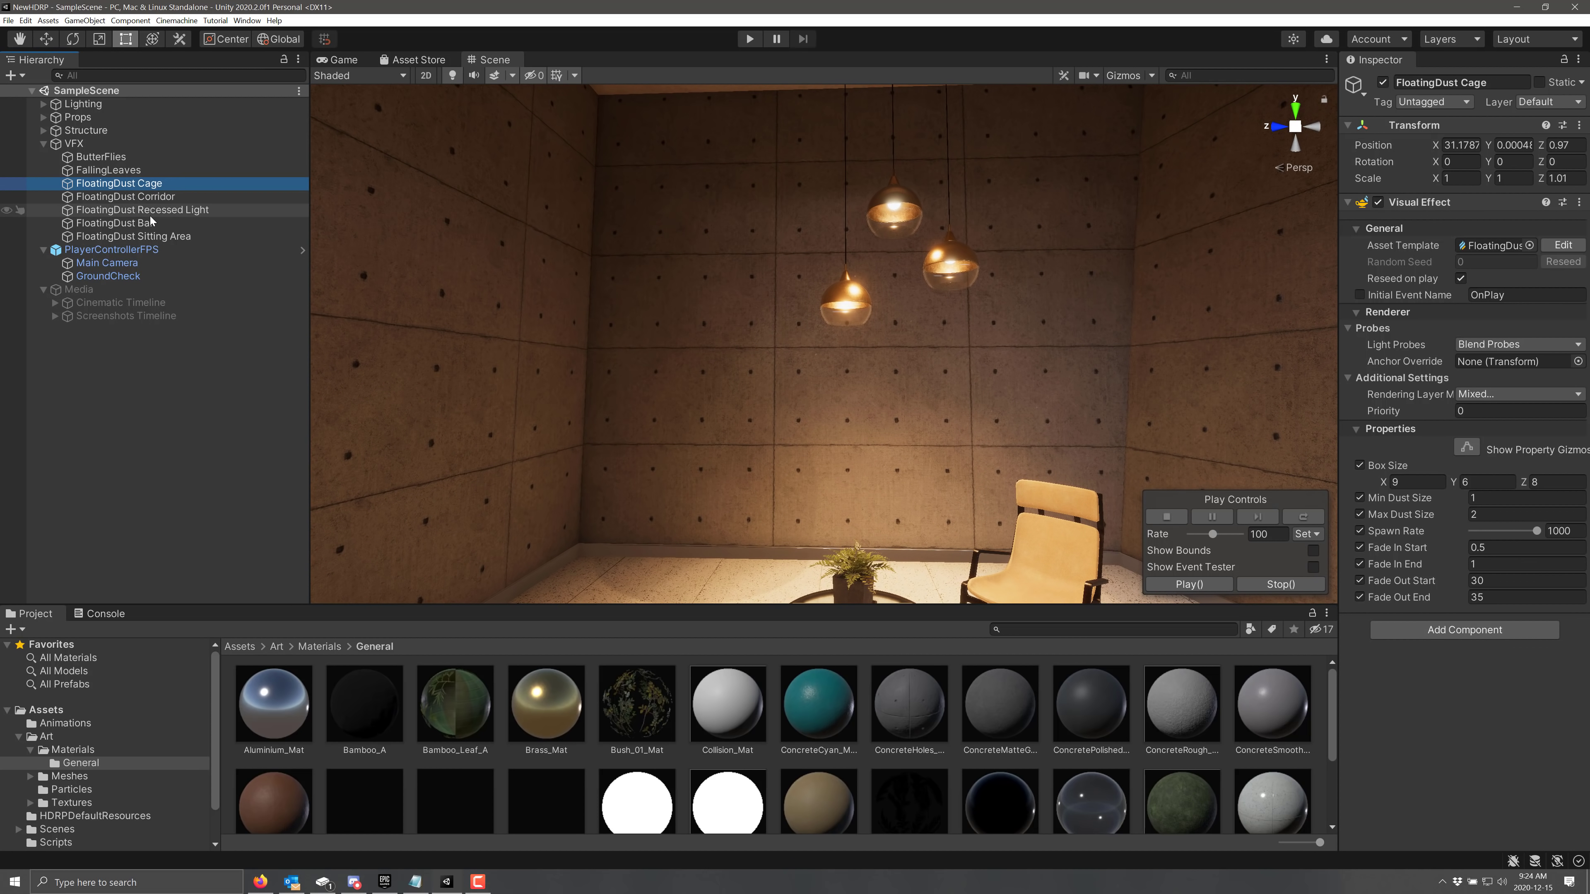
click(132, 236)
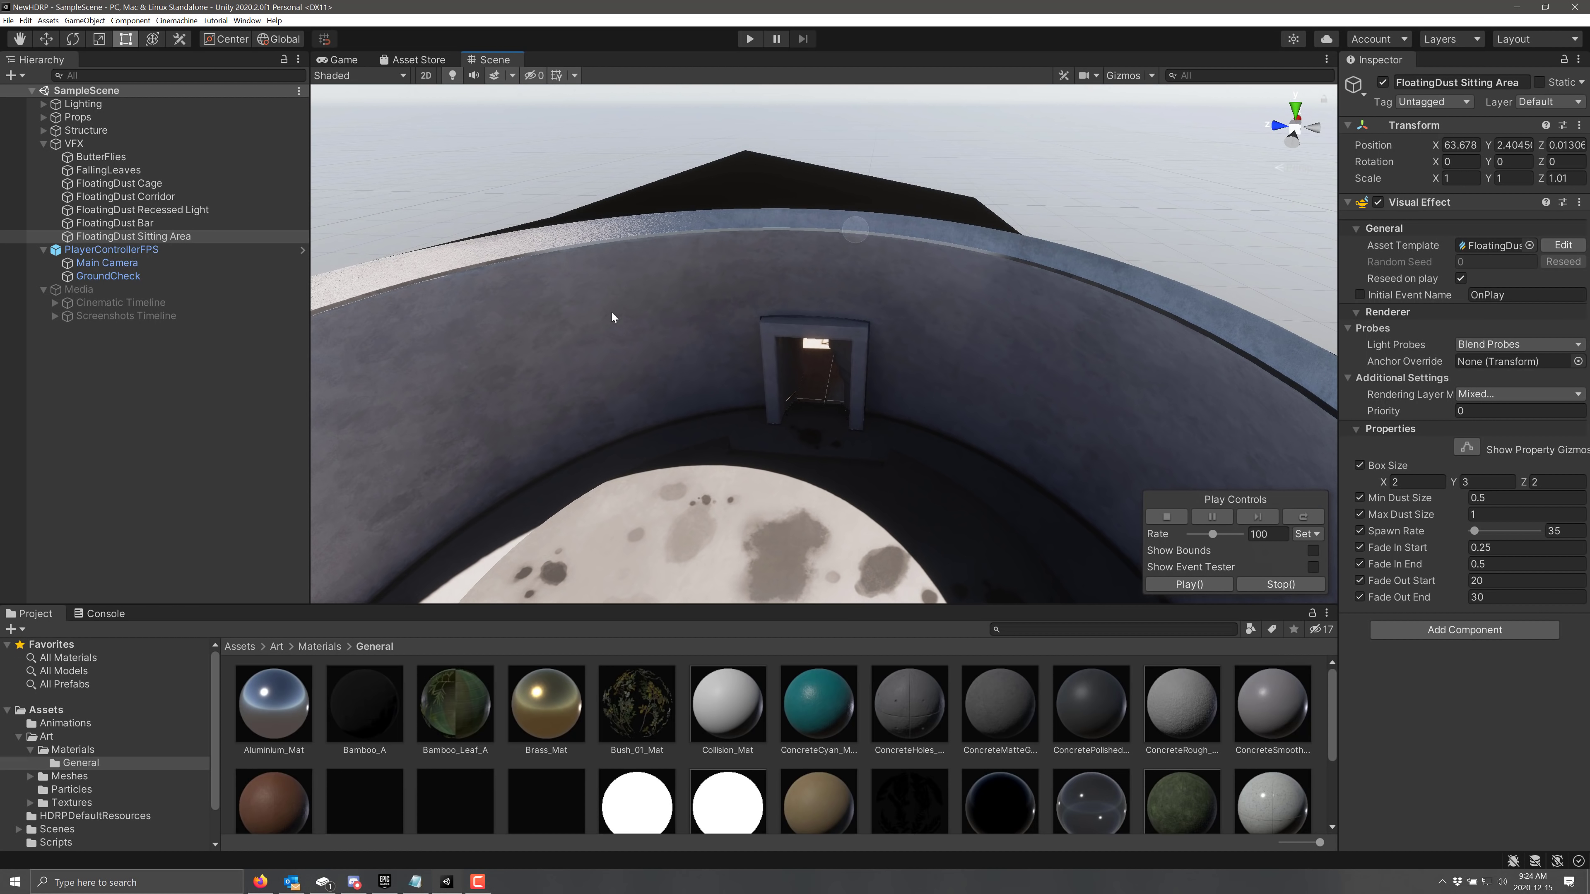
mouse_move(496, 297)
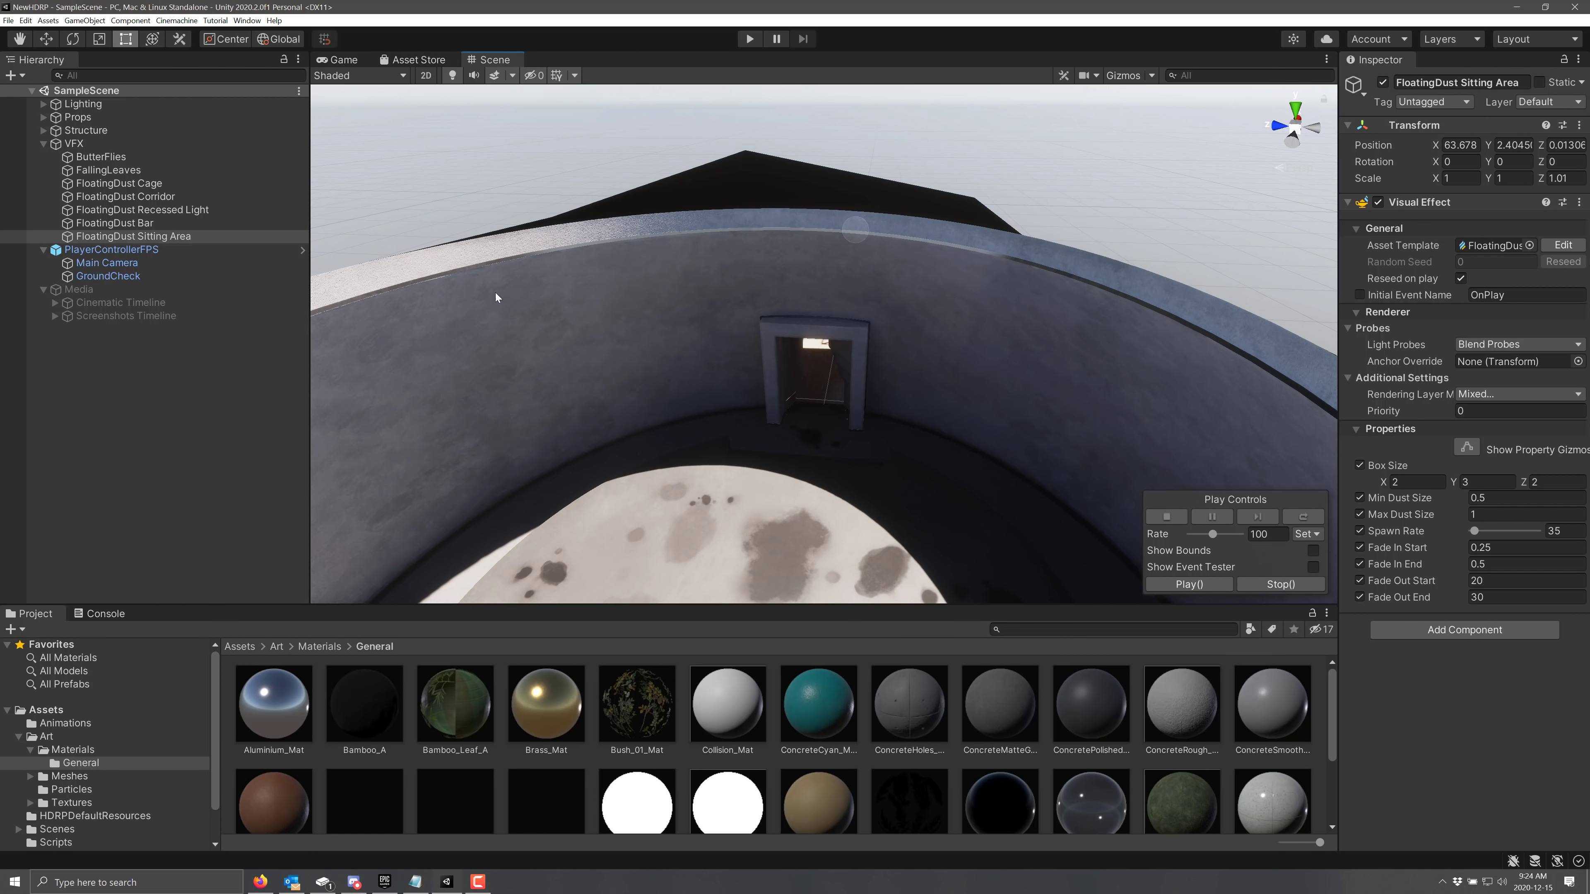
click(273, 19)
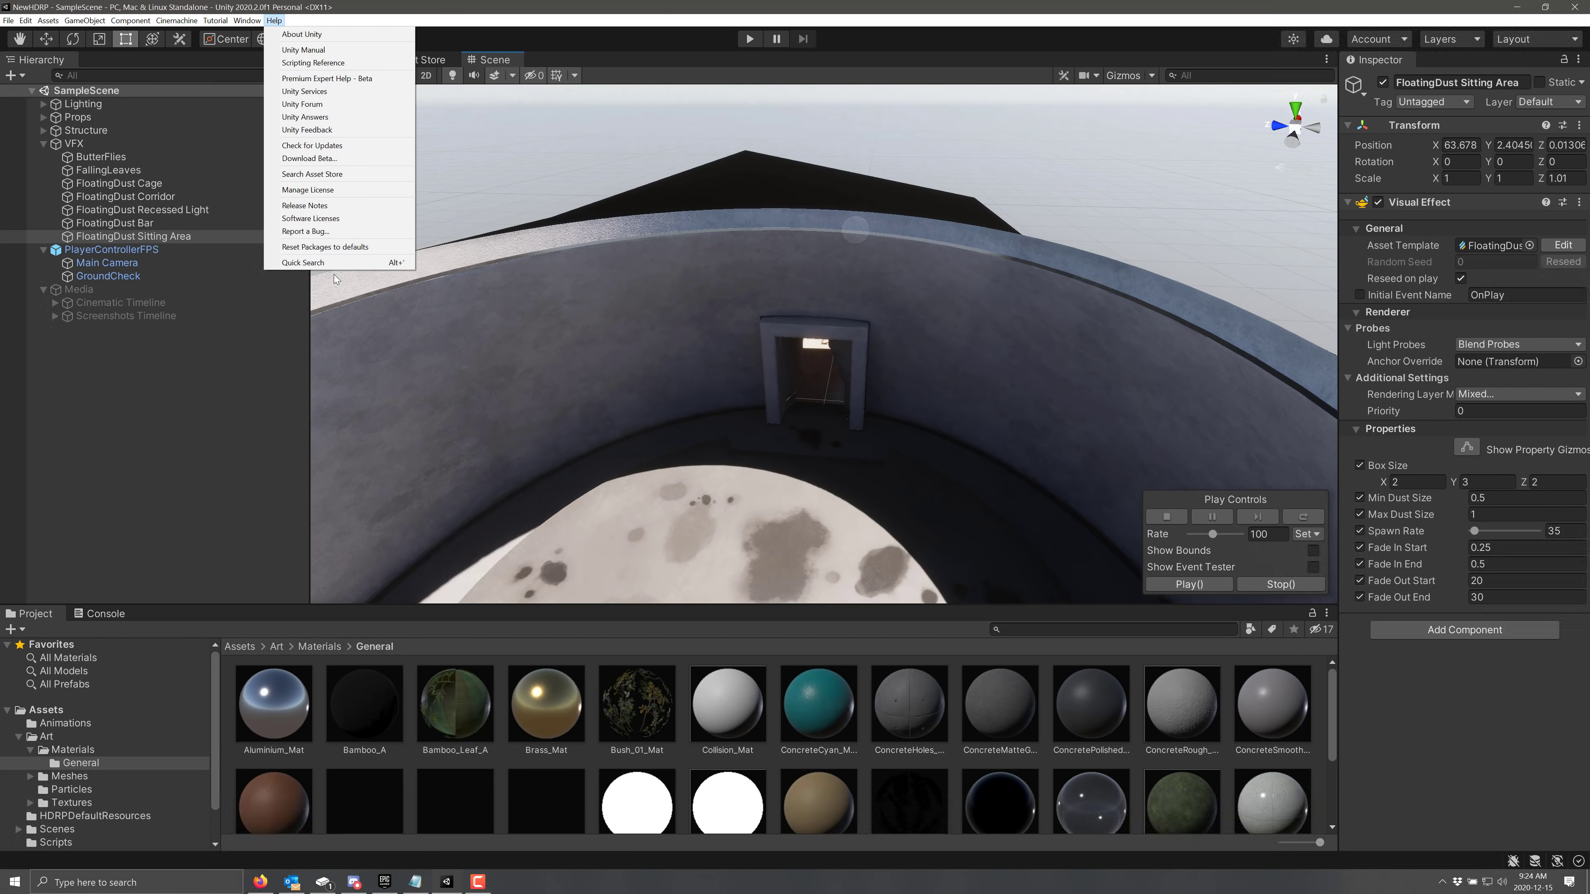
mouse_move(299, 231)
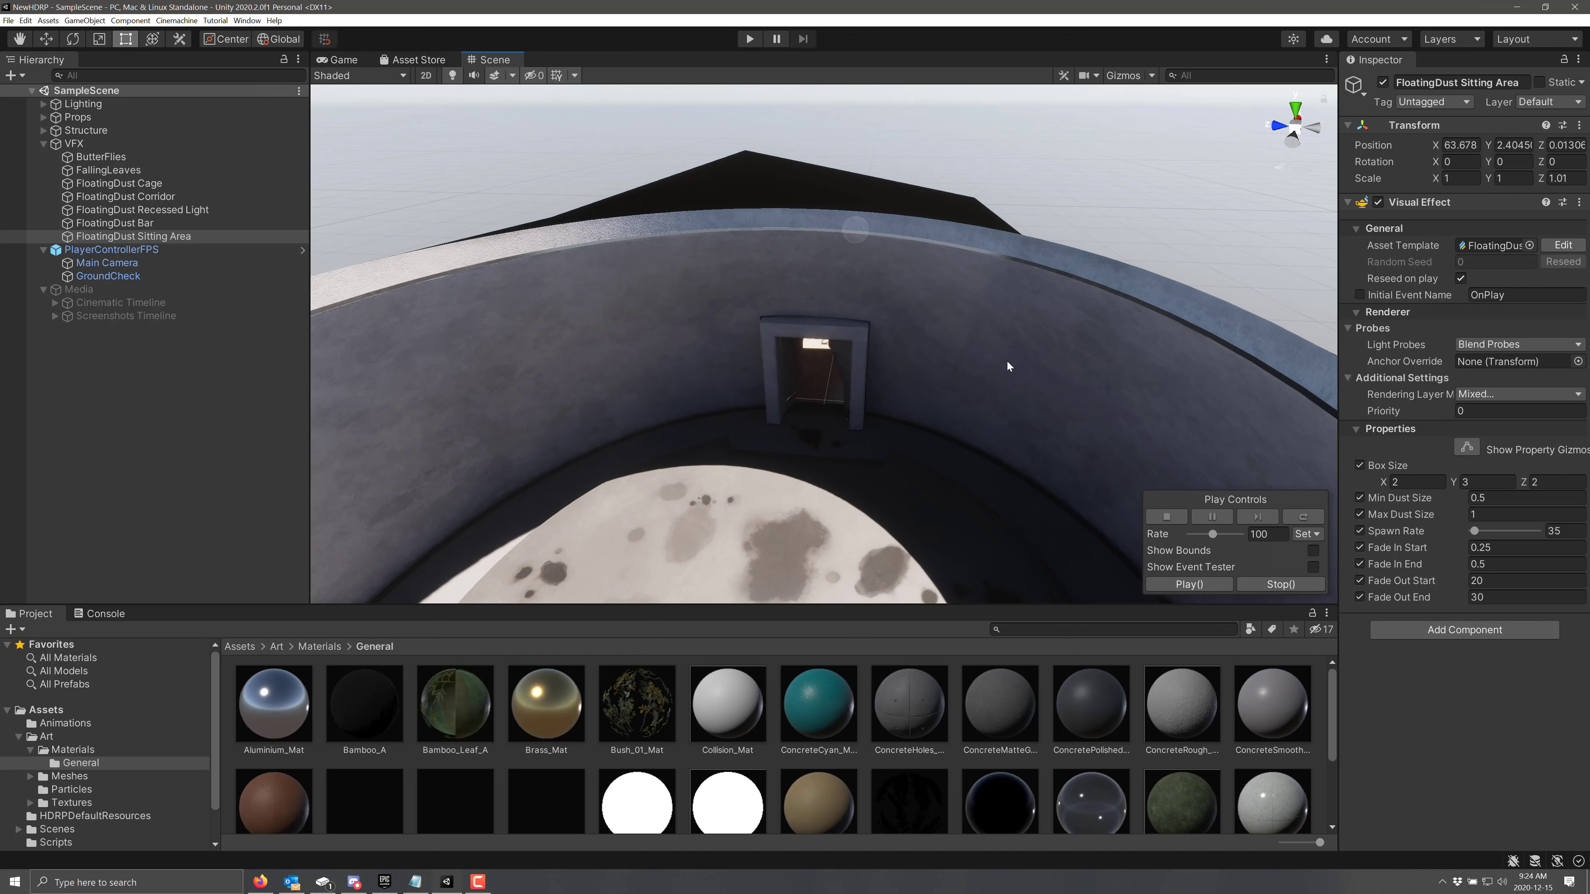
mouse_move(767, 299)
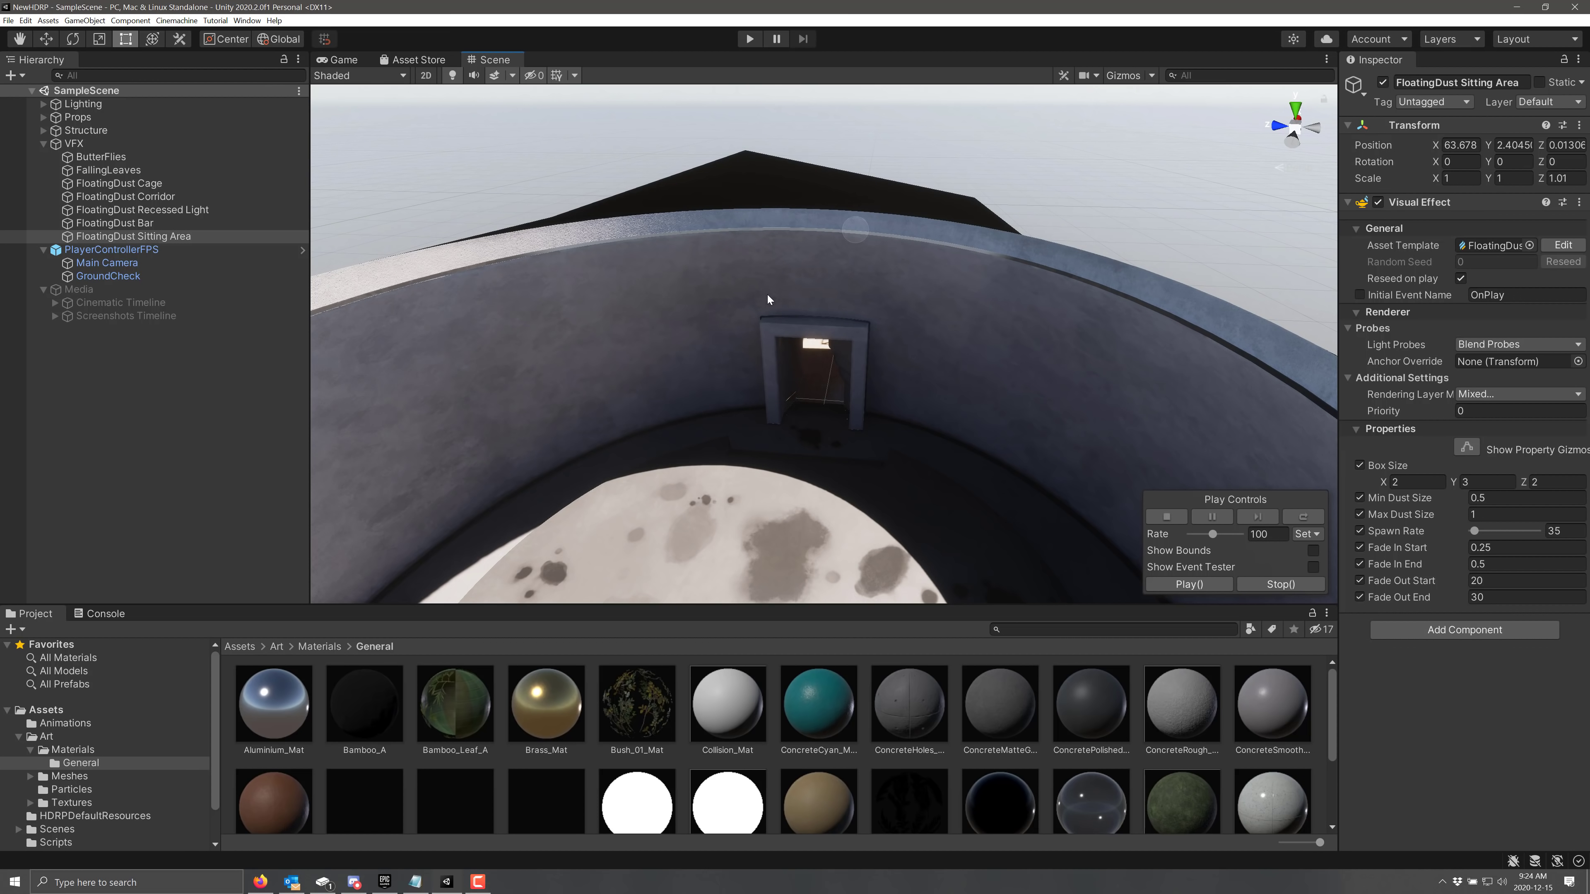
- Try Quick Search with queries 'concres' and '.cs' to list matching materials, textures and scripts
click(126, 169)
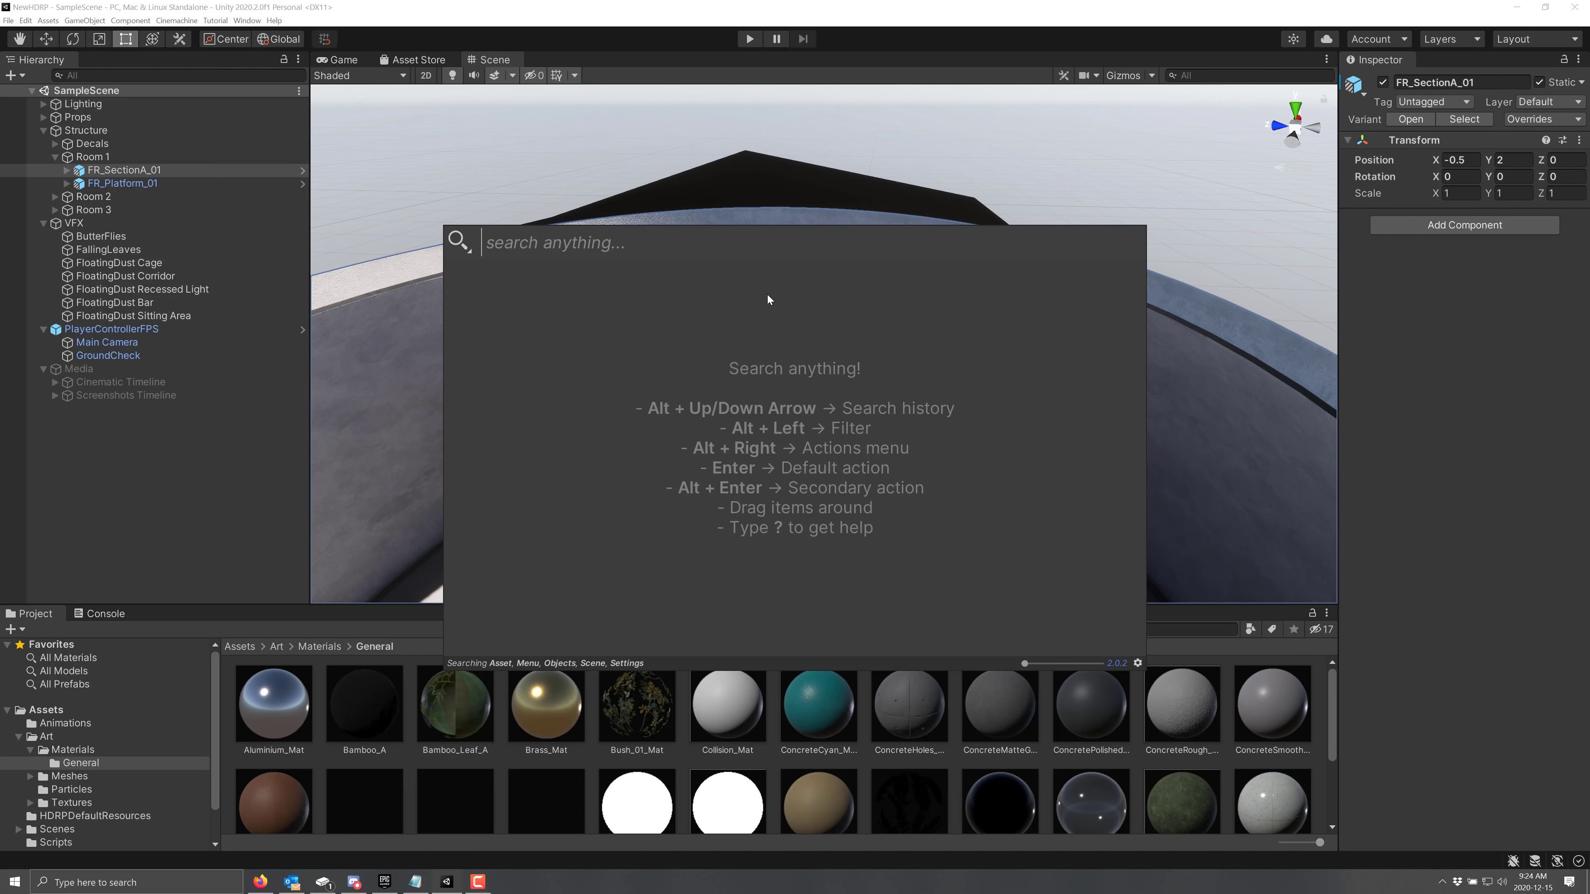
mouse_move(755, 279)
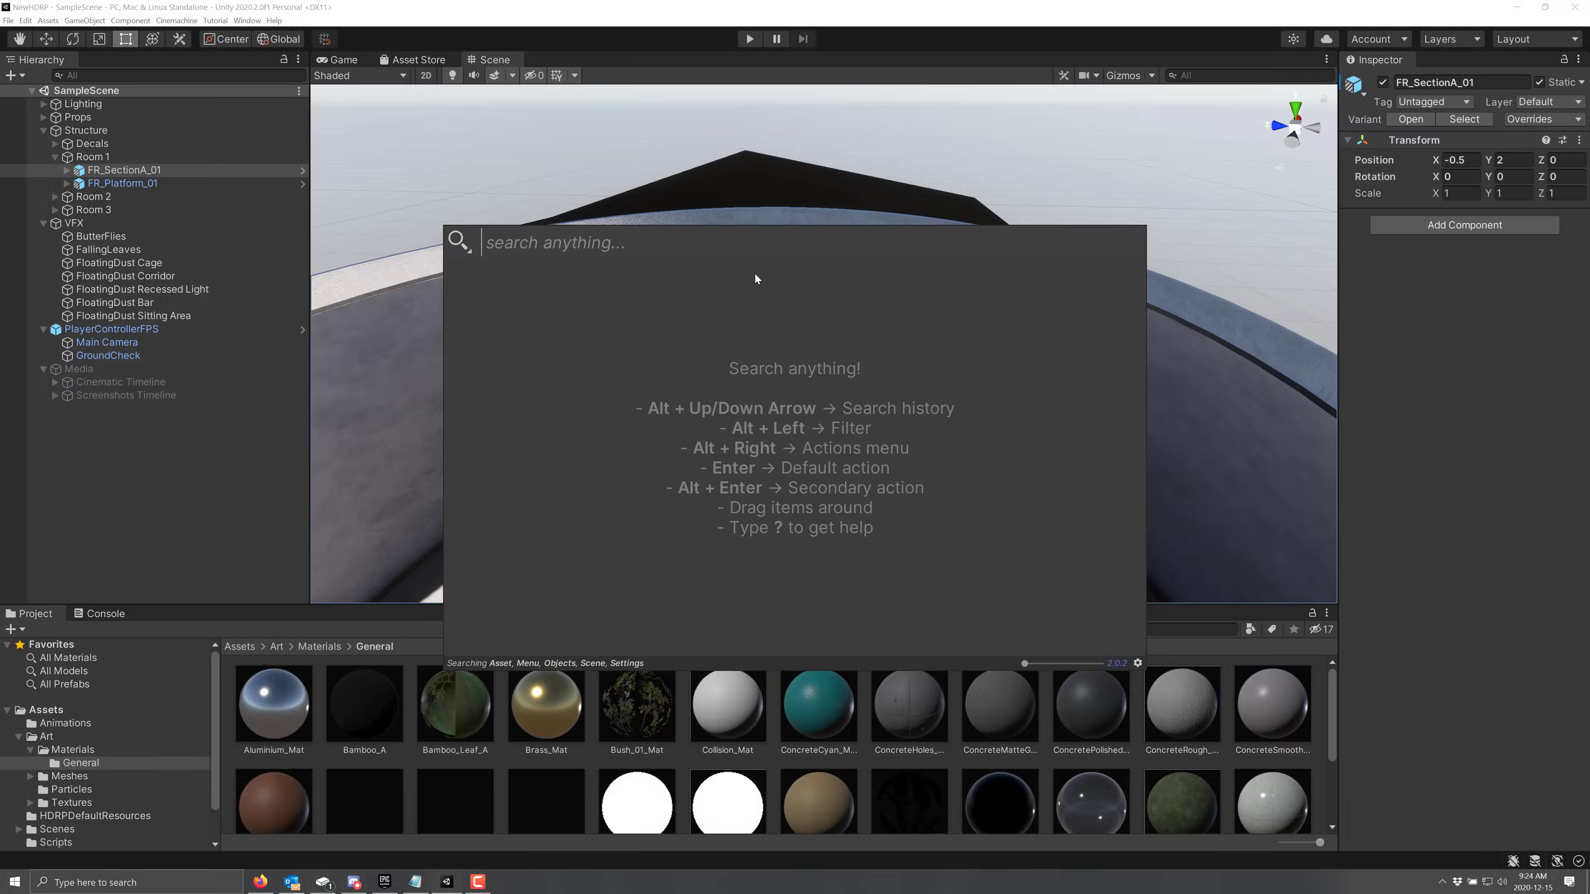
mouse_move(876, 496)
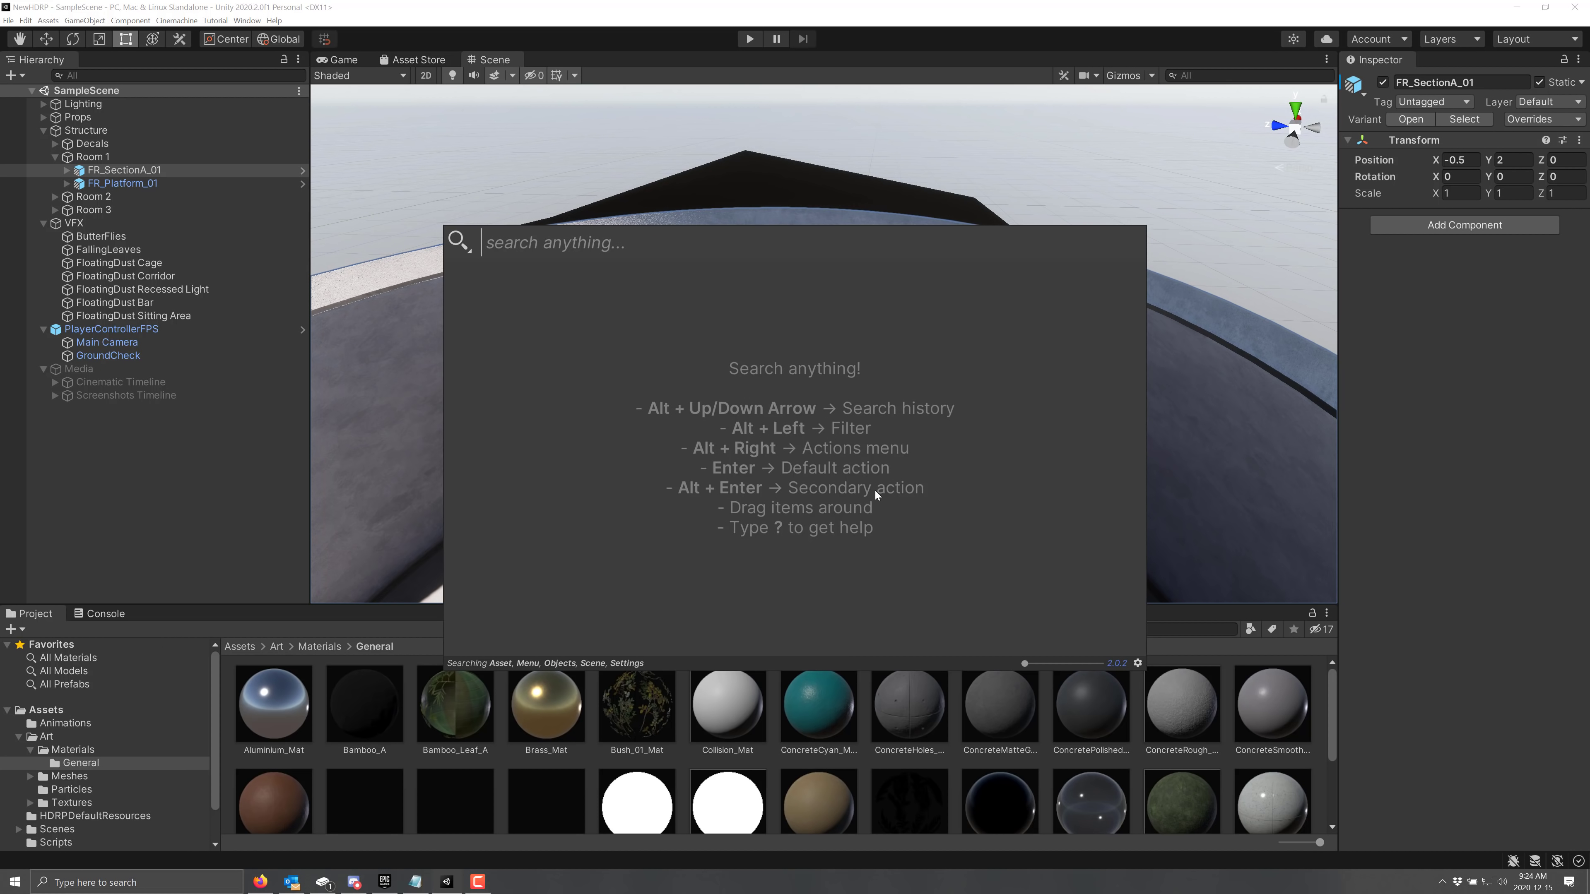
text(concre)
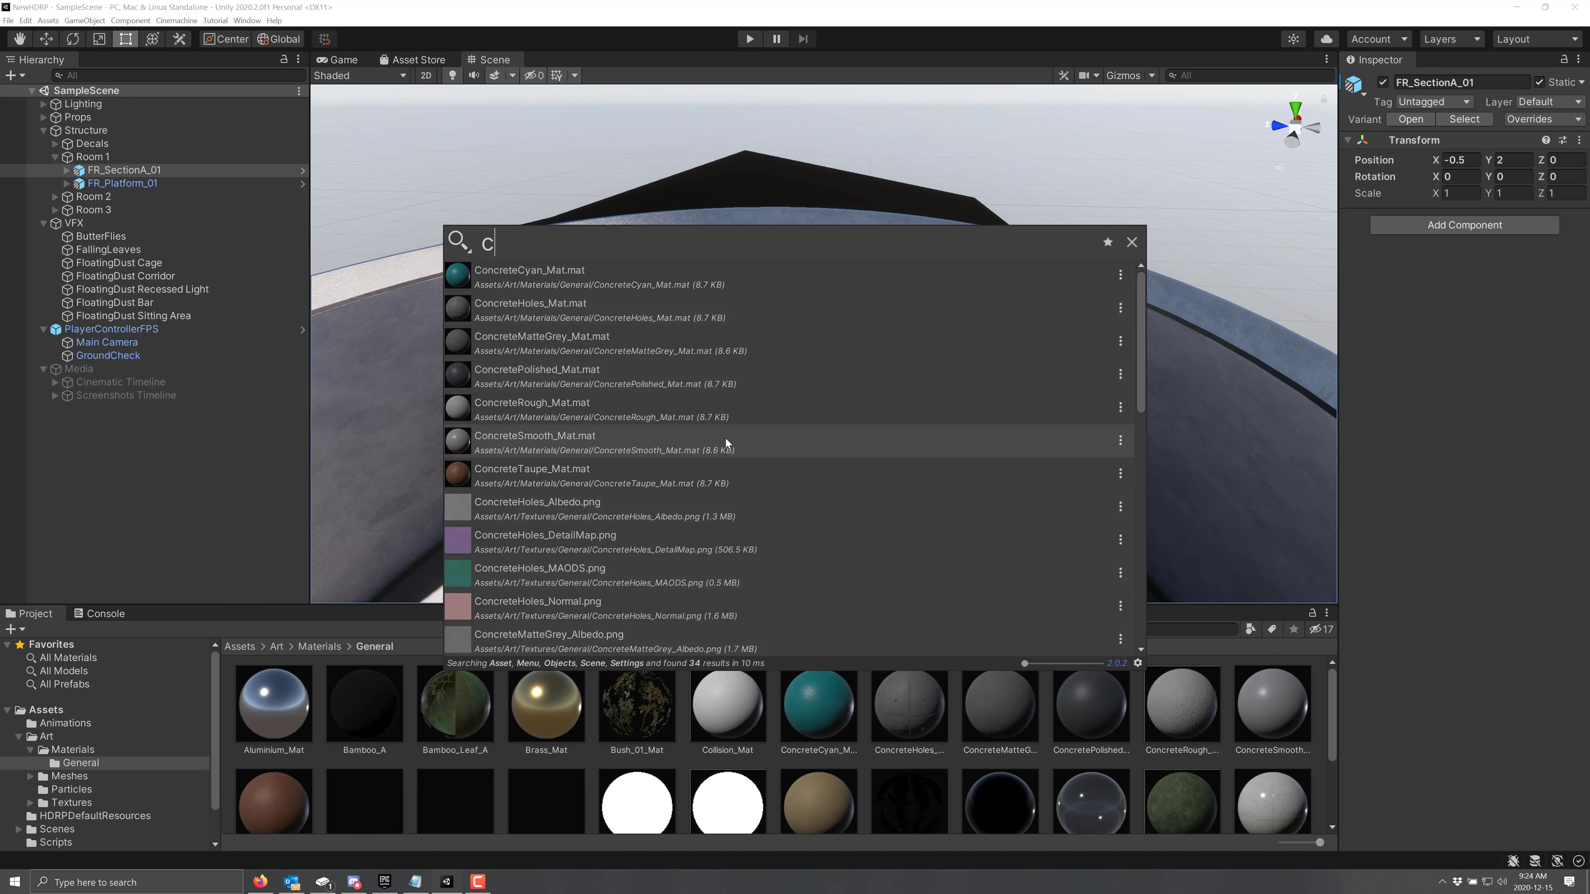
text(s)
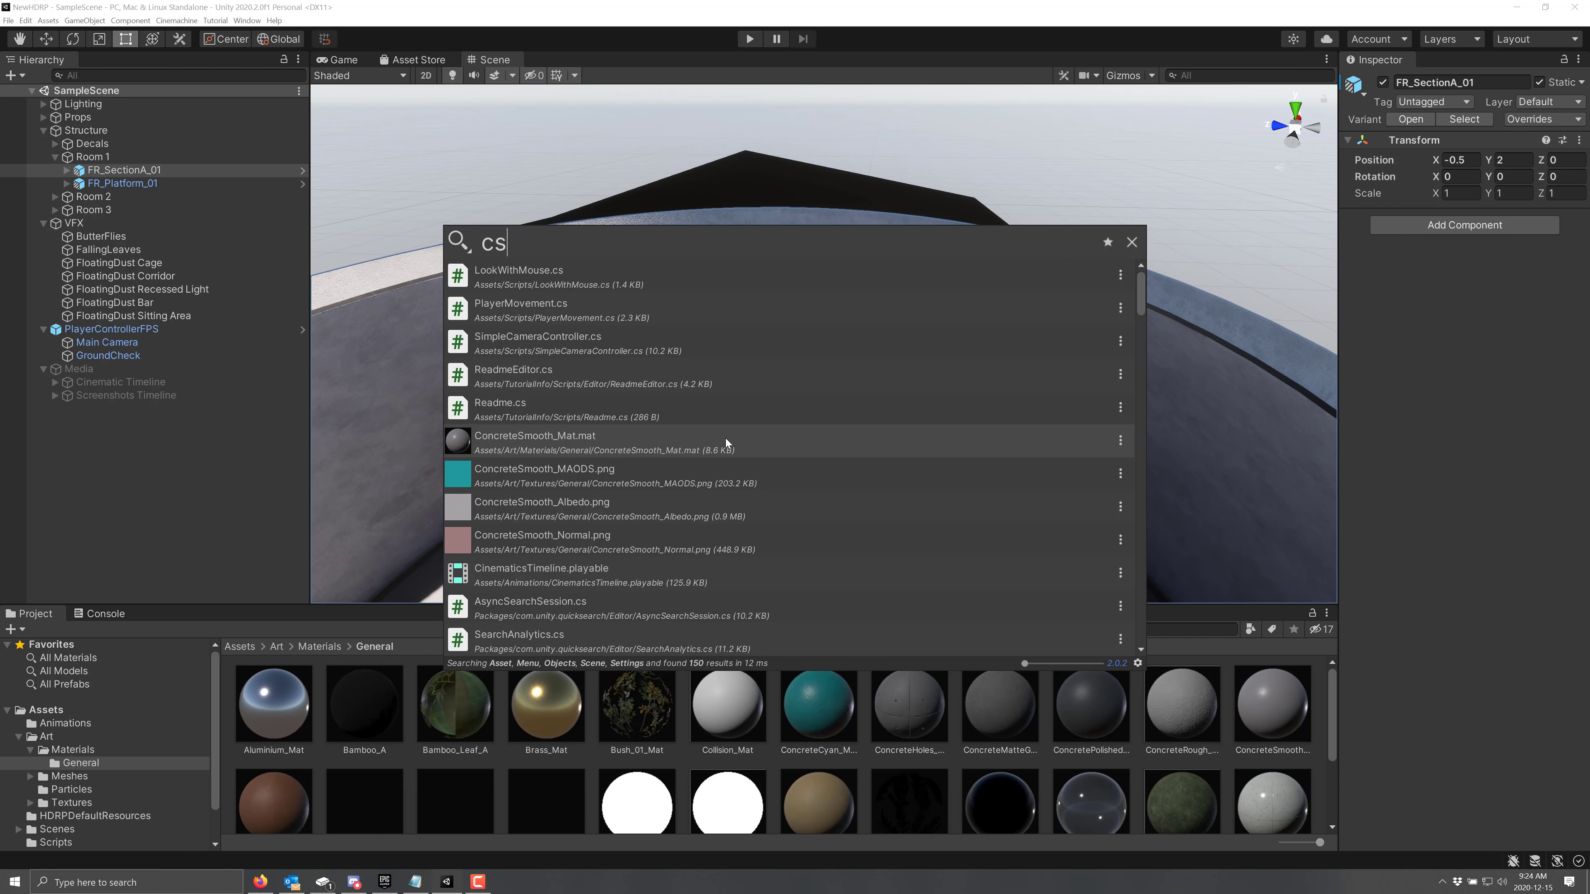
key(backspace)
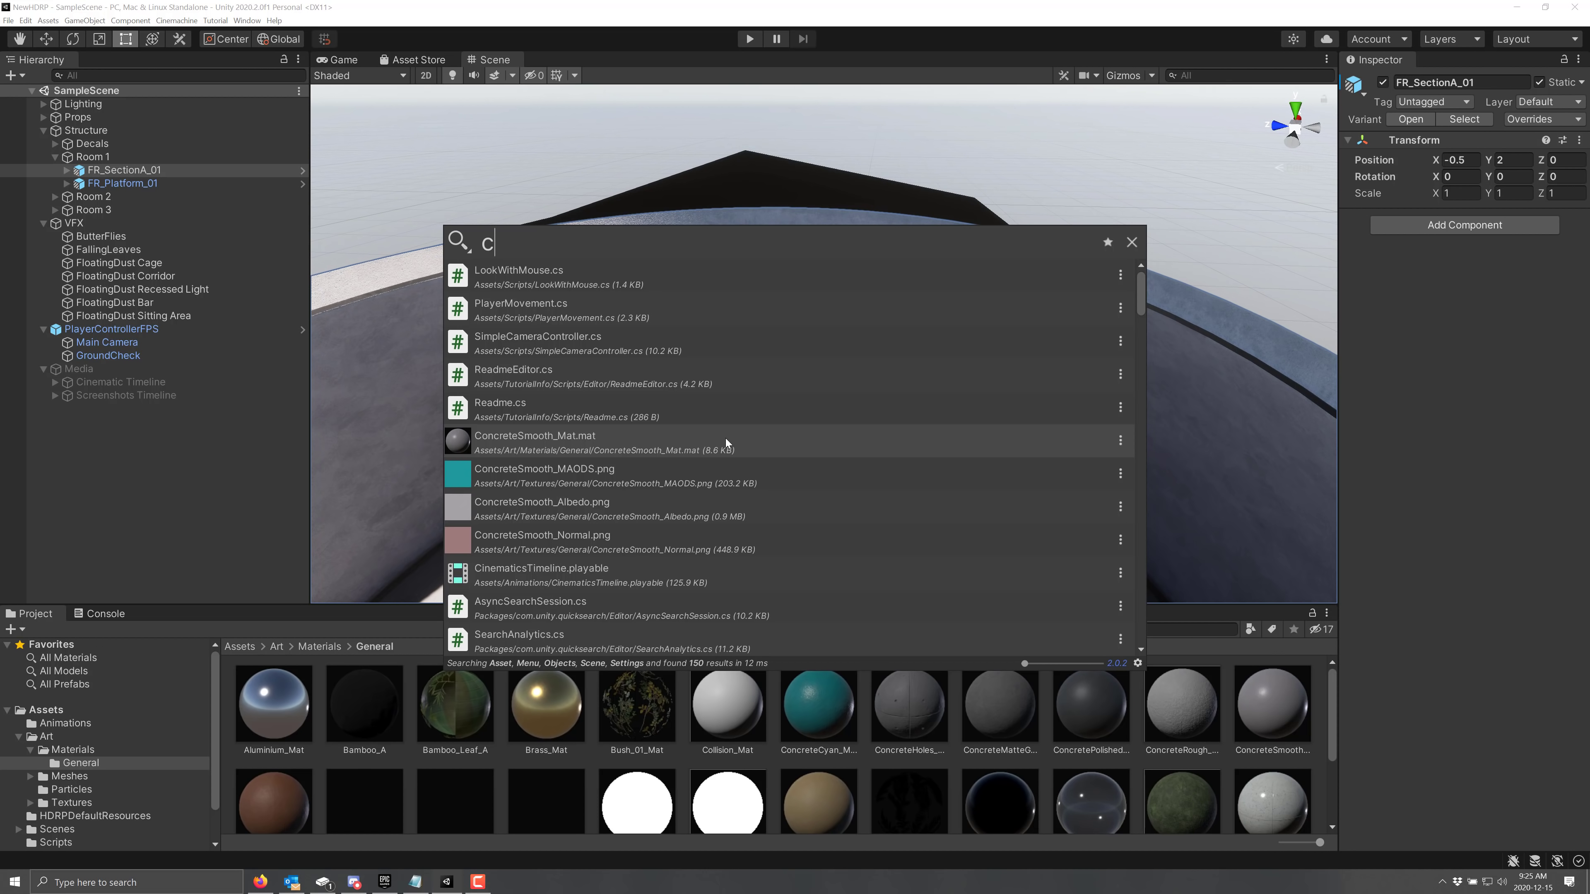
text(.cs)
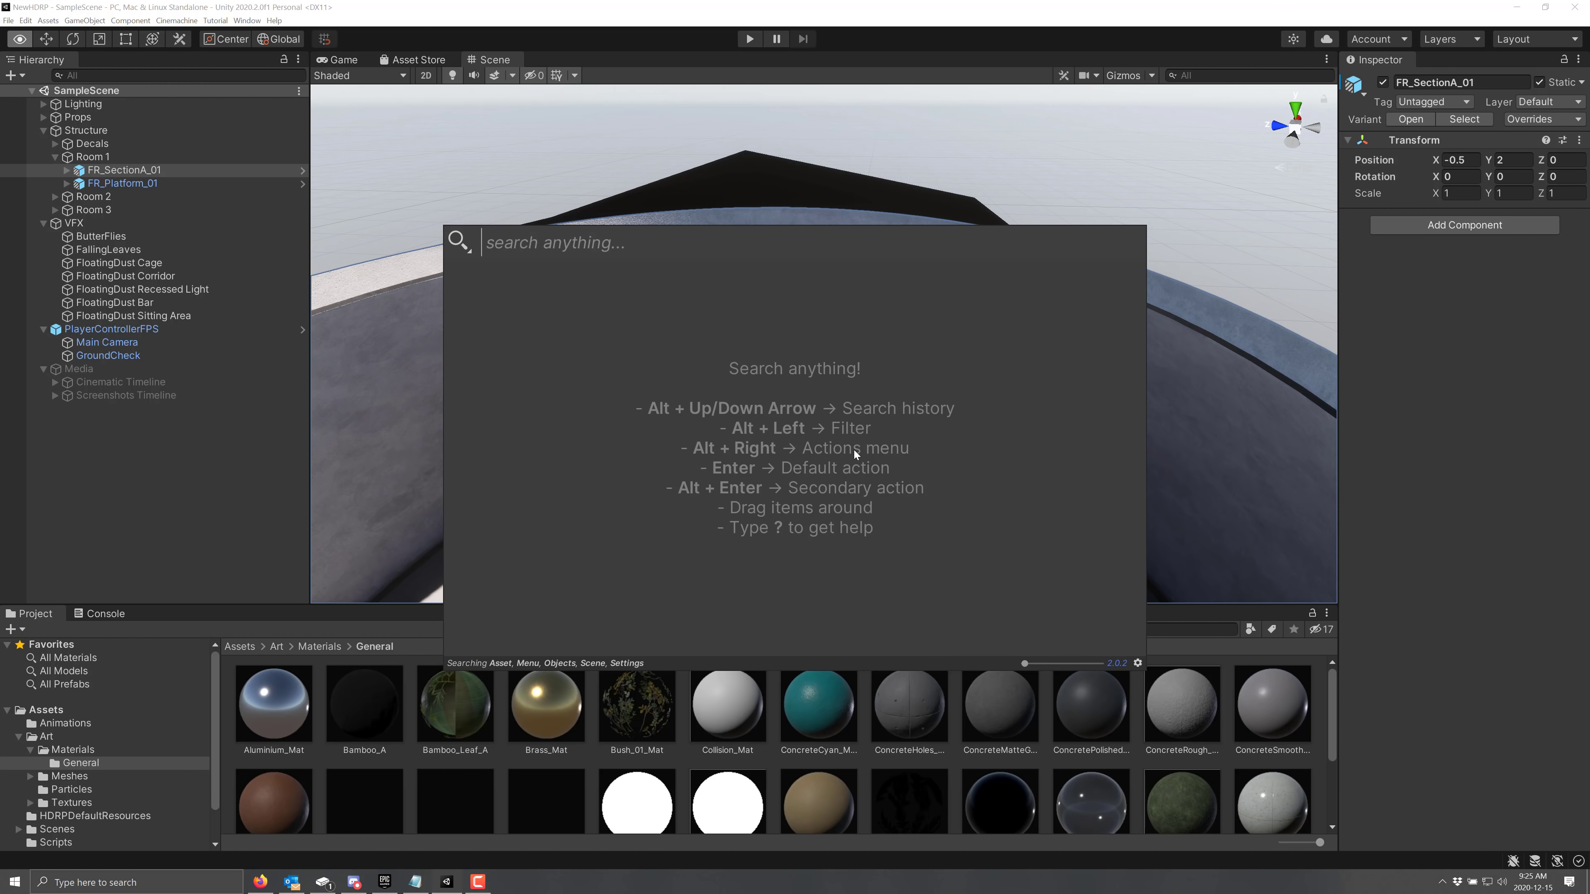
- Search 'asd' and open the Texture2DAtlasDynamic.cs script result from the High Definition RP package
click(459, 241)
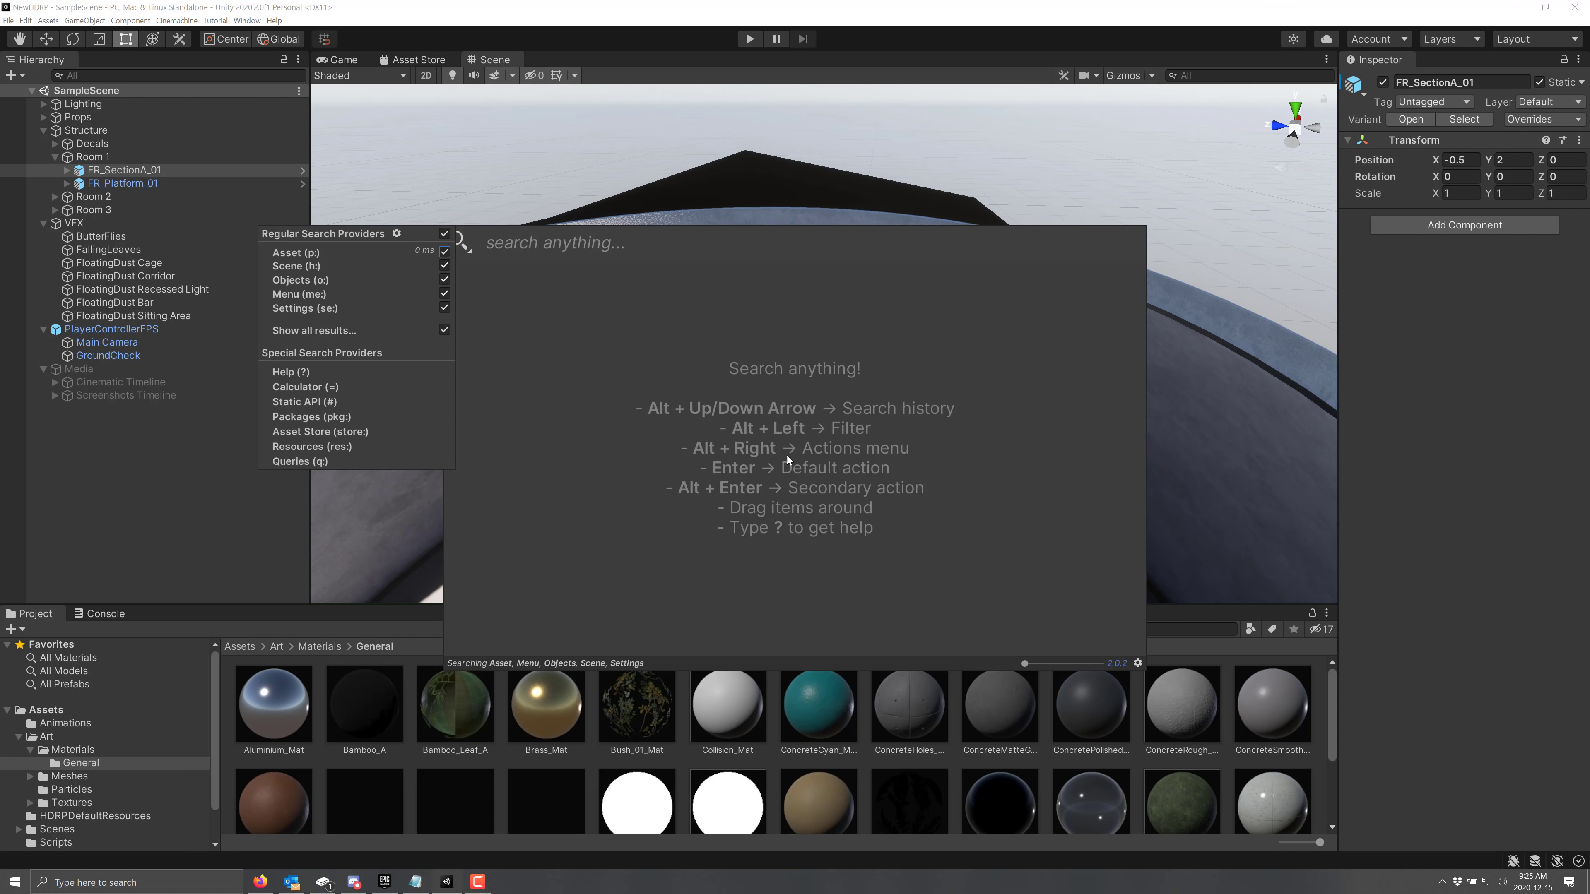
mouse_move(366, 329)
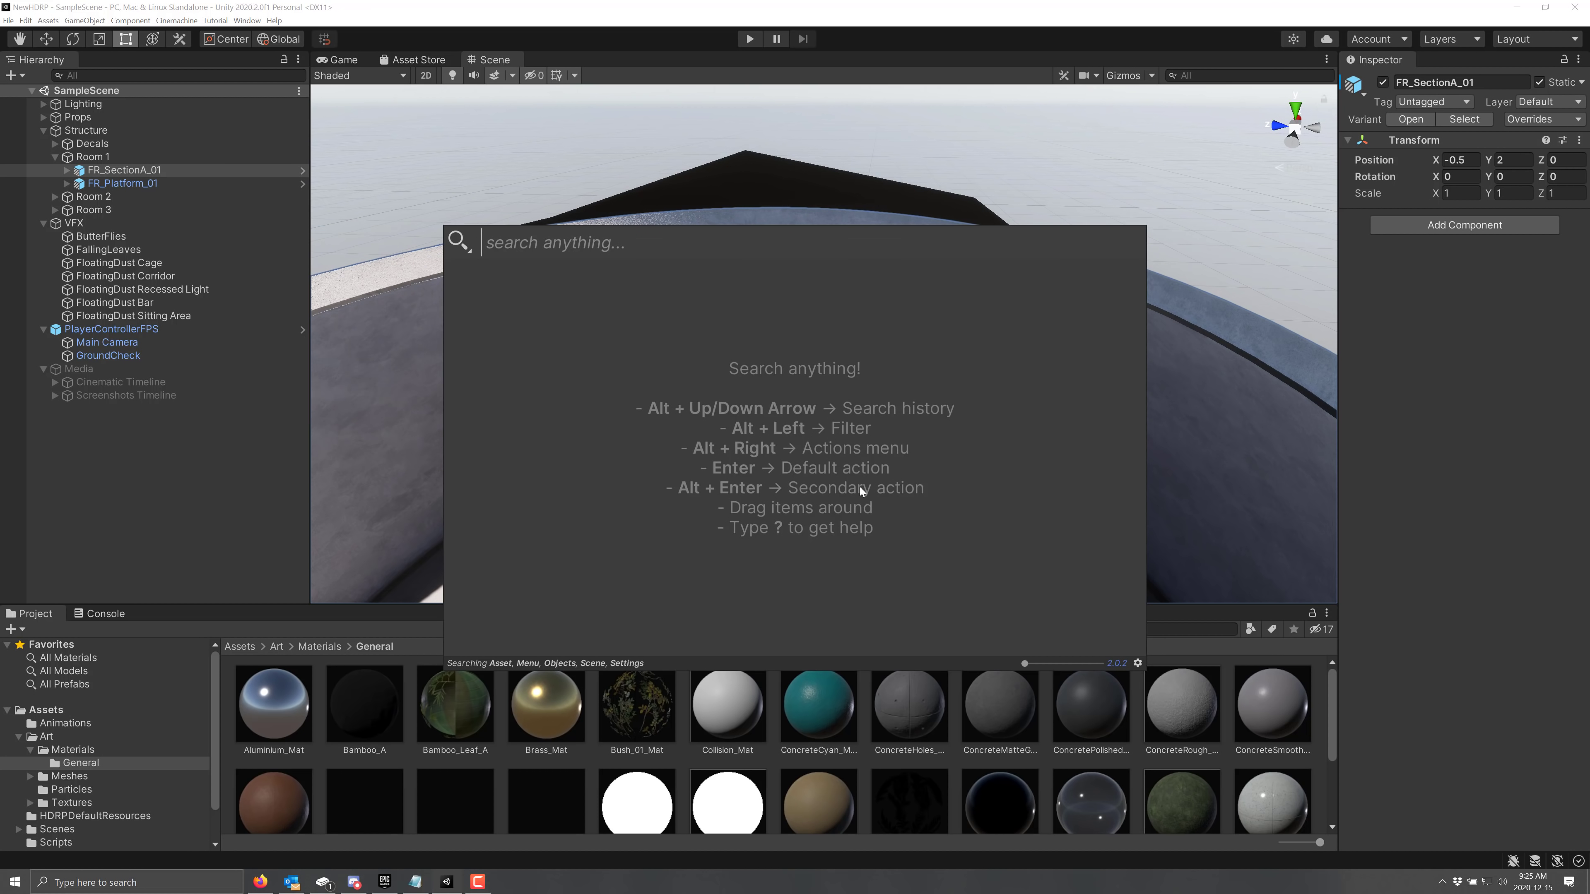
mouse_move(861, 492)
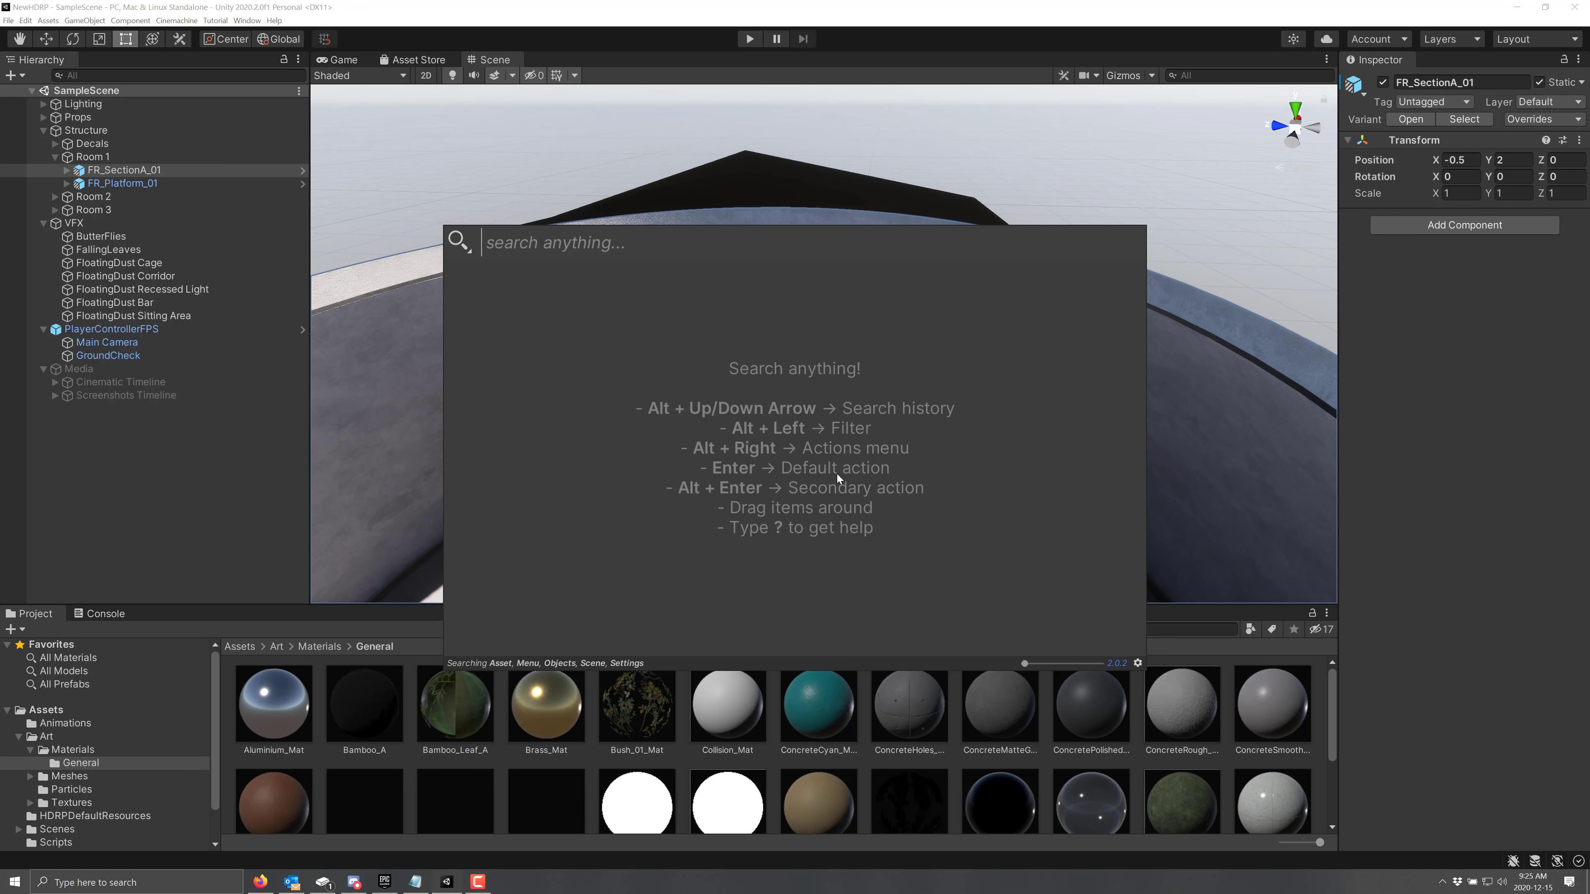
text(asd)
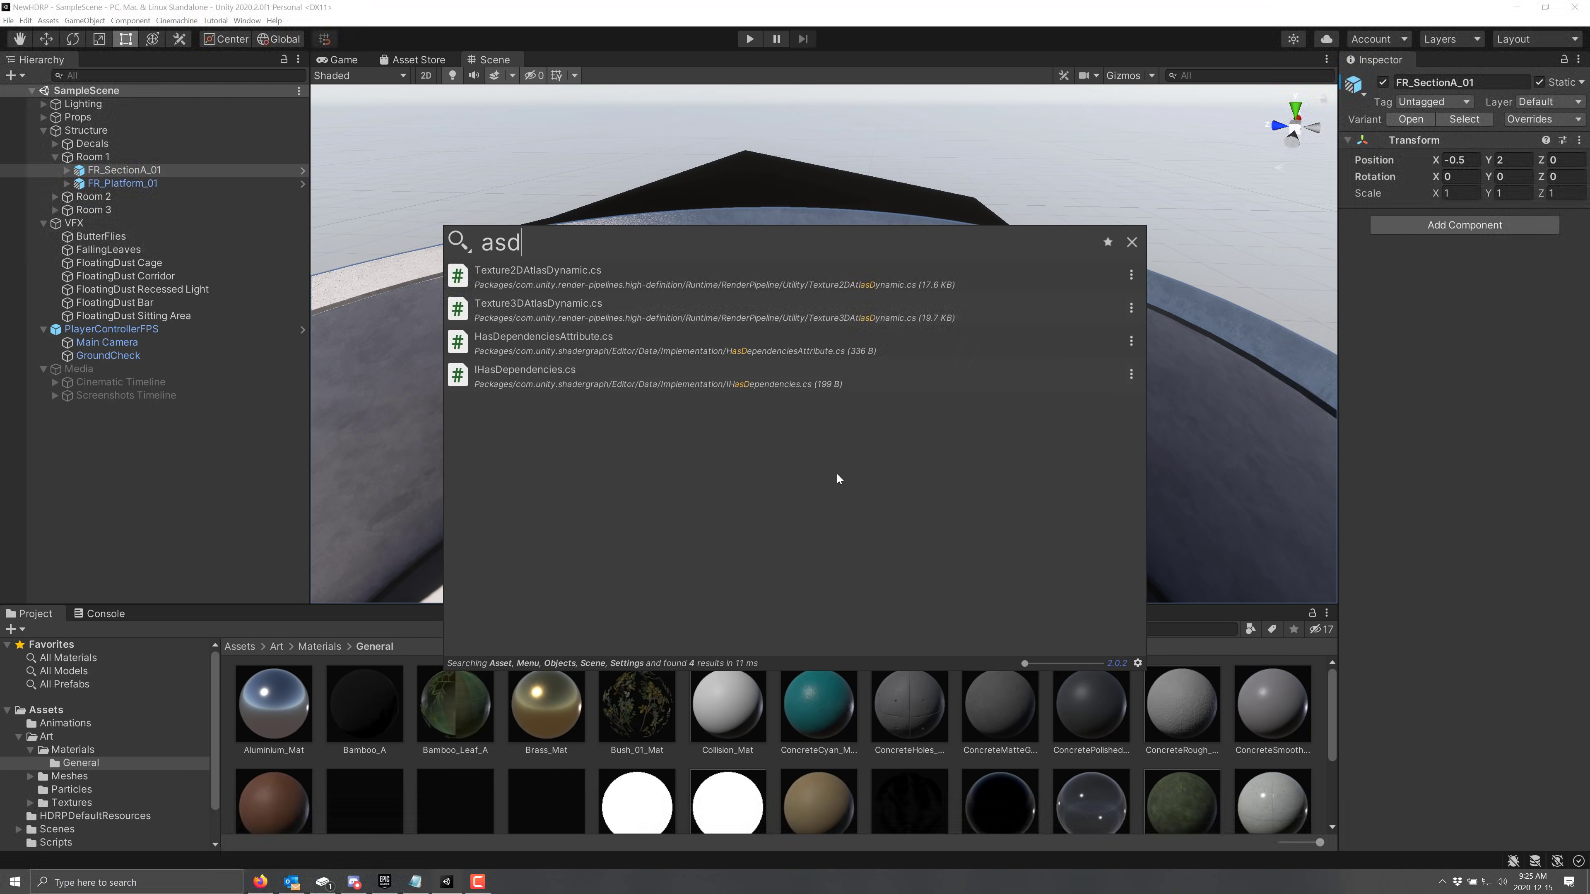
click(537, 277)
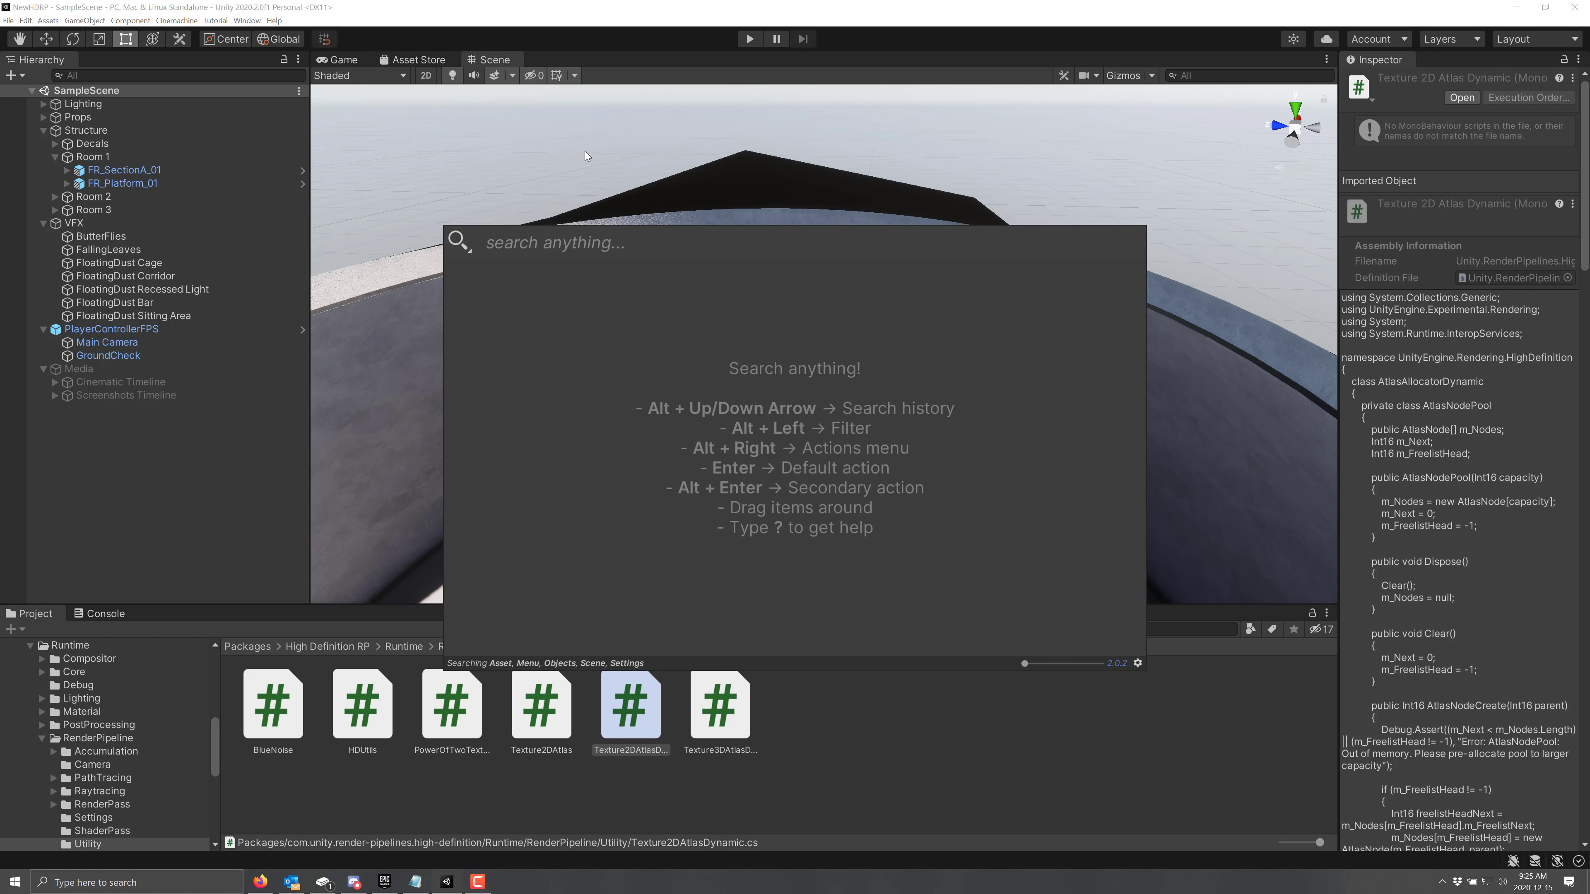
mouse_move(781, 471)
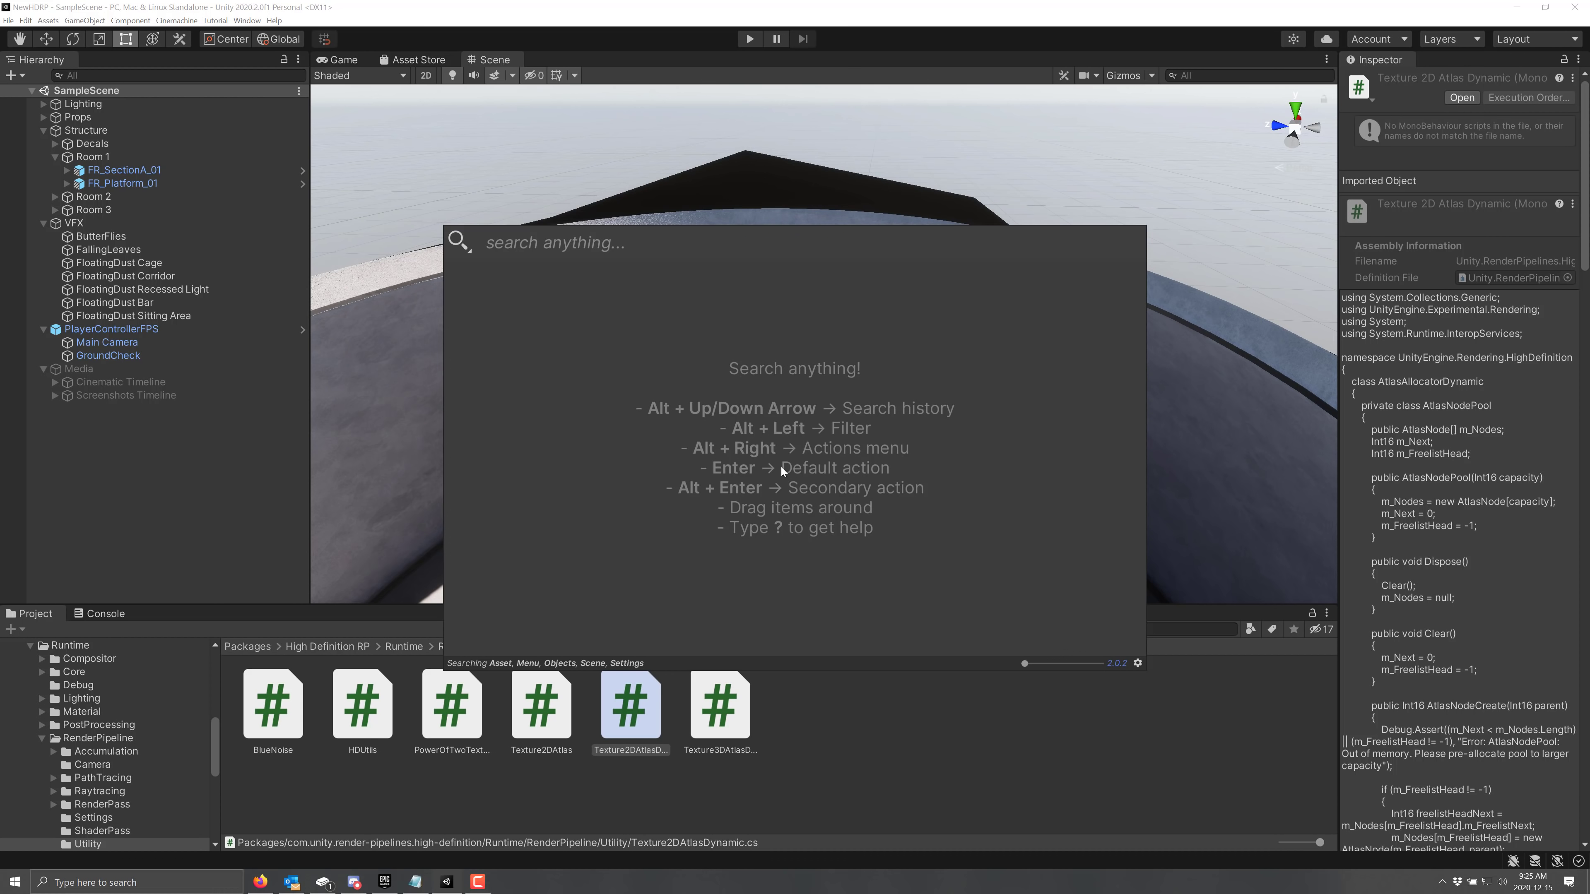
mouse_move(950, 457)
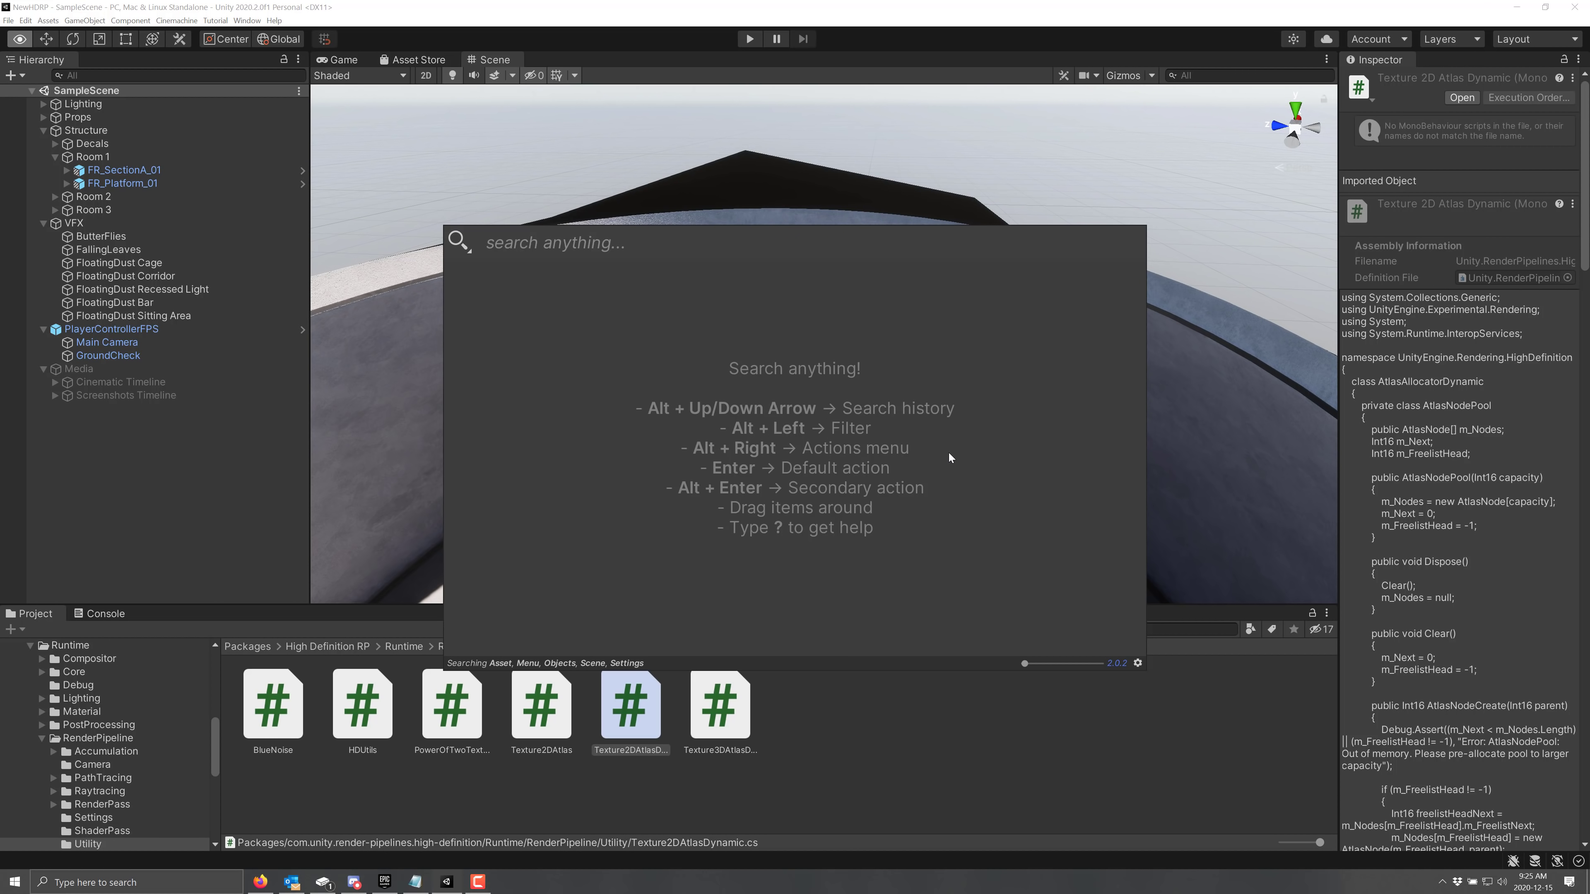
- Search 'a' and show the actions menu for the Animations folder result
text(a)
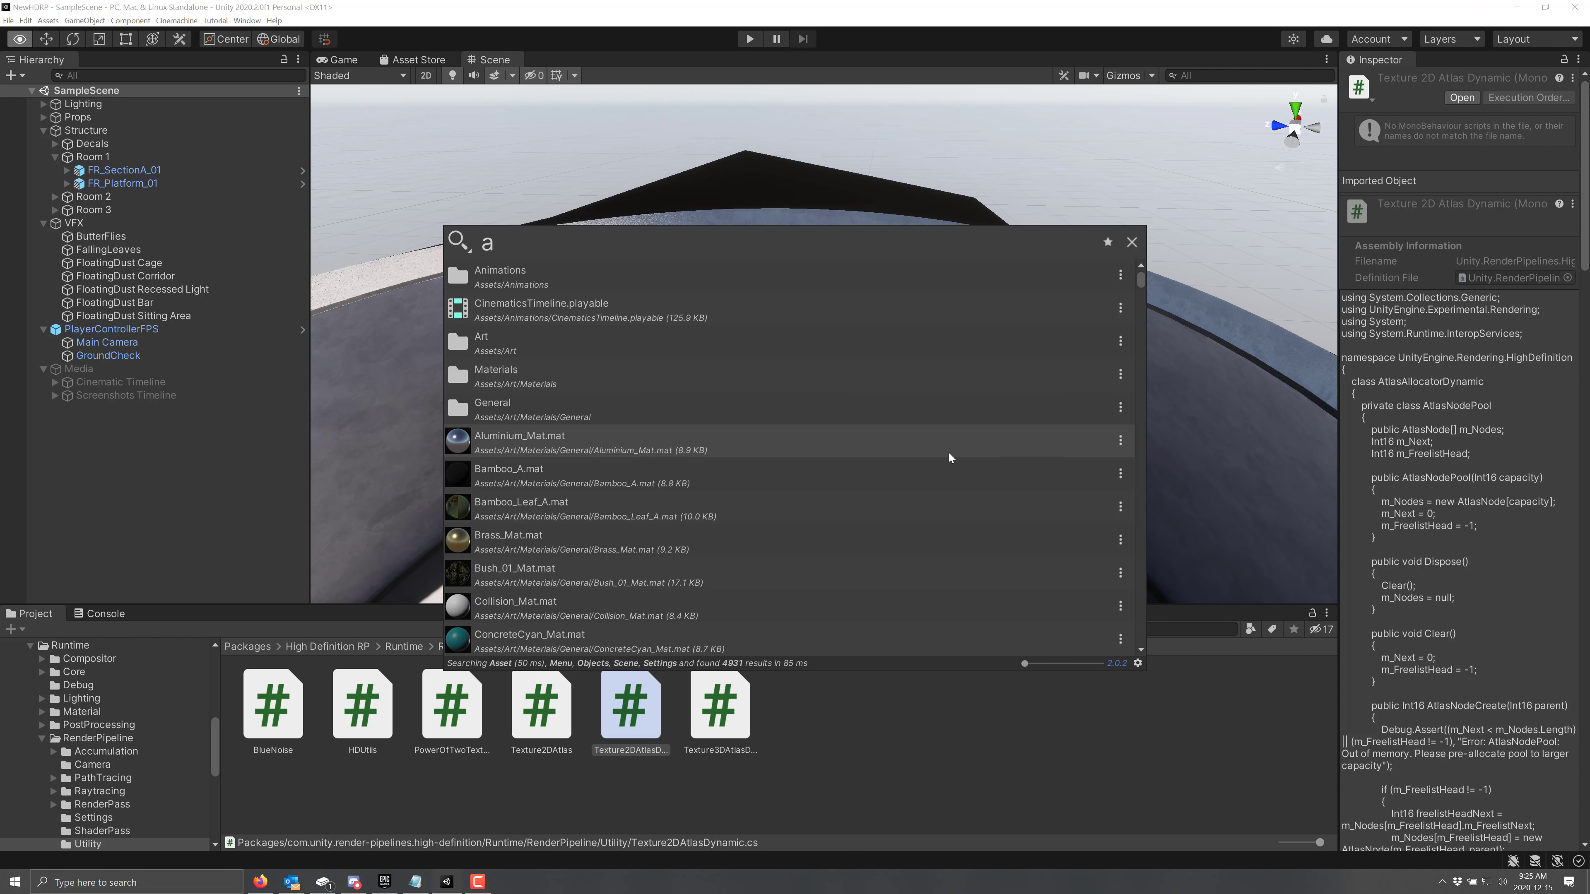
click(1119, 275)
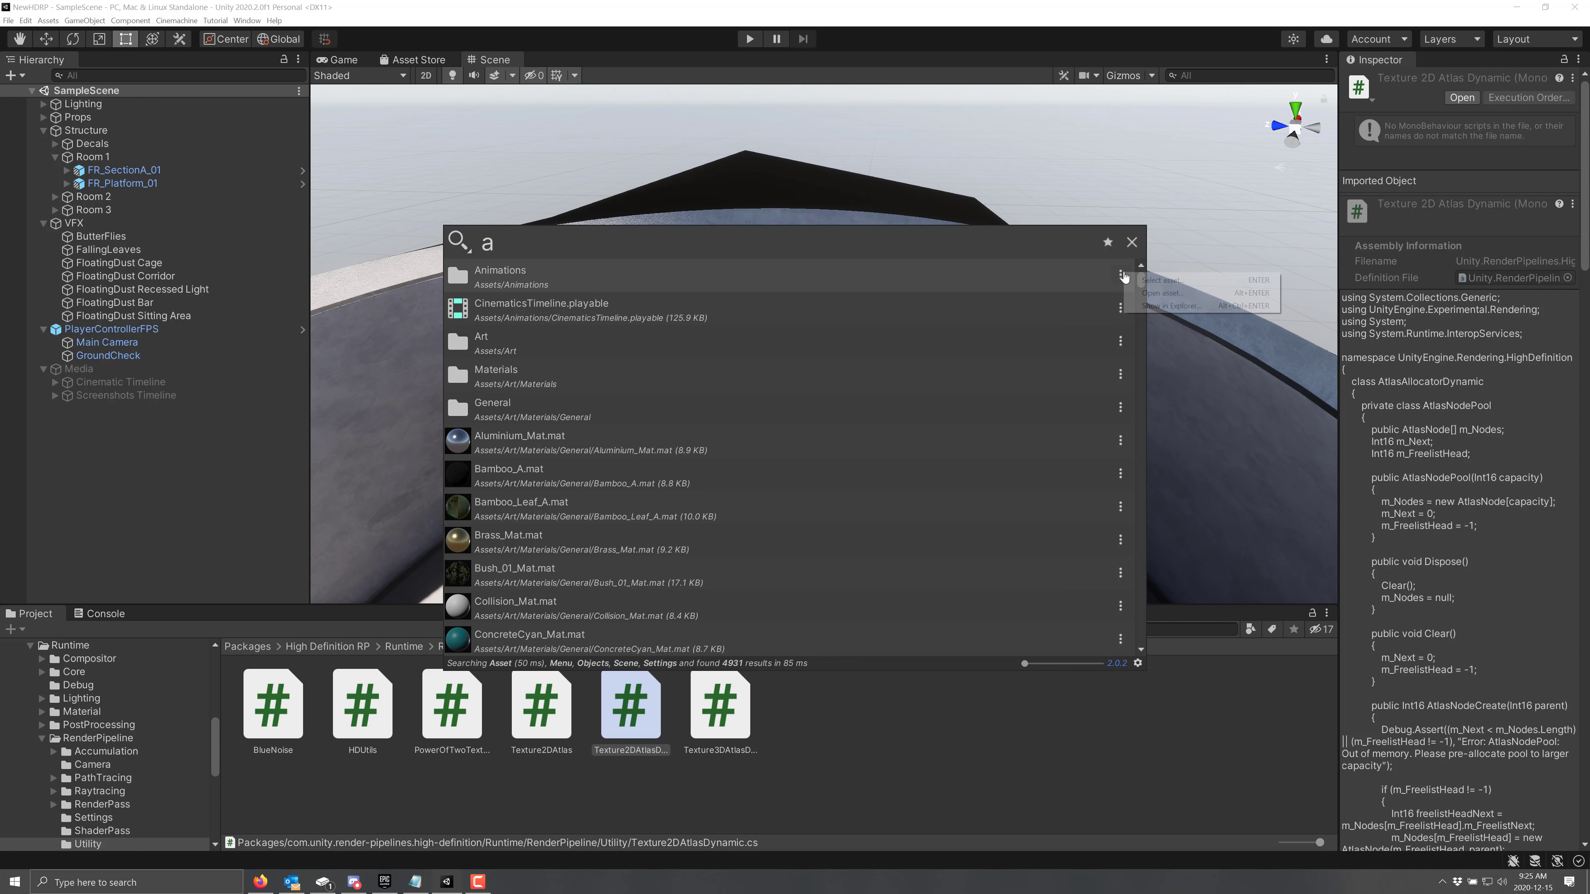
mouse_move(1058, 249)
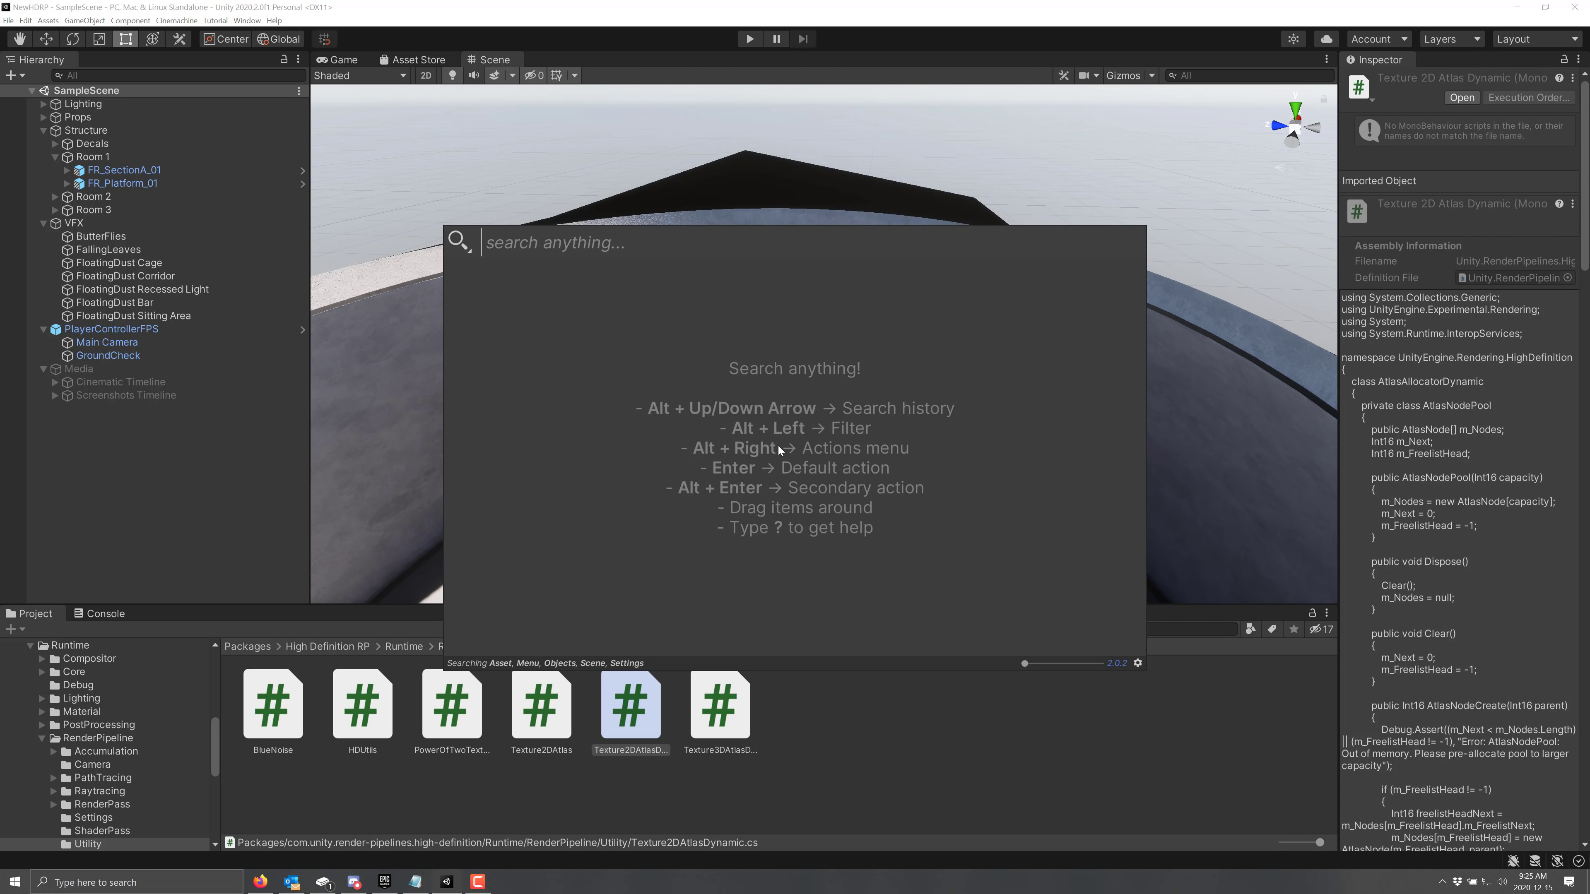
- Show Quick Search's '?' list of provider filters and open its documentation
text(?)
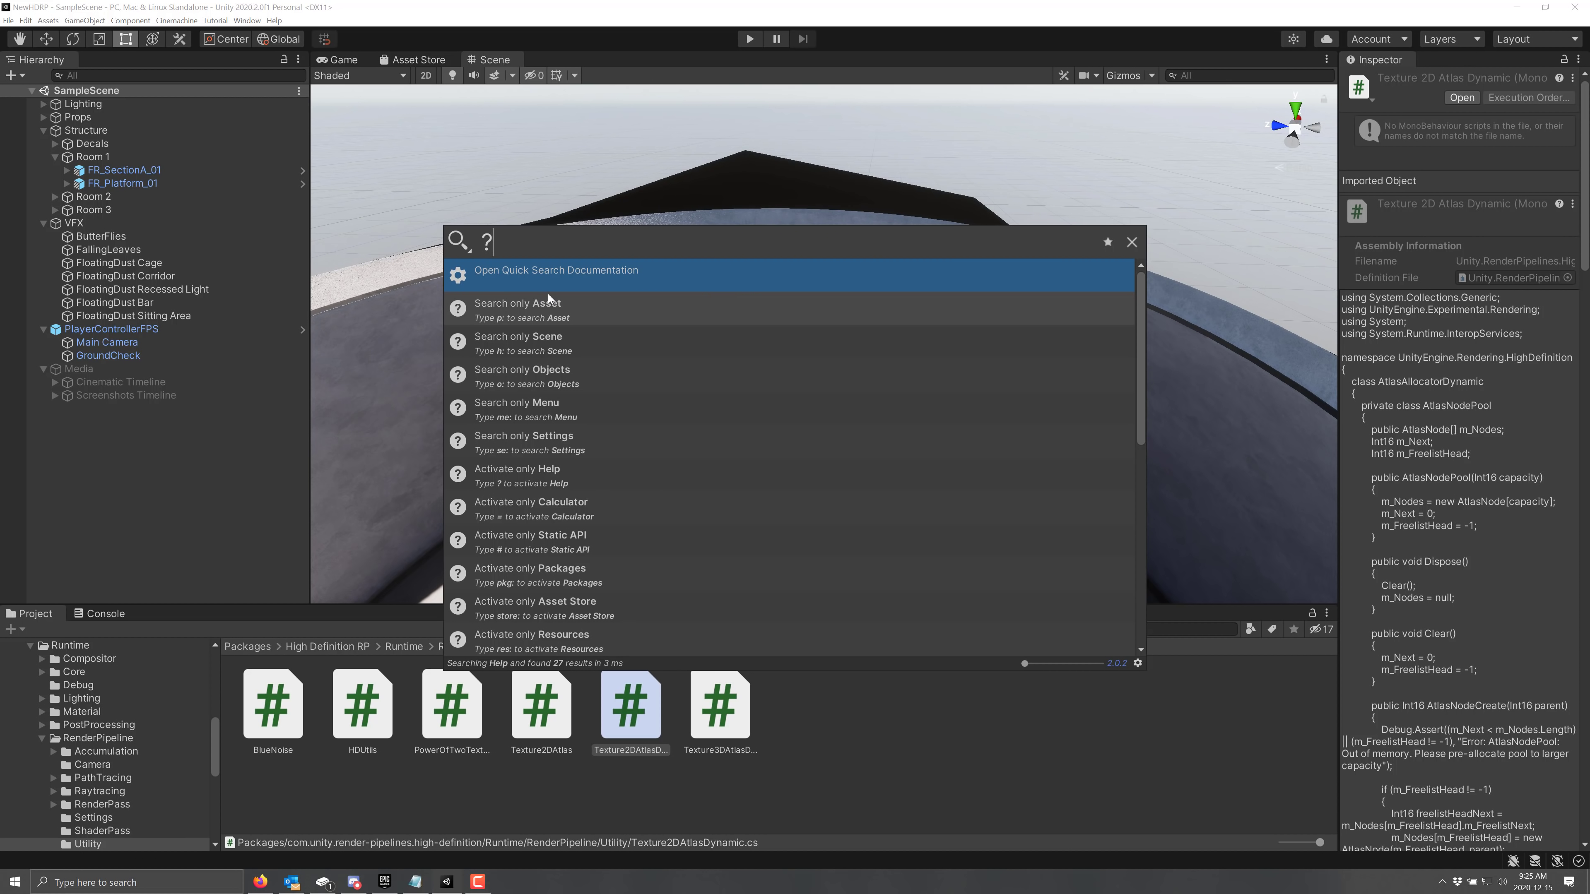
click(1132, 243)
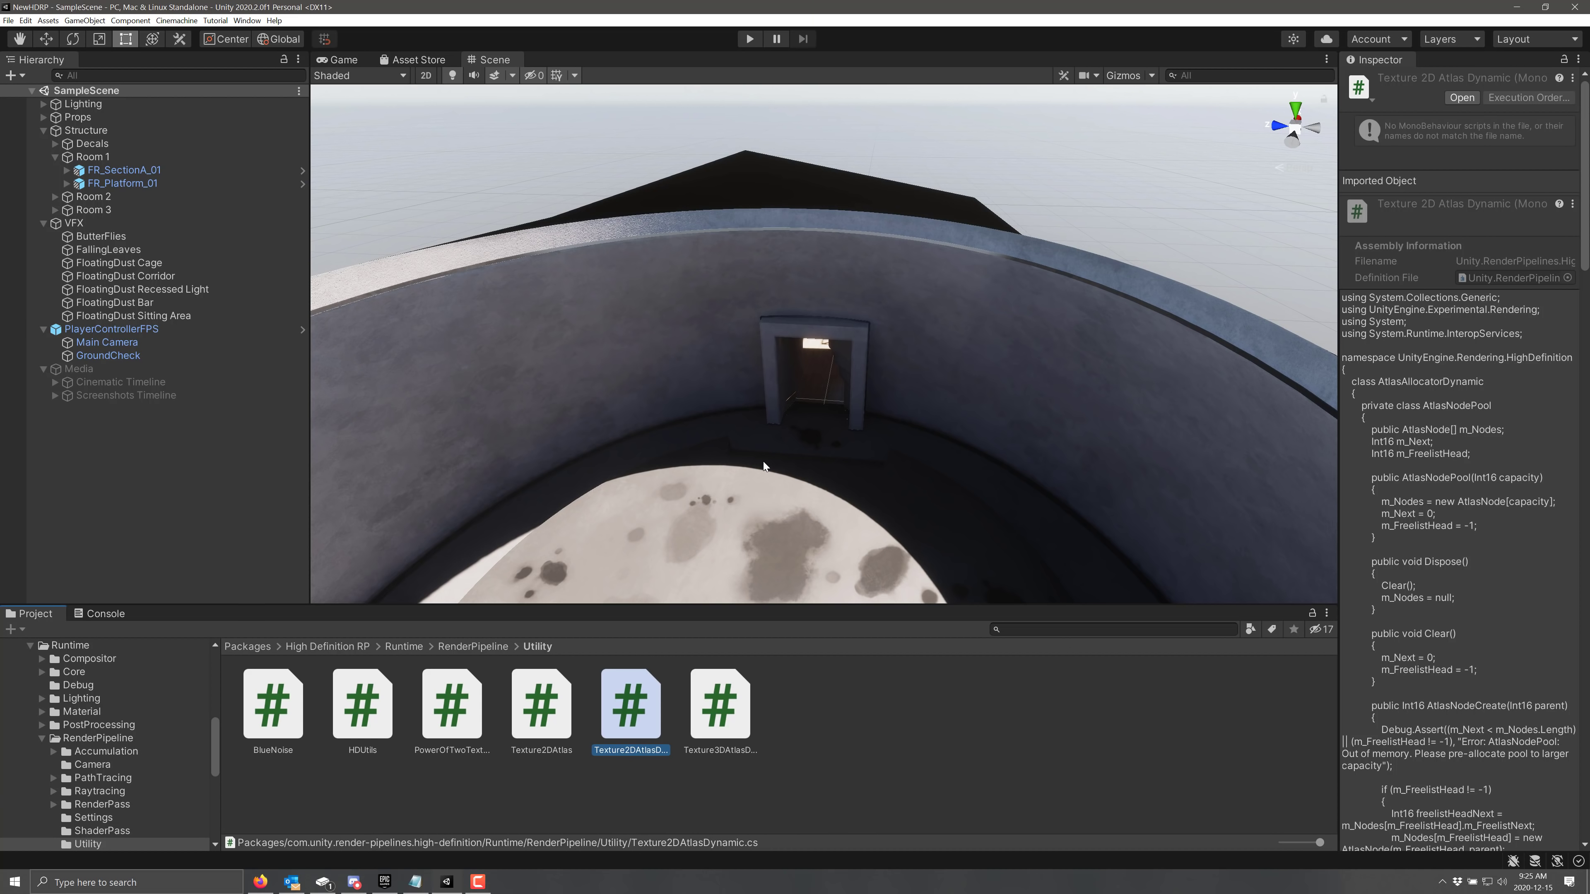
mouse_move(268, 20)
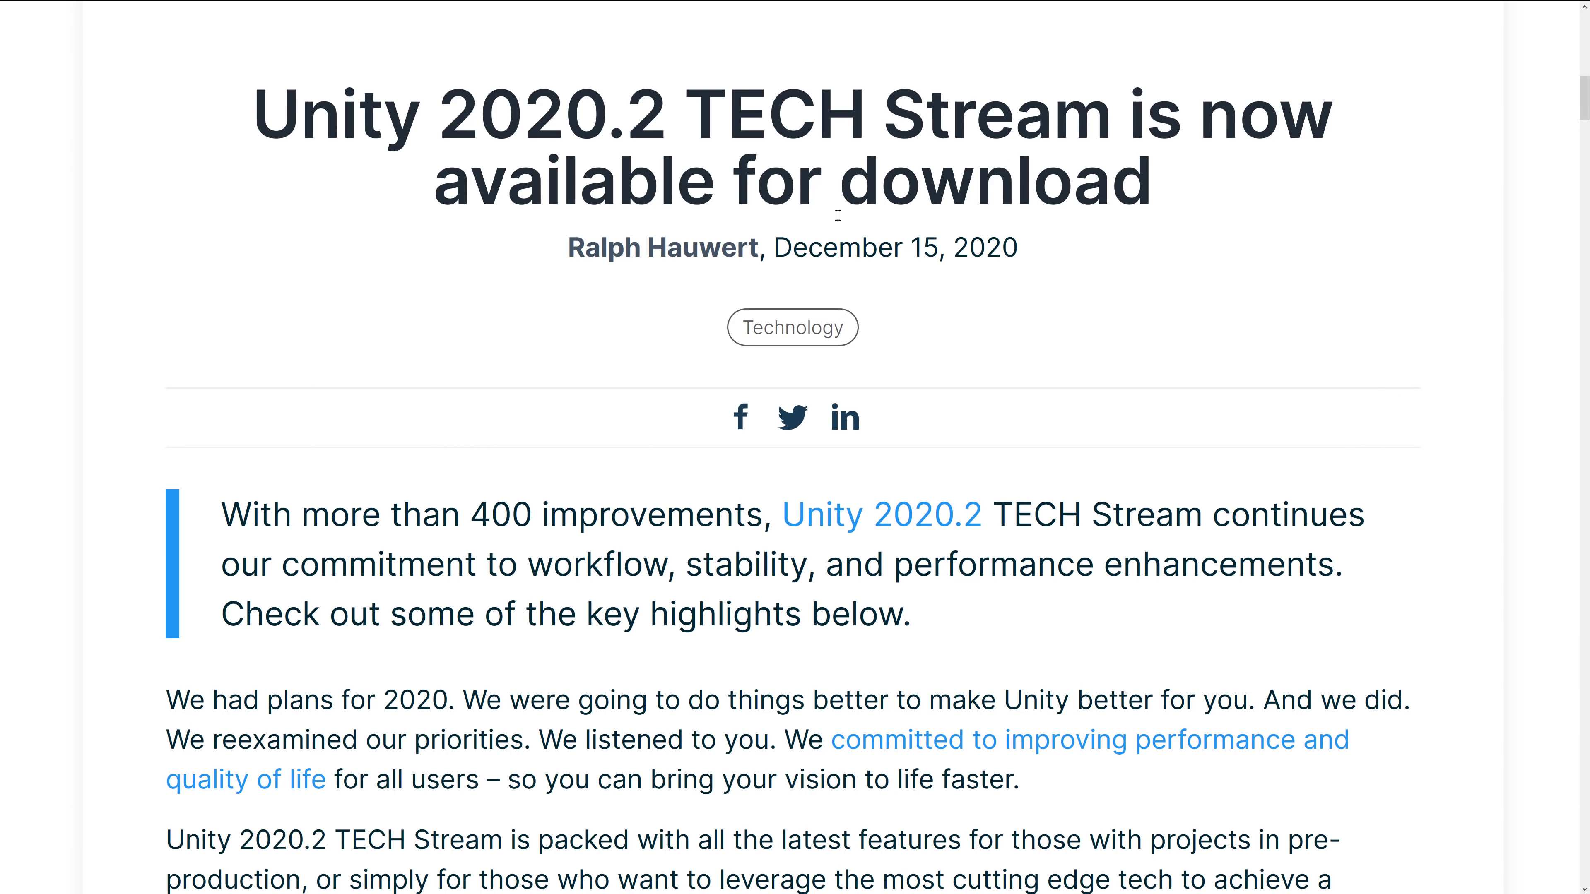
- Read through the 2020.2 TECH Stream announcement blog post, highlighting key passages
scroll(down, 3)
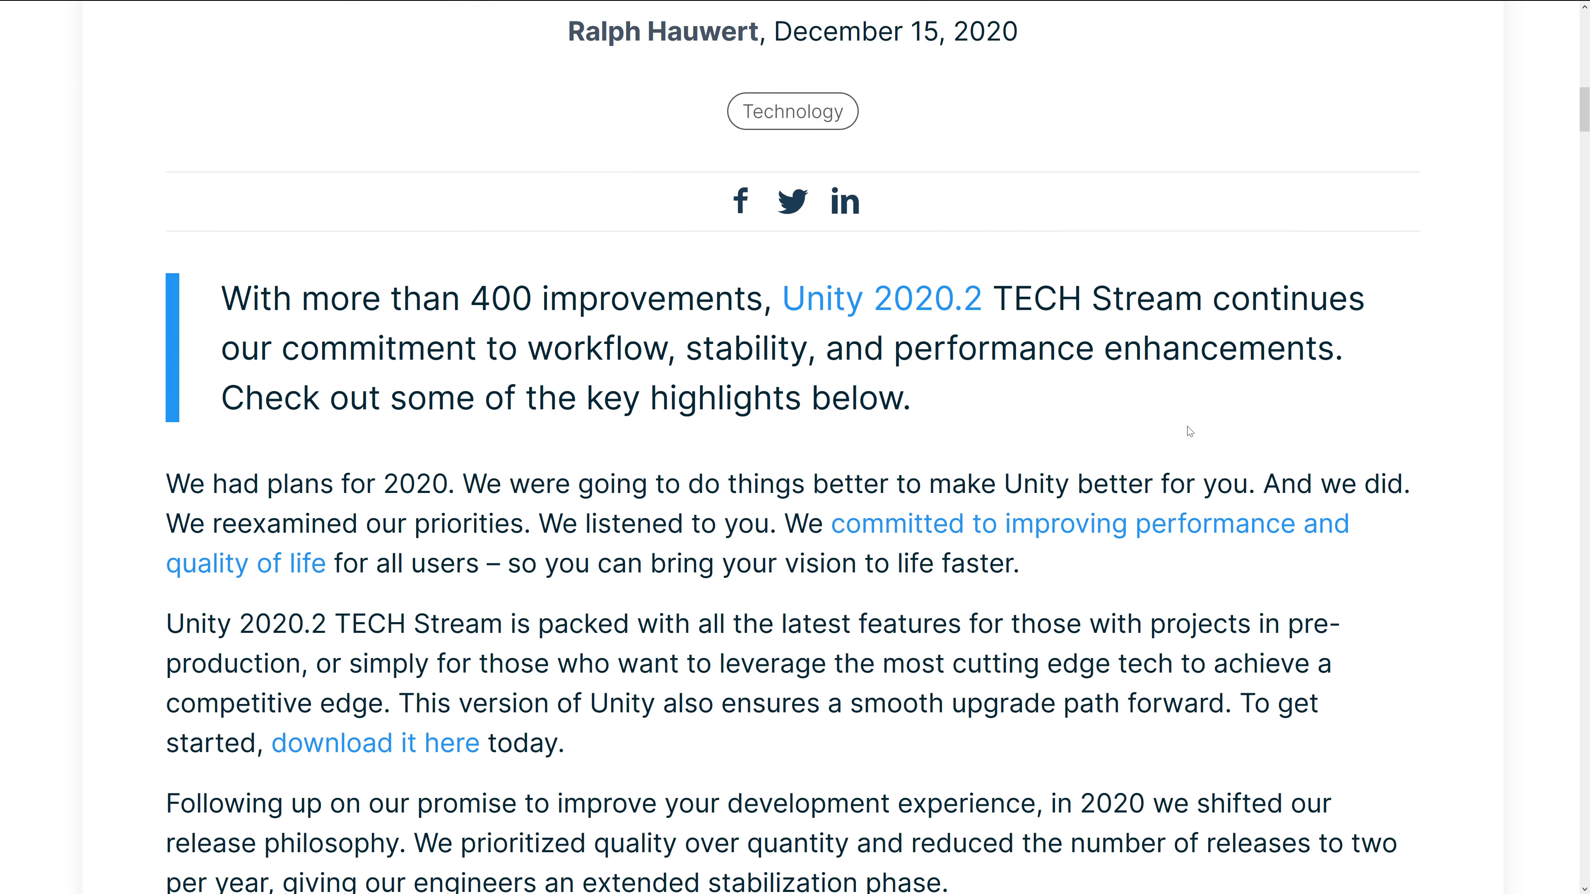
scroll(down, 3)
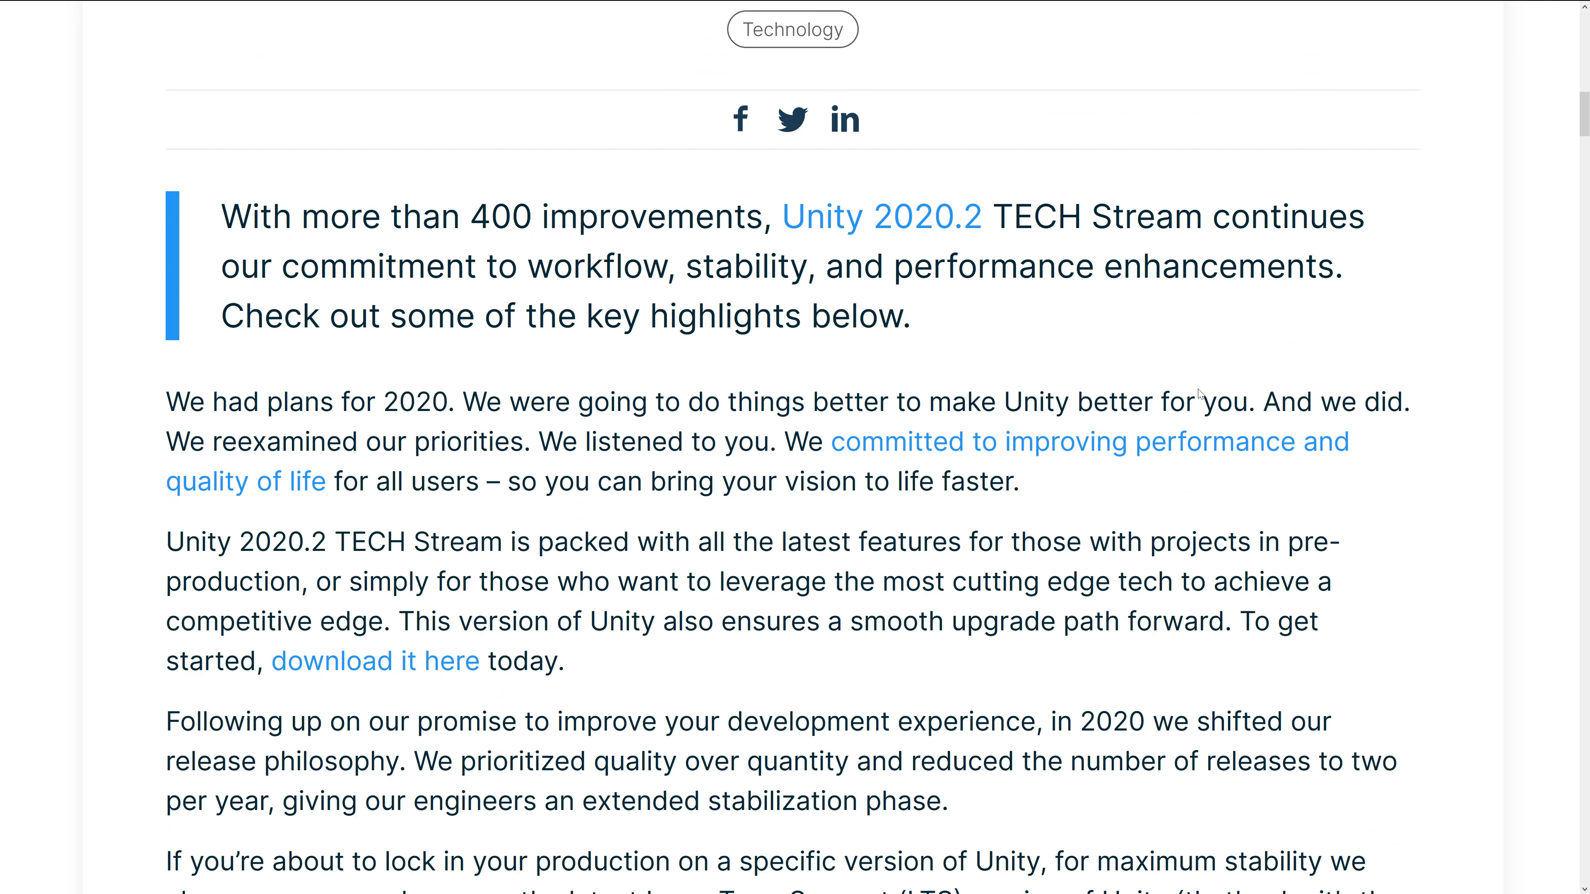
mouse_move(1132, 556)
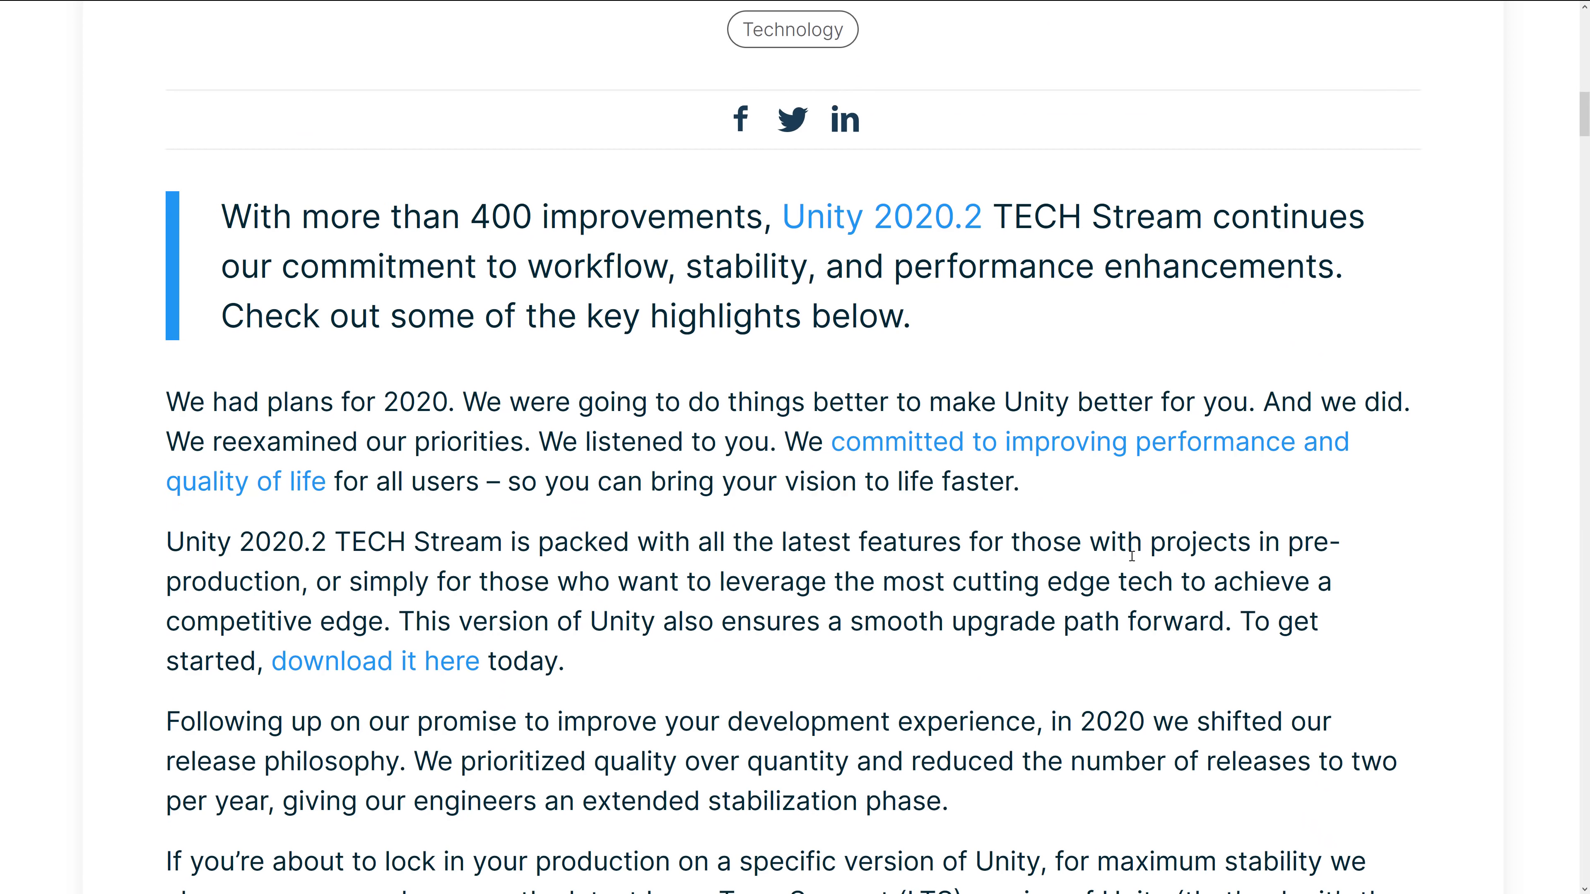
mouse_move(1161, 769)
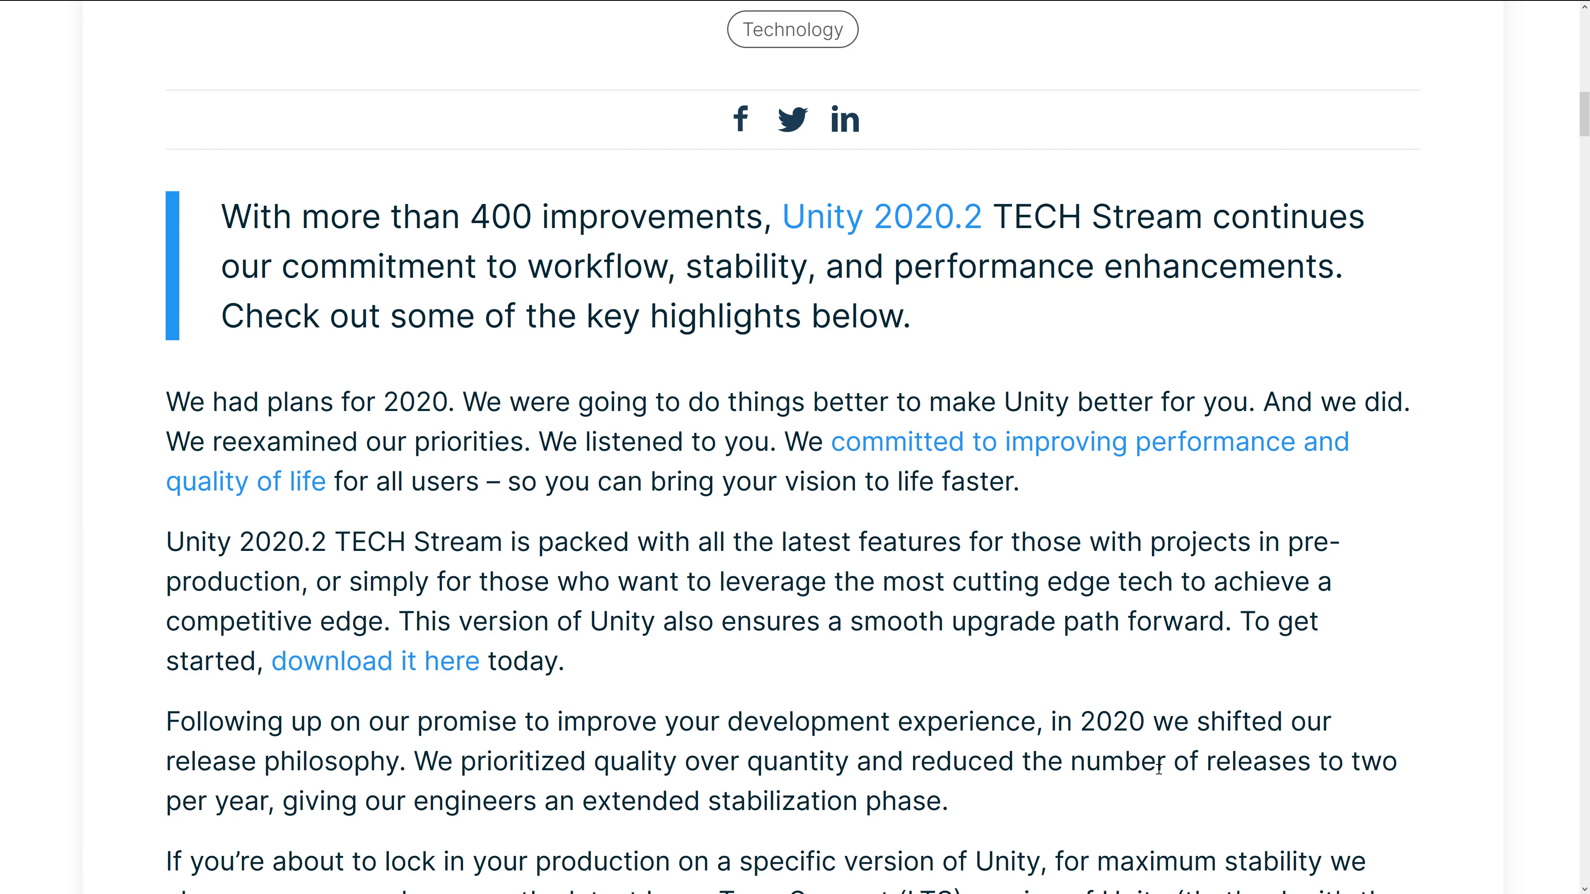
scroll(down, 3)
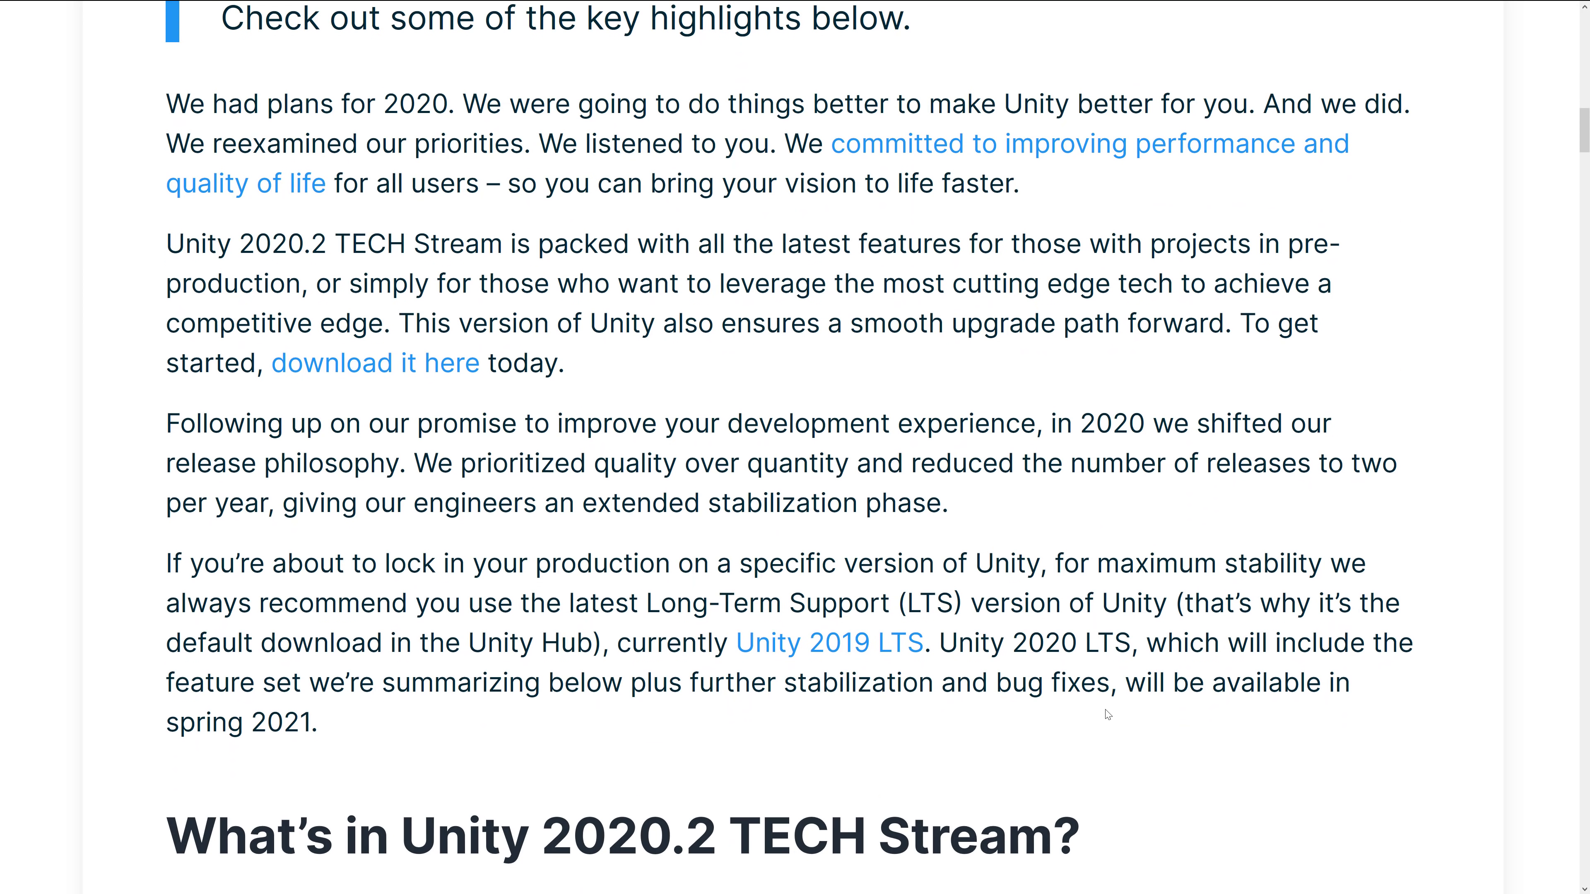
mouse_move(443, 164)
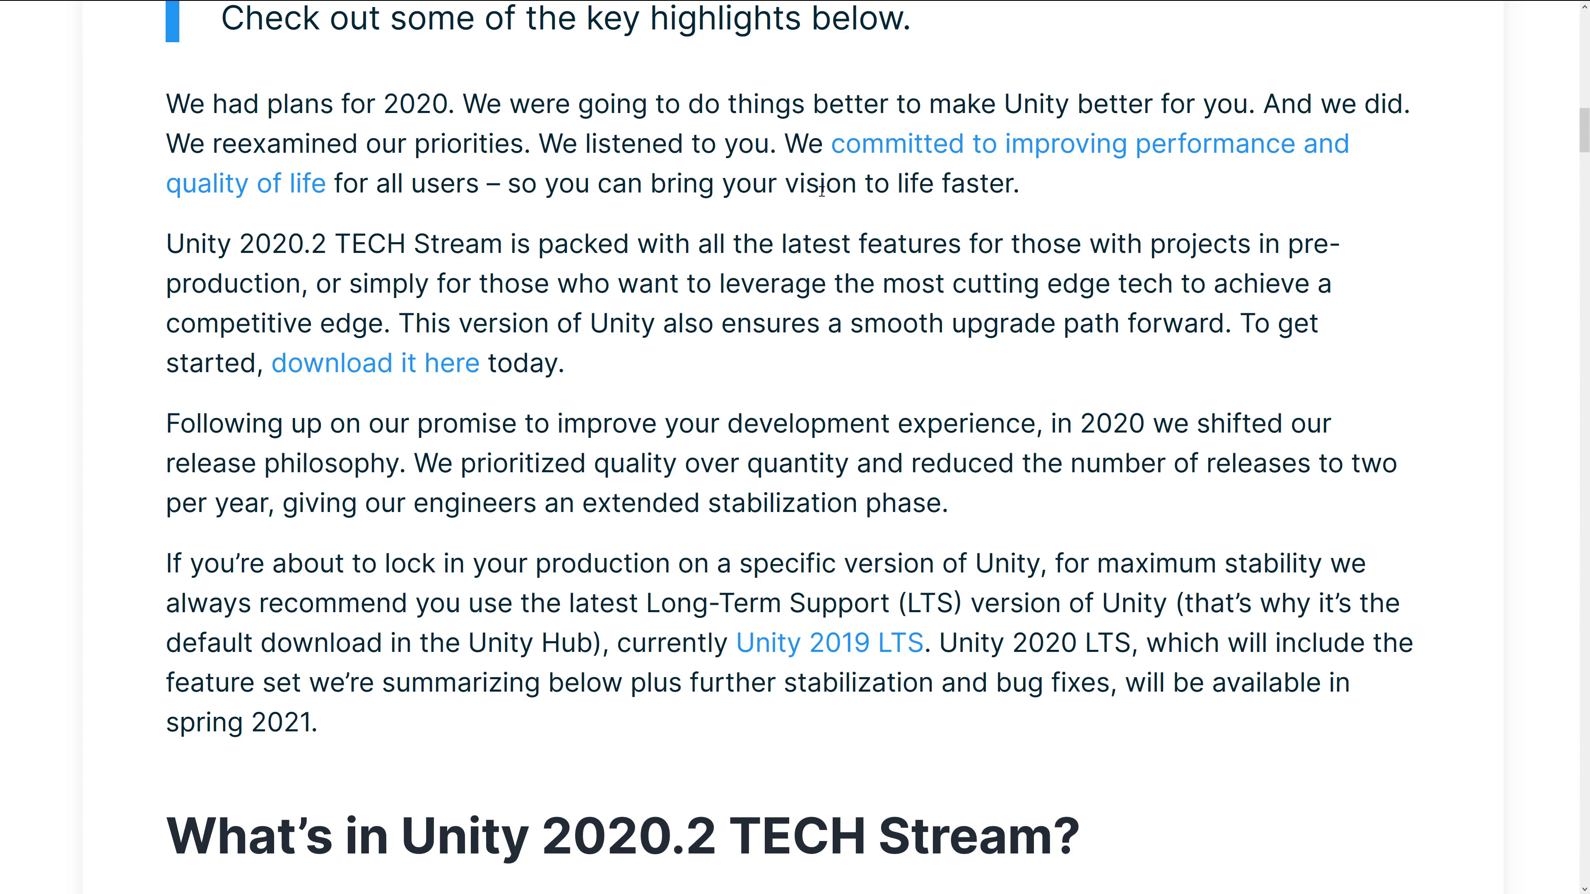
mouse_move(458, 270)
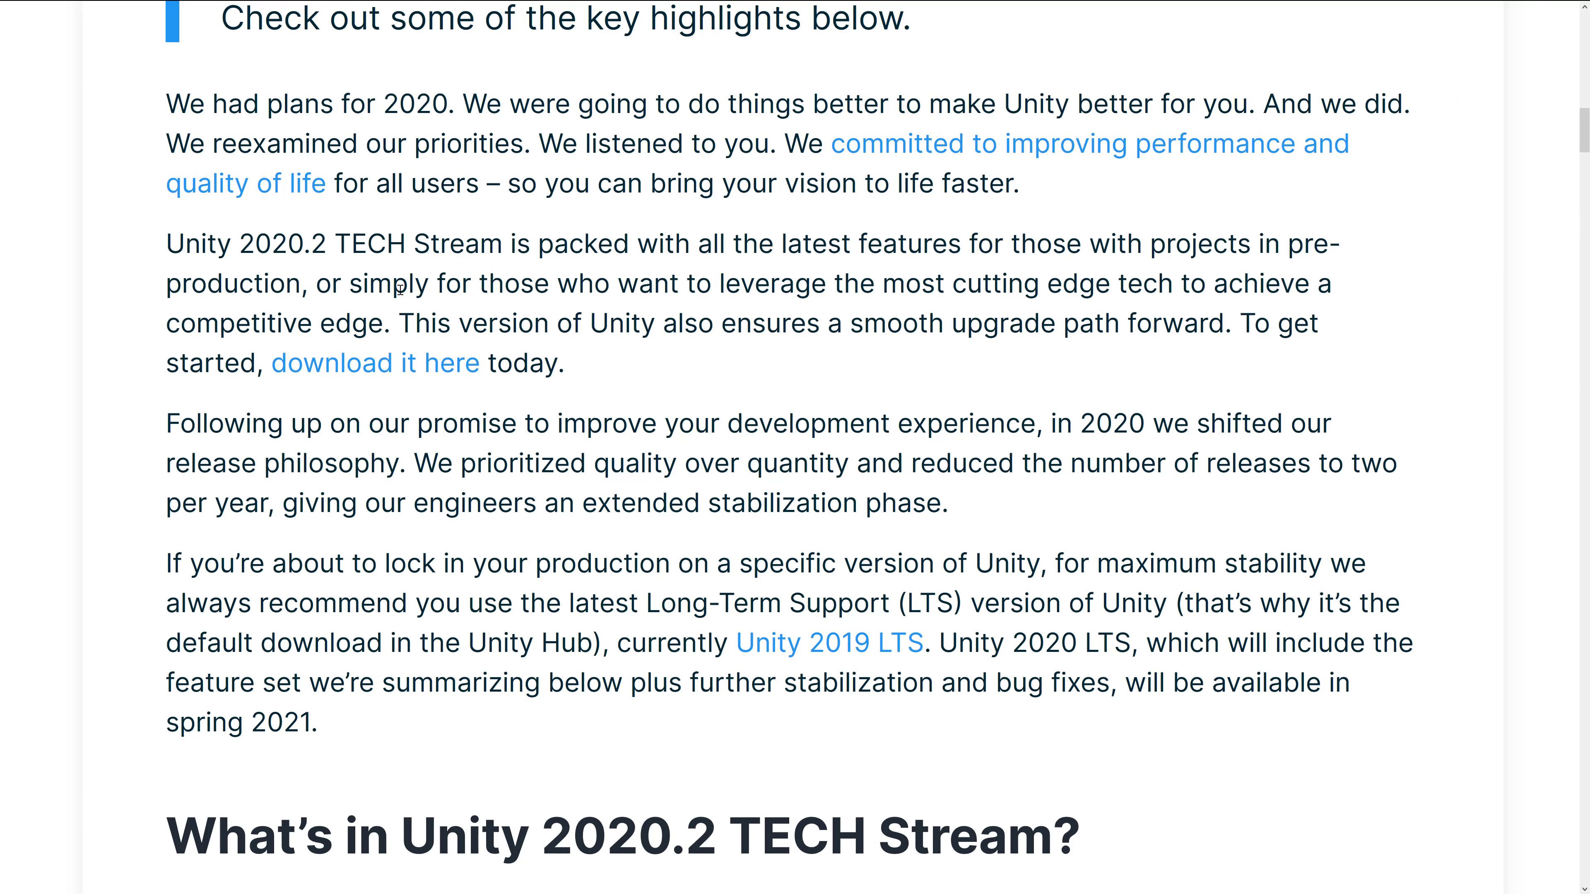
mouse_move(886, 331)
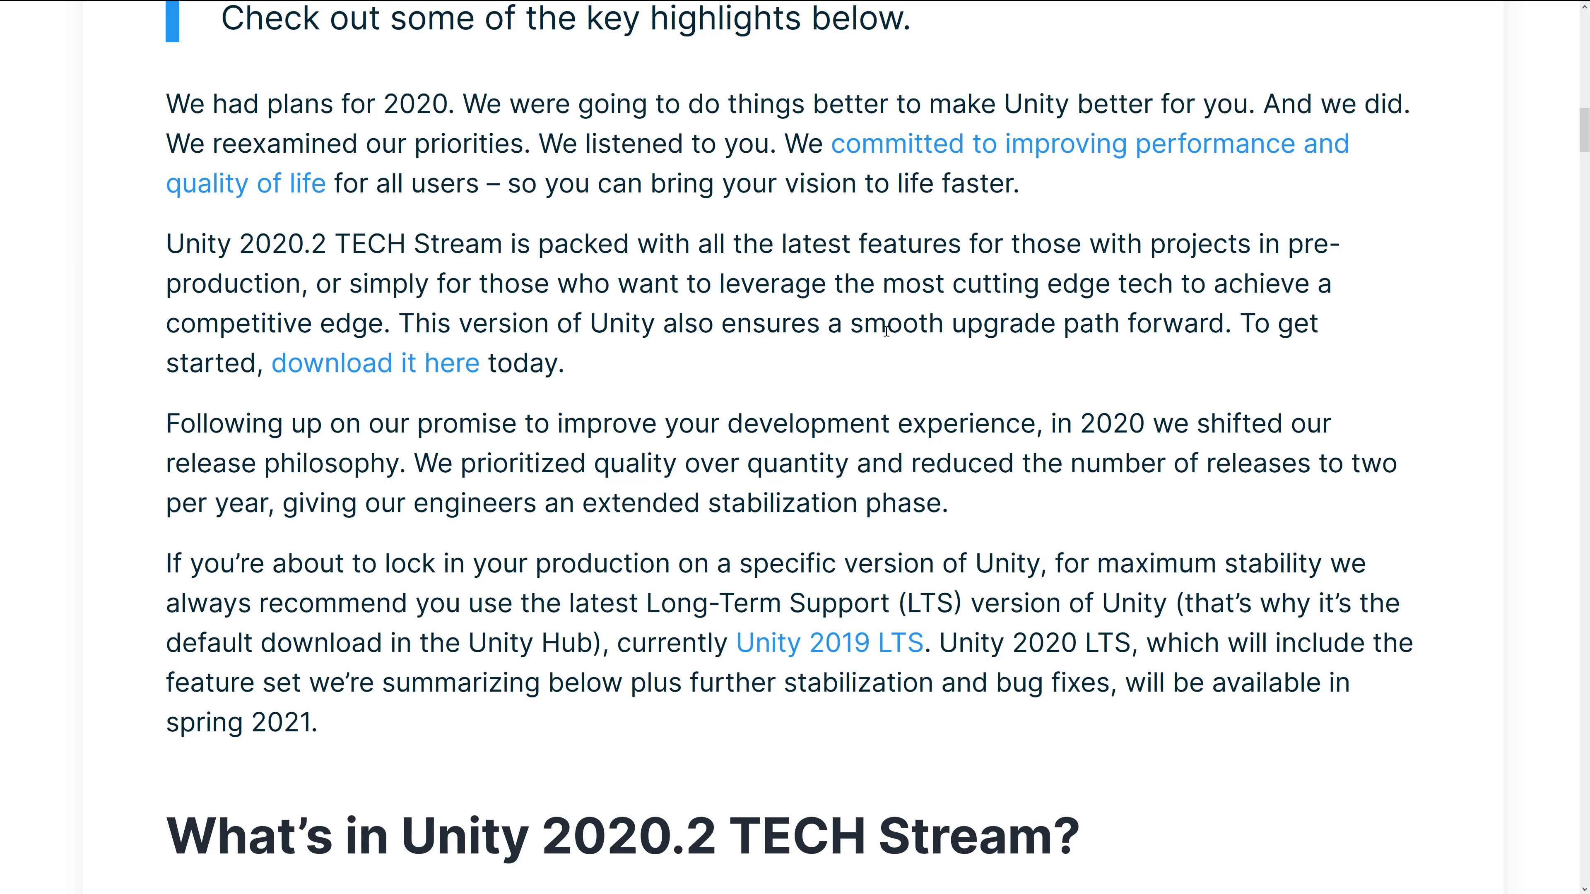
mouse_move(311, 274)
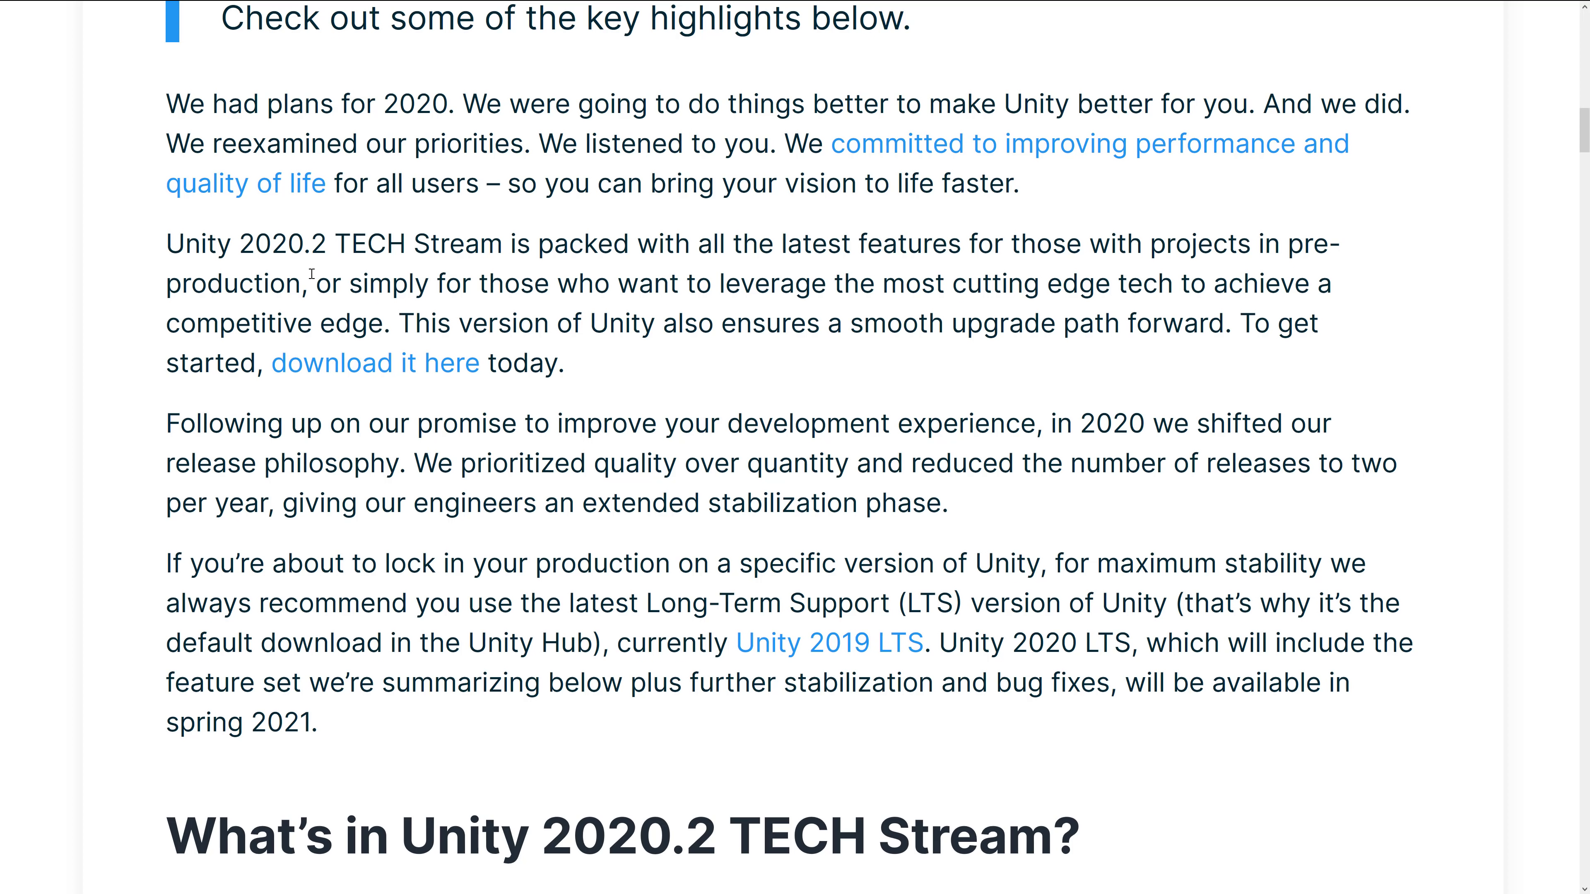
scroll(down, 3)
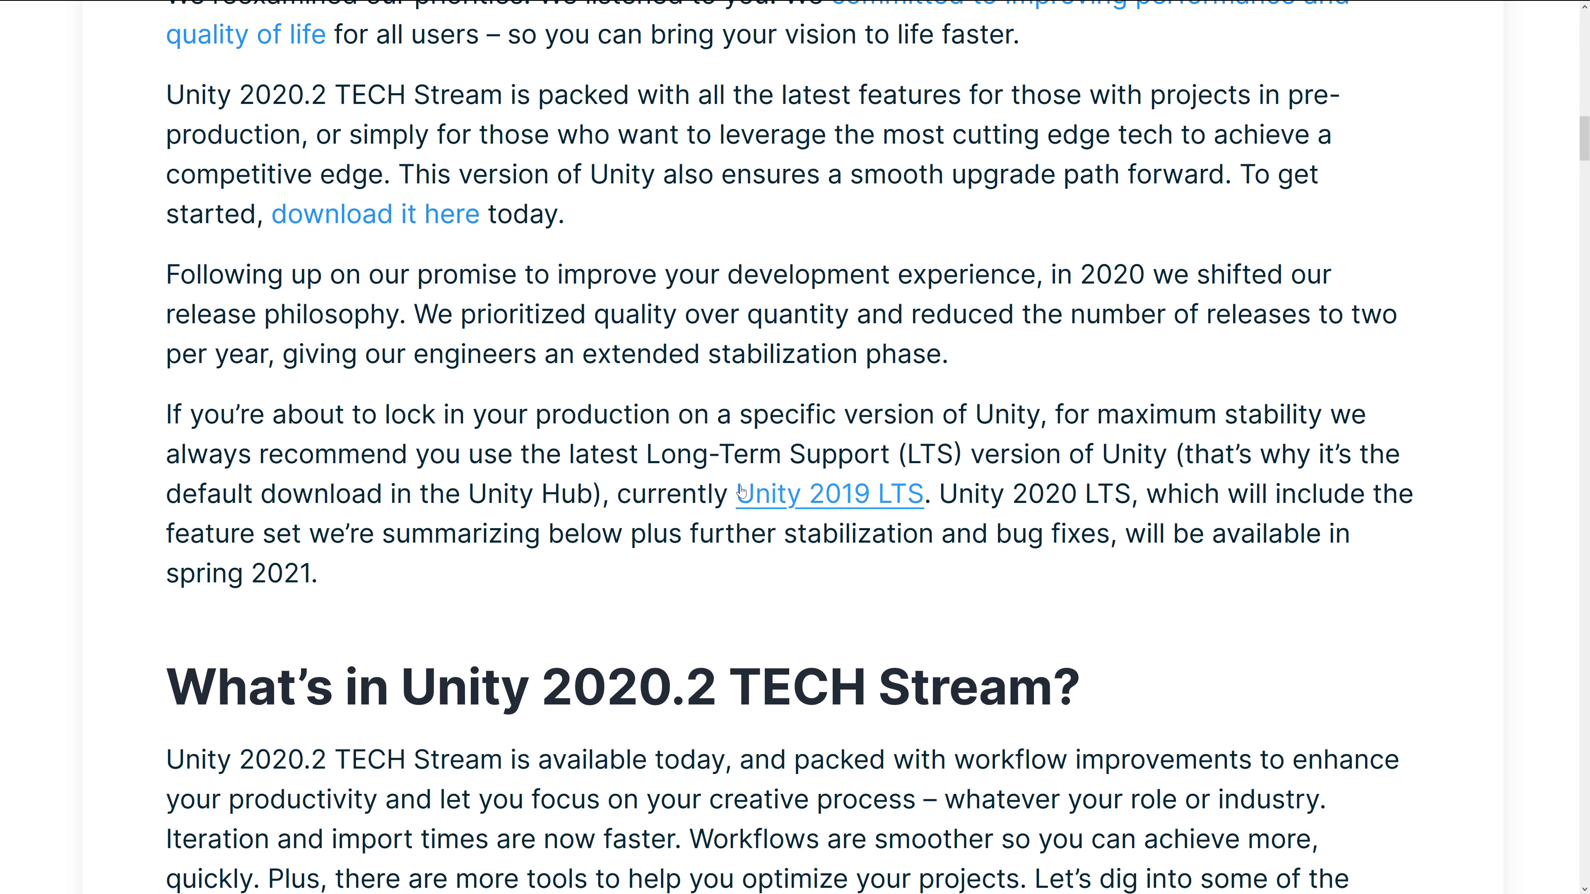
drag(603, 454, 1044, 455)
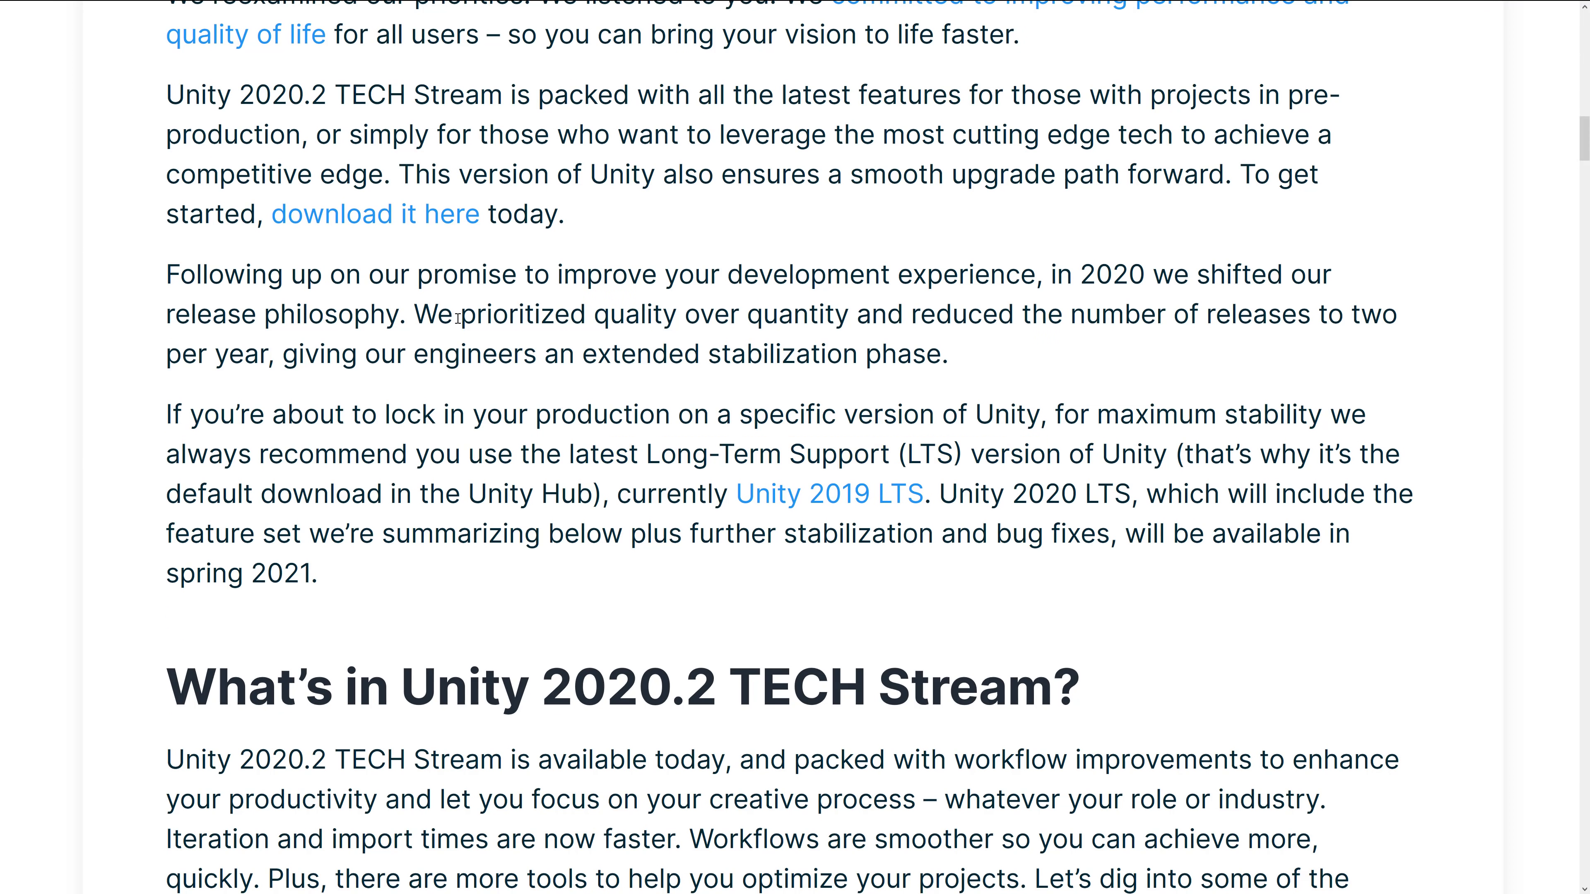
drag(461, 313, 1136, 313)
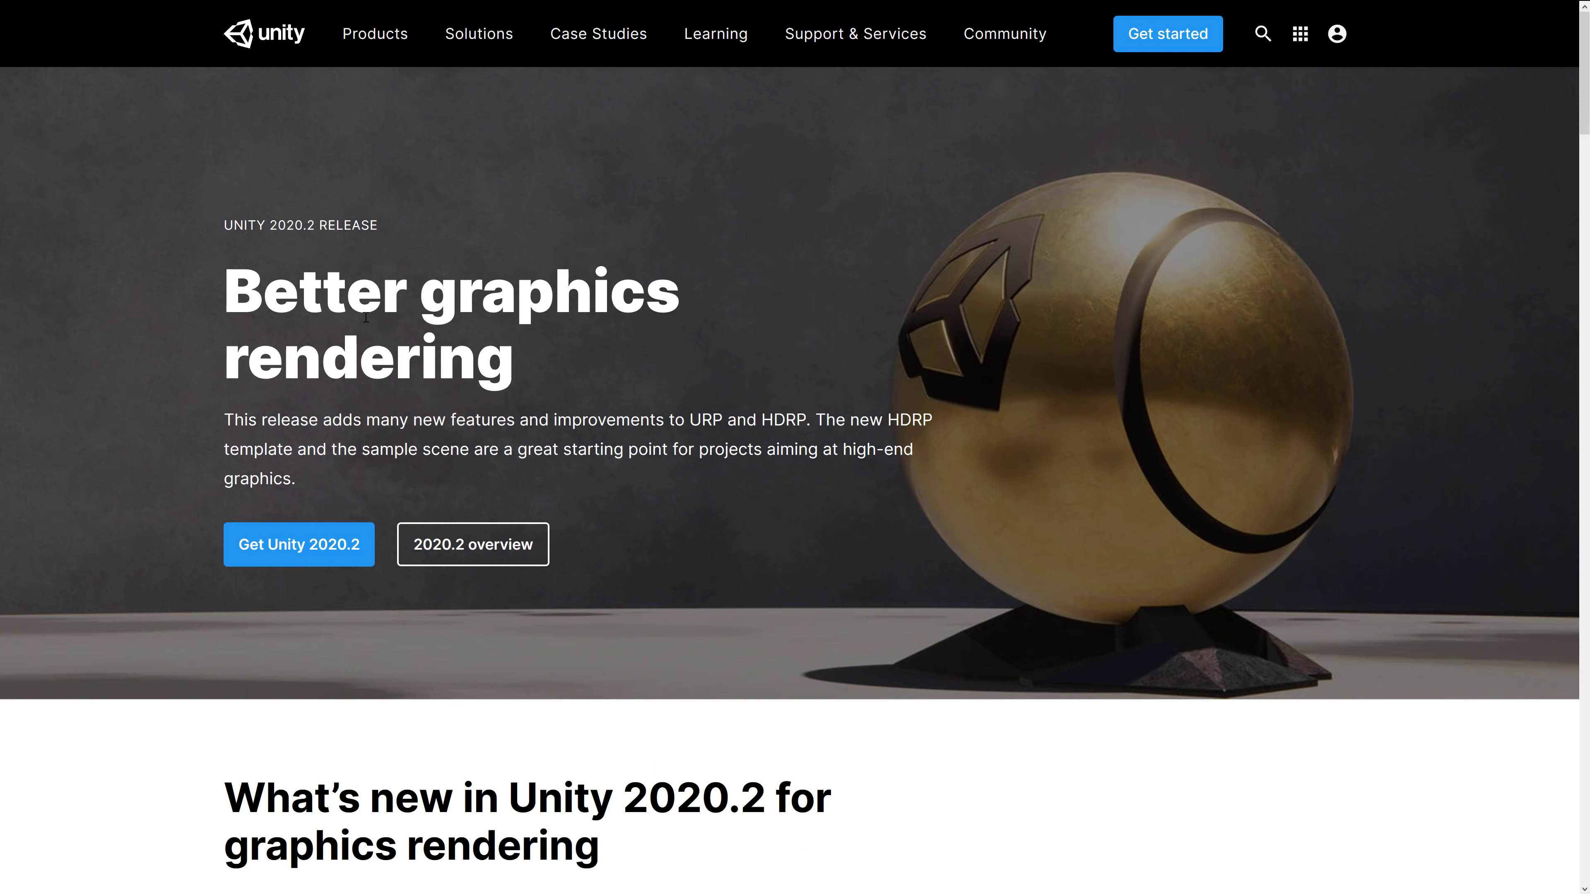
mouse_move(764, 342)
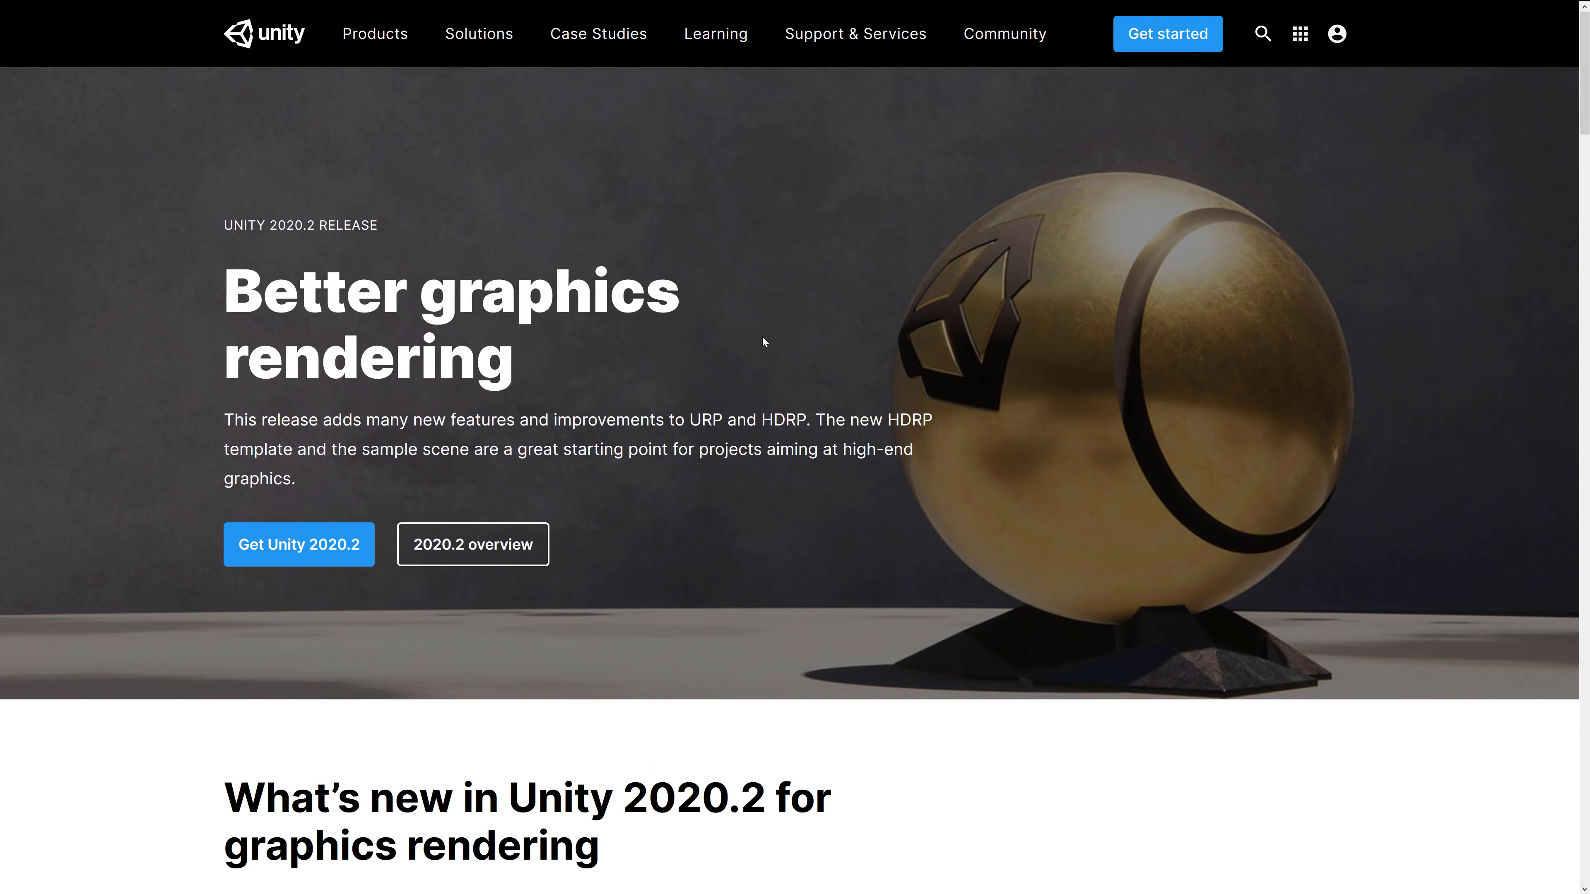
mouse_move(753, 335)
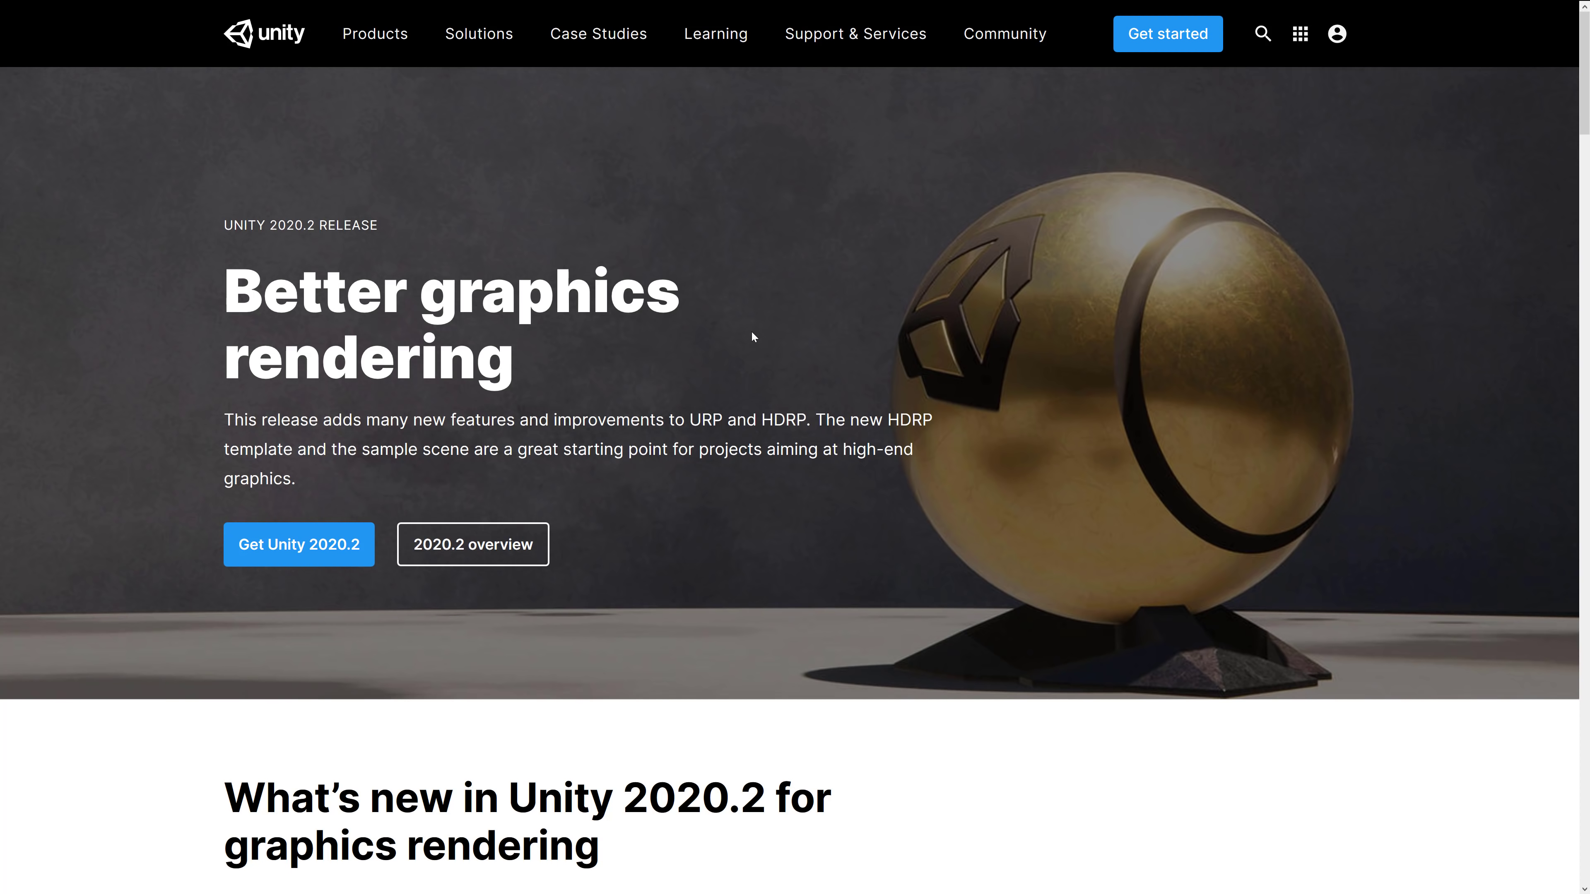
mouse_move(824, 398)
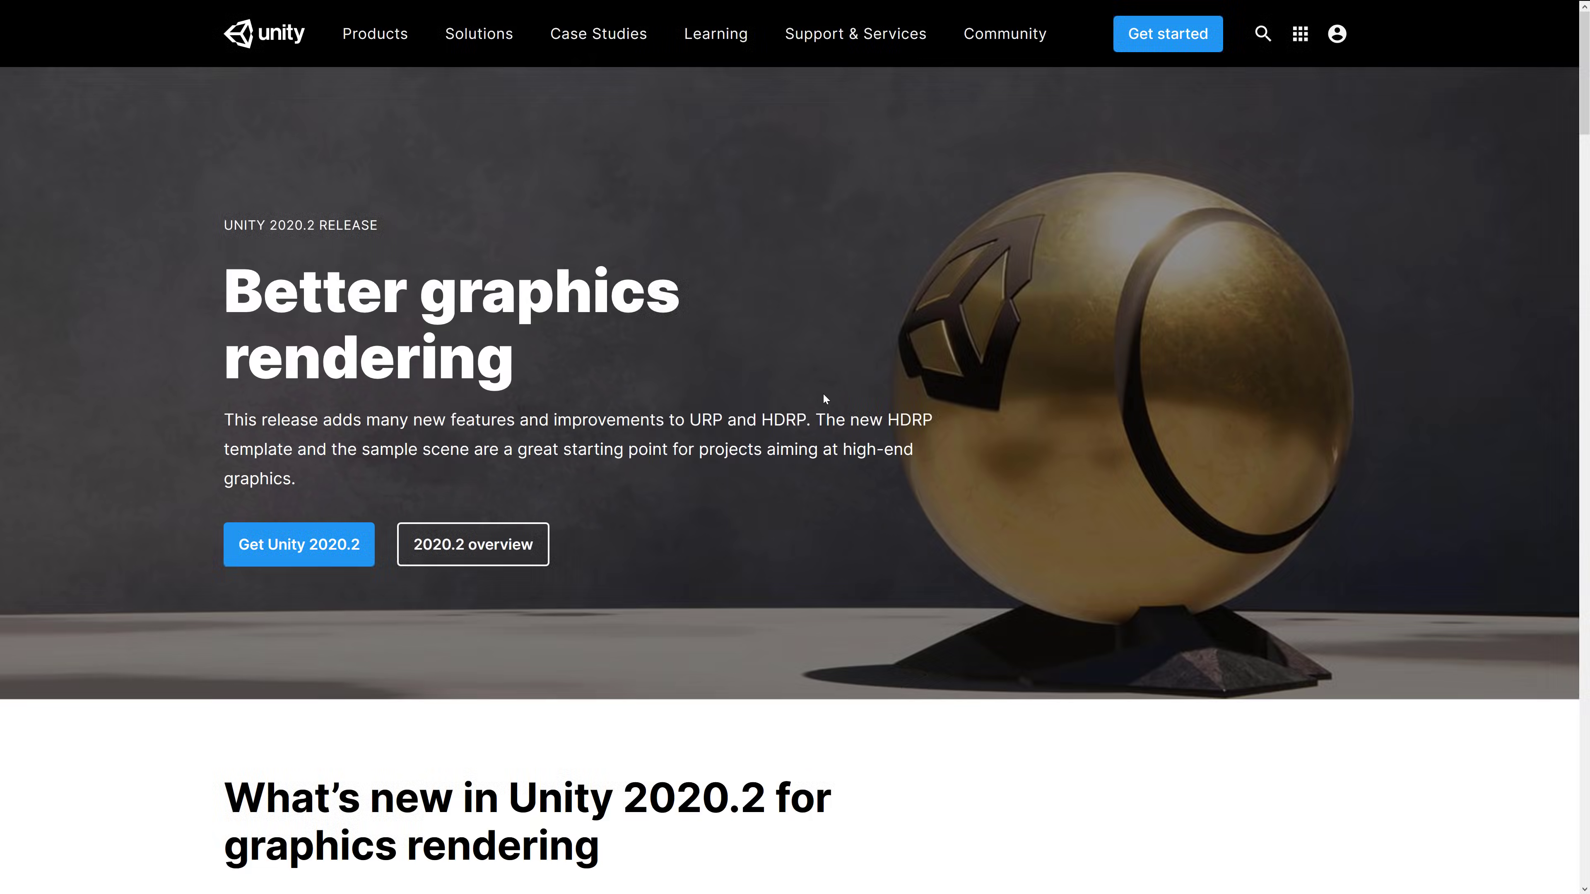
- Scroll the 2020.2 release page down to the Universal Render Pipeline section
scroll(down, 3)
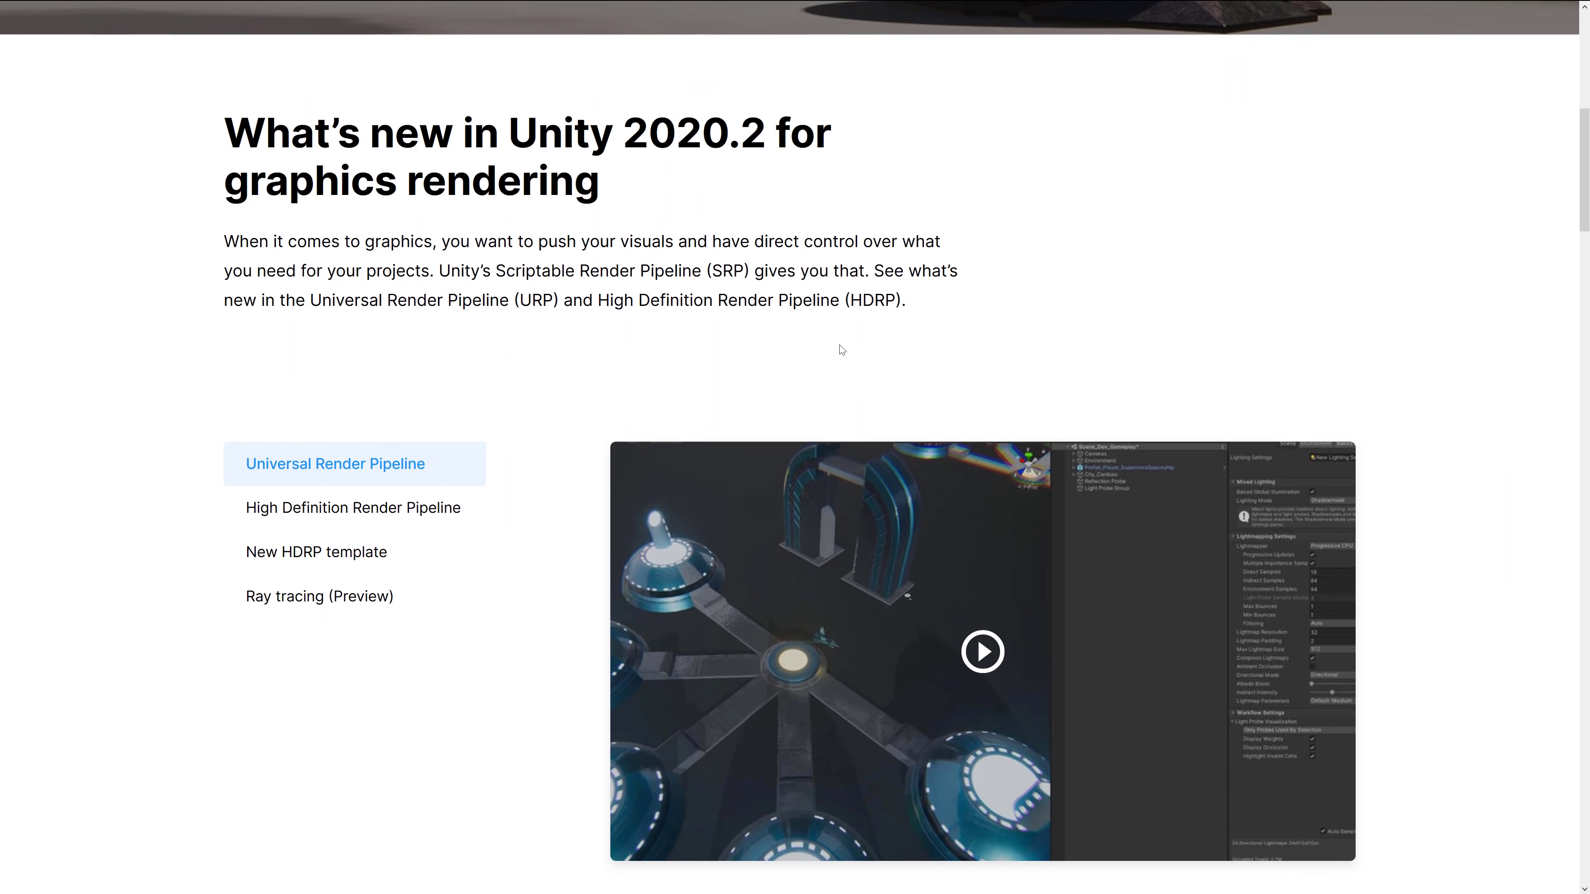
scroll(down, 3)
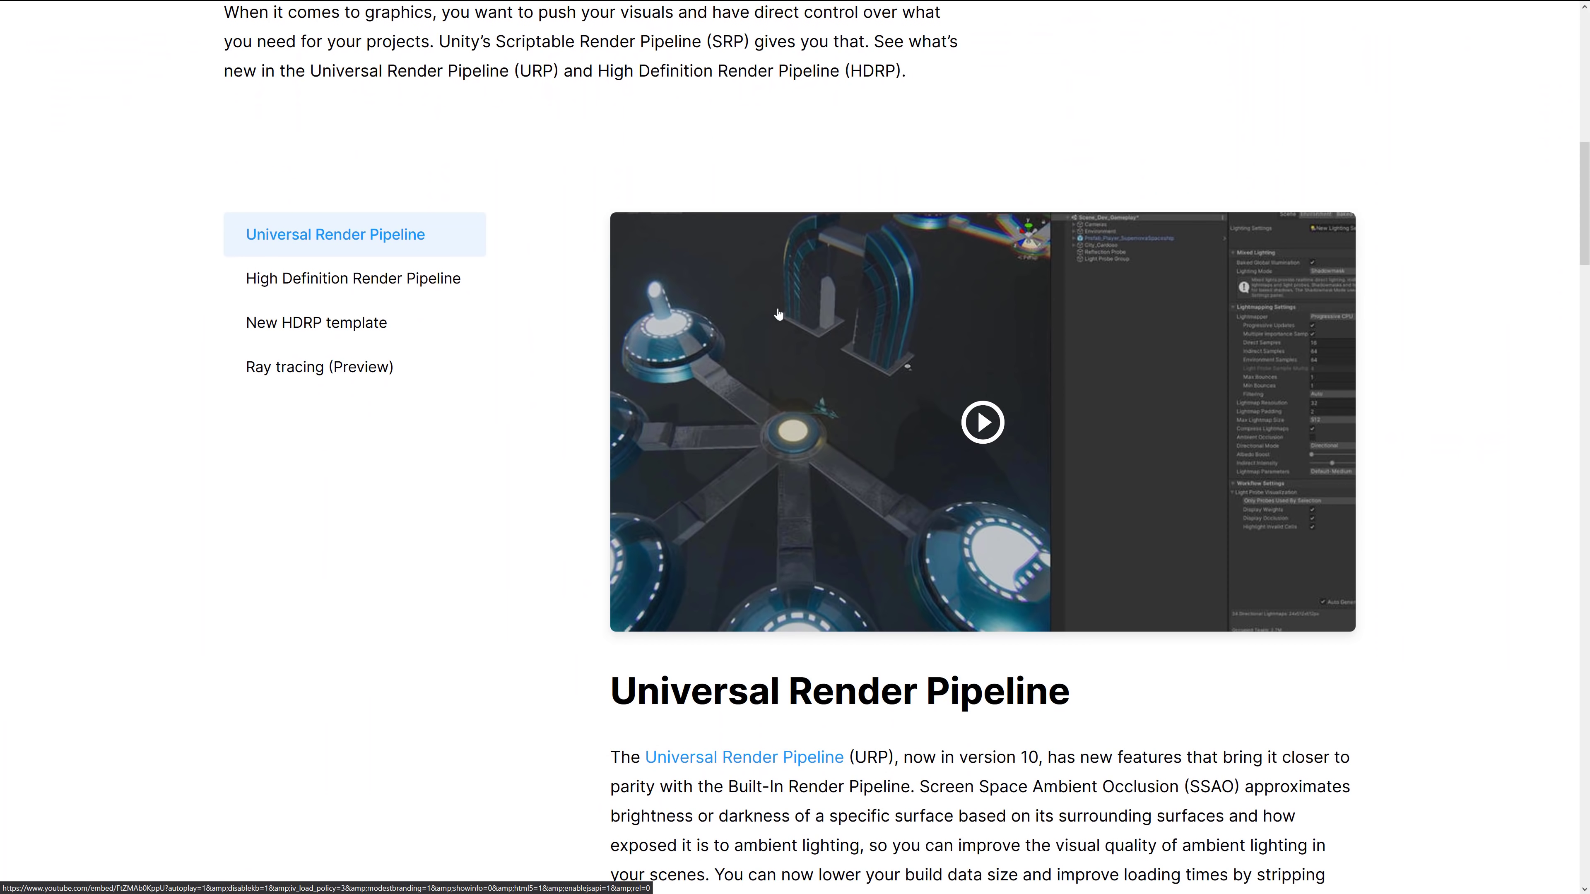
scroll(down, 3)
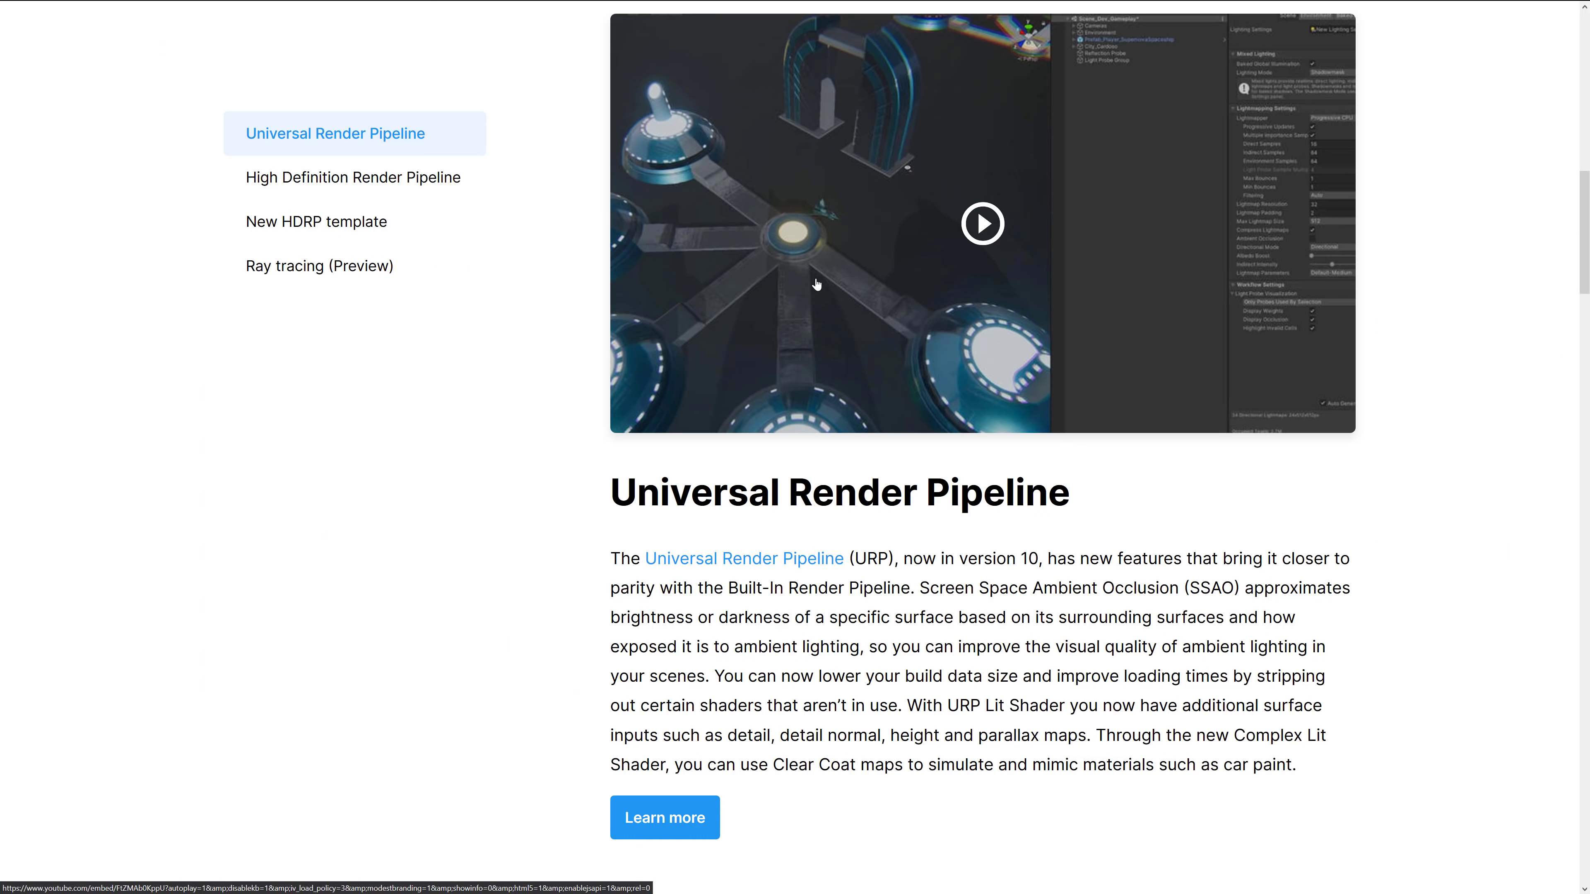
scroll(down, 3)
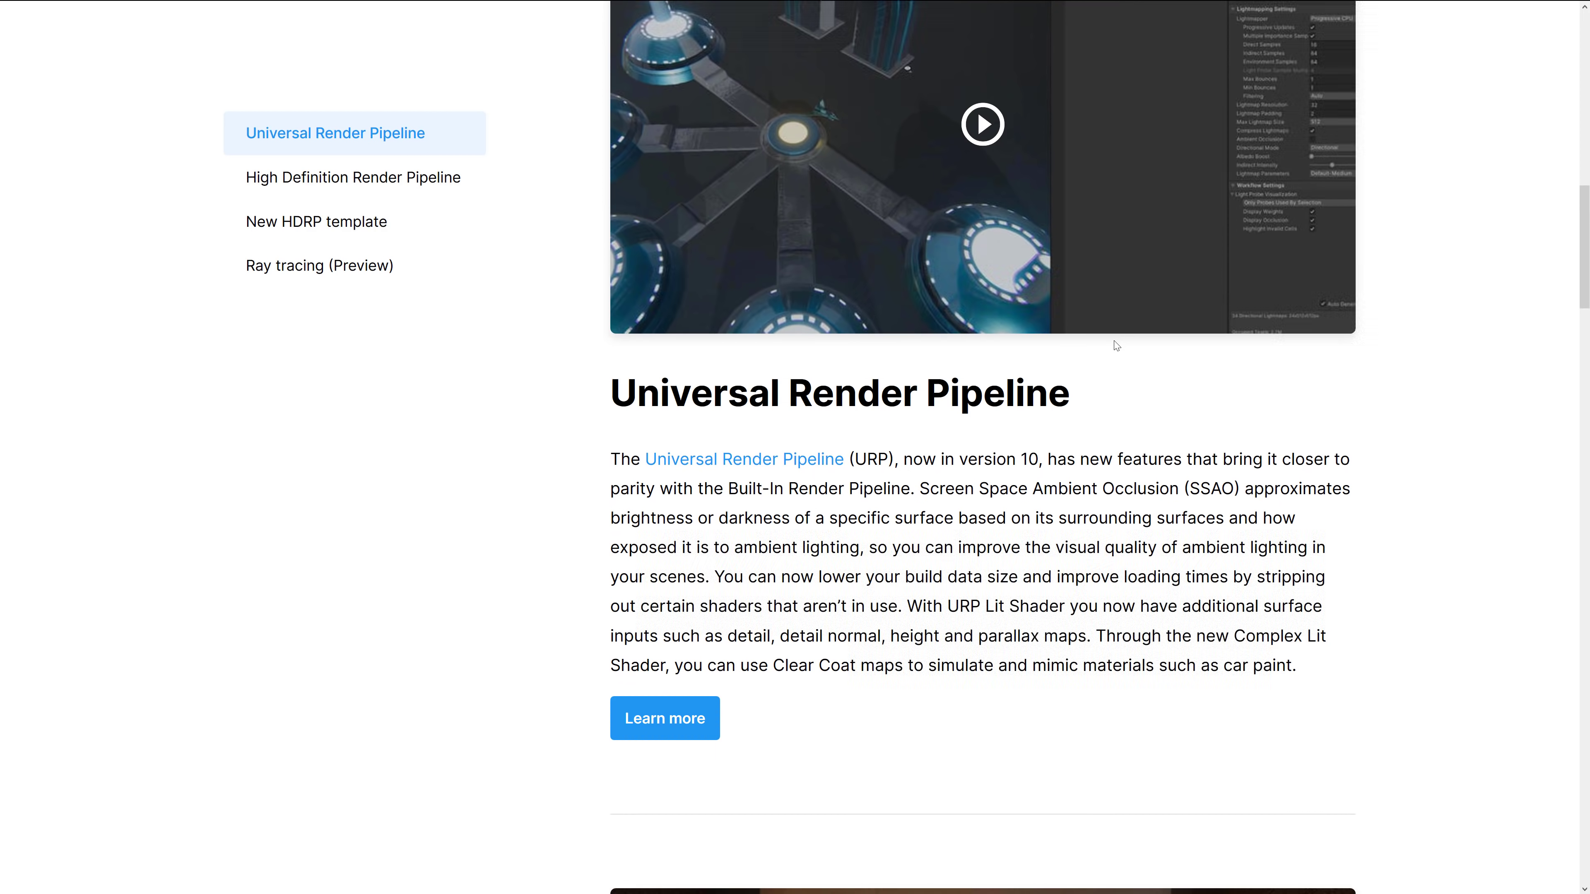
scroll(down, 3)
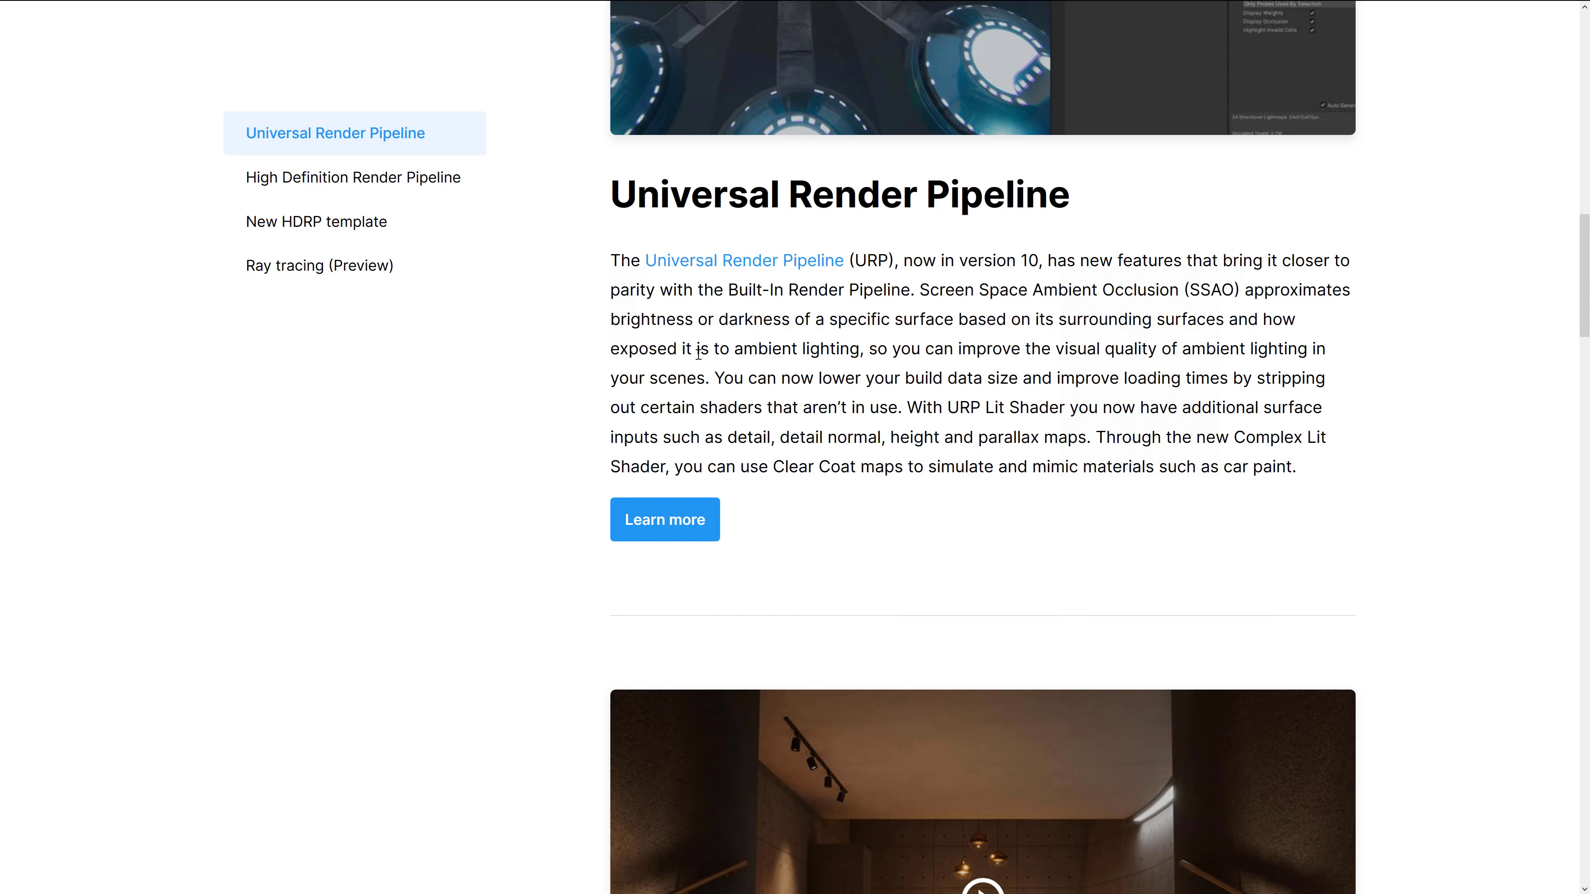
mouse_move(985, 368)
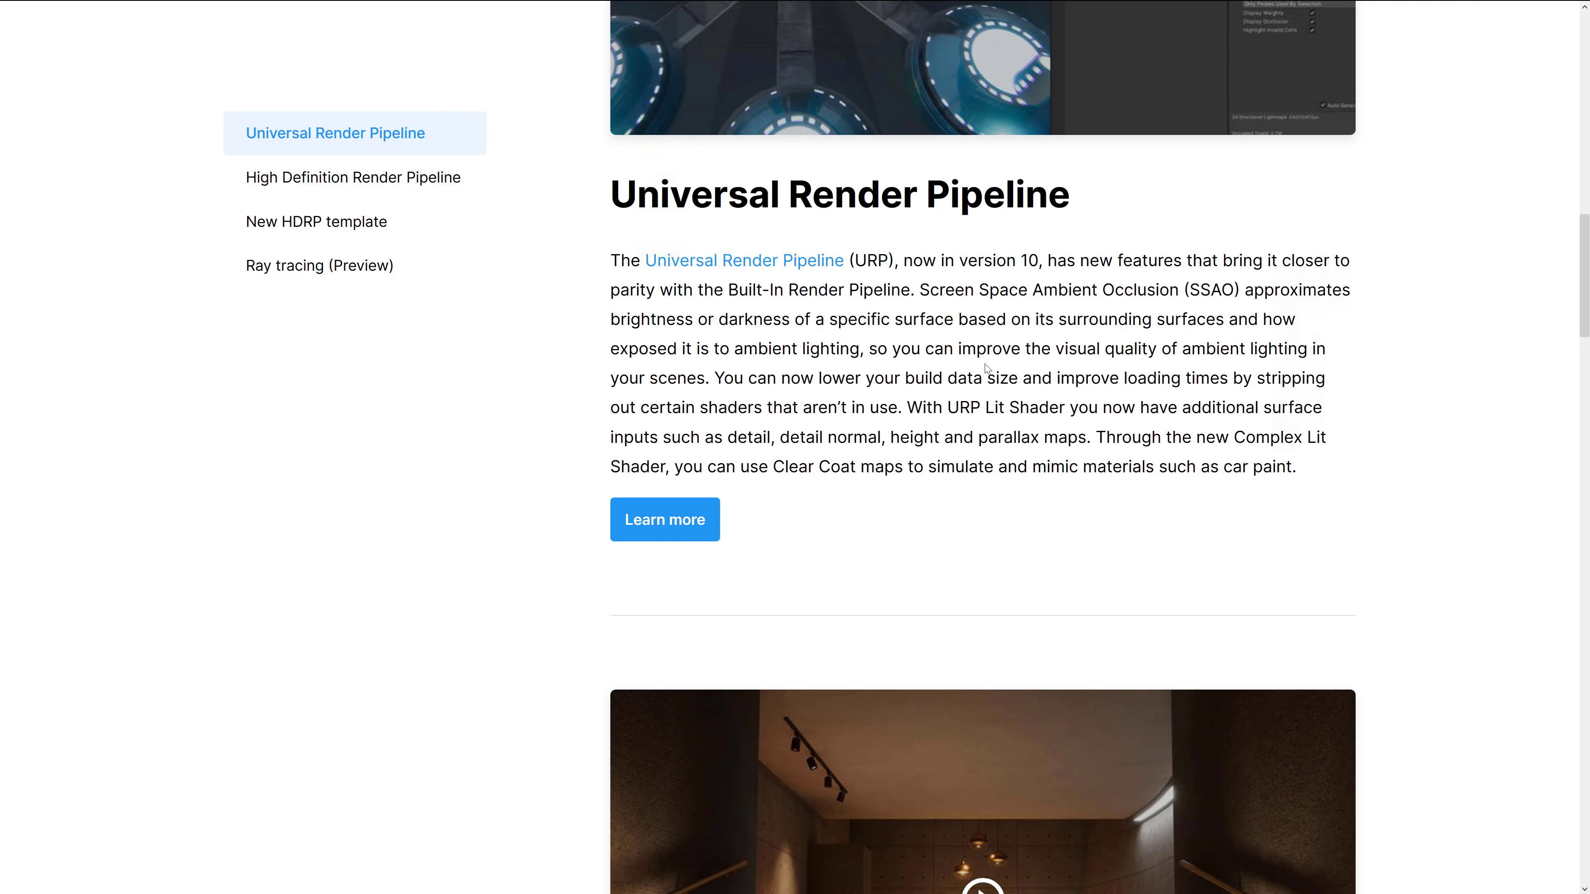
mouse_move(1080, 403)
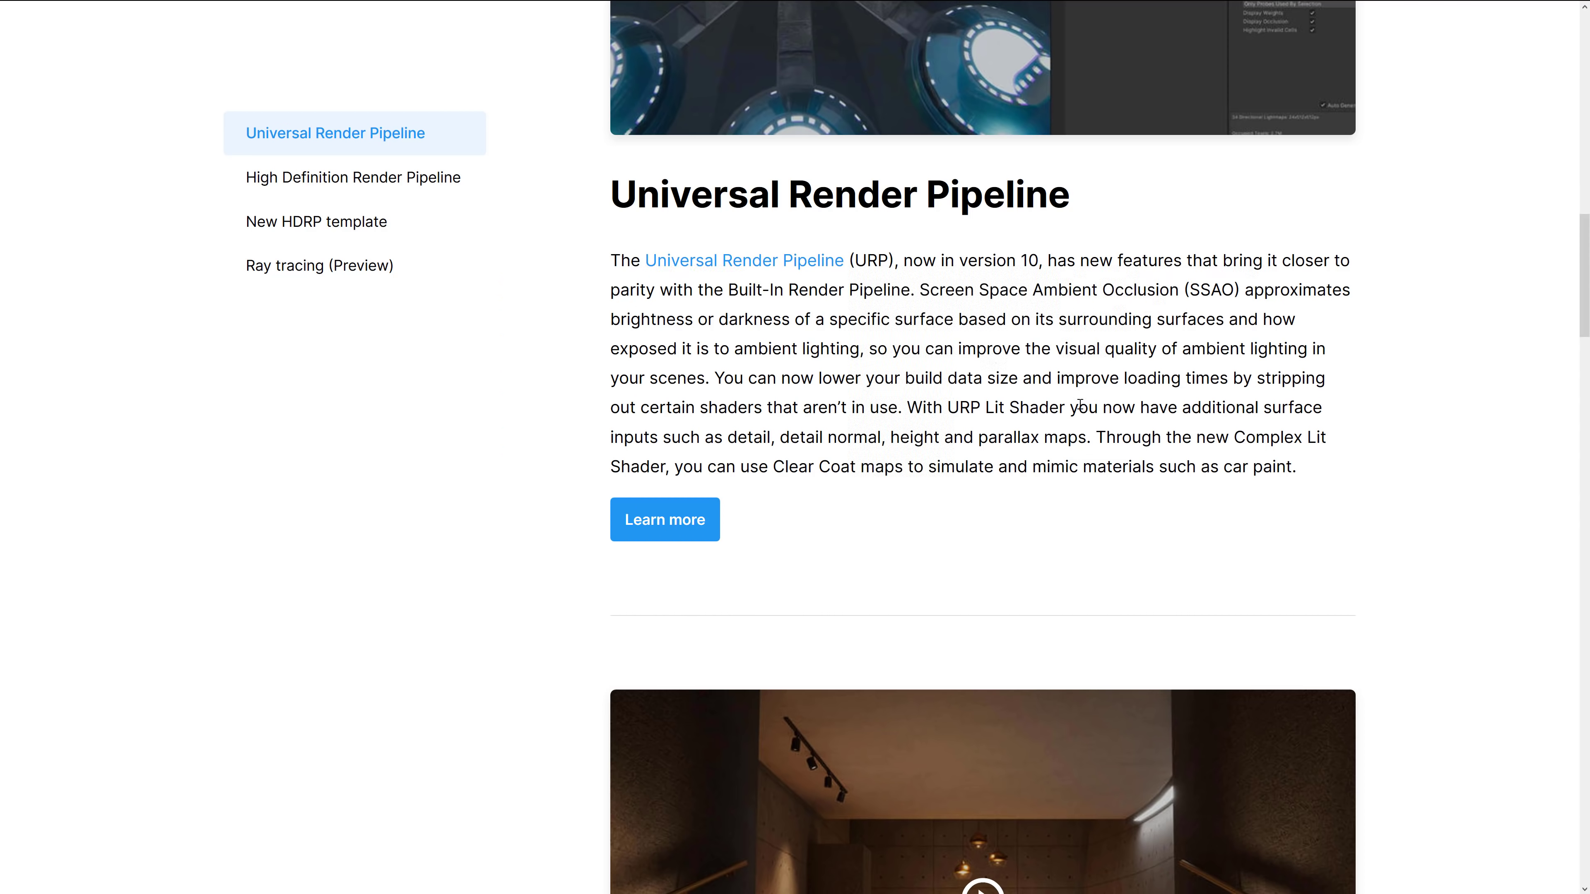
mouse_move(760, 438)
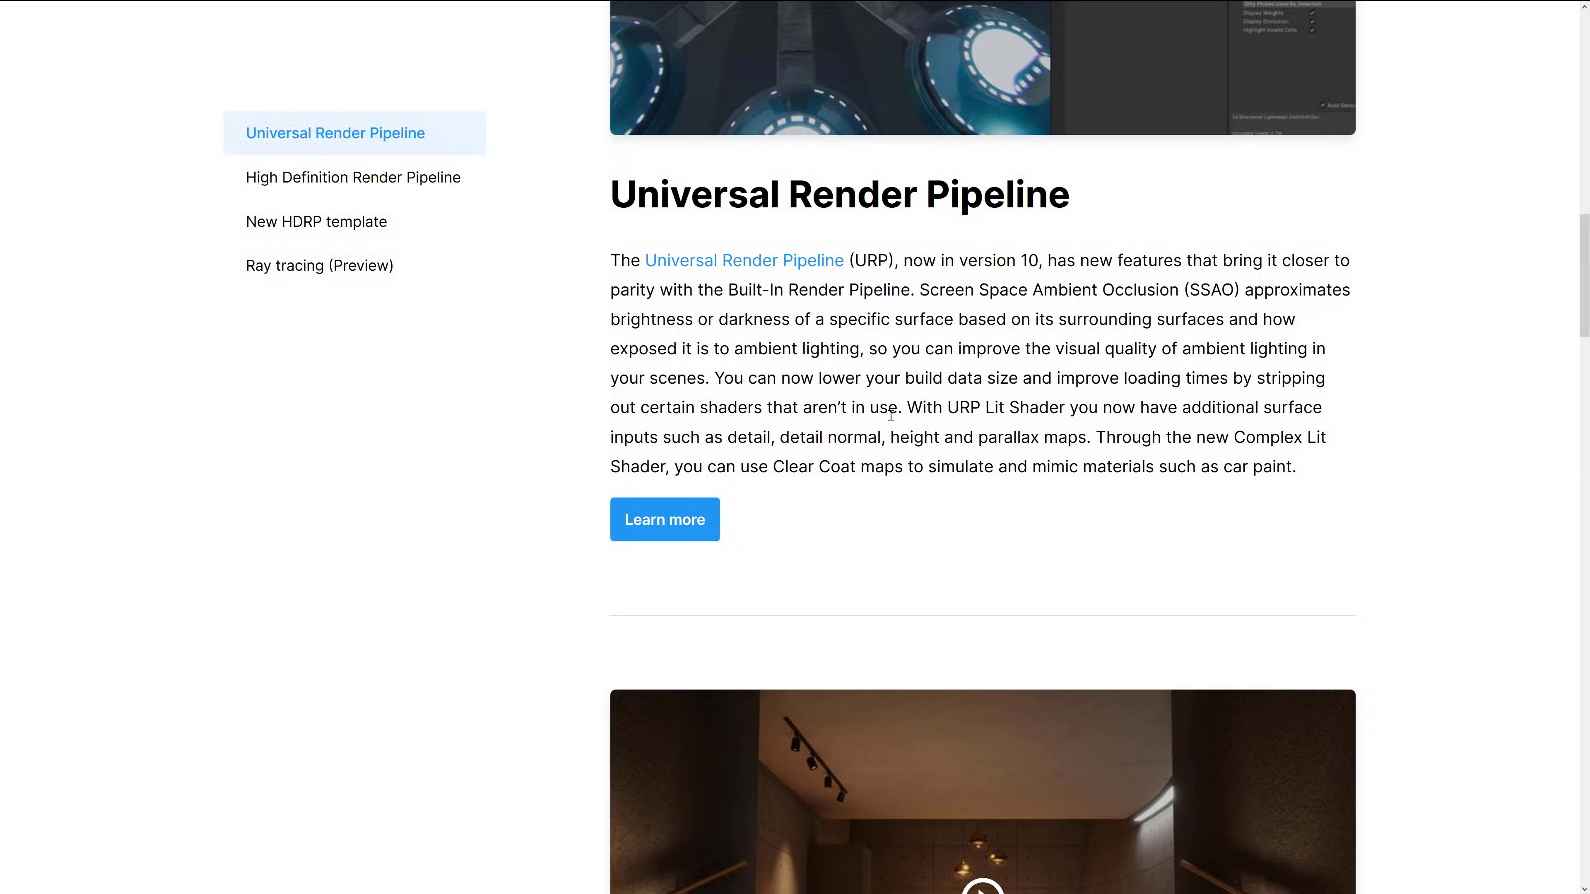
- Jump to the High Definition Render Pipeline section and scroll into its contents
click(353, 176)
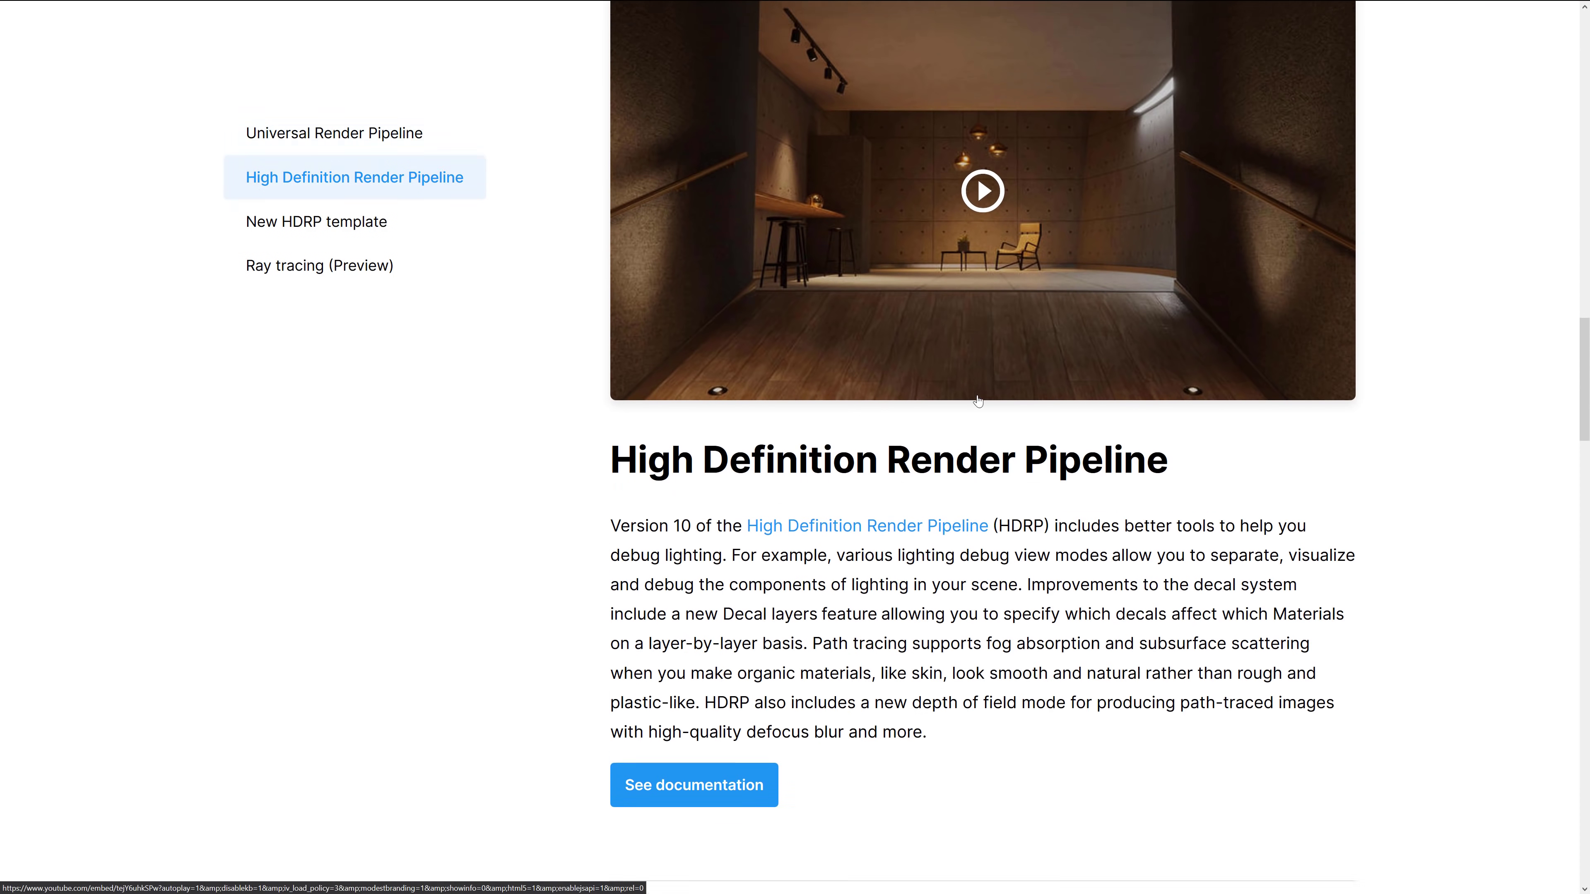
scroll(down, 3)
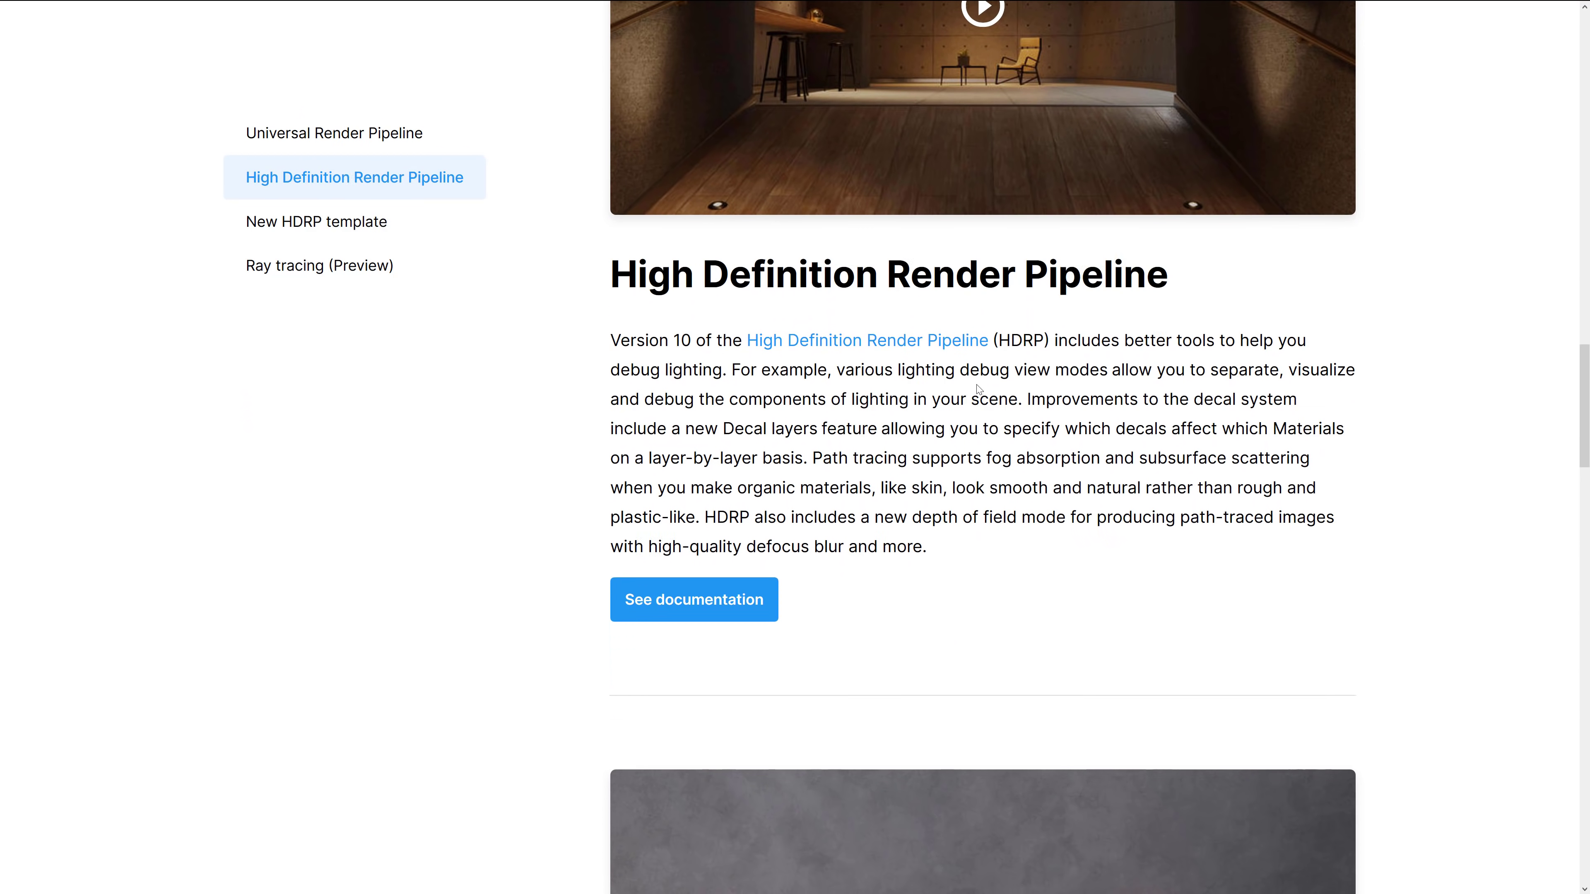
mouse_move(1132, 365)
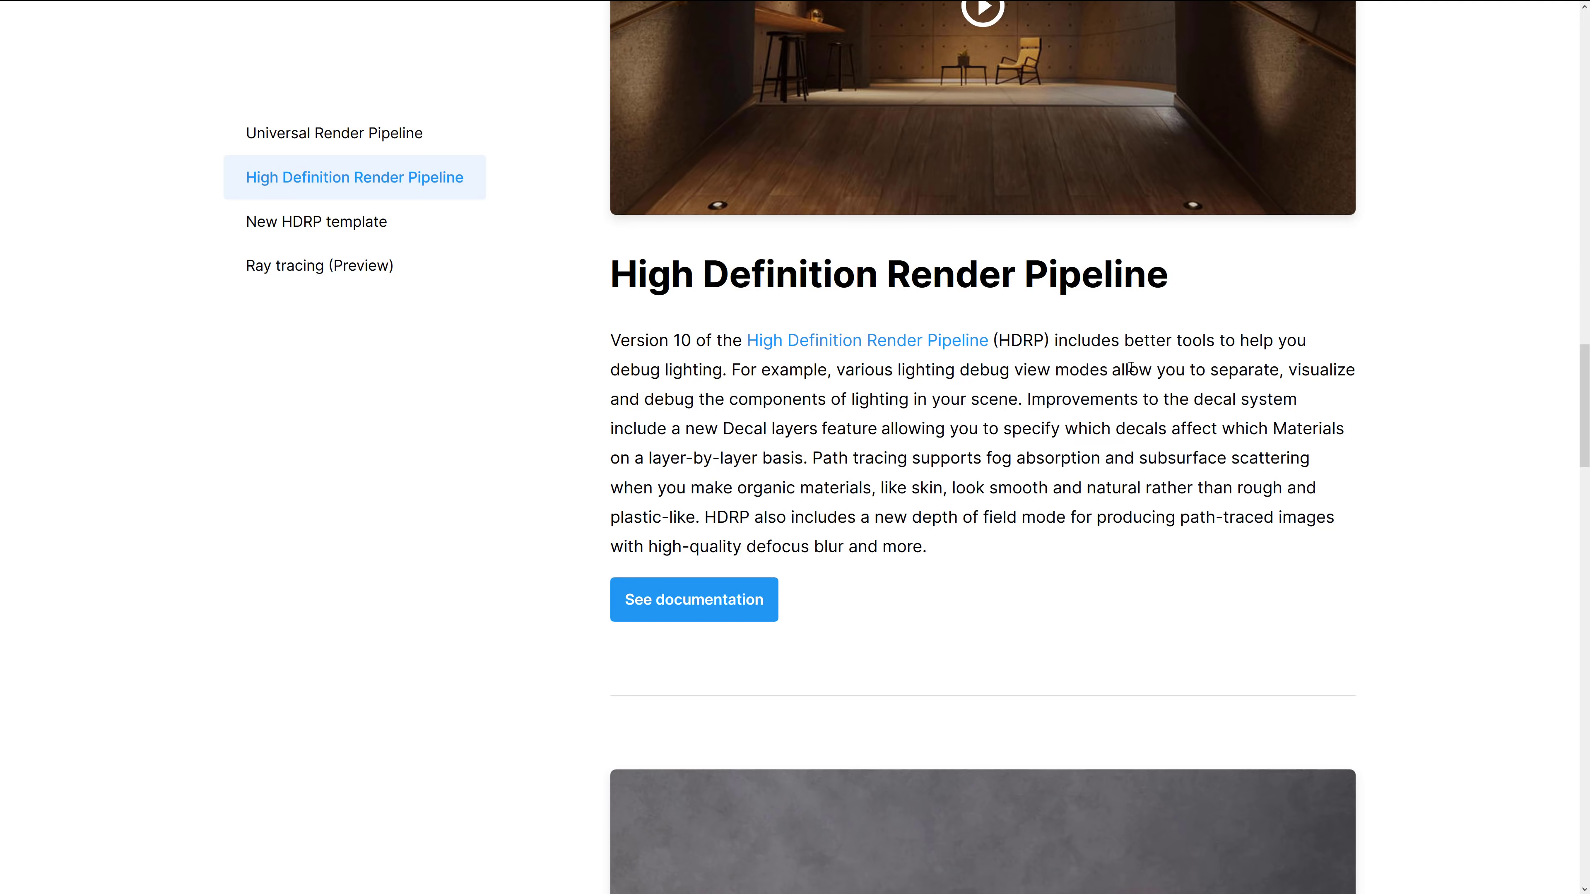
scroll(down, 3)
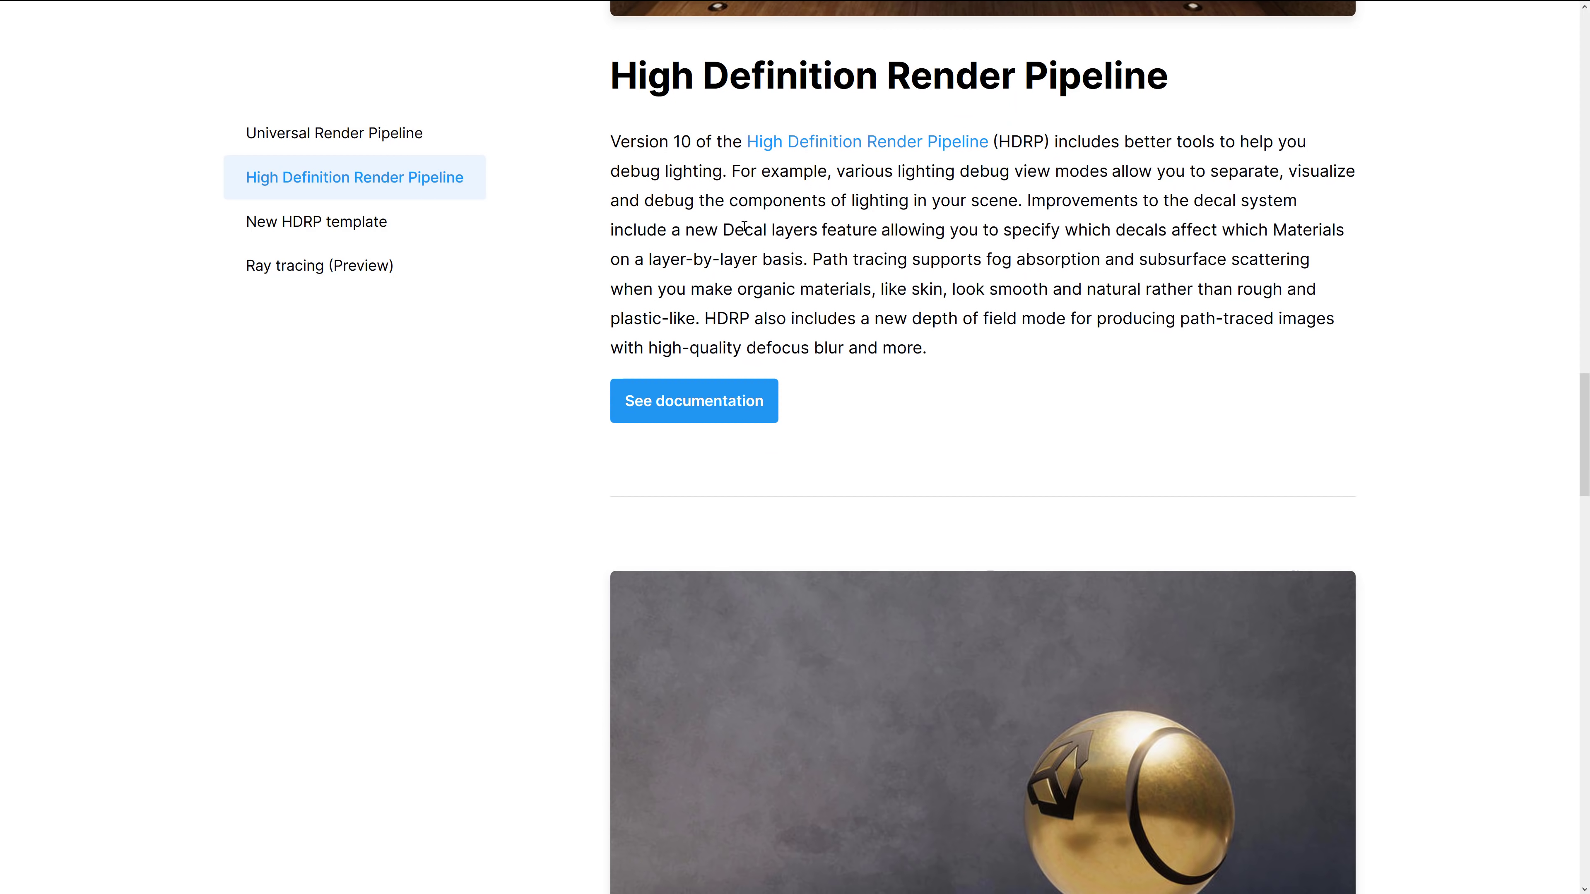
mouse_move(950, 231)
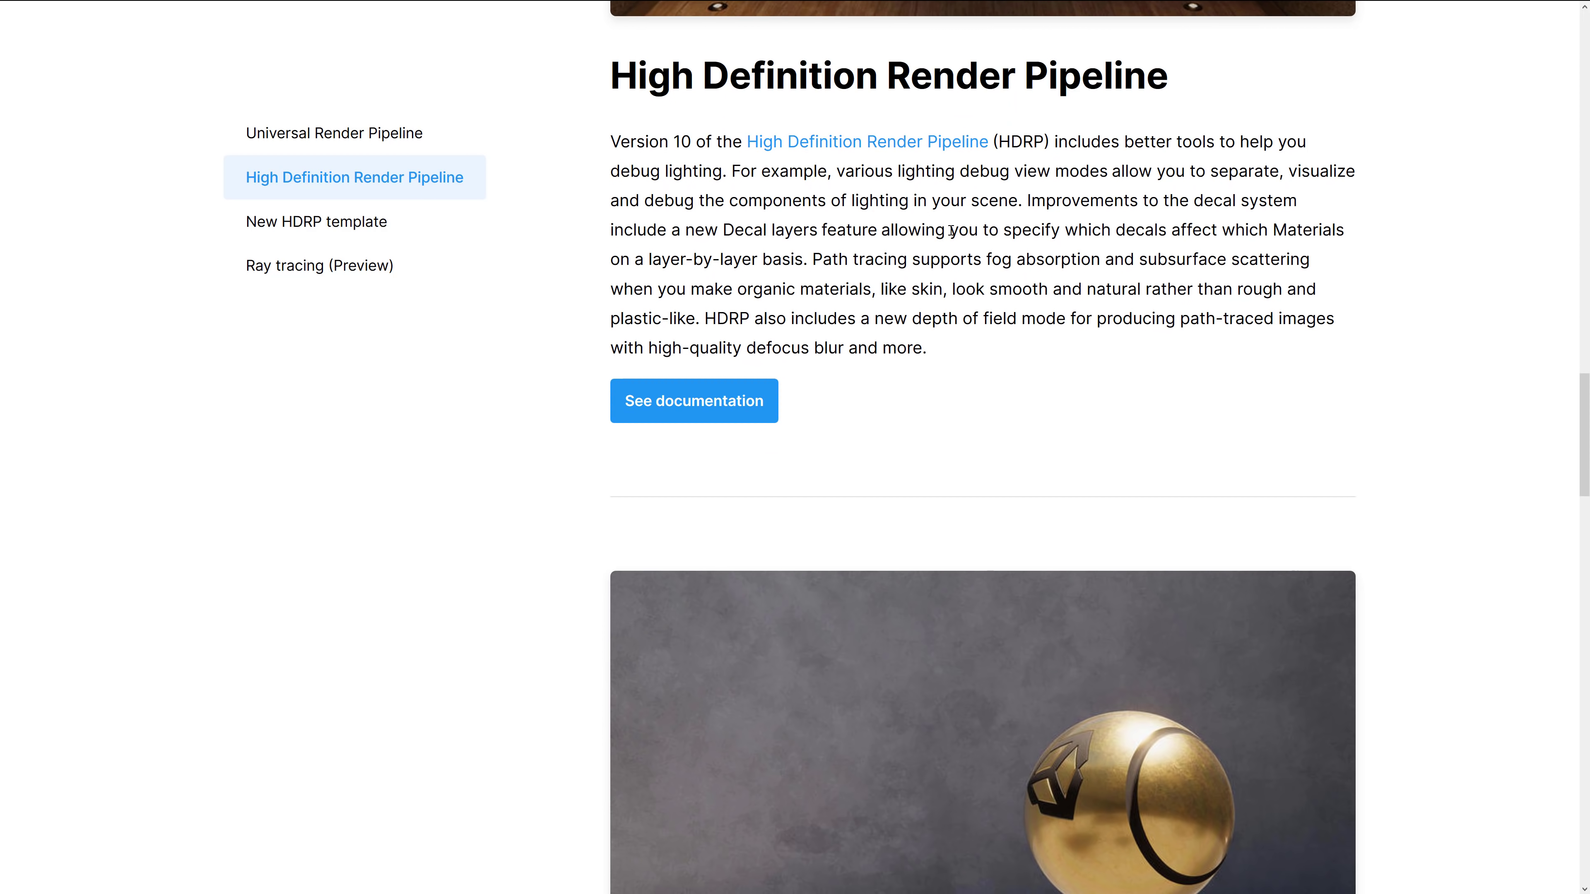
mouse_move(1268, 228)
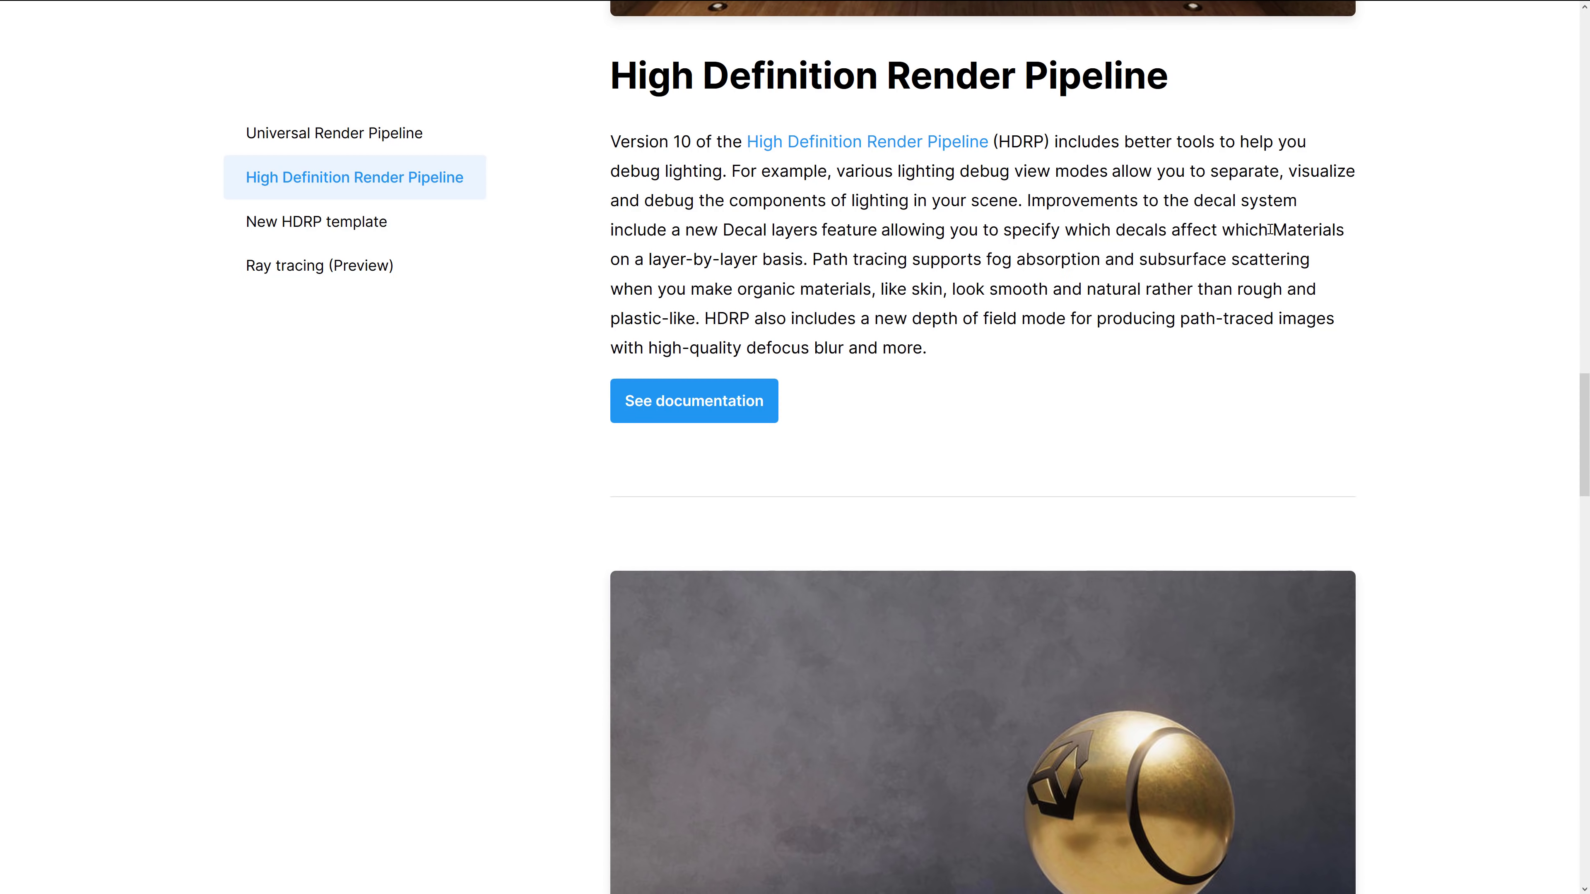
mouse_move(926, 259)
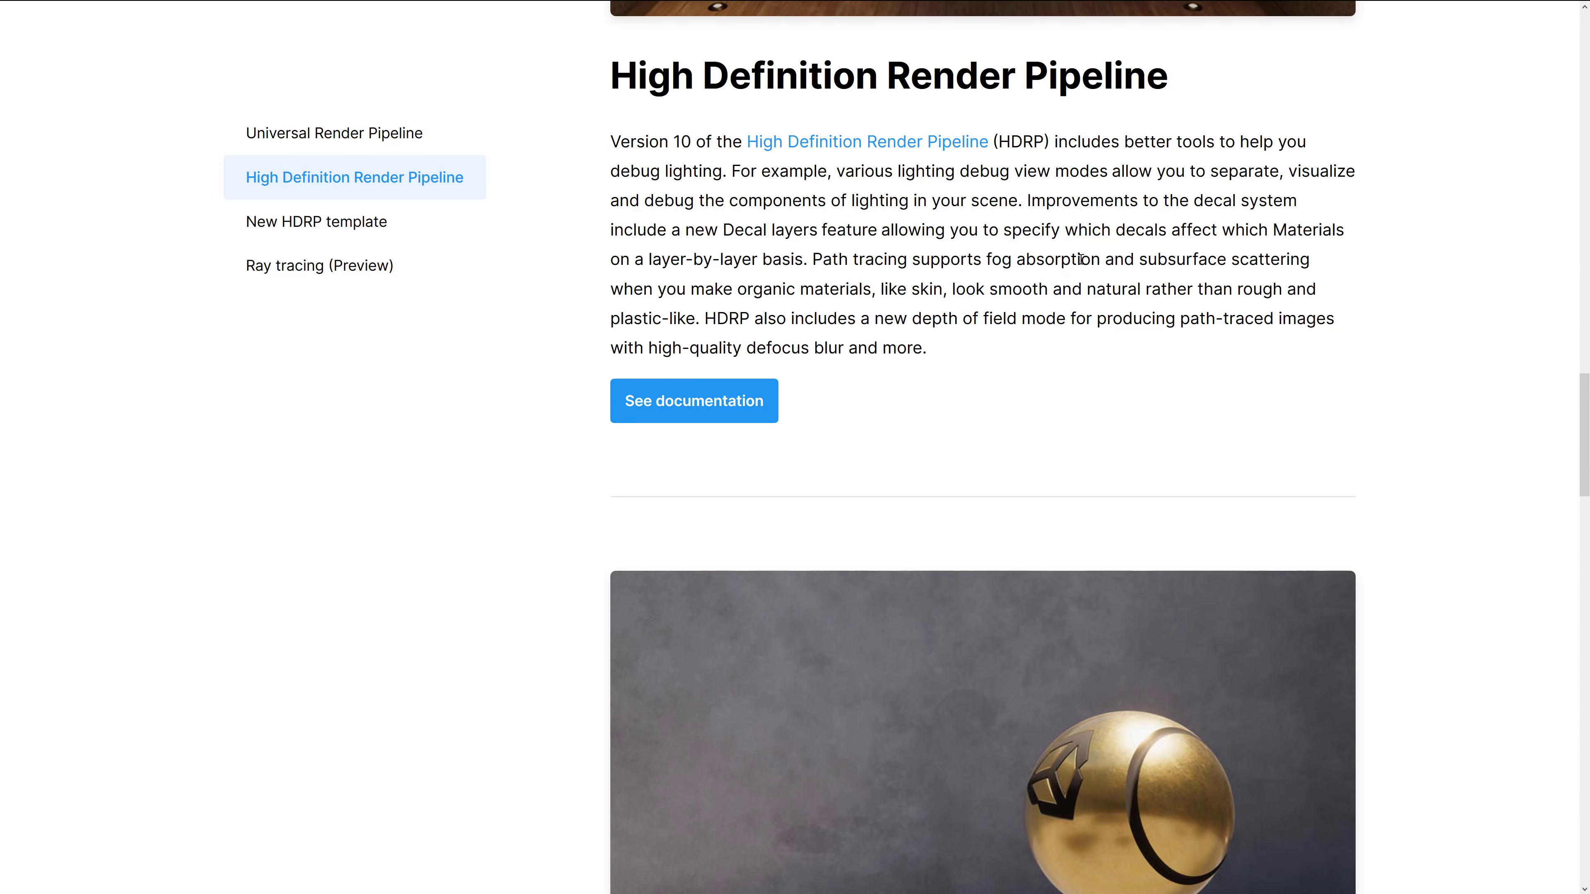
mouse_move(749, 284)
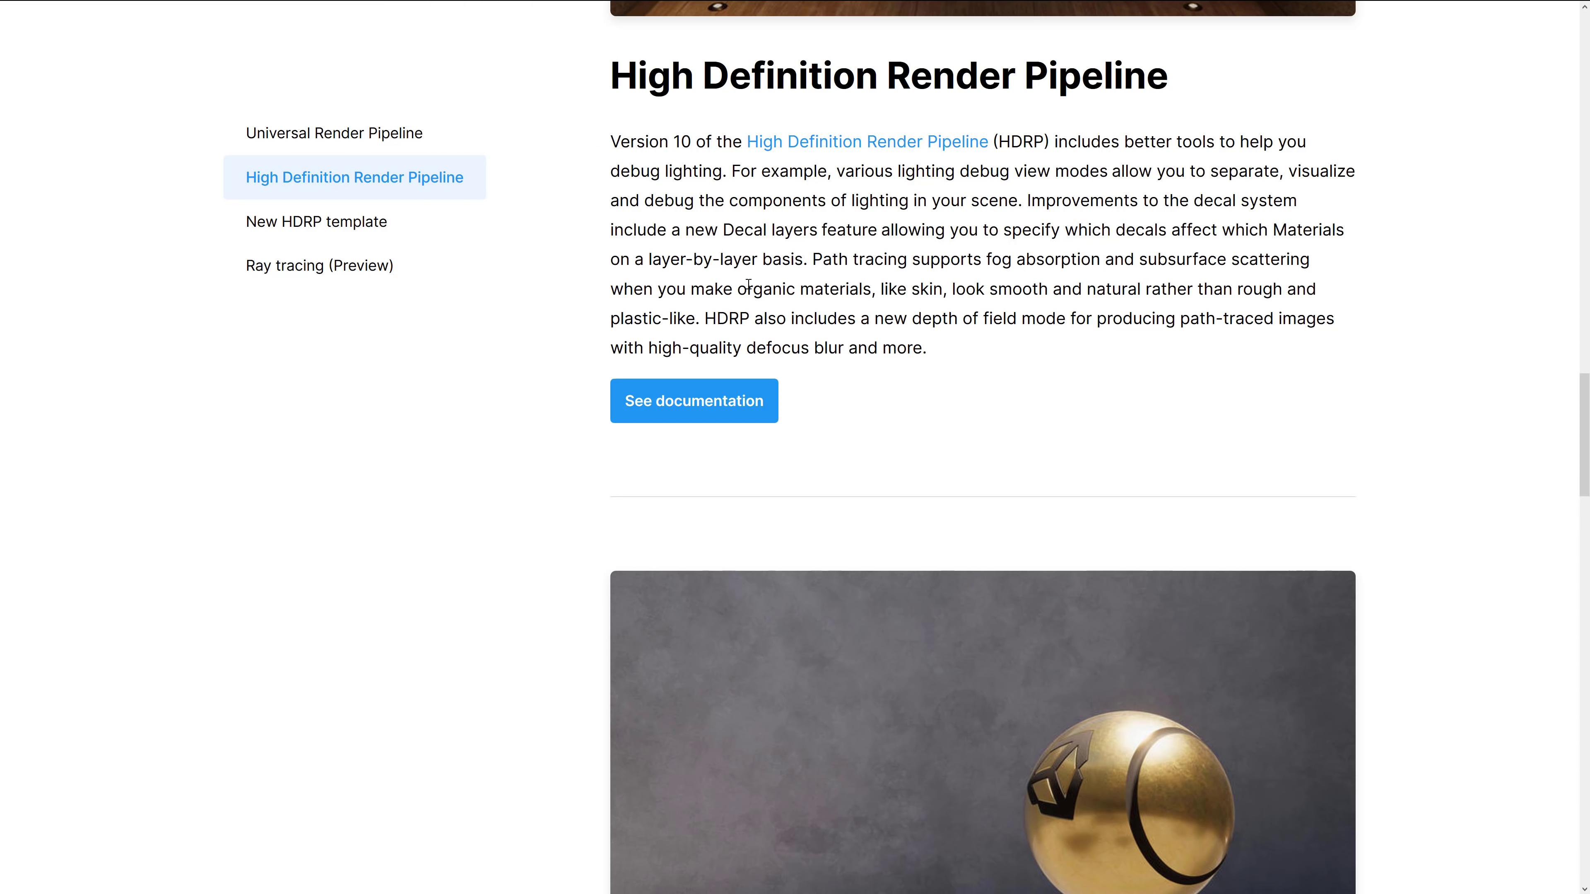
mouse_move(1034, 286)
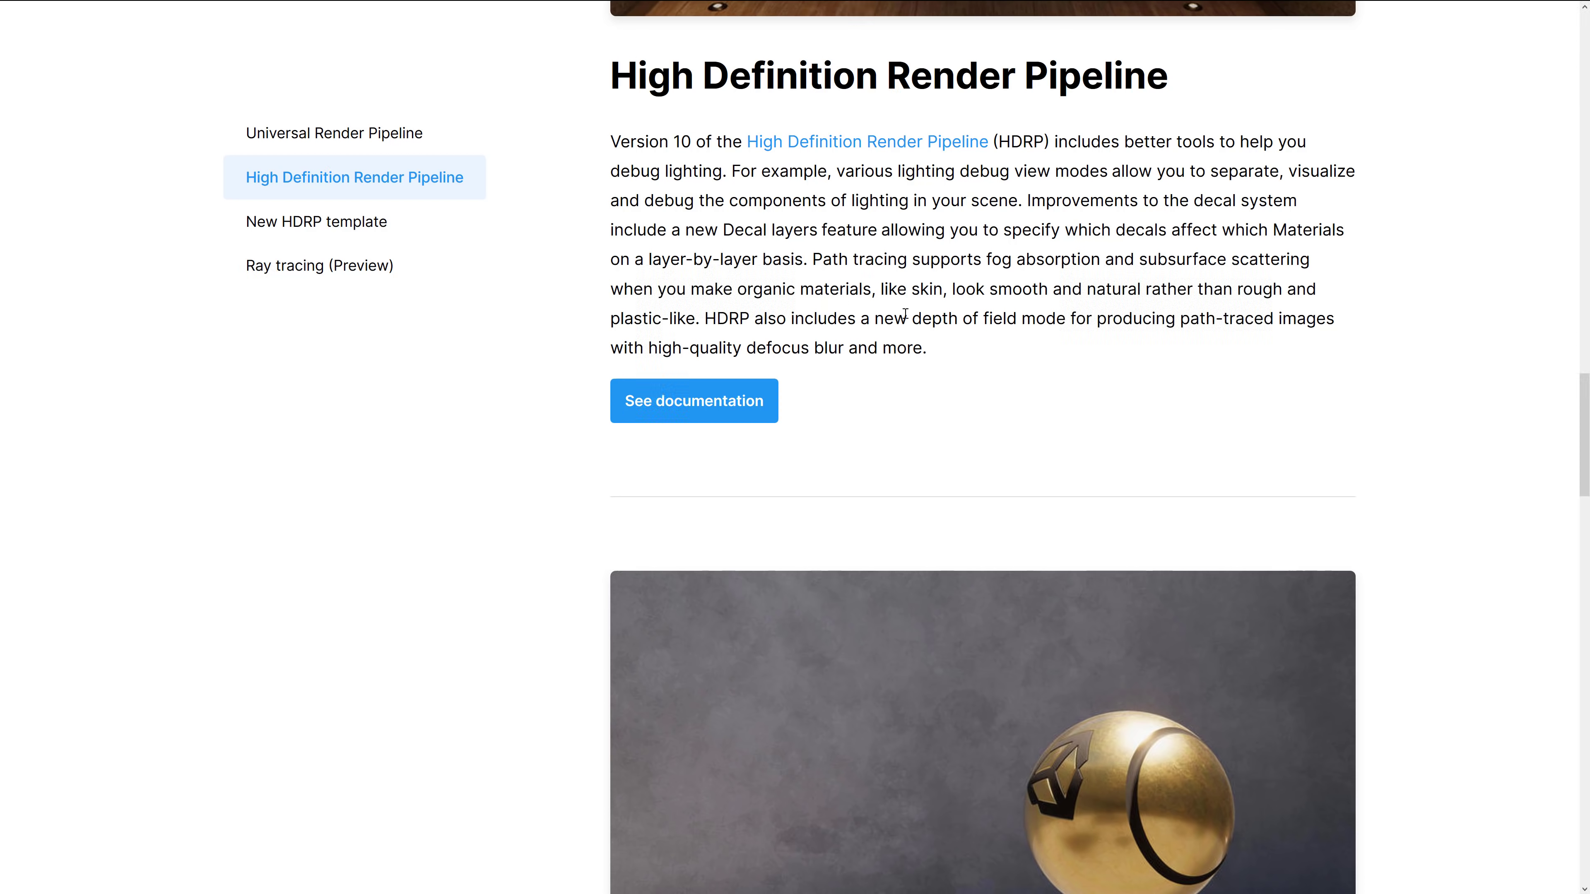
mouse_move(1079, 315)
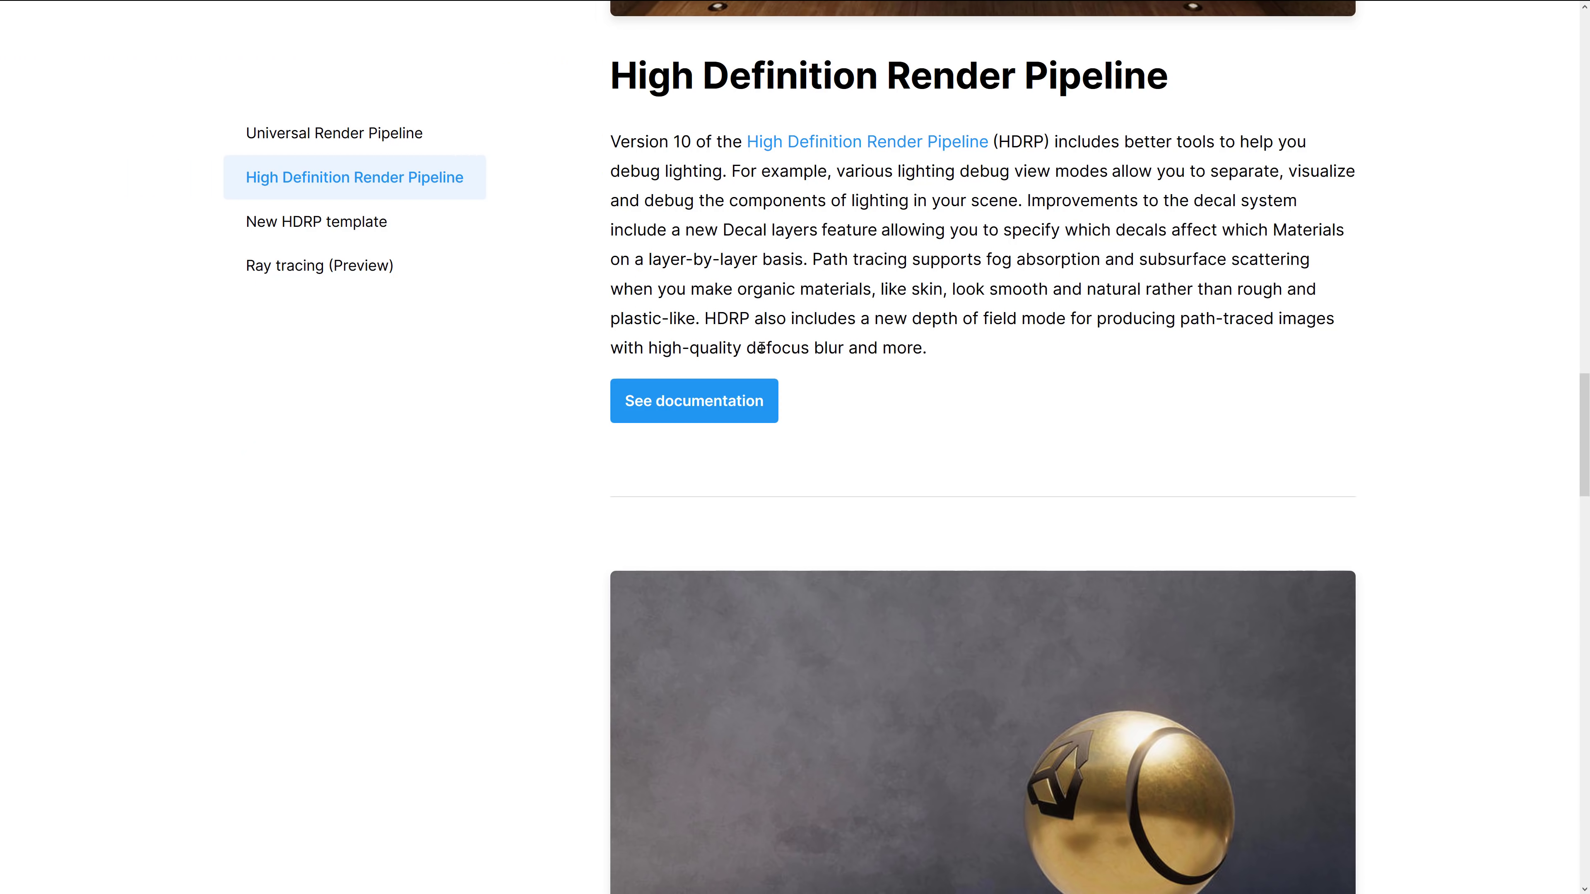
- Scroll past the New HDRP template section down to Ray tracing (Preview)
scroll(down, 3)
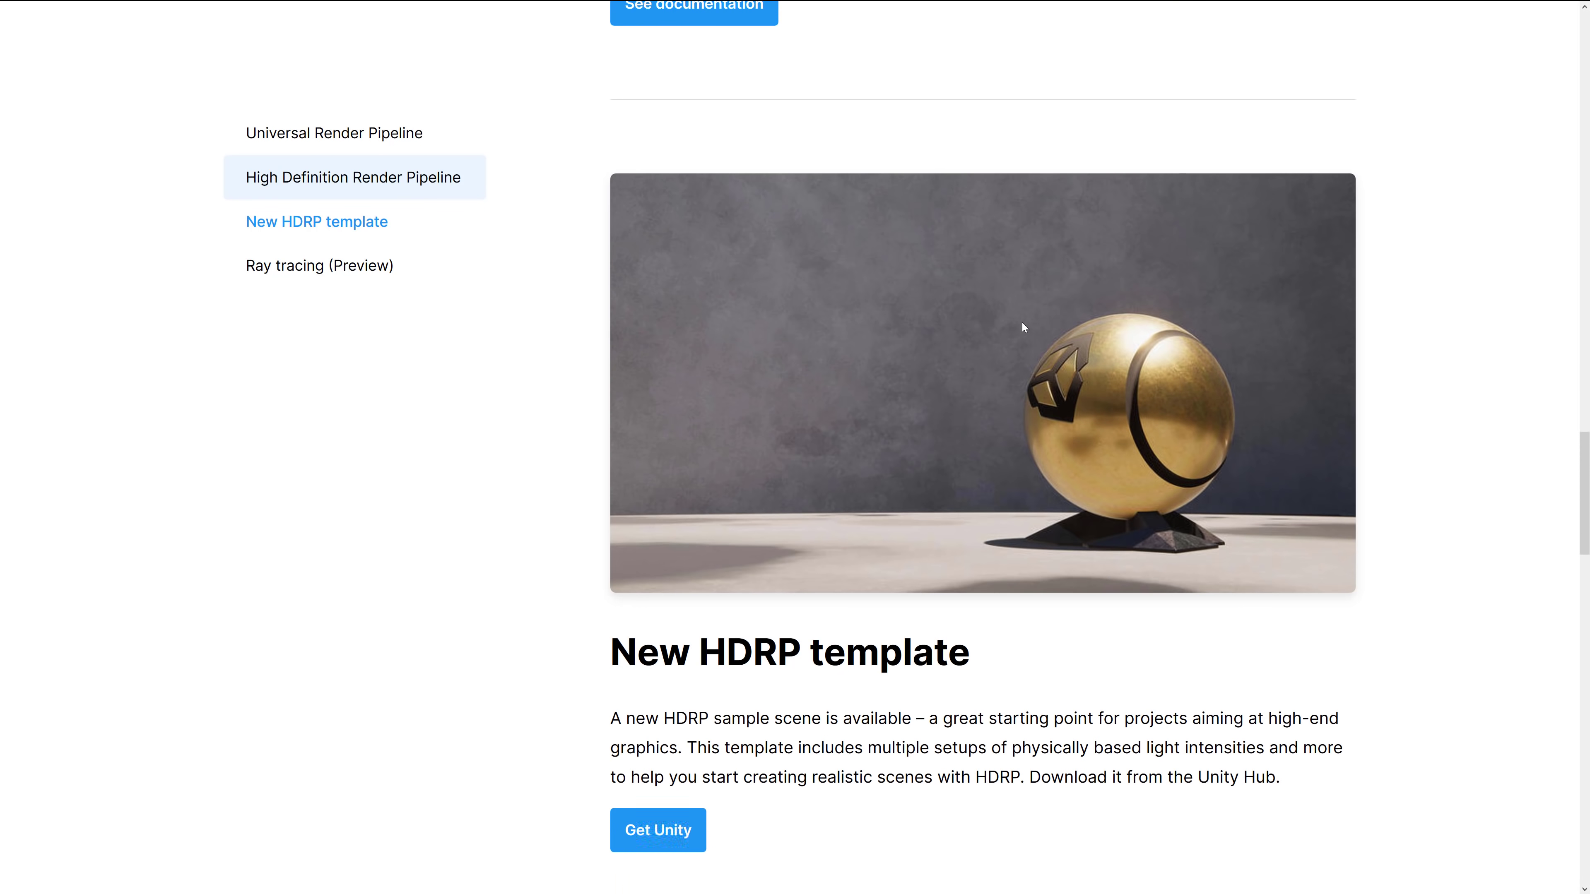
scroll(down, 3)
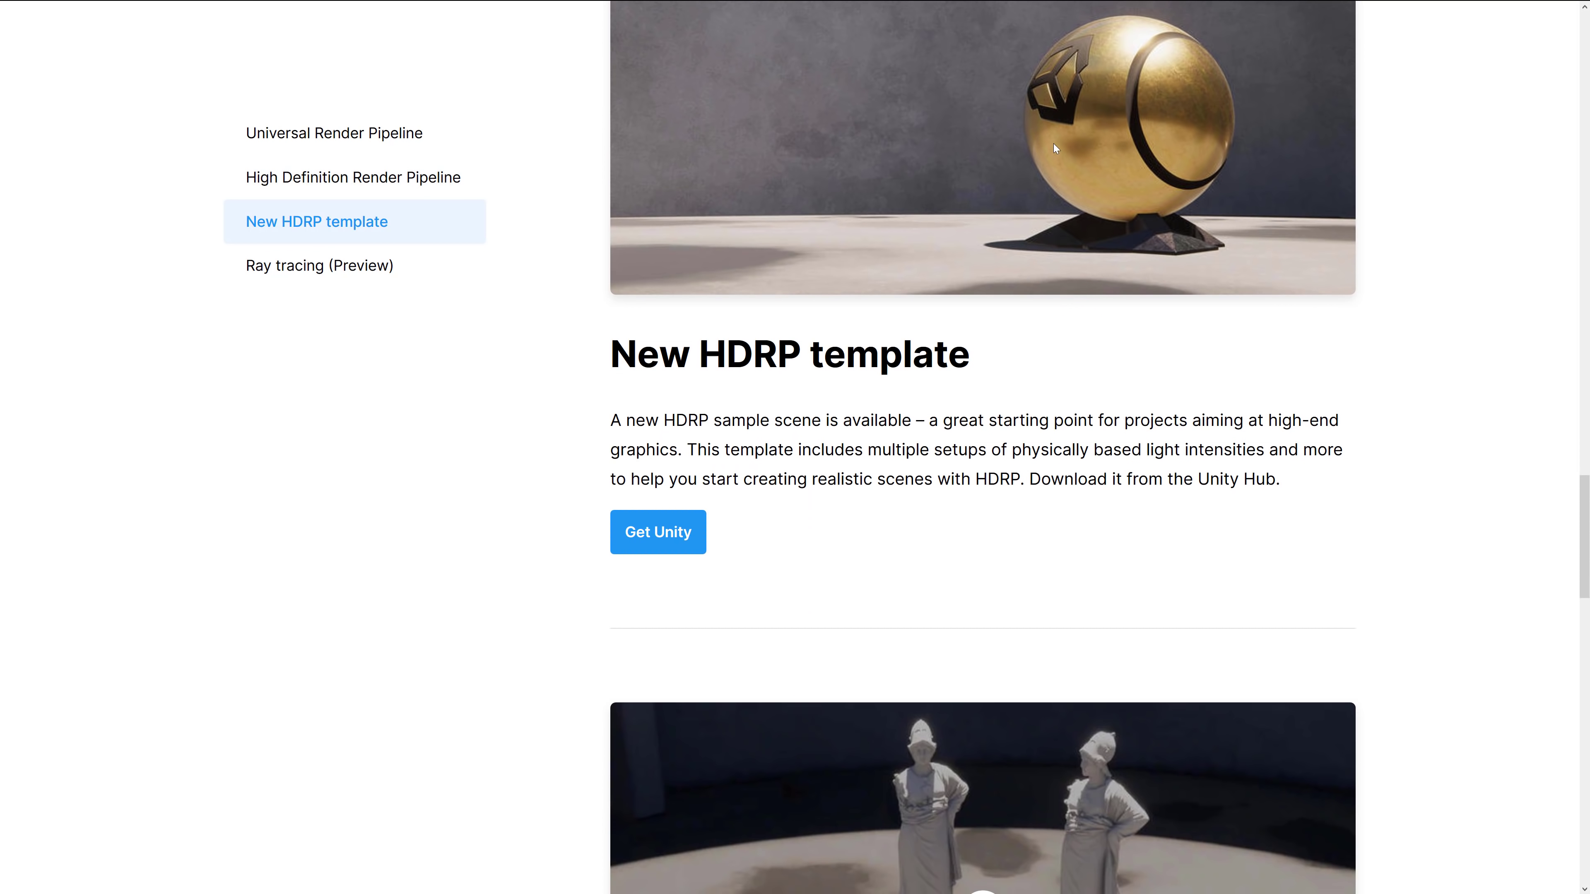
click(317, 265)
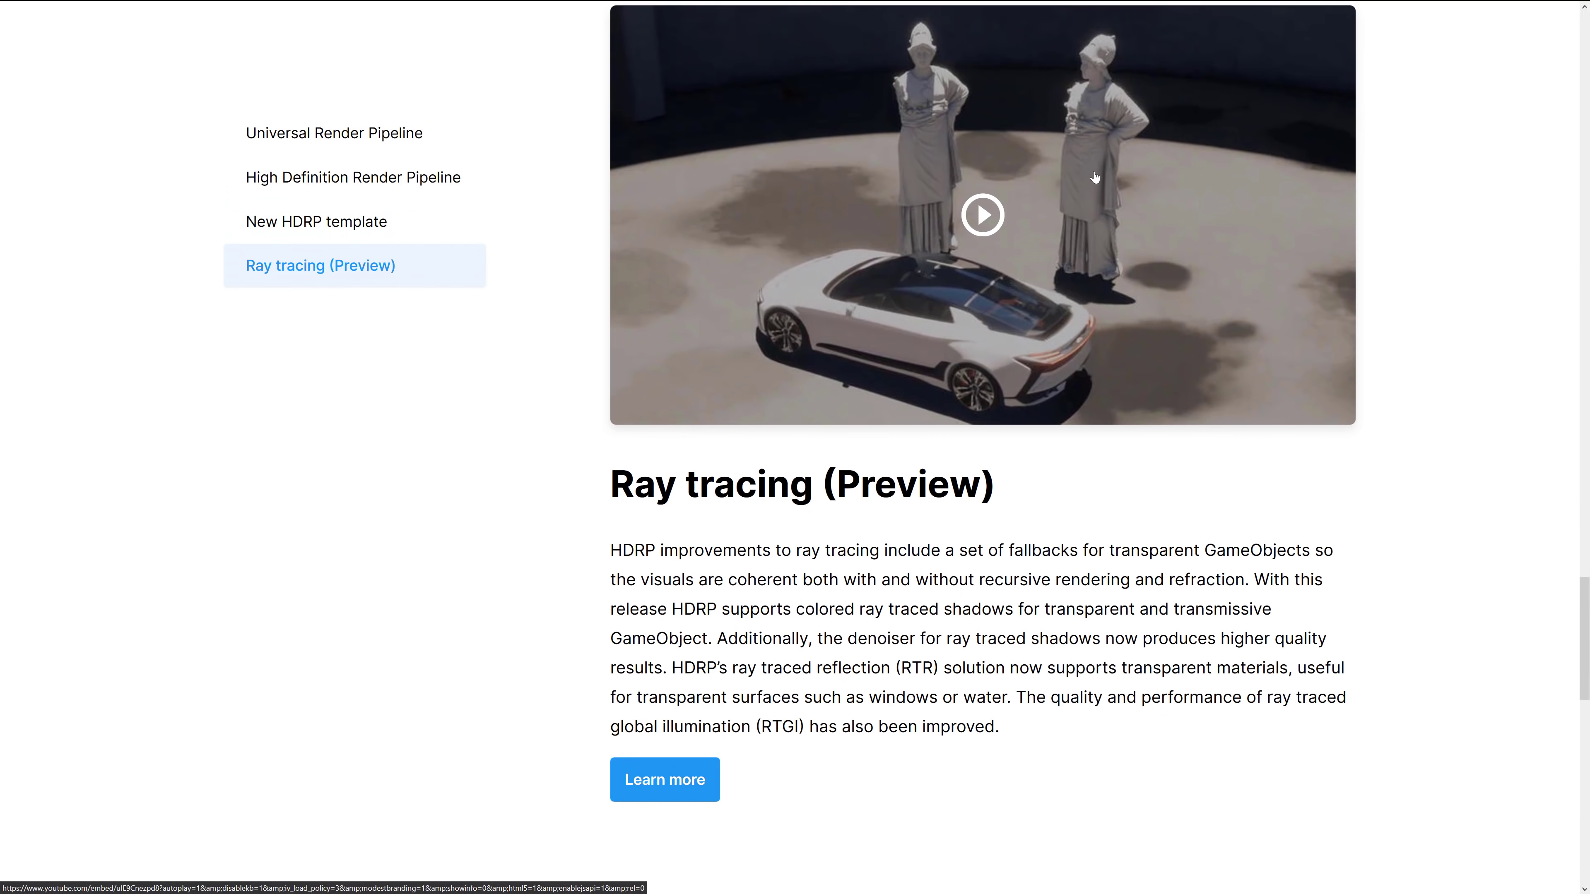
scroll(down, 3)
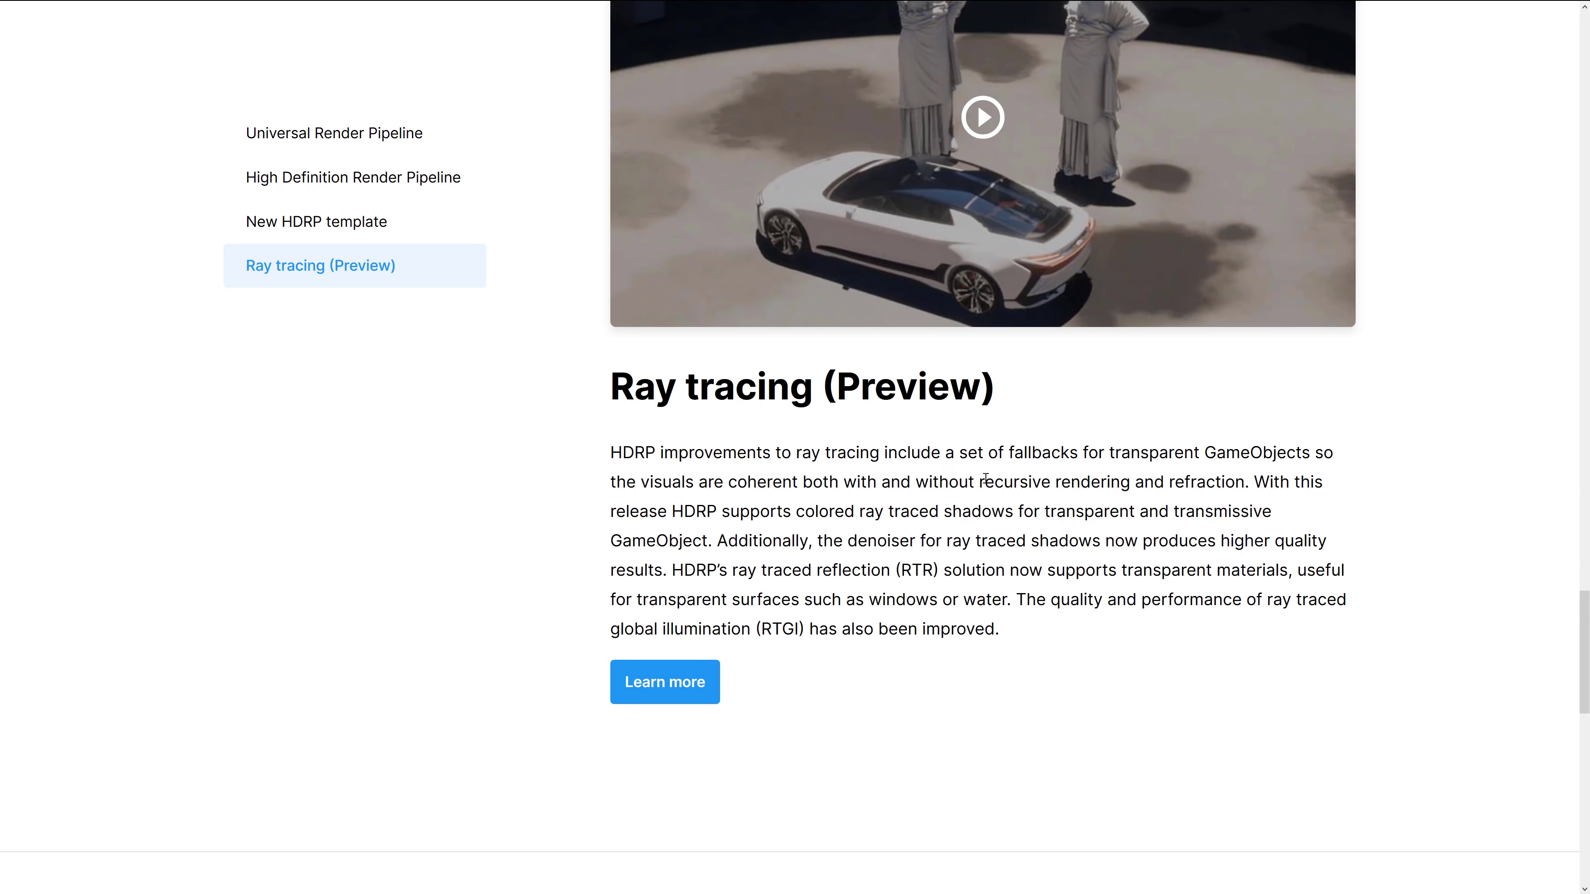
mouse_move(1028, 481)
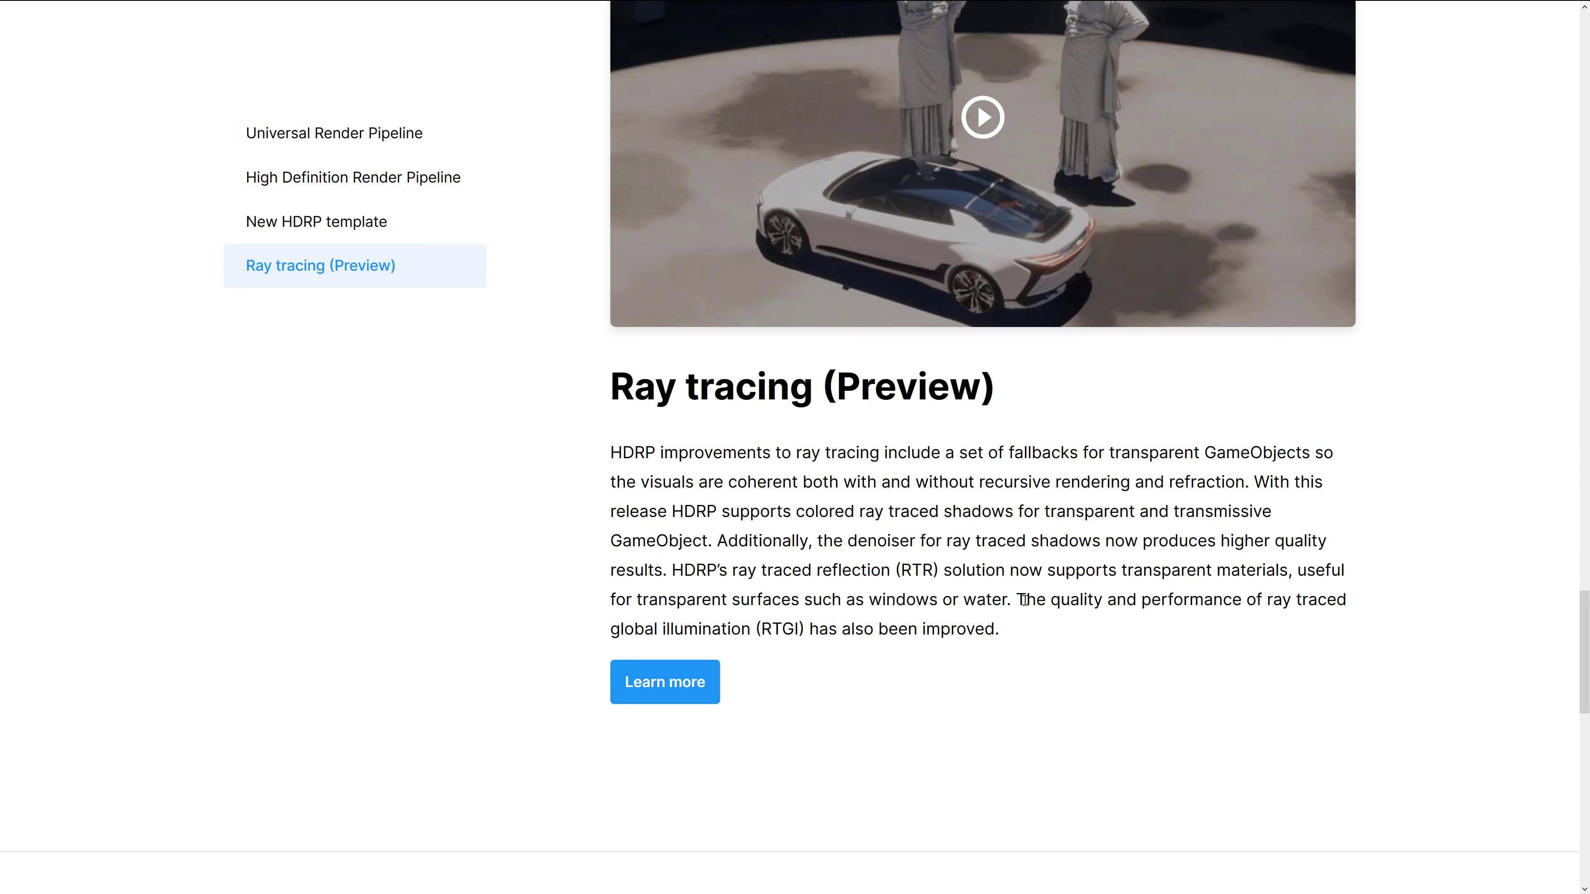
mouse_move(1128, 588)
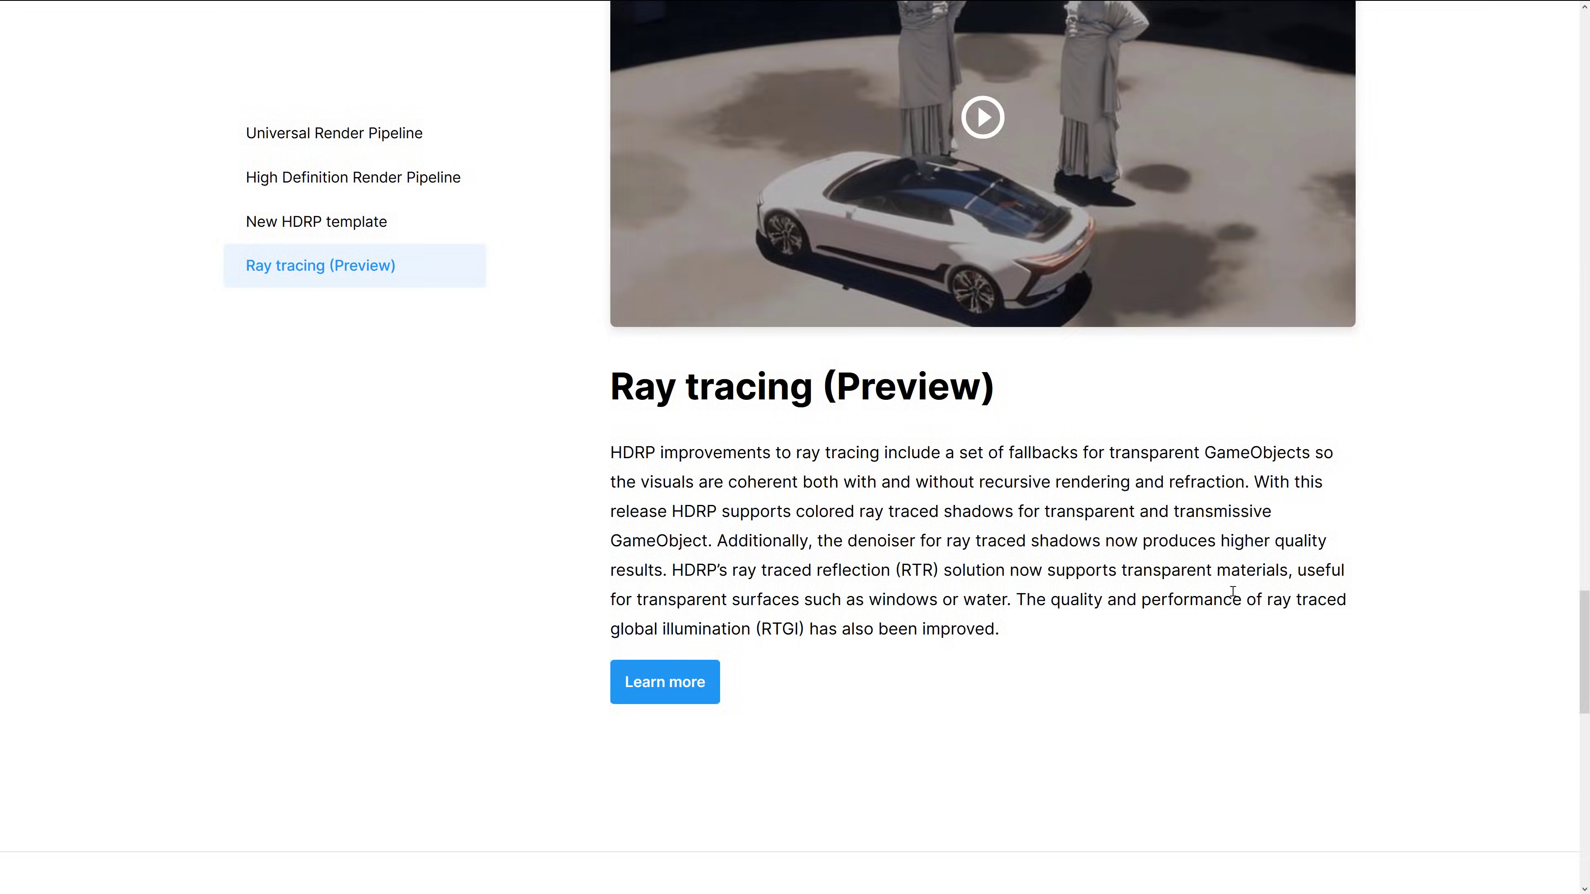
scroll(up, 3)
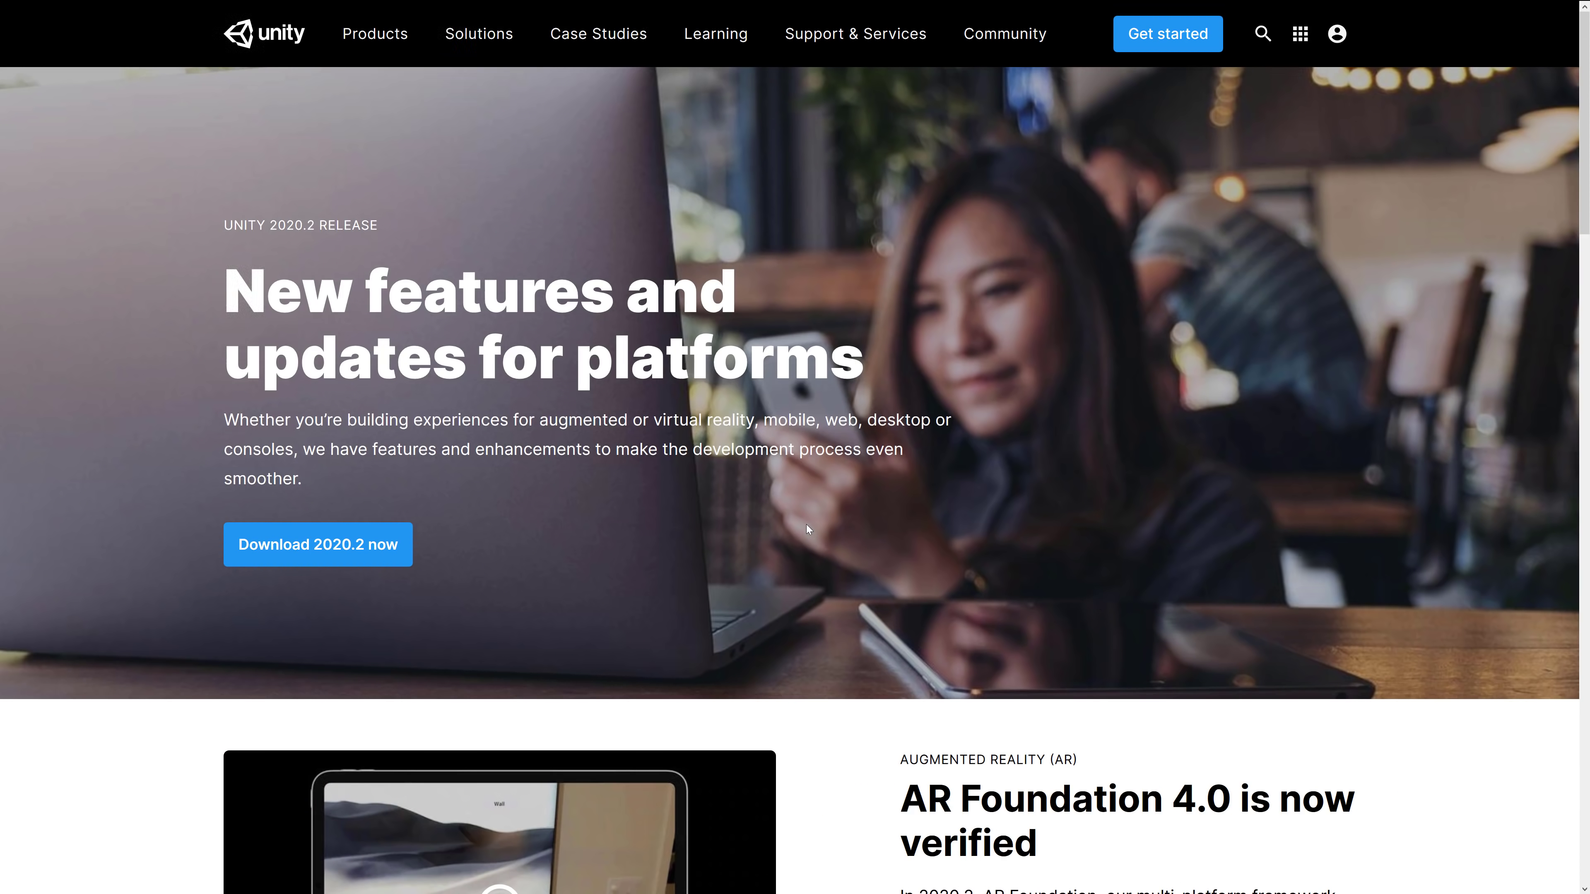
- Scroll the platforms page through AR Foundation, Adaptive Performance and Apple silicon to the Download Unity 2020.2 banner
scroll(down, 3)
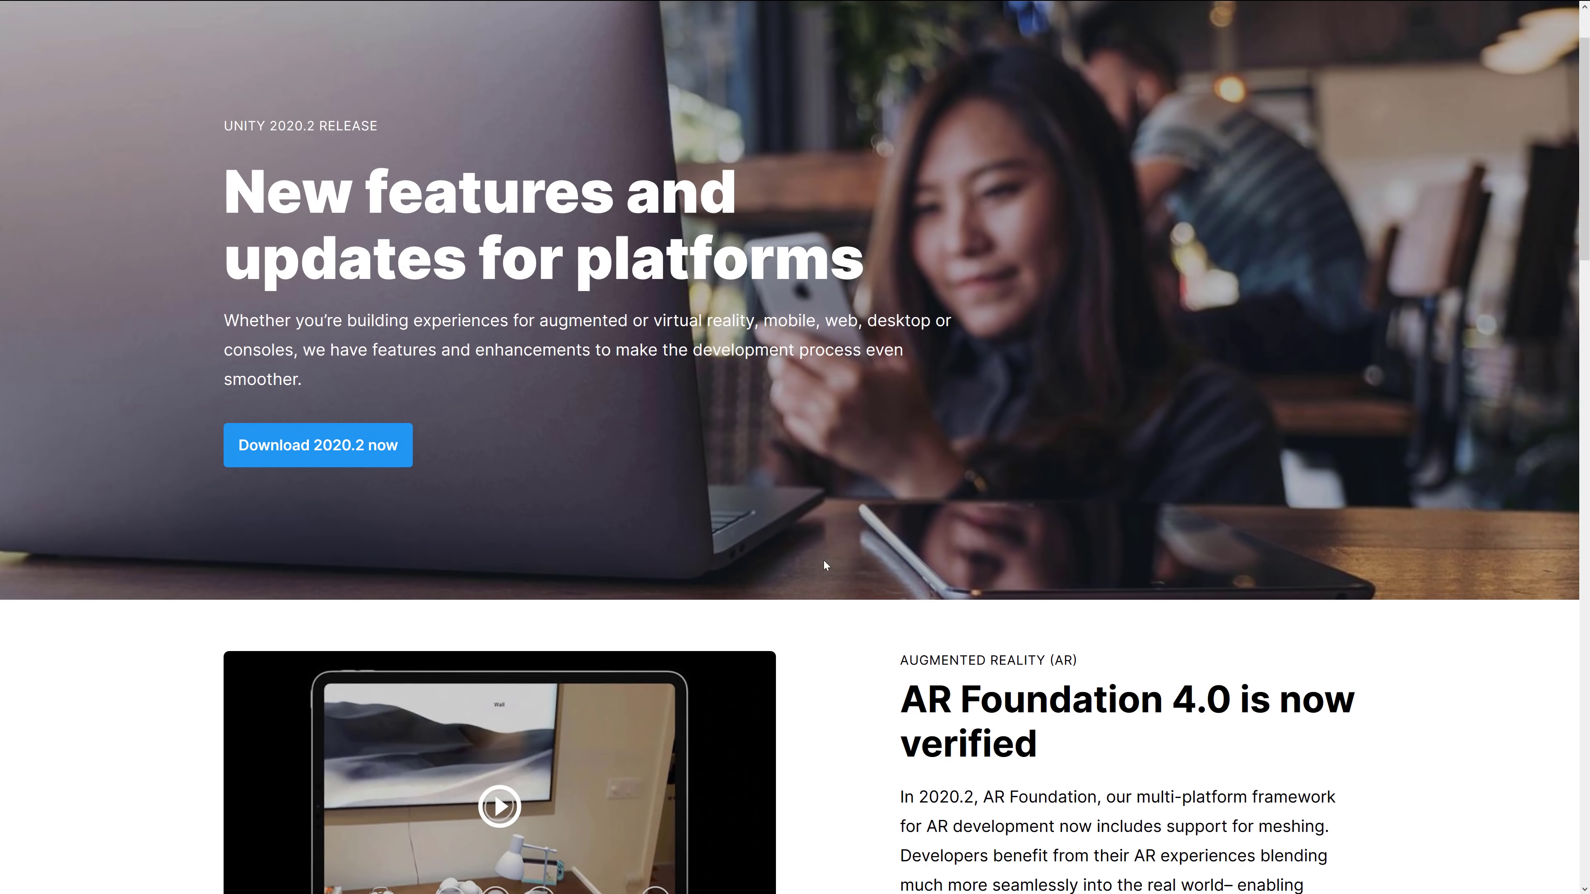
scroll(down, 3)
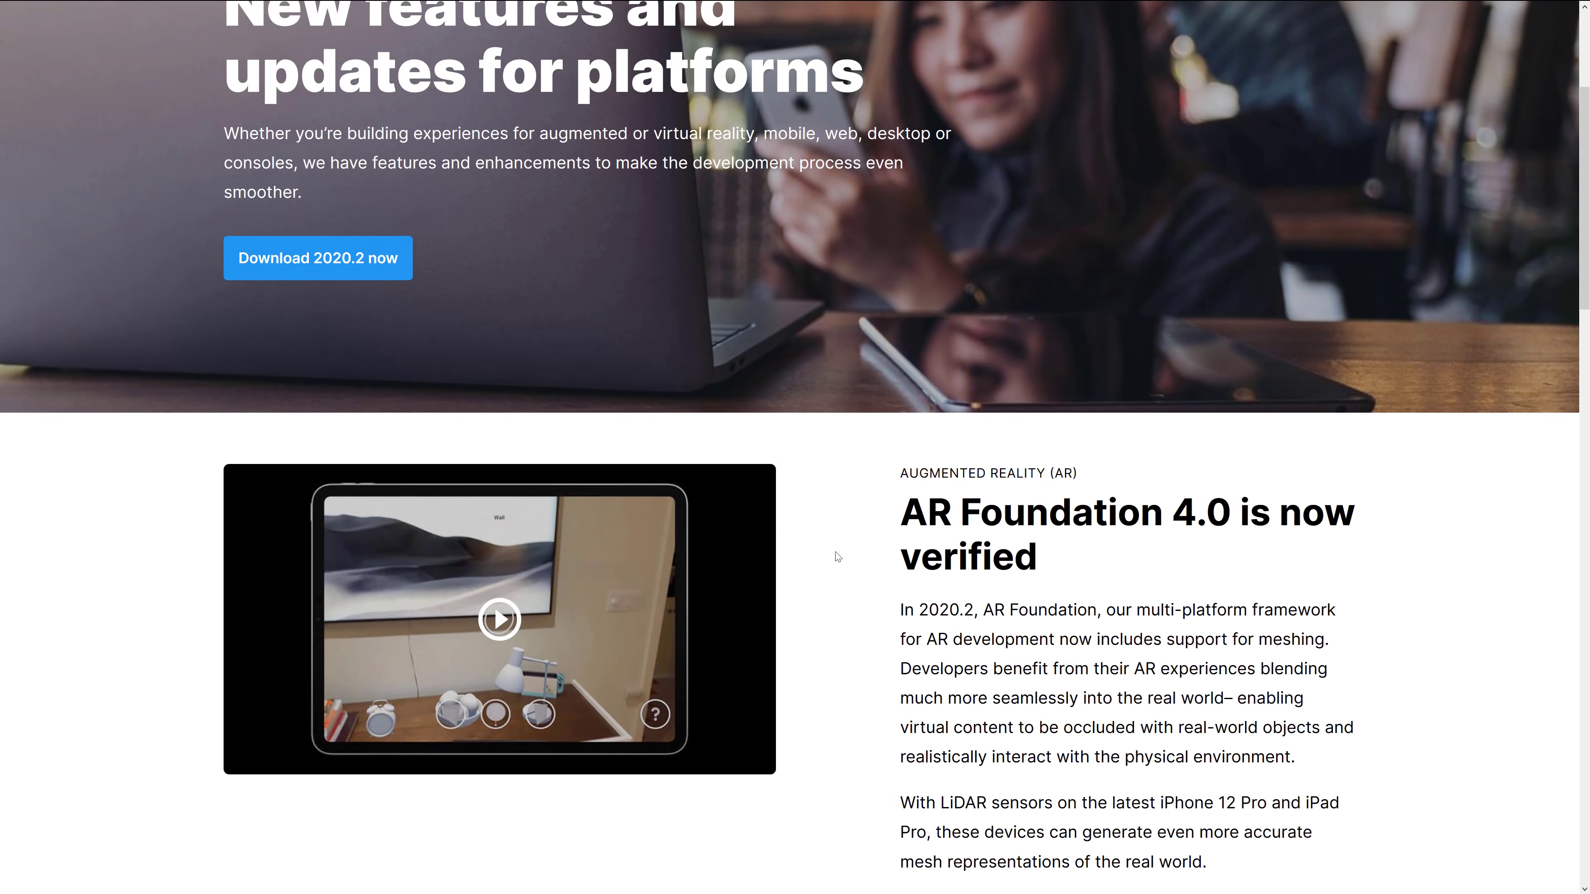
scroll(down, 3)
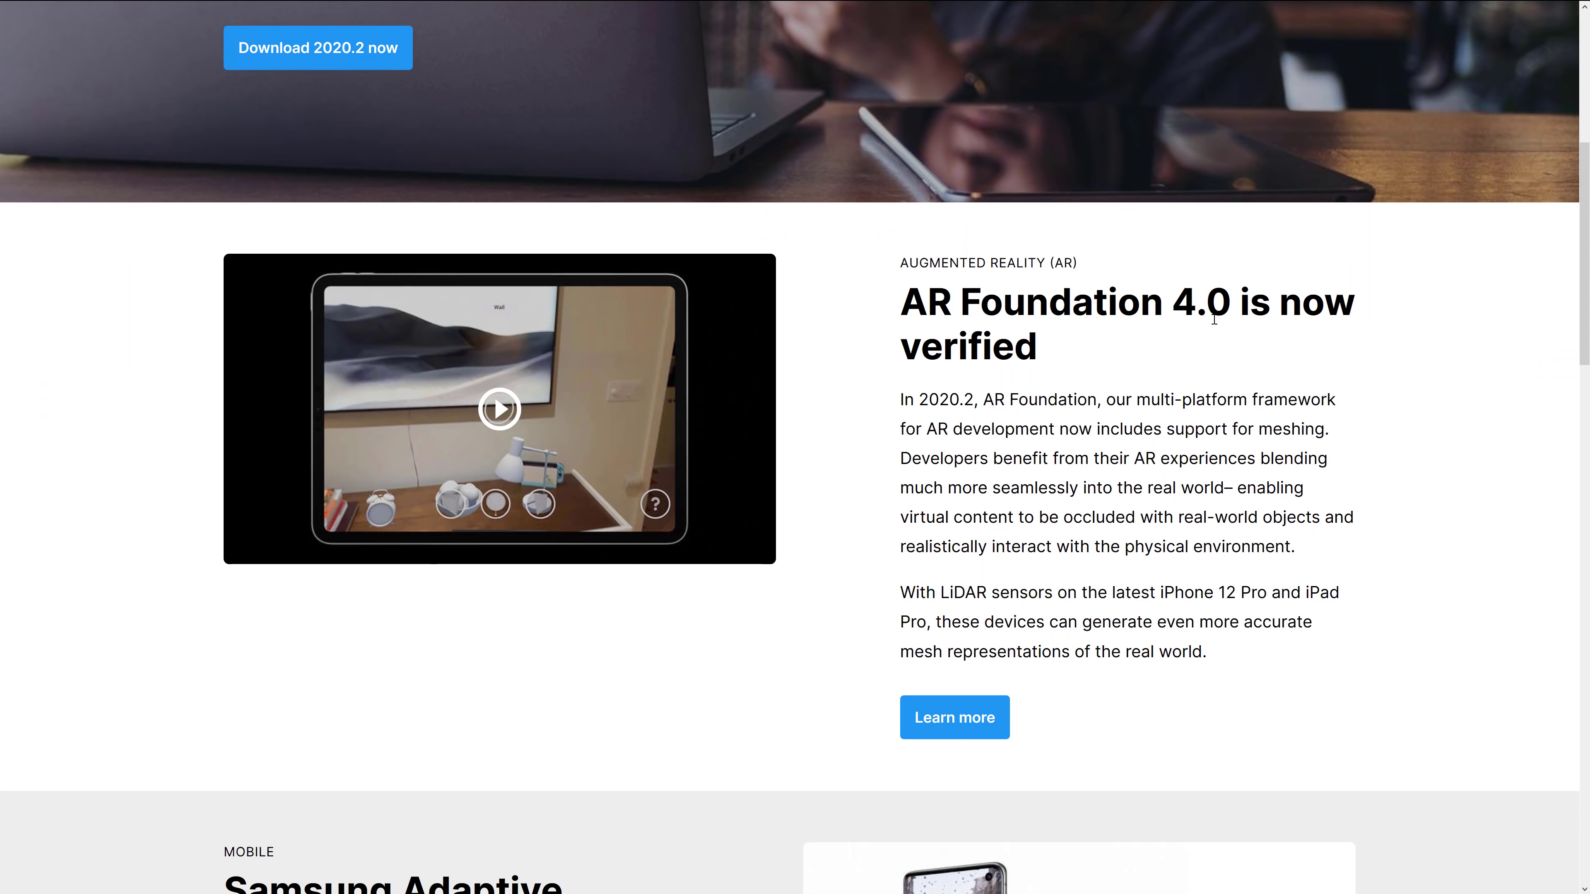
mouse_move(1101, 471)
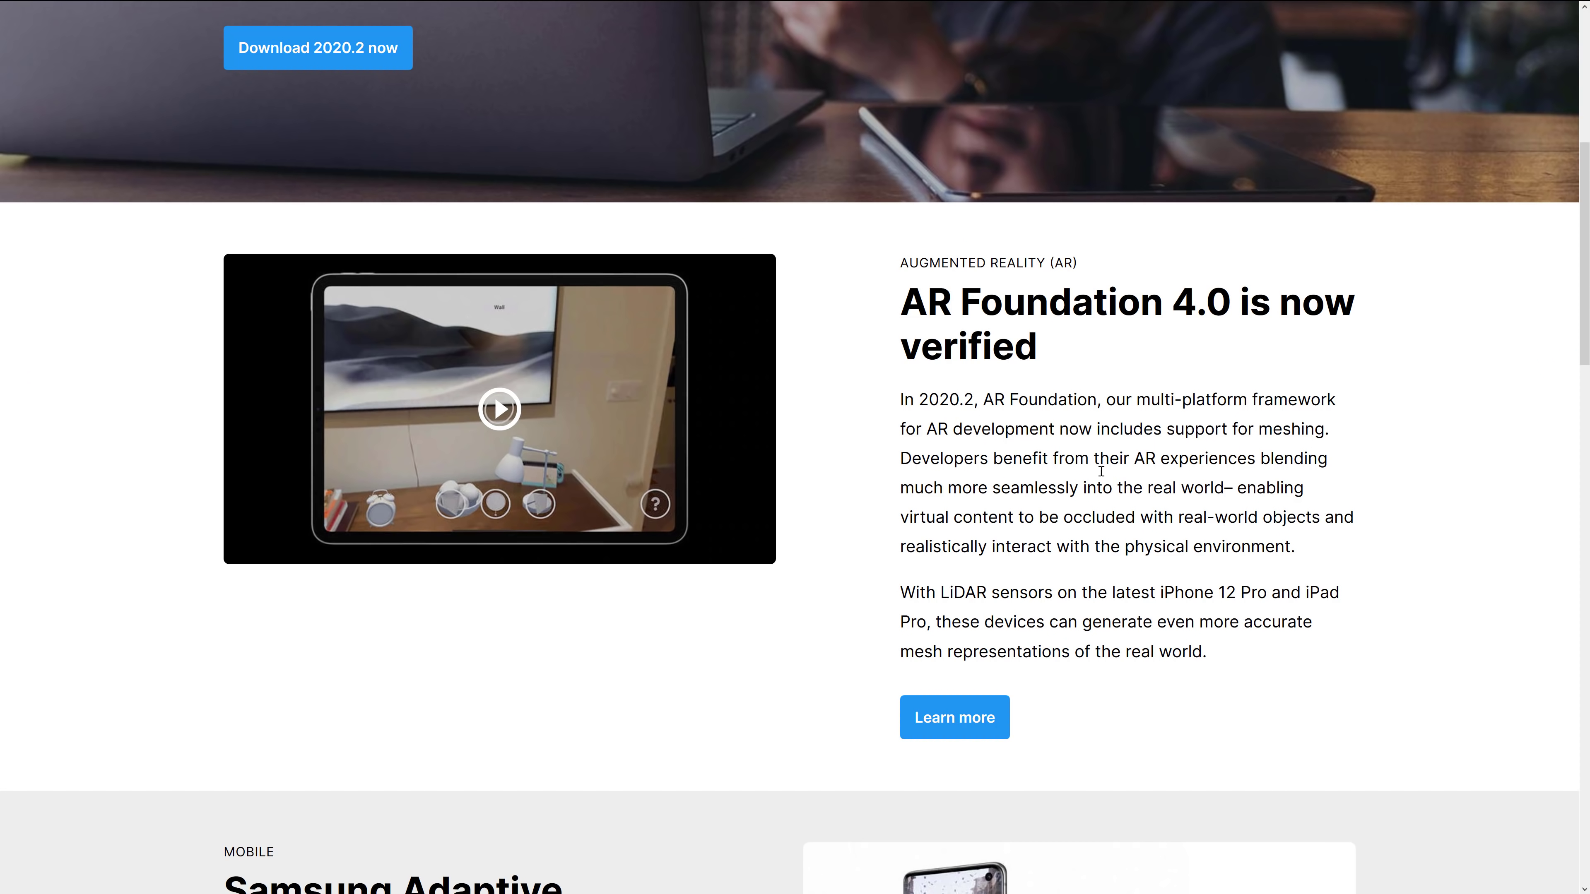
scroll(down, 3)
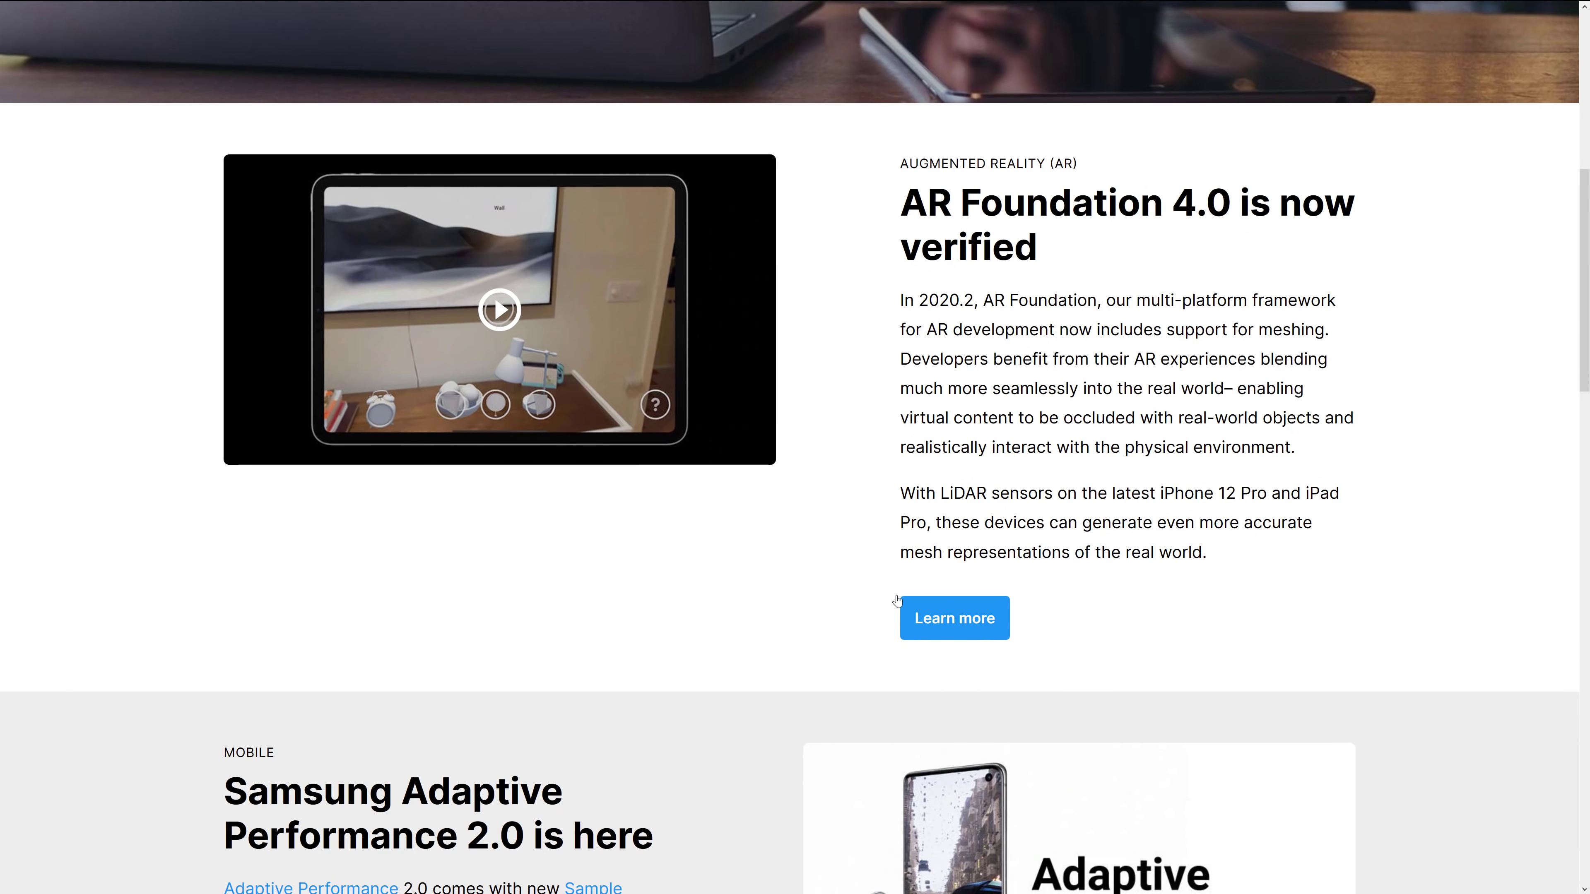
mouse_move(1014, 490)
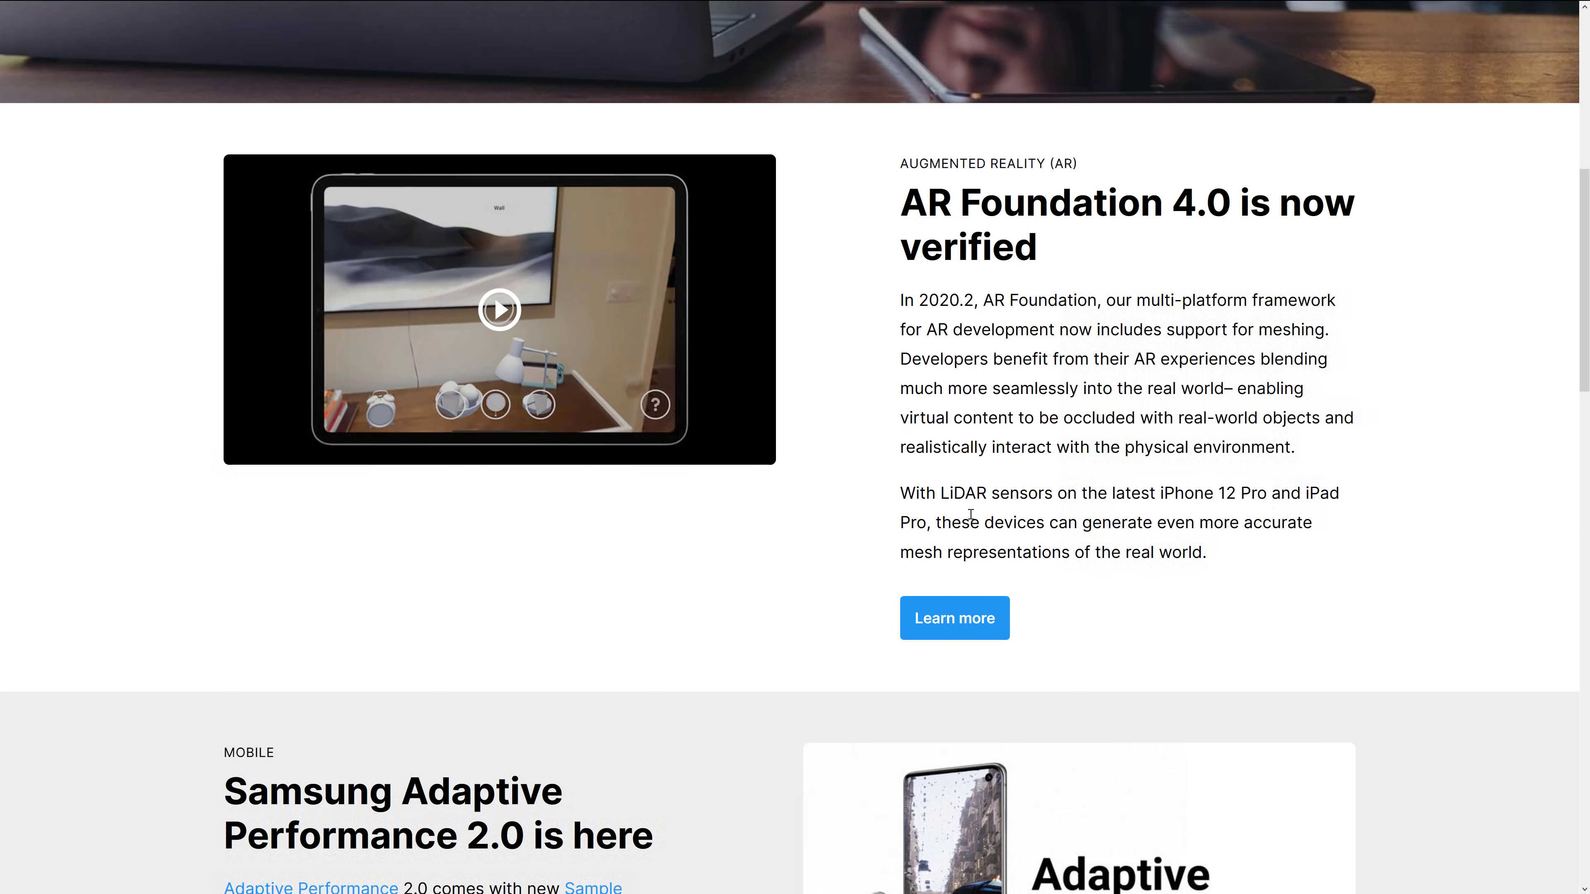
scroll(down, 3)
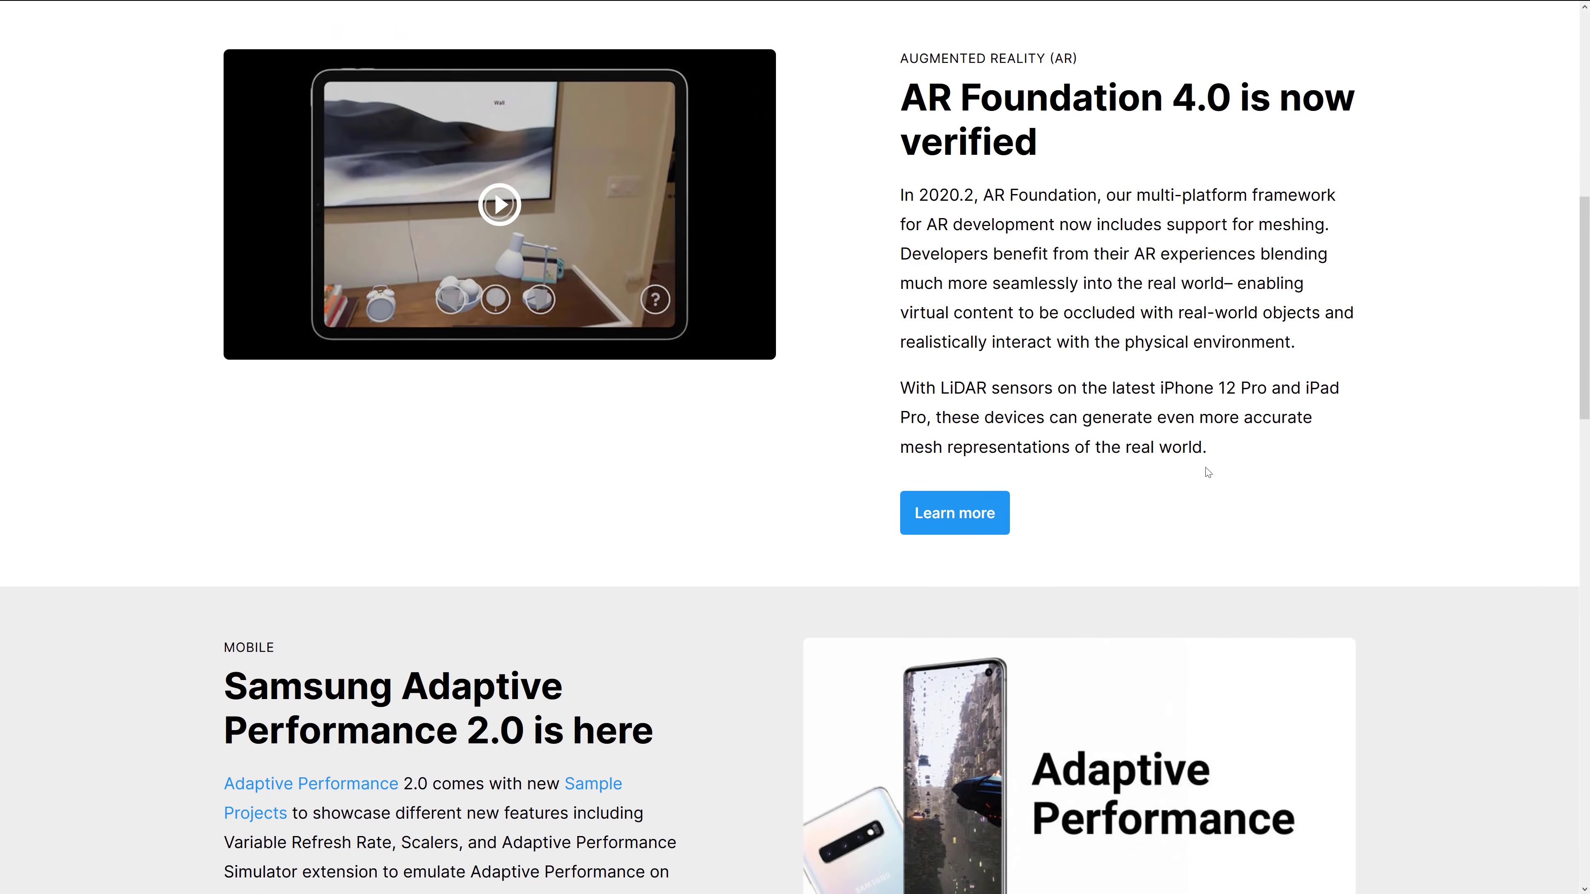
scroll(down, 3)
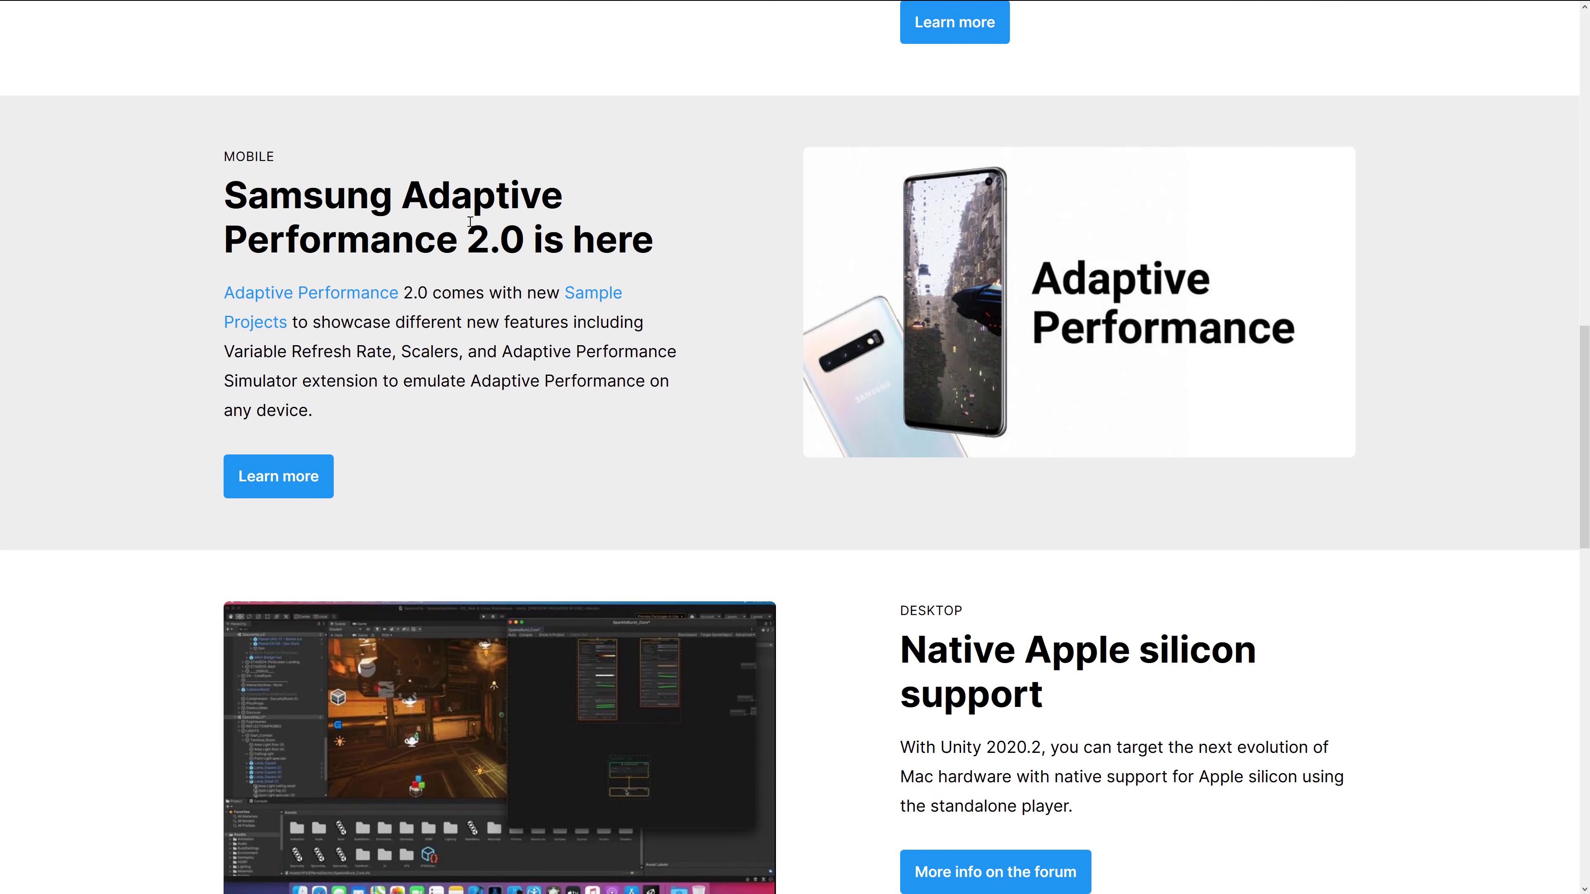
mouse_move(1071, 311)
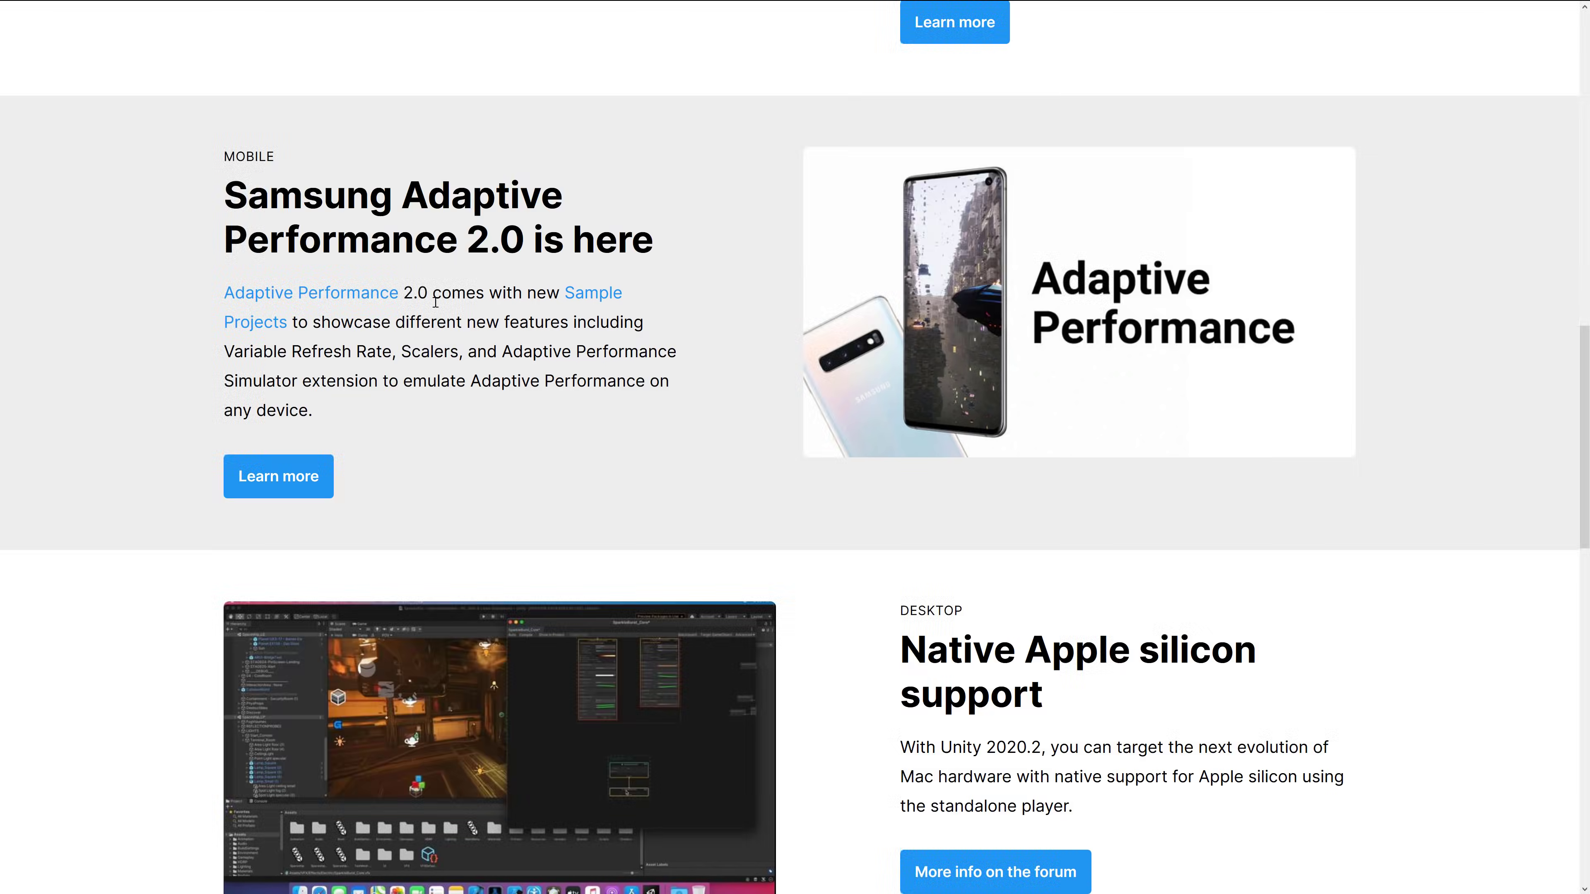
scroll(down, 3)
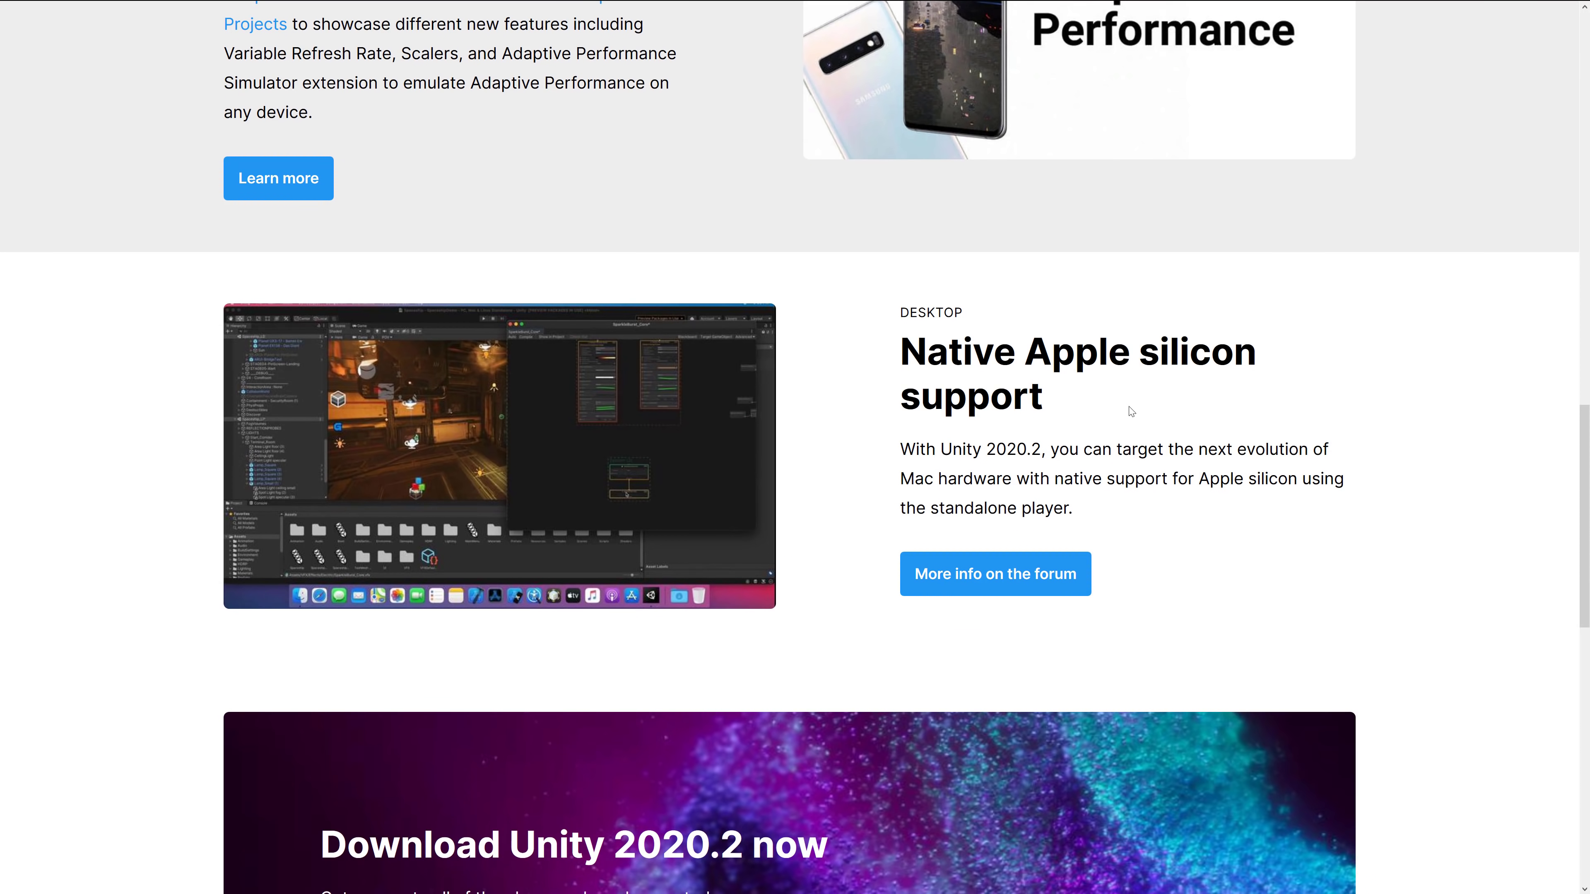
mouse_move(945, 502)
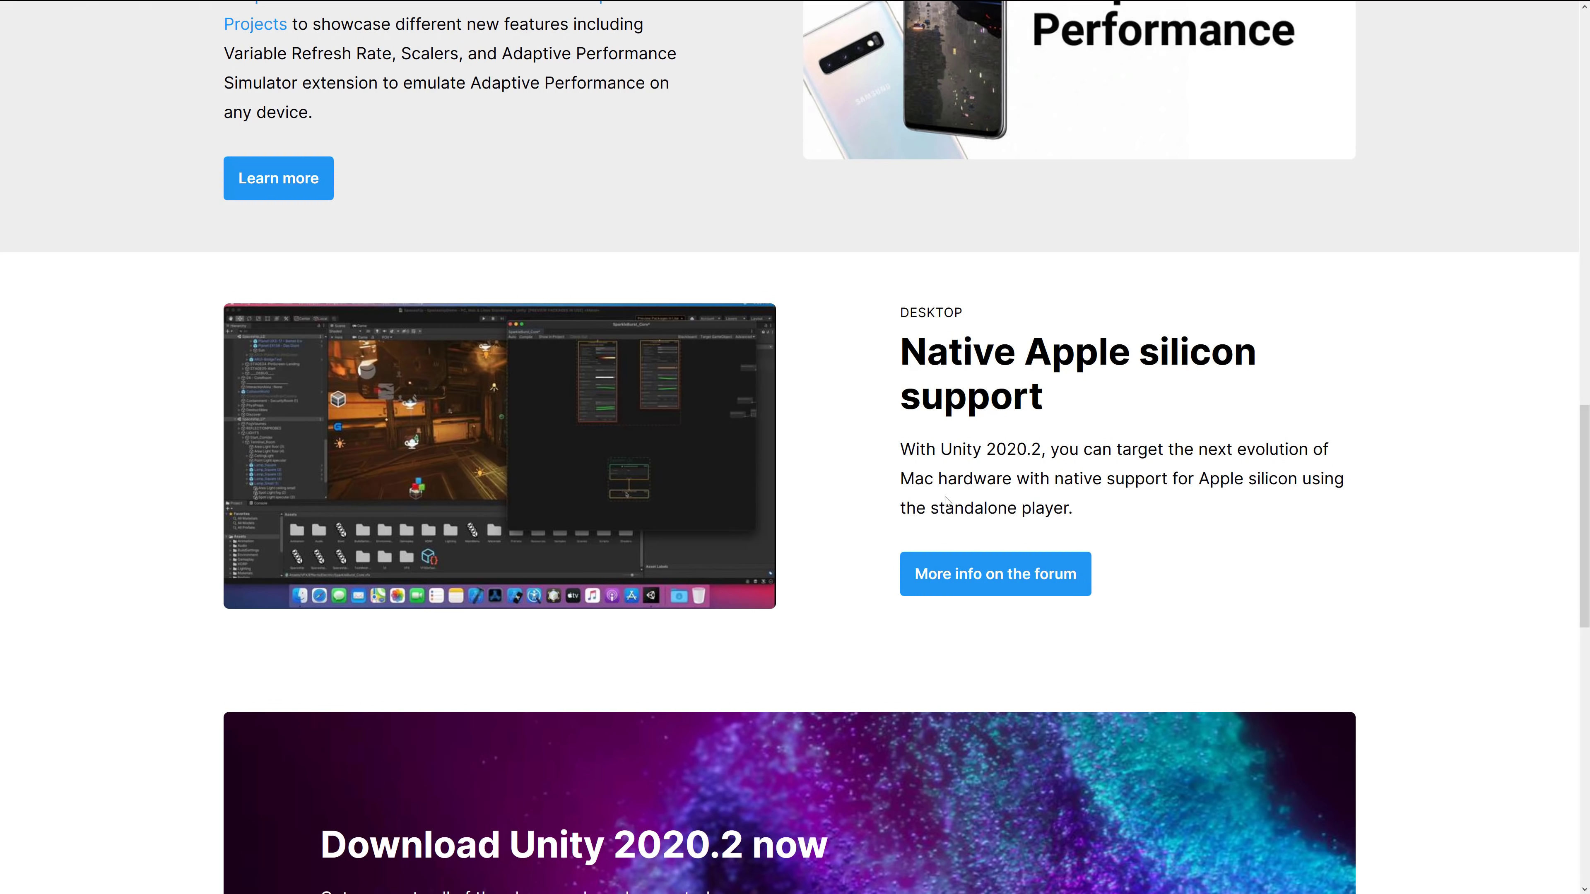
scroll(down, 3)
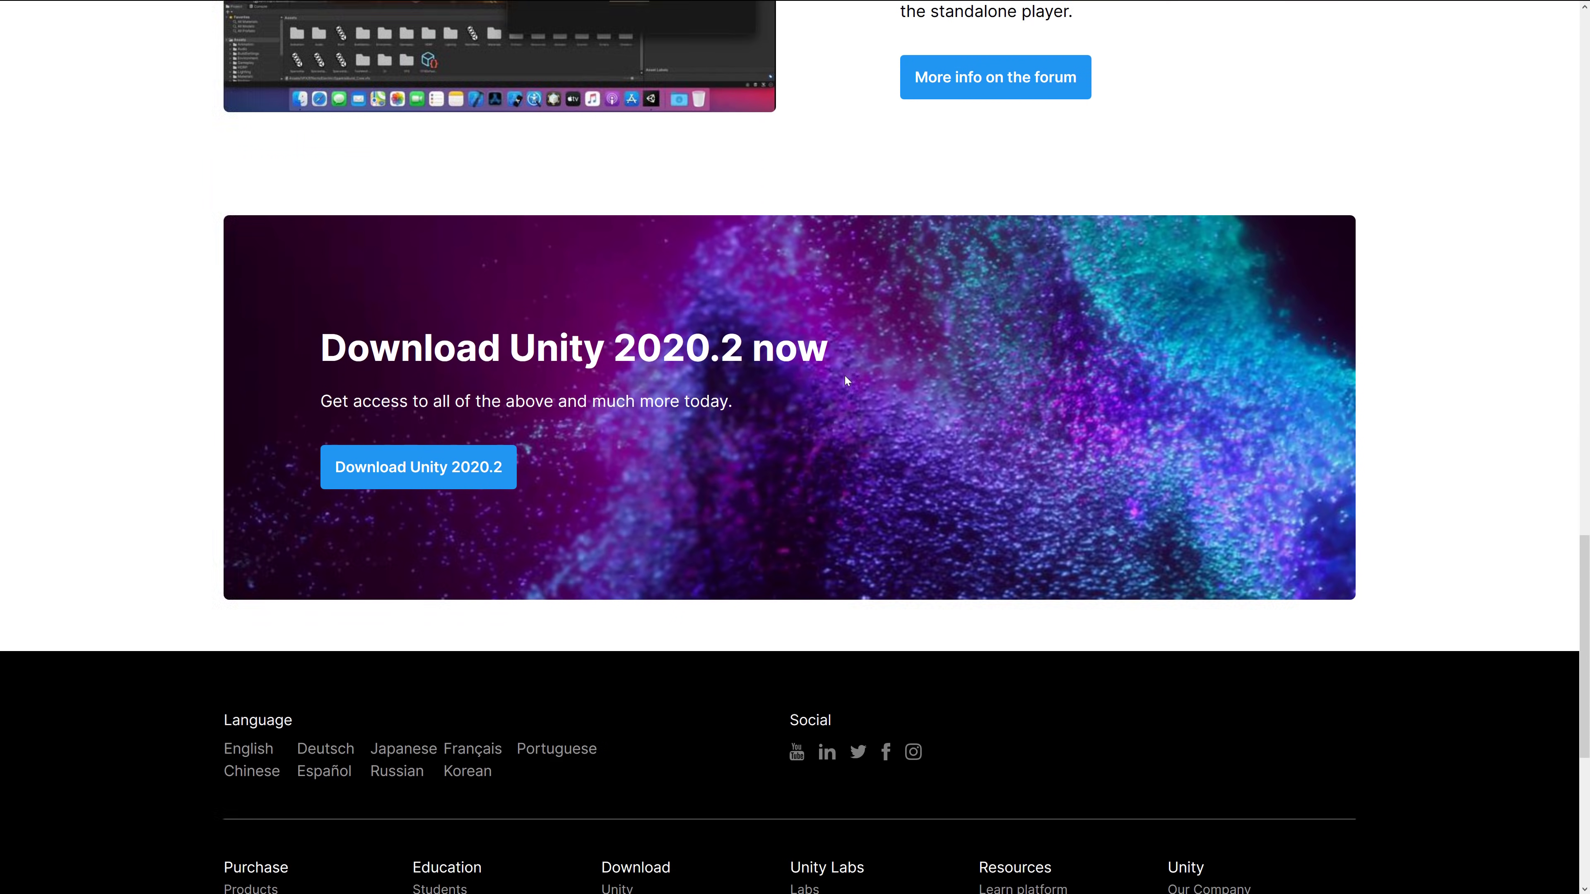
- On the programmer tools page, jump to the Unity Safe Mode section via the topic list
scroll(up, 3)
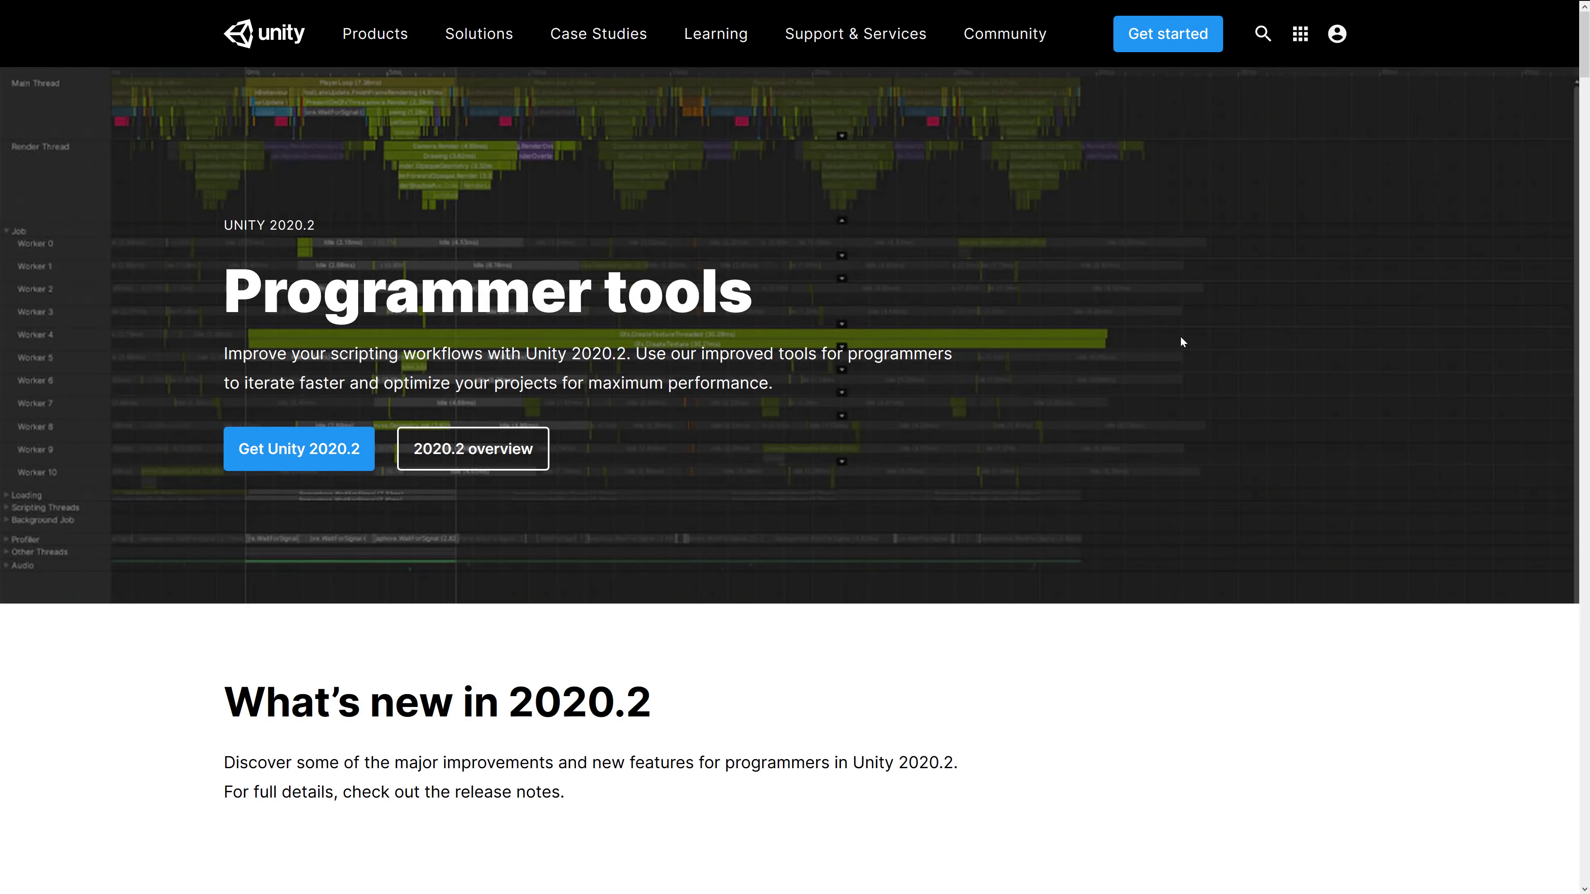
scroll(down, 3)
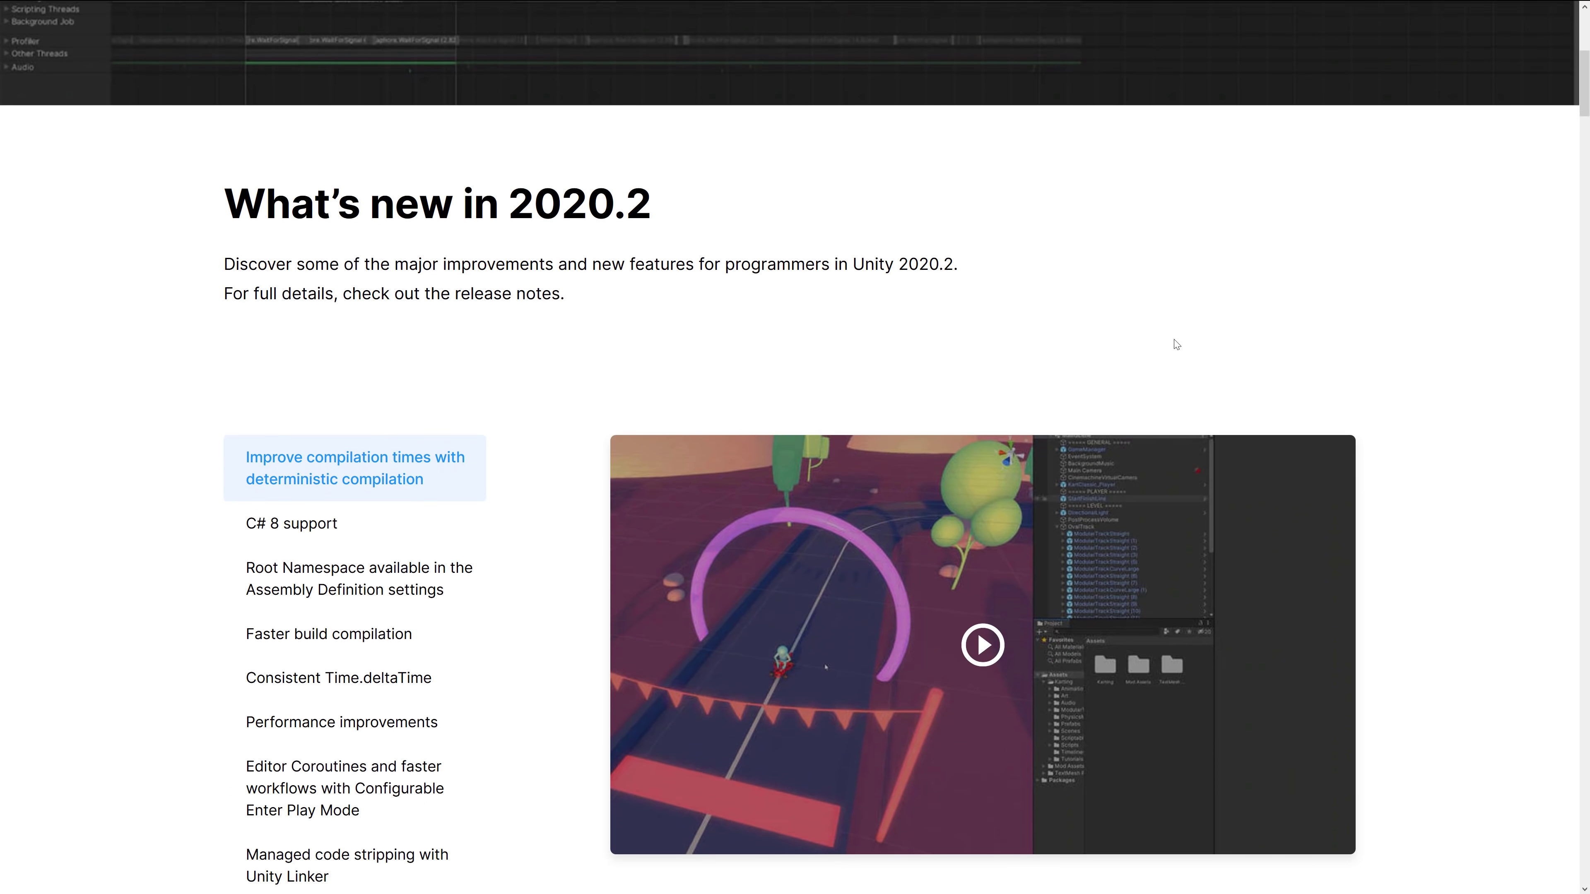
scroll(down, 3)
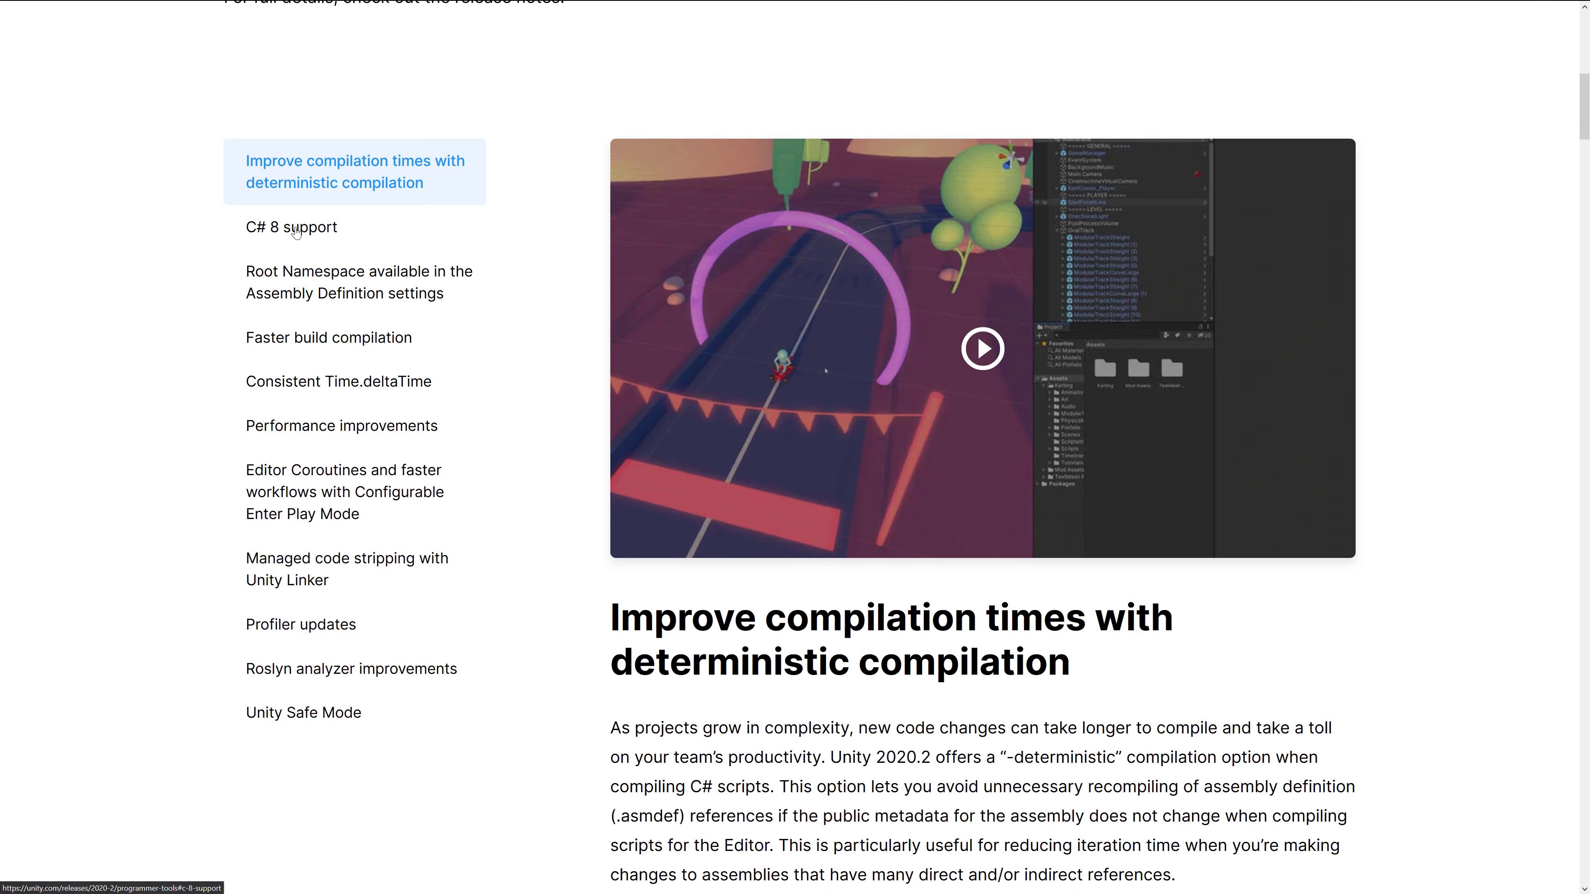
mouse_move(397, 256)
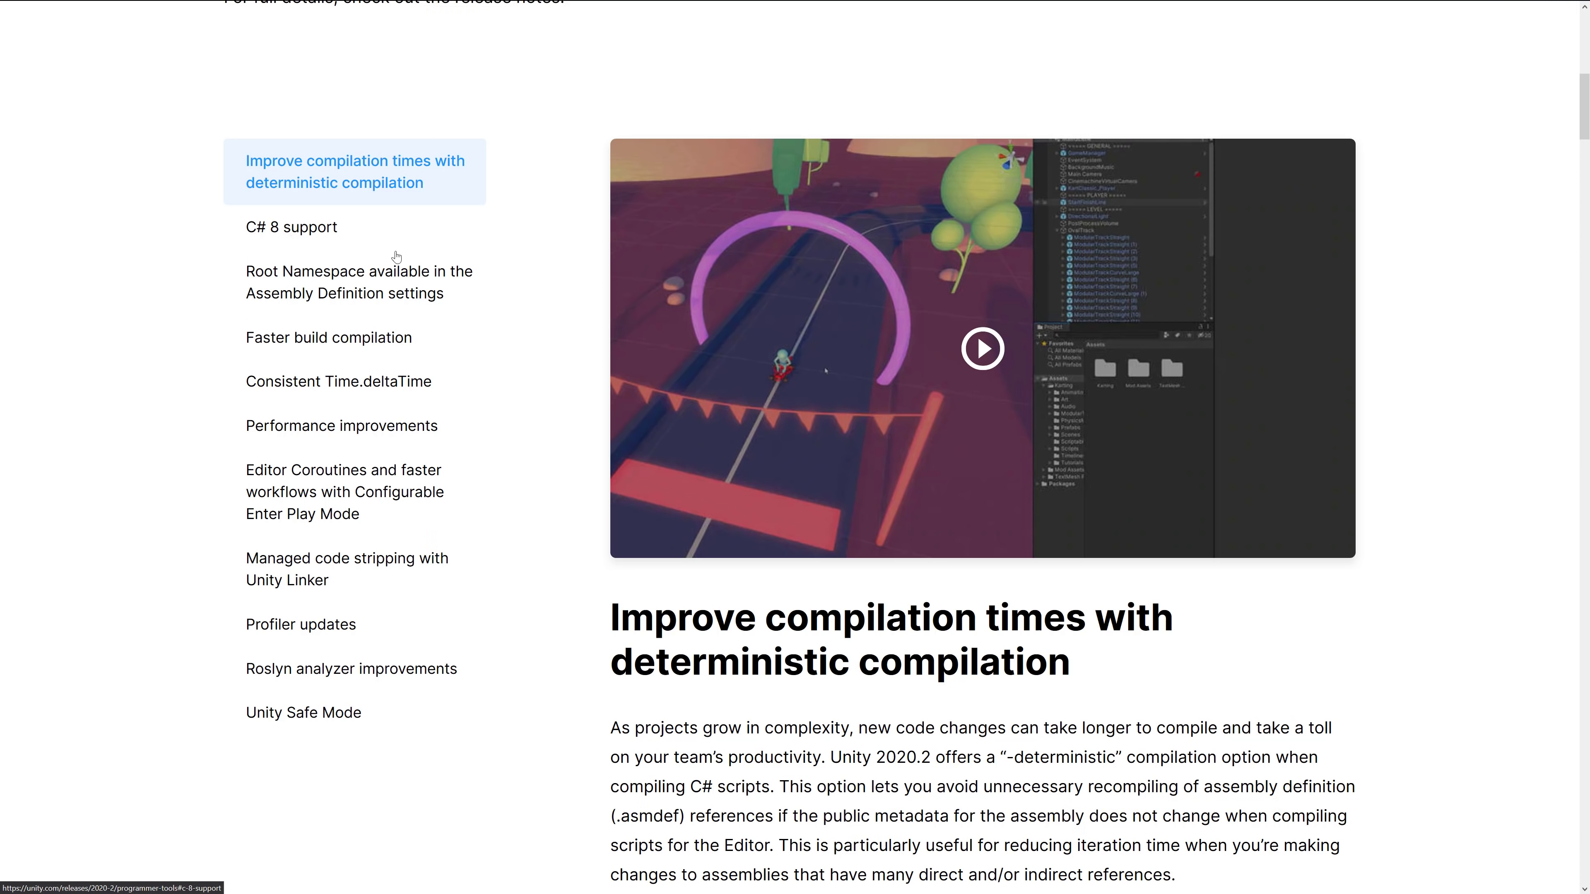
mouse_move(308, 294)
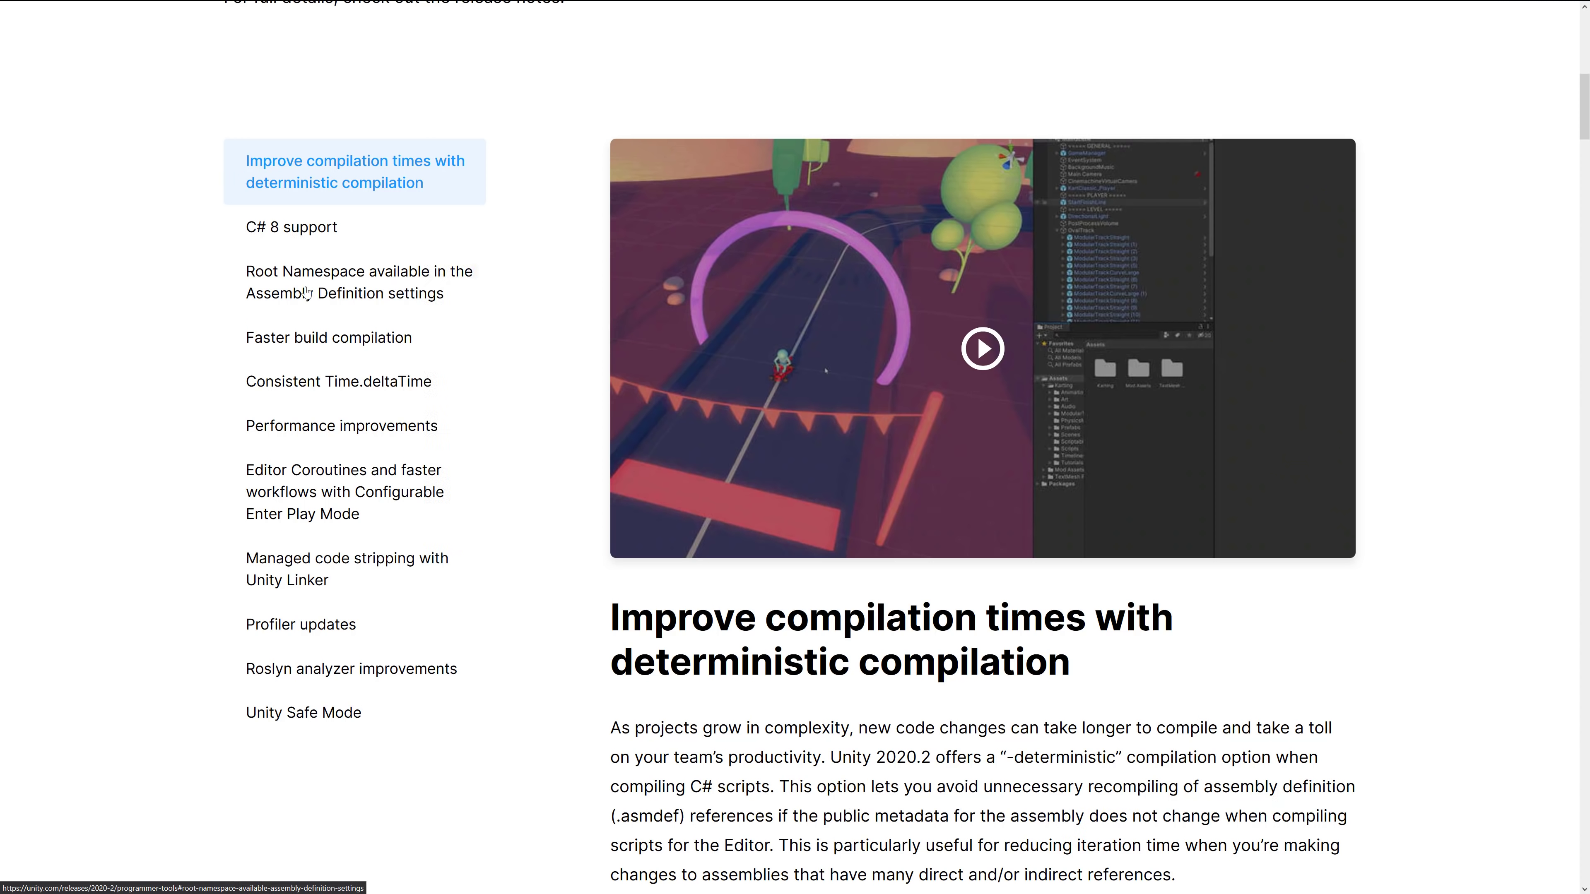
mouse_move(259, 372)
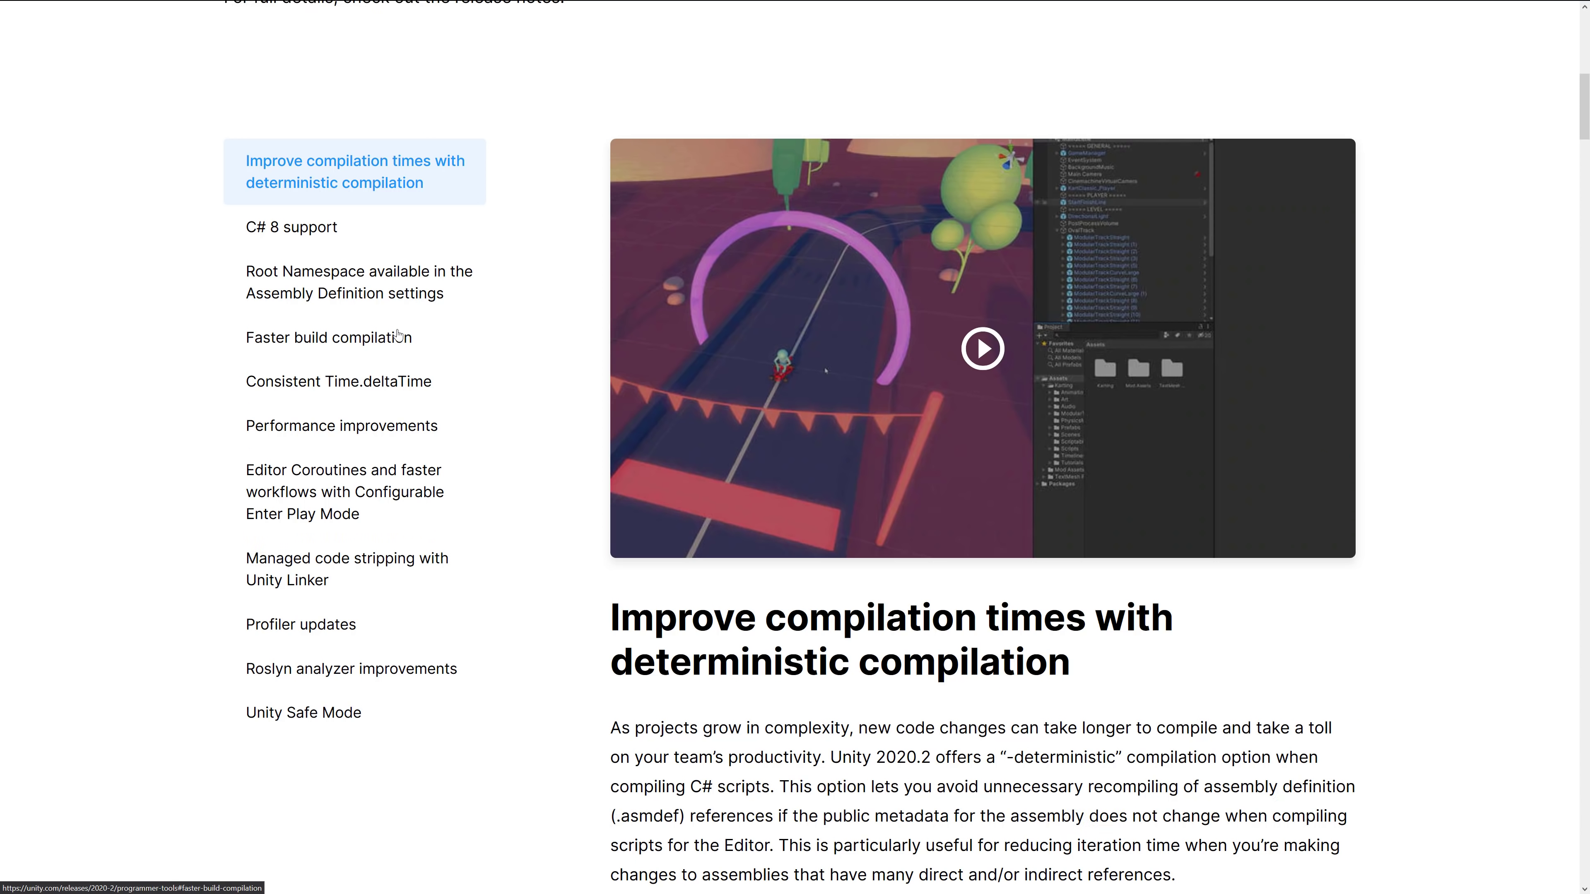
mouse_move(374, 421)
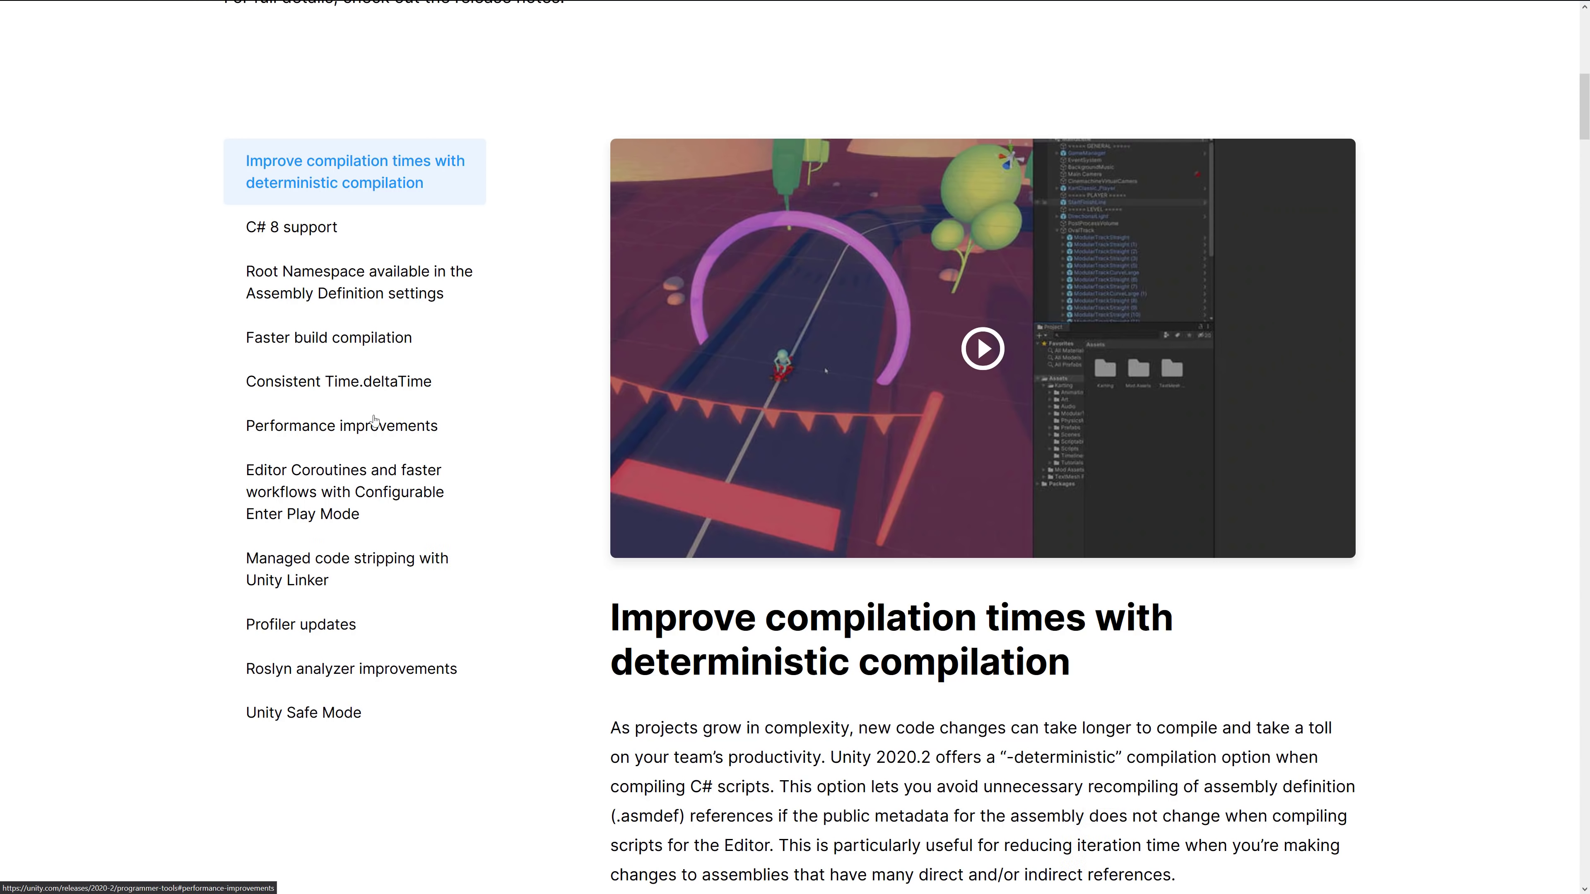
mouse_move(293, 466)
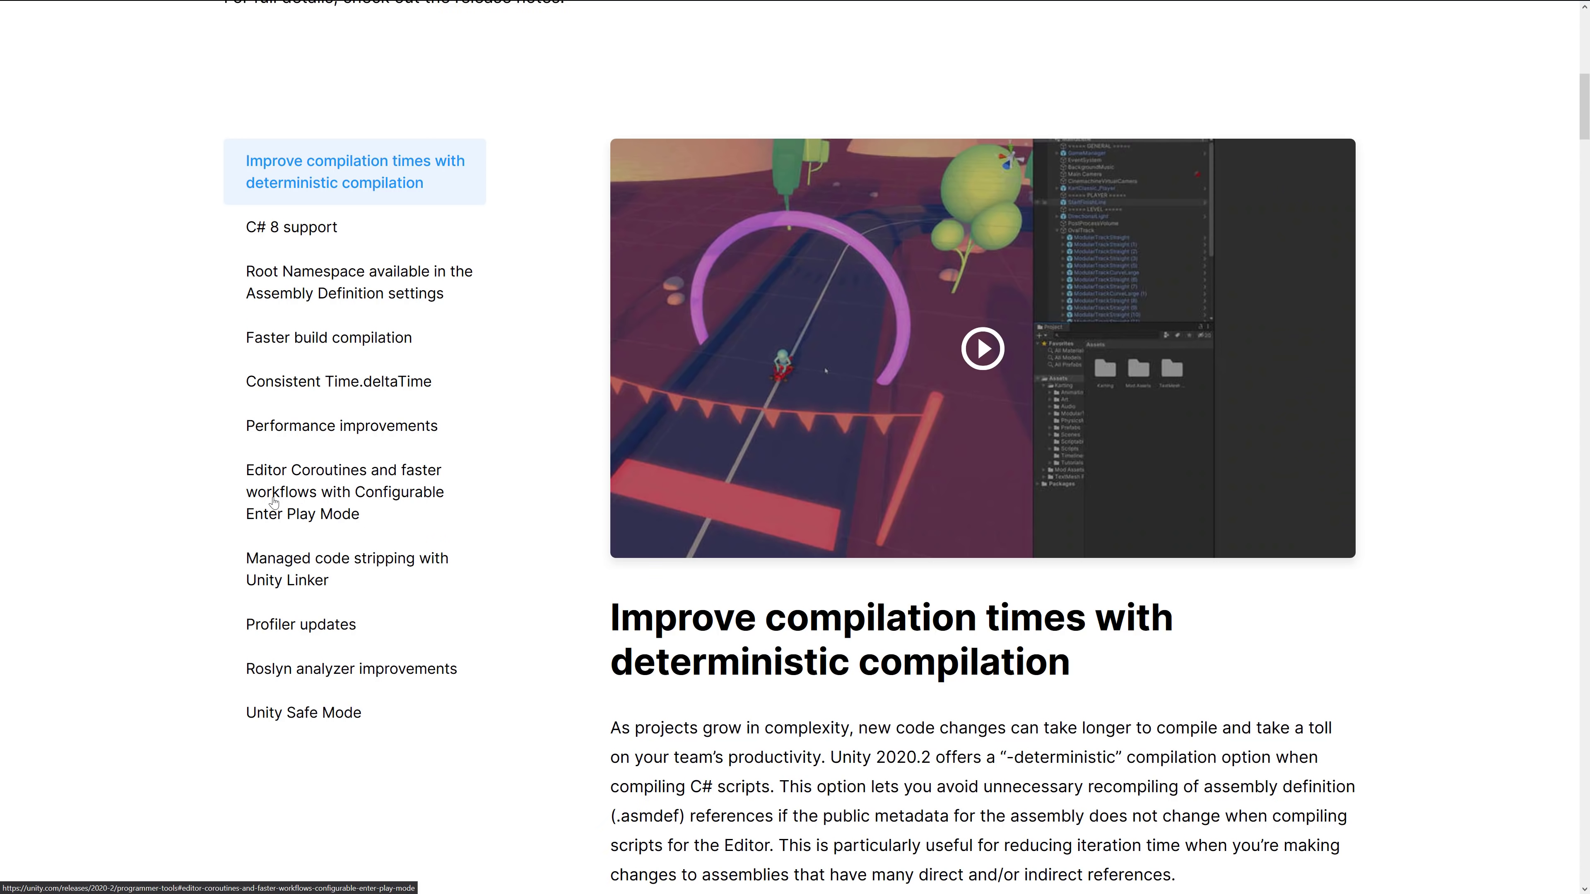
mouse_move(308, 505)
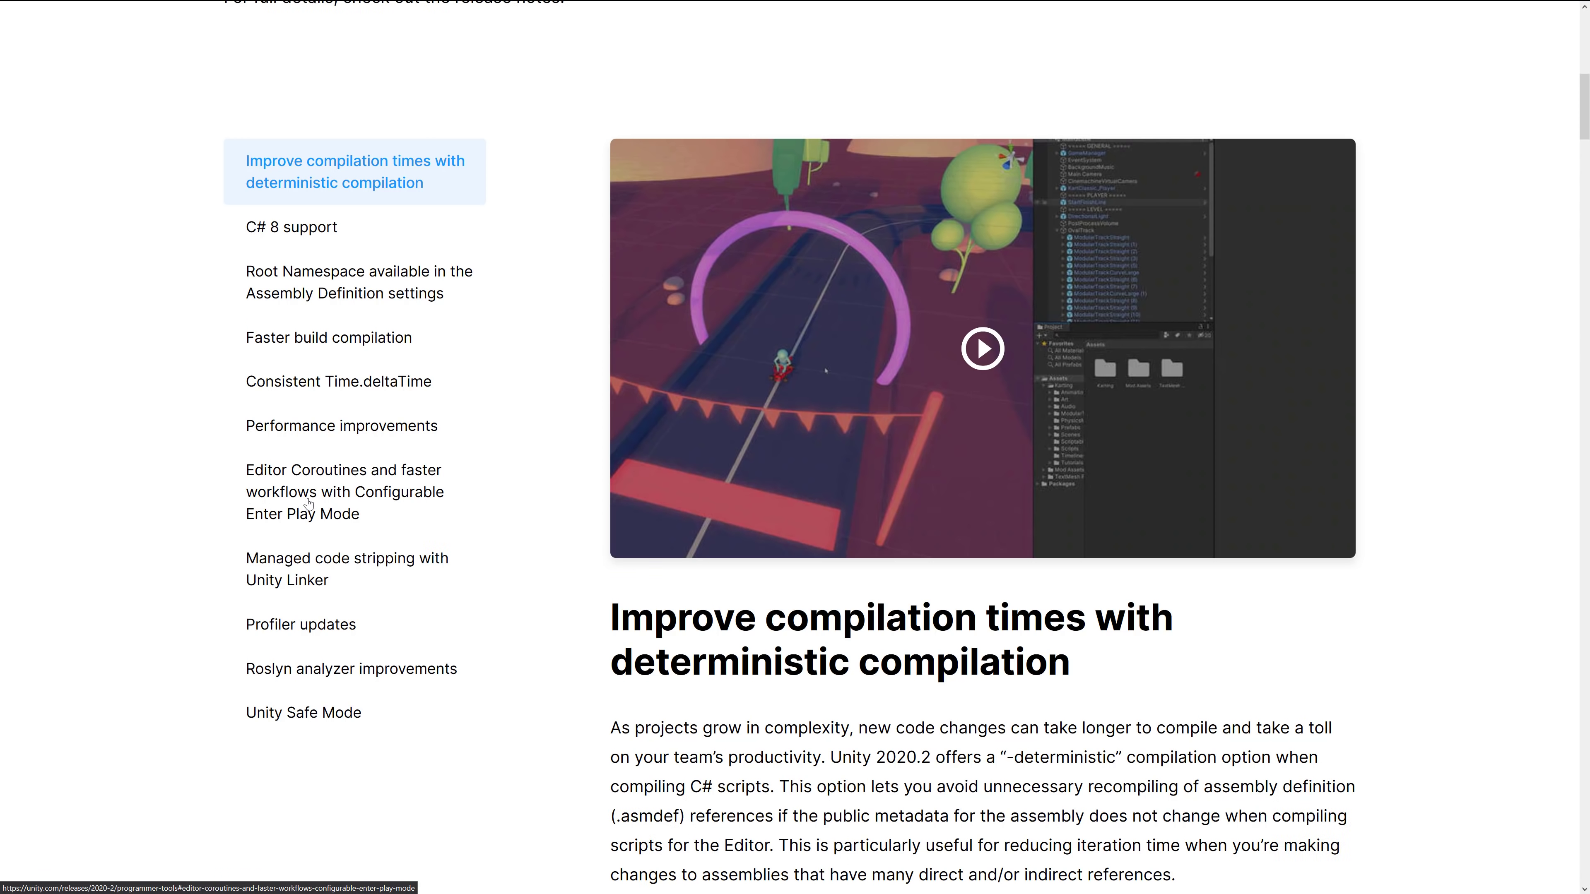
mouse_move(289, 565)
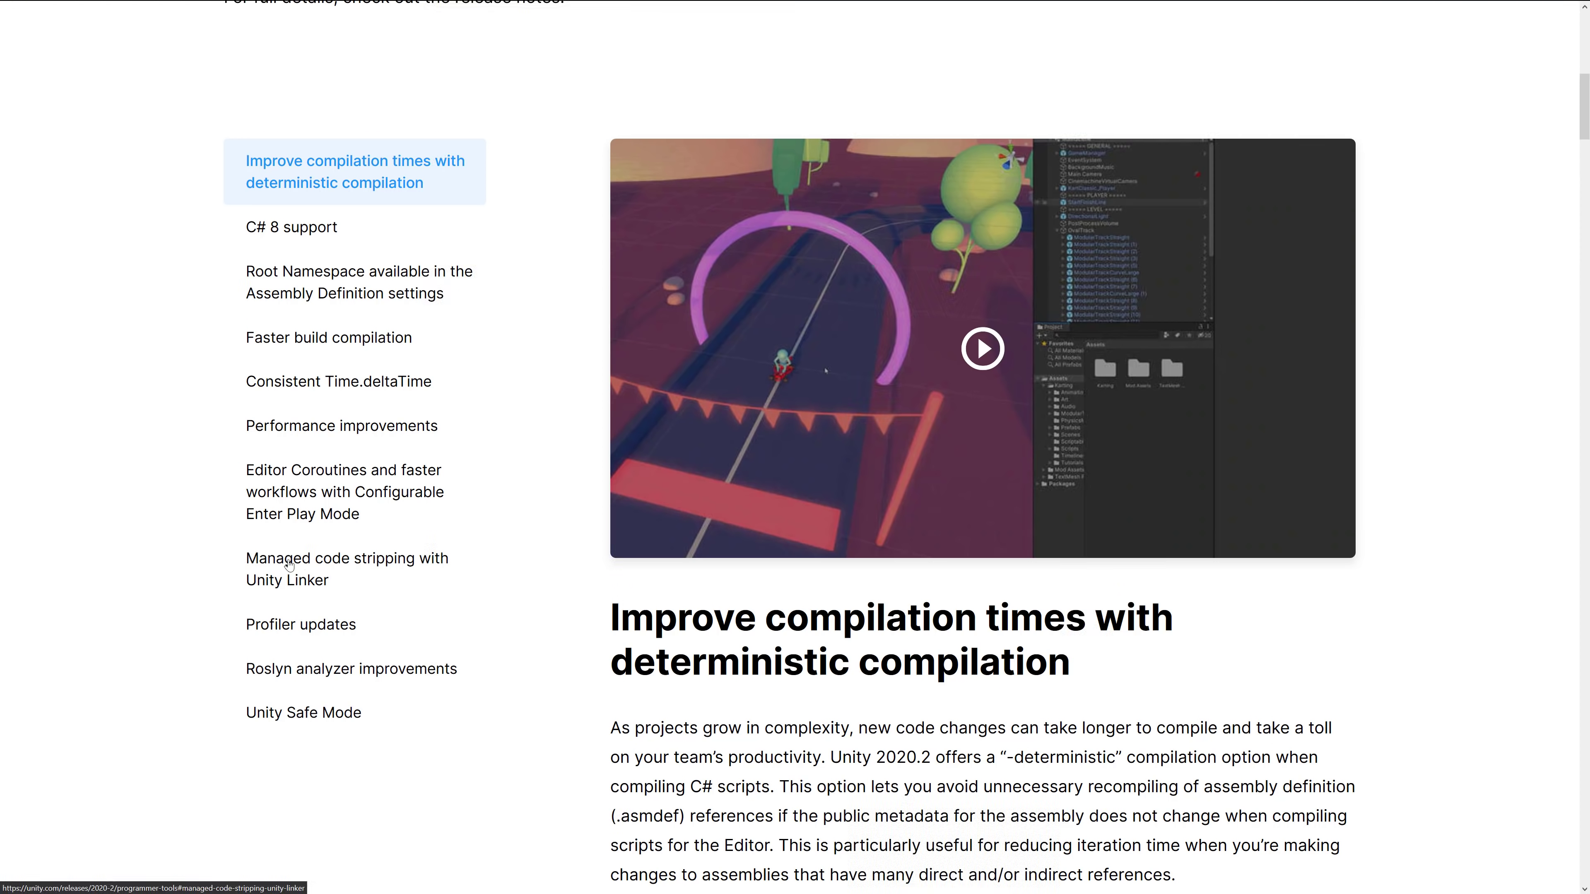
mouse_move(300, 613)
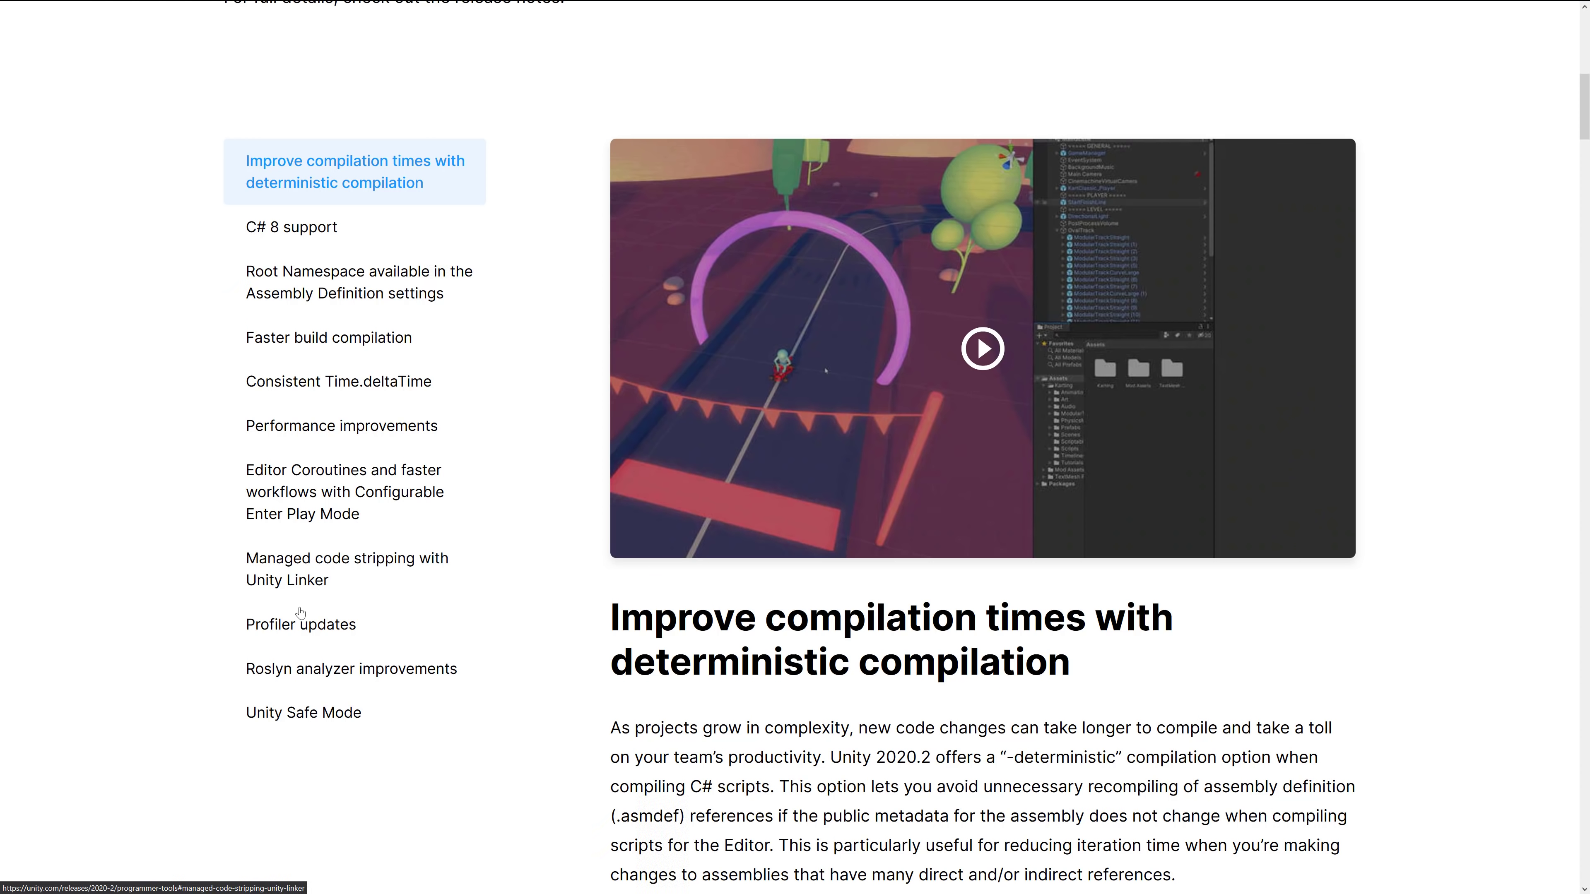
mouse_move(300, 679)
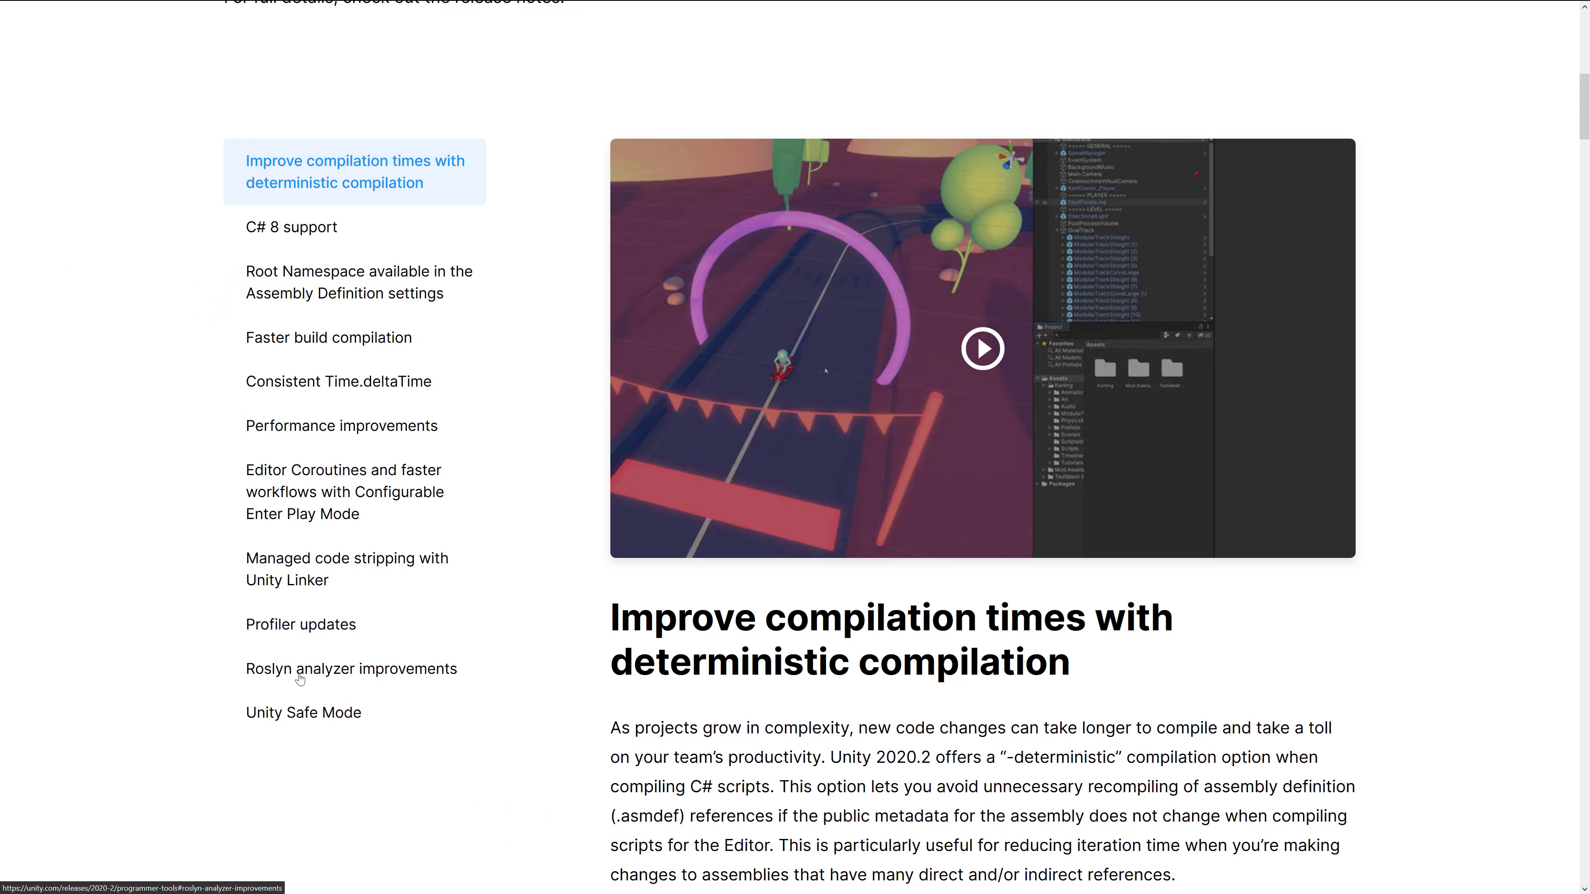
mouse_move(362, 723)
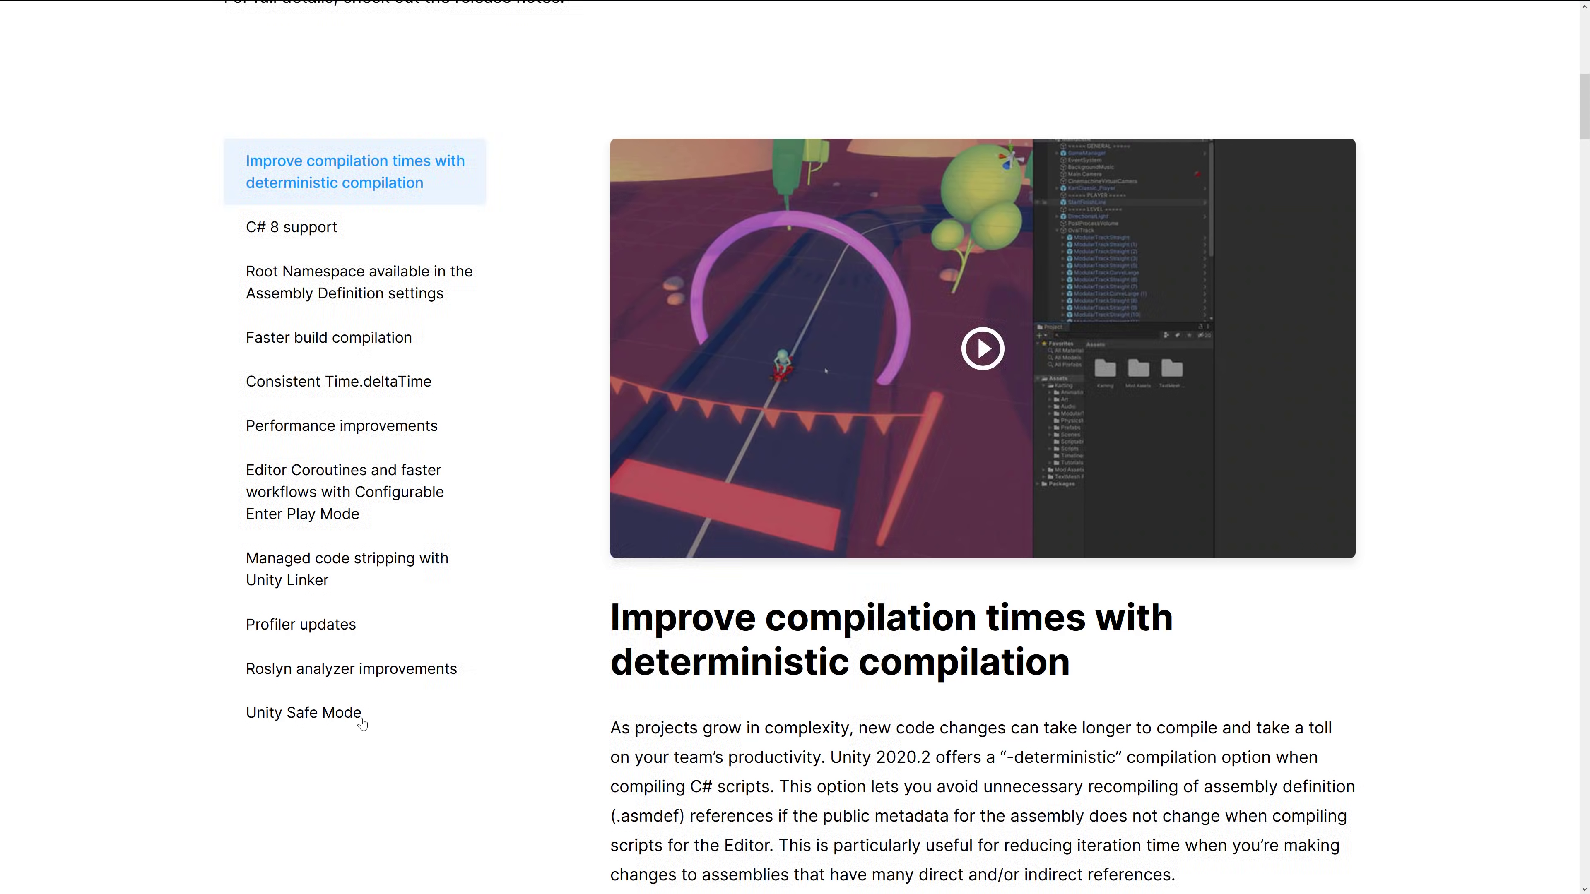
click(303, 712)
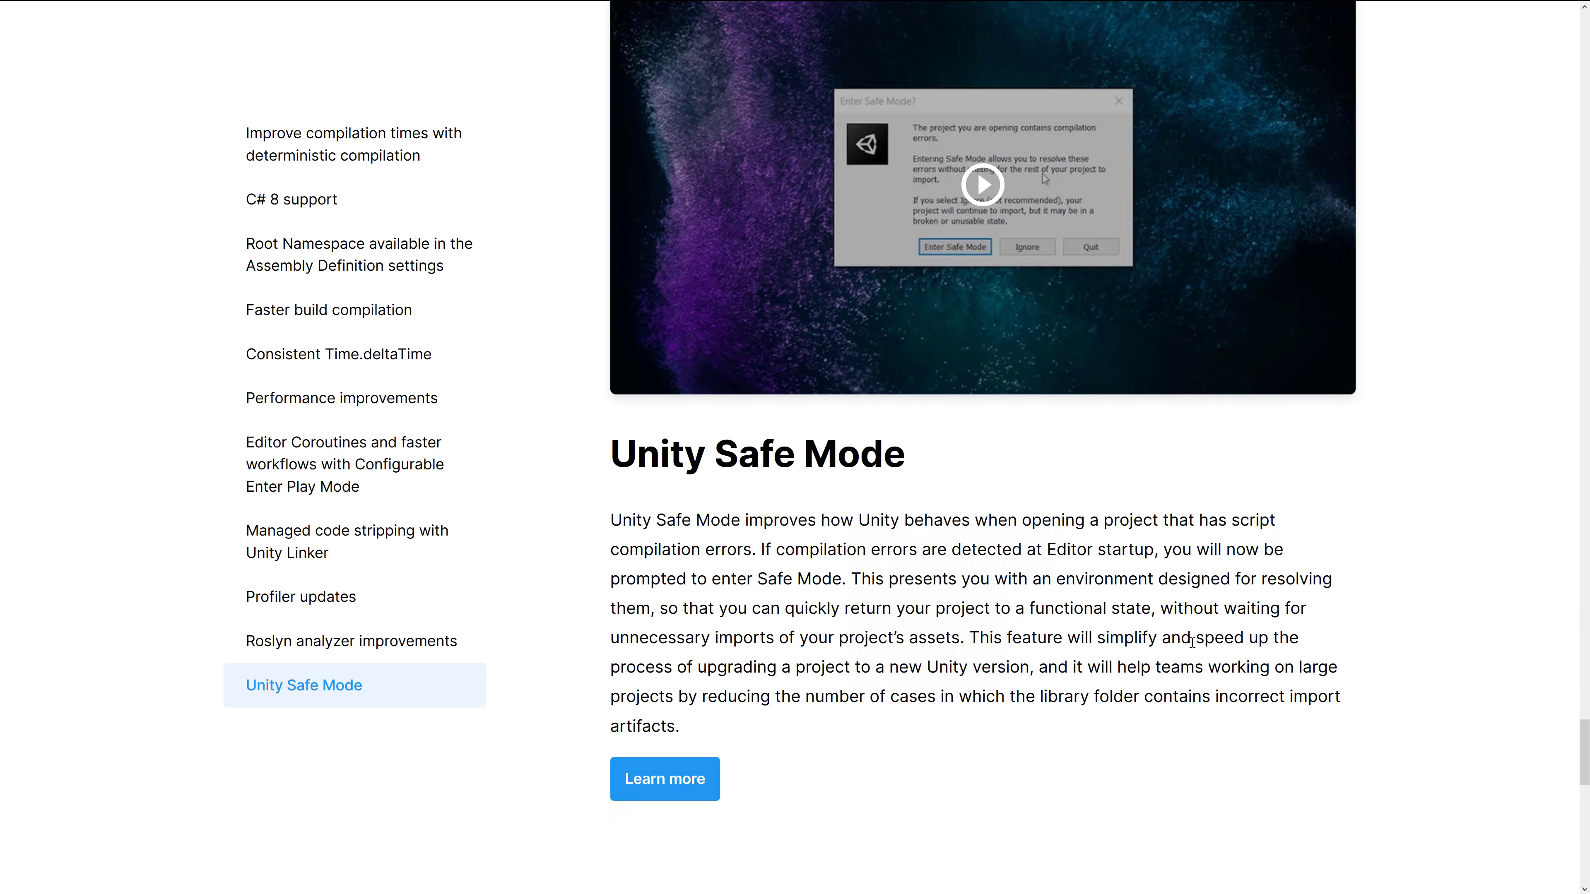
mouse_move(908, 525)
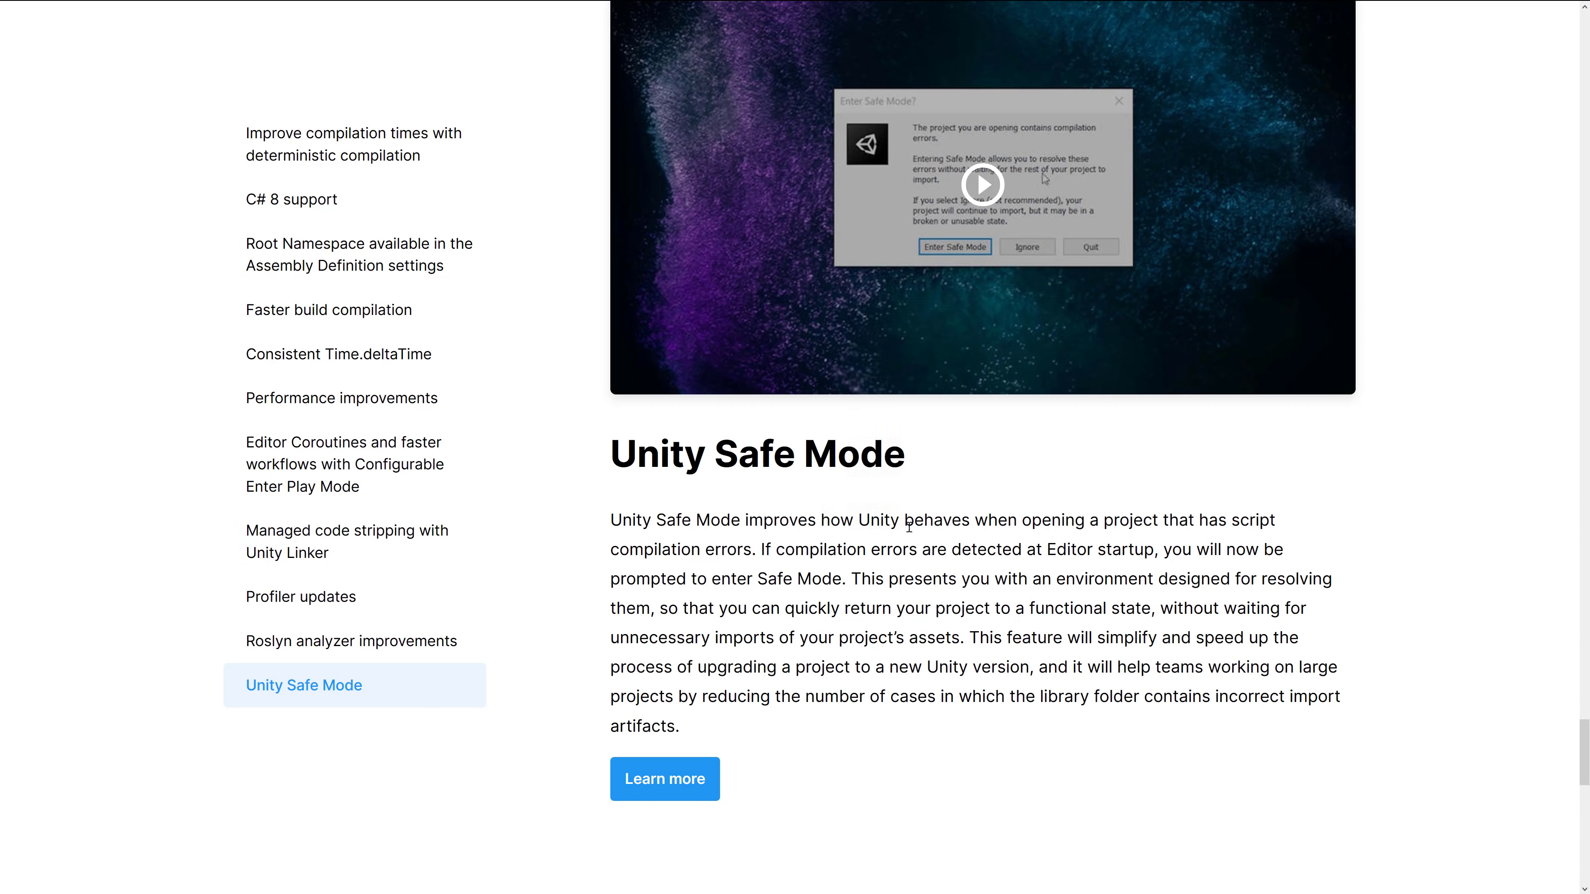
mouse_move(1079, 509)
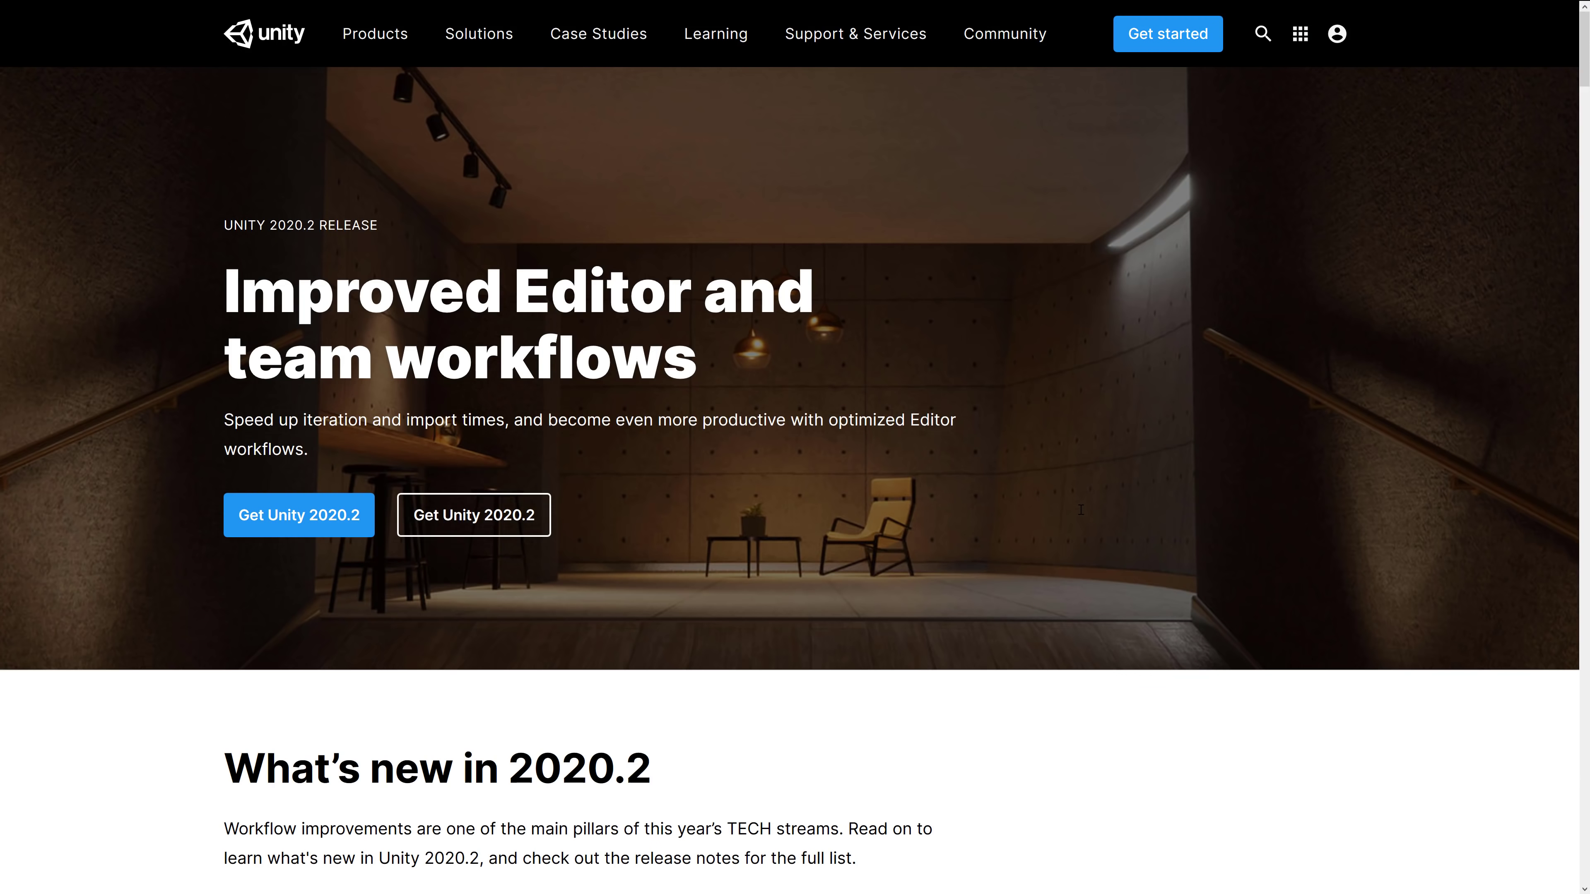
mouse_move(890, 523)
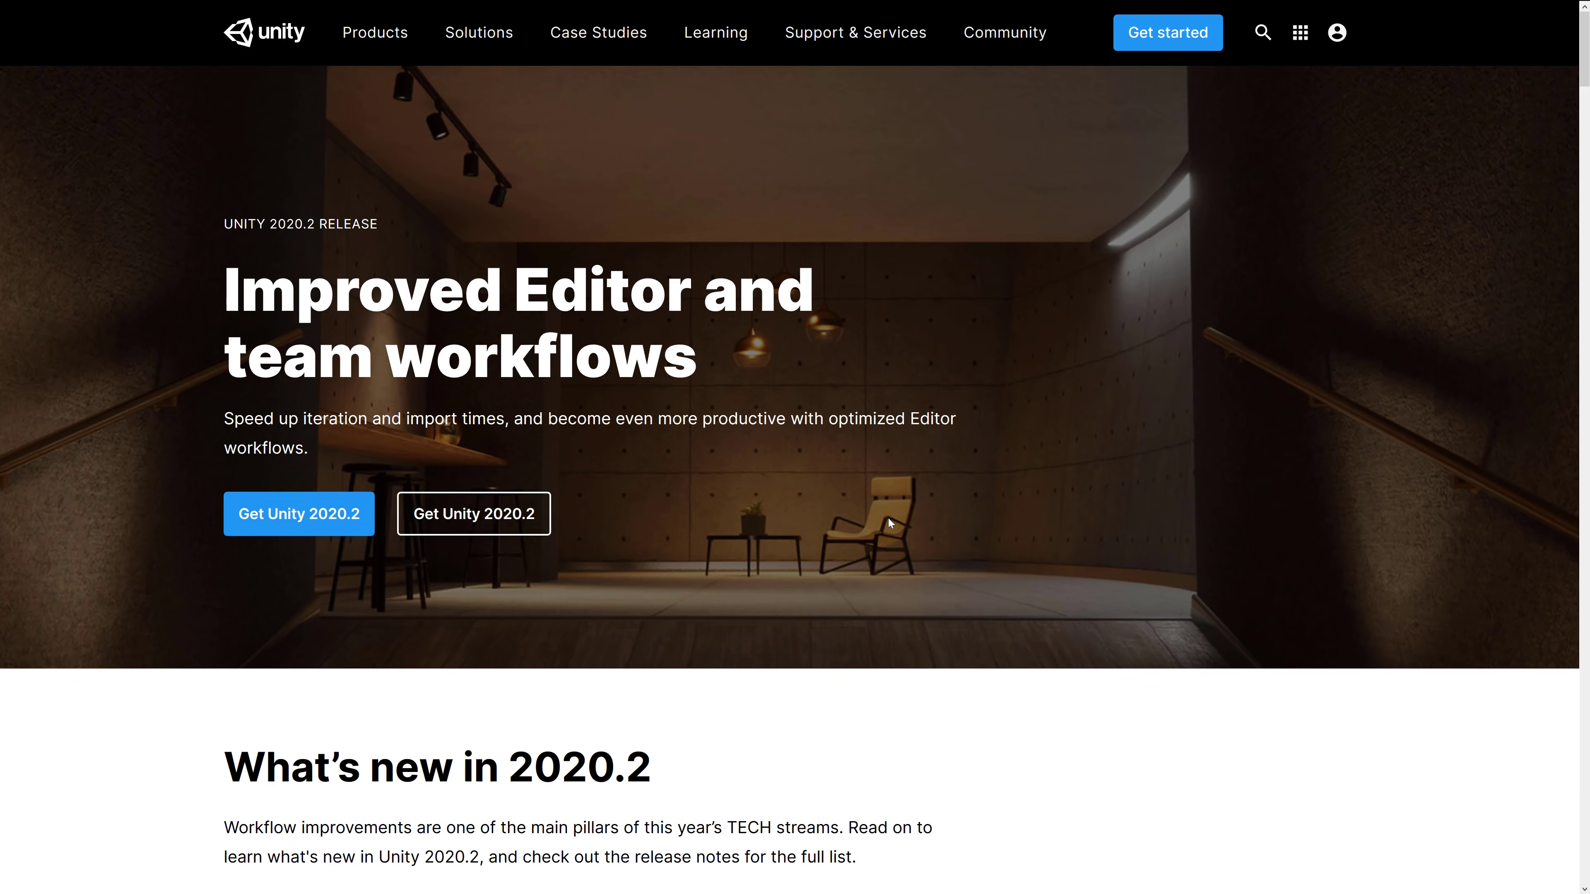
- Scroll the workflows page to its What's new in 2020.2 list, starting with Unity Hub 2.4.1 and templates
scroll(down, 3)
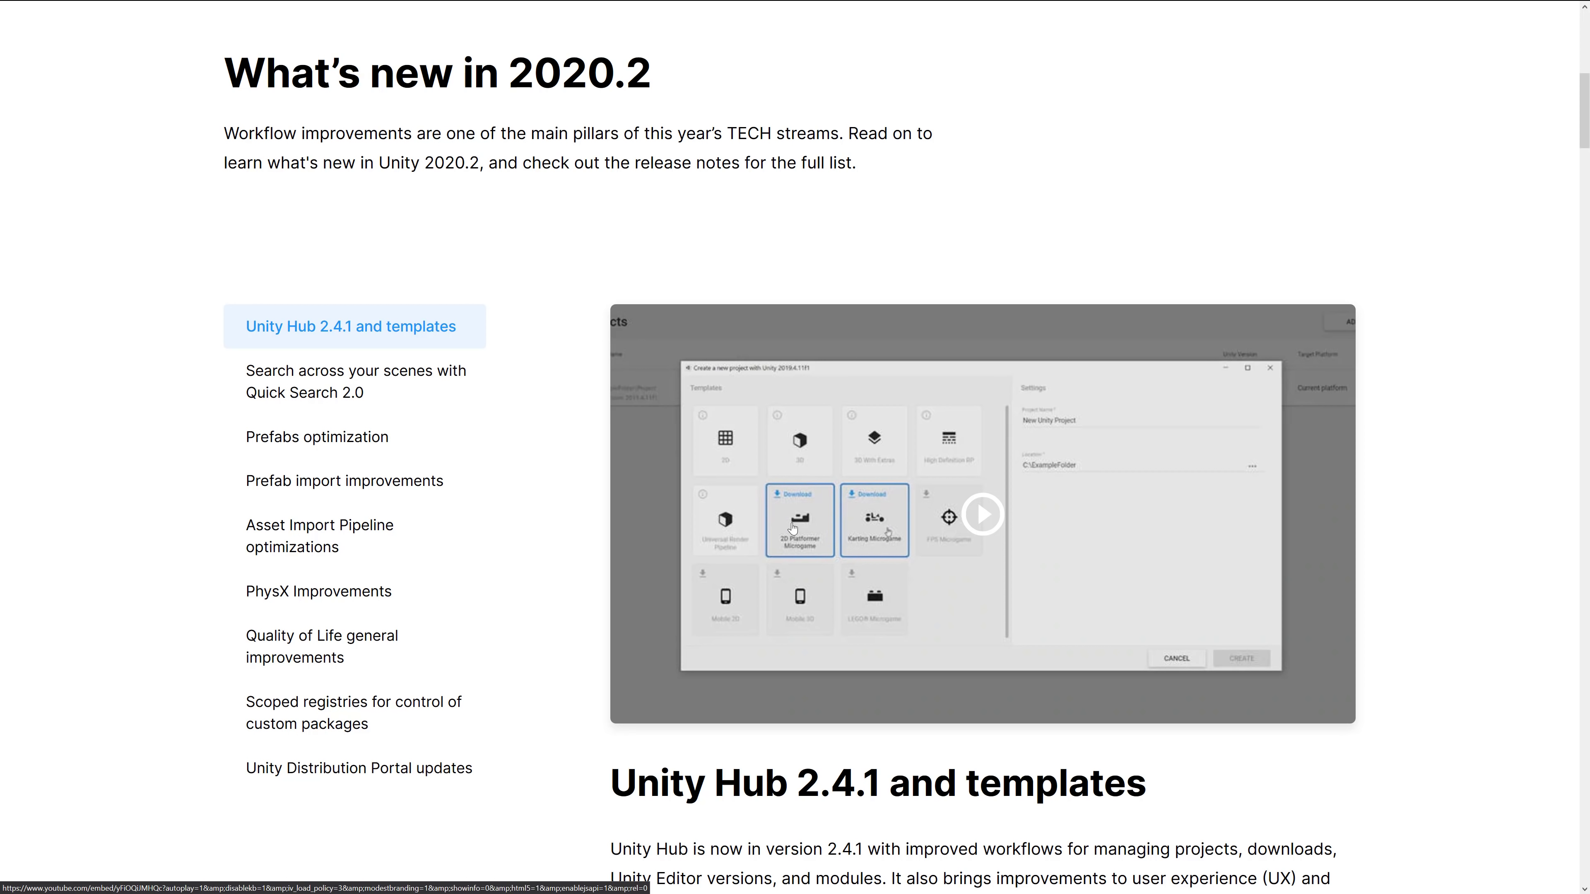
scroll(down, 3)
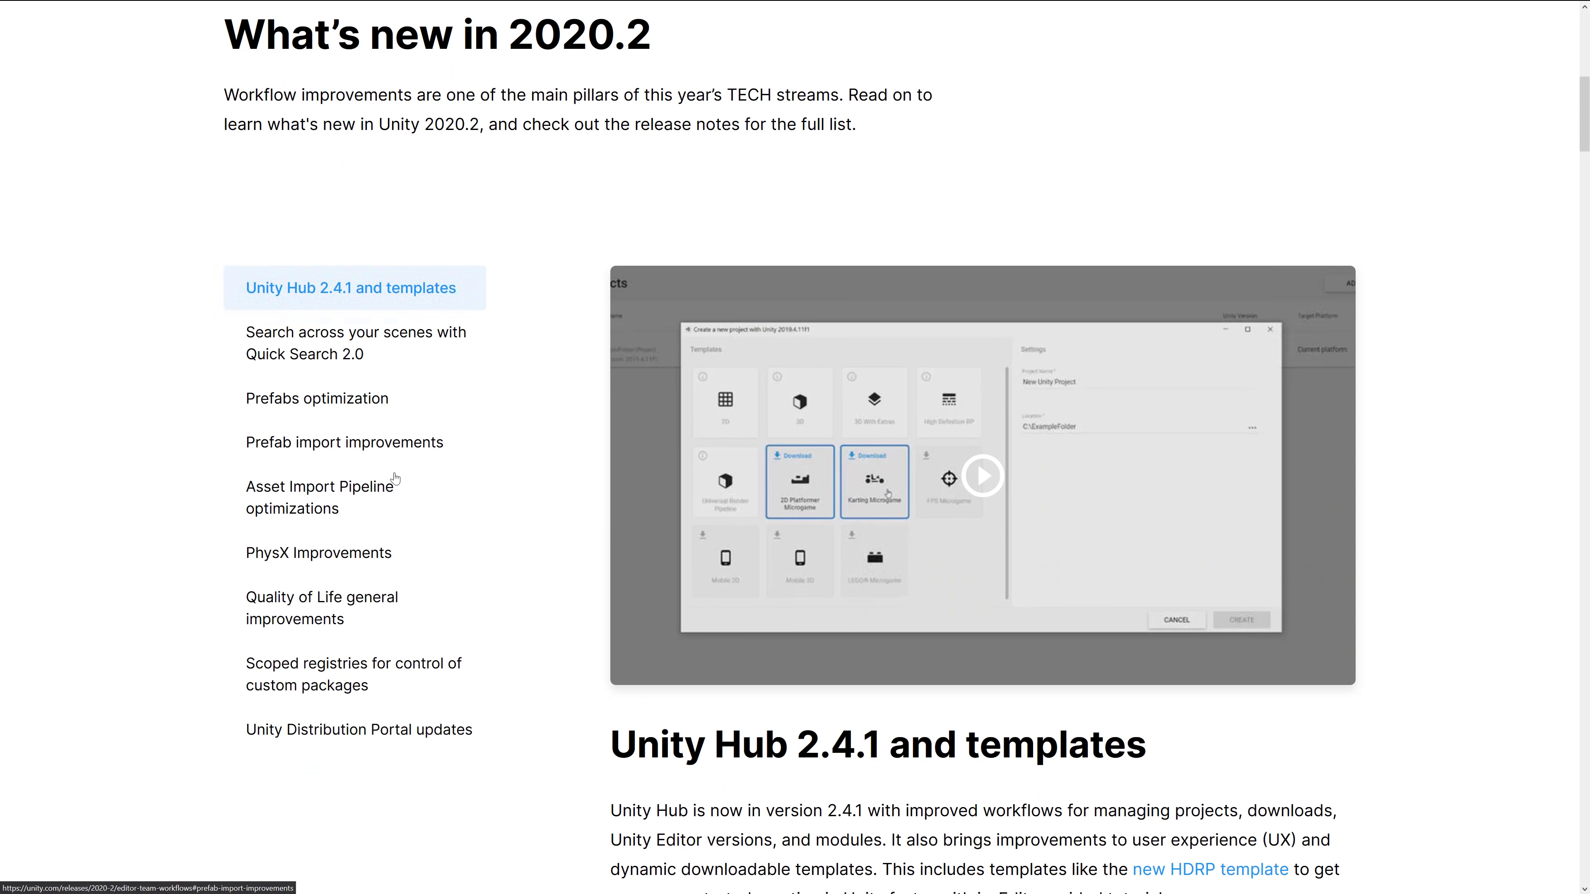
scroll(down, 3)
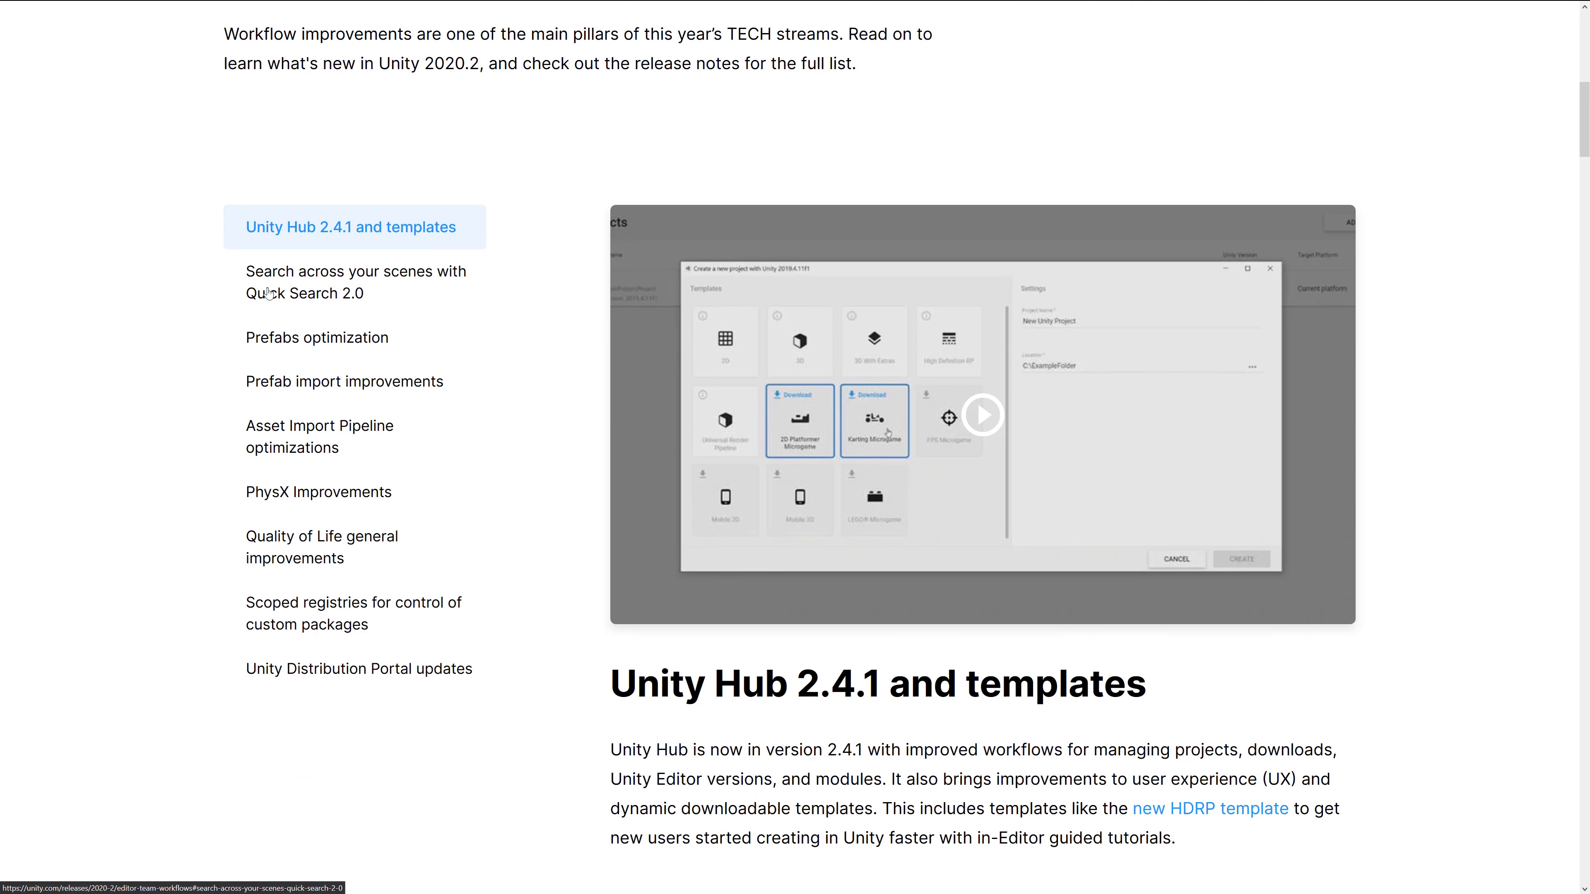
mouse_move(260, 291)
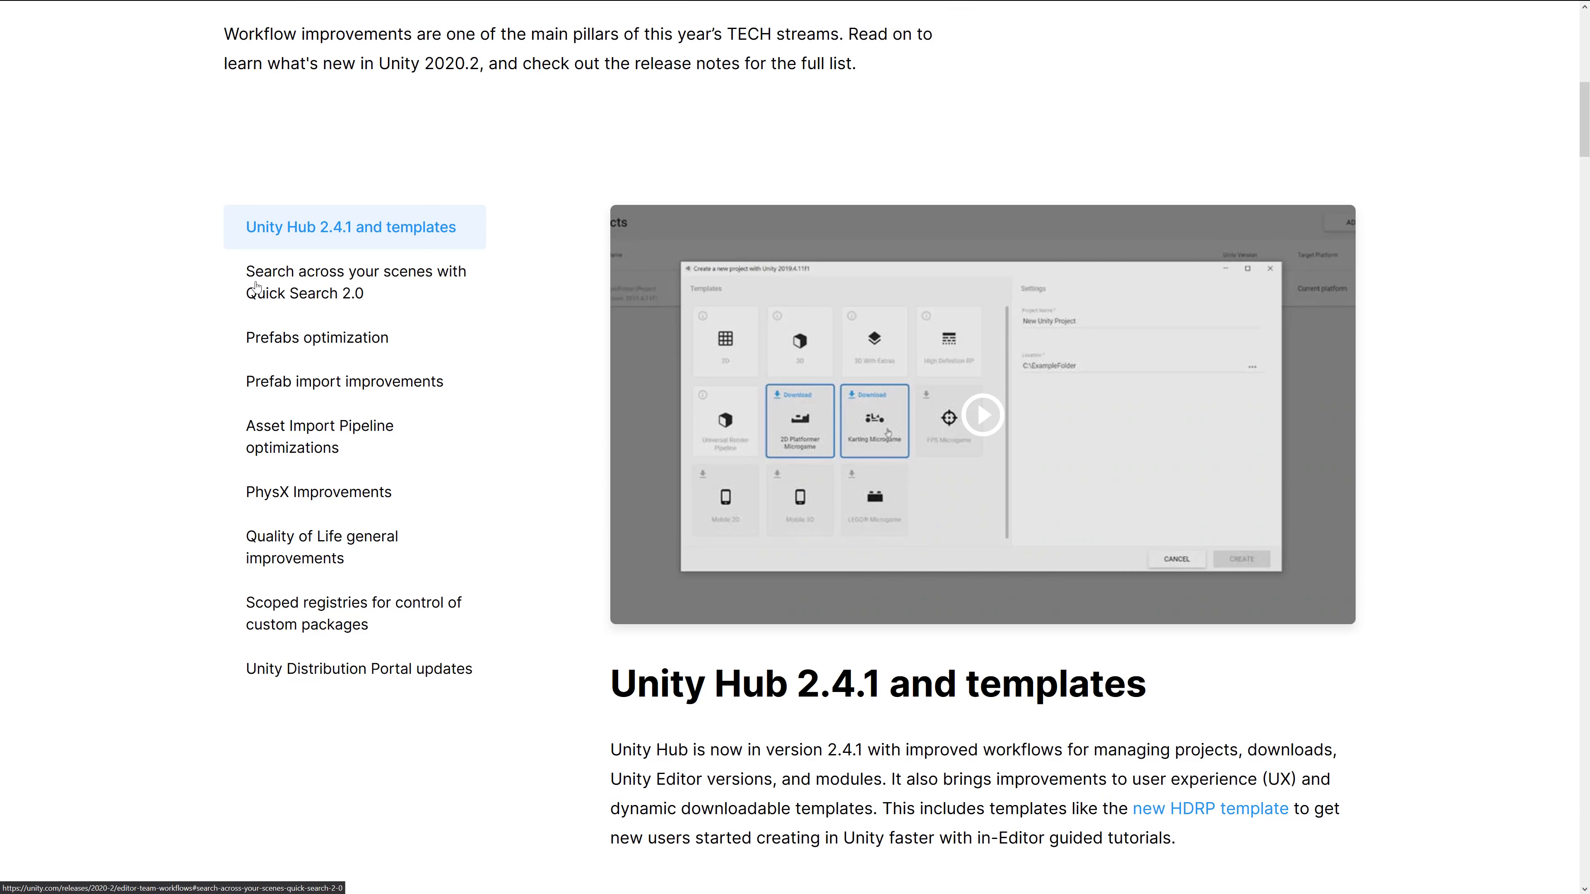
mouse_move(360, 359)
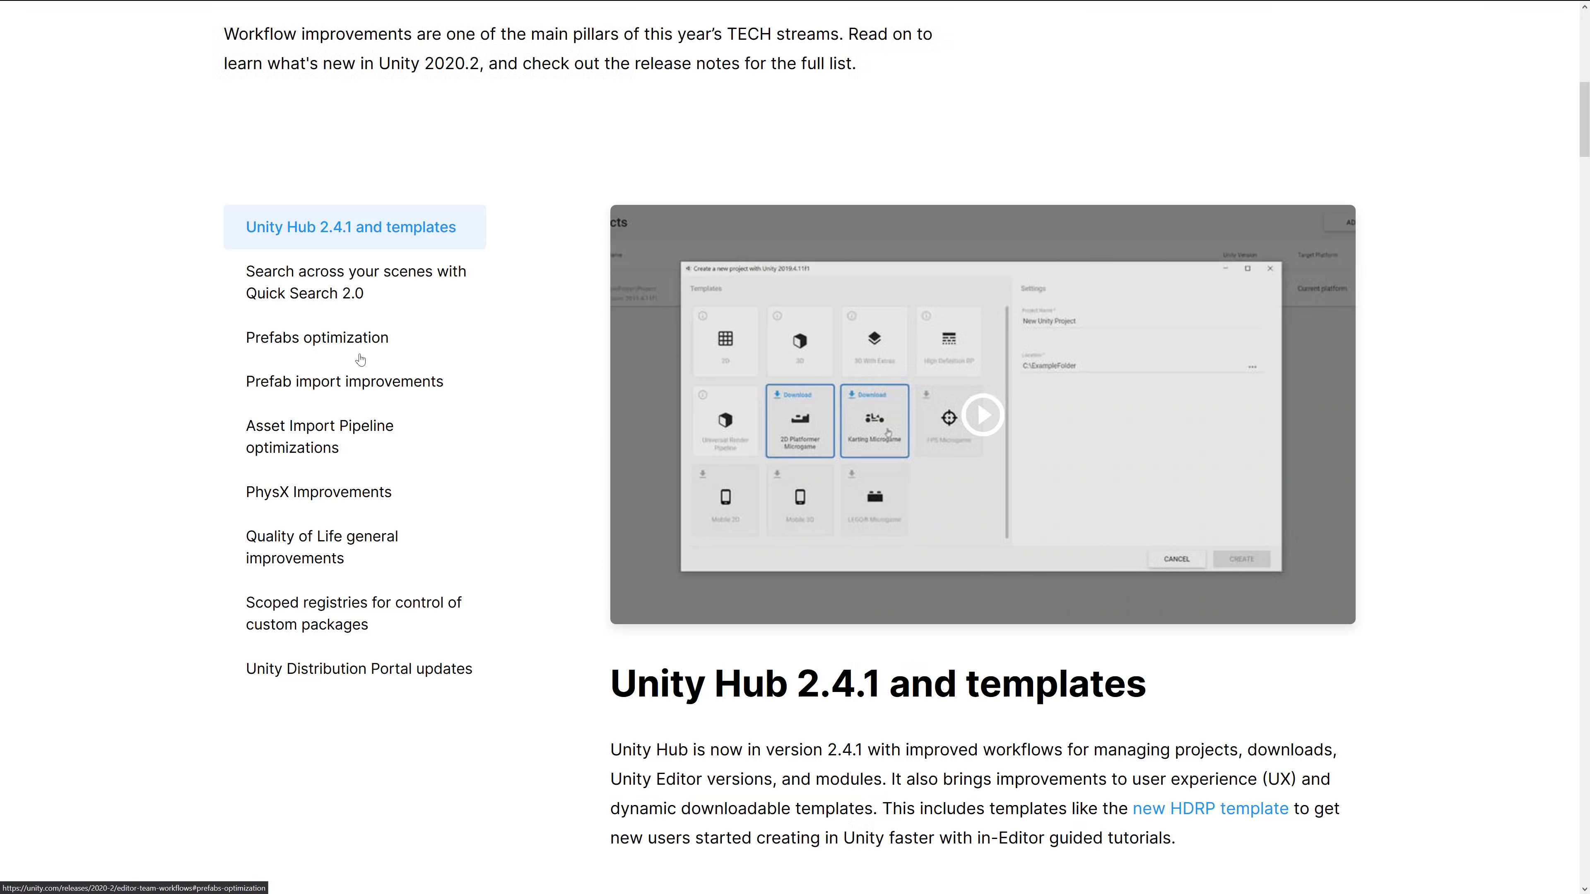
mouse_move(609, 362)
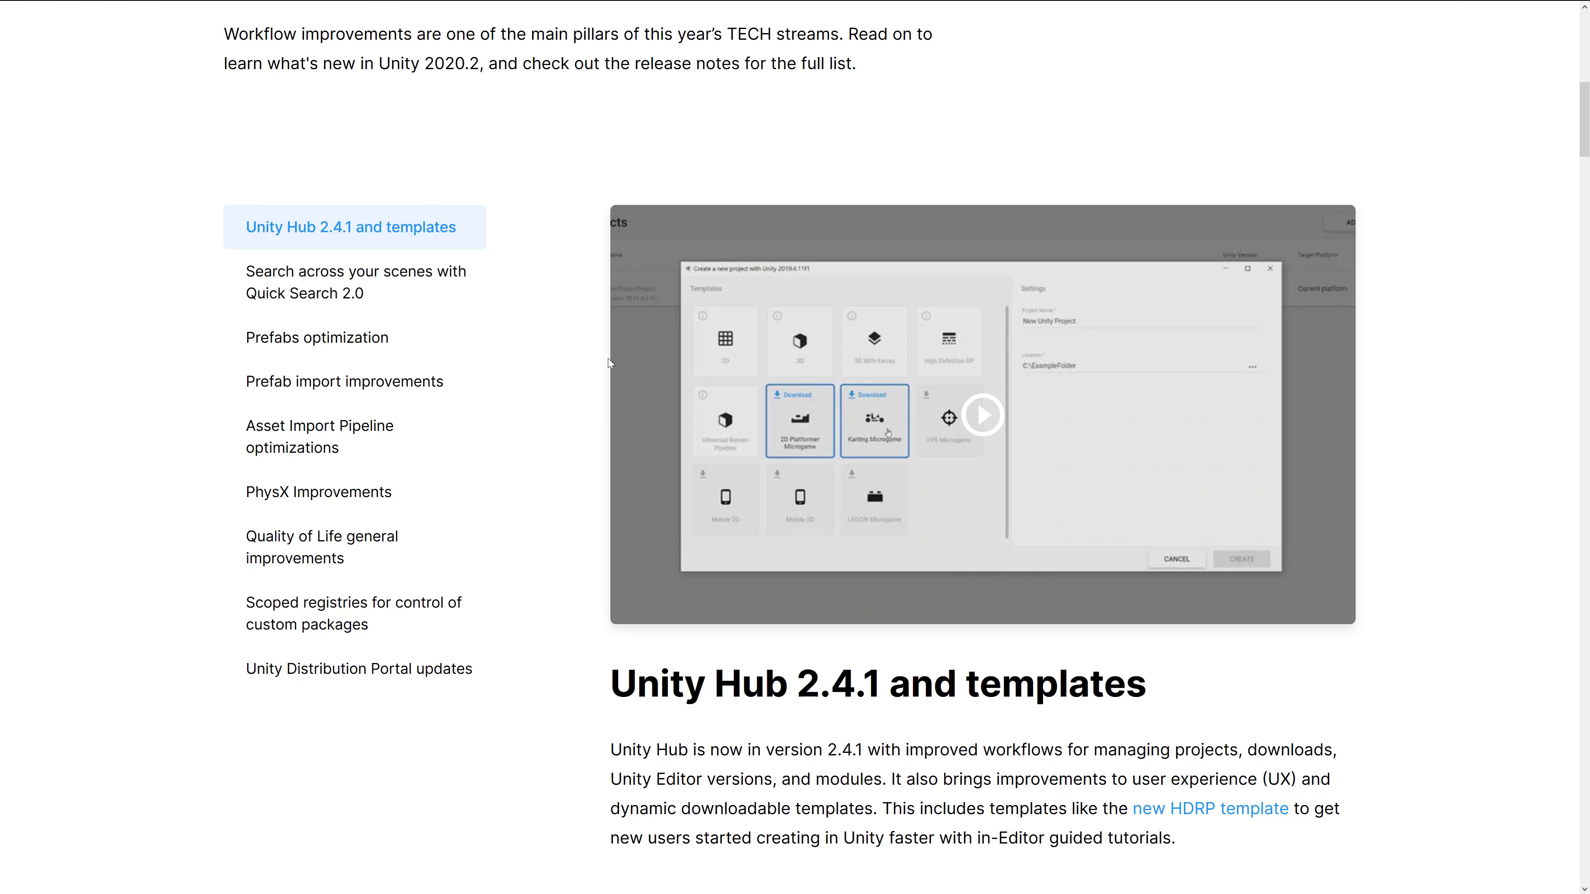
mouse_move(347, 439)
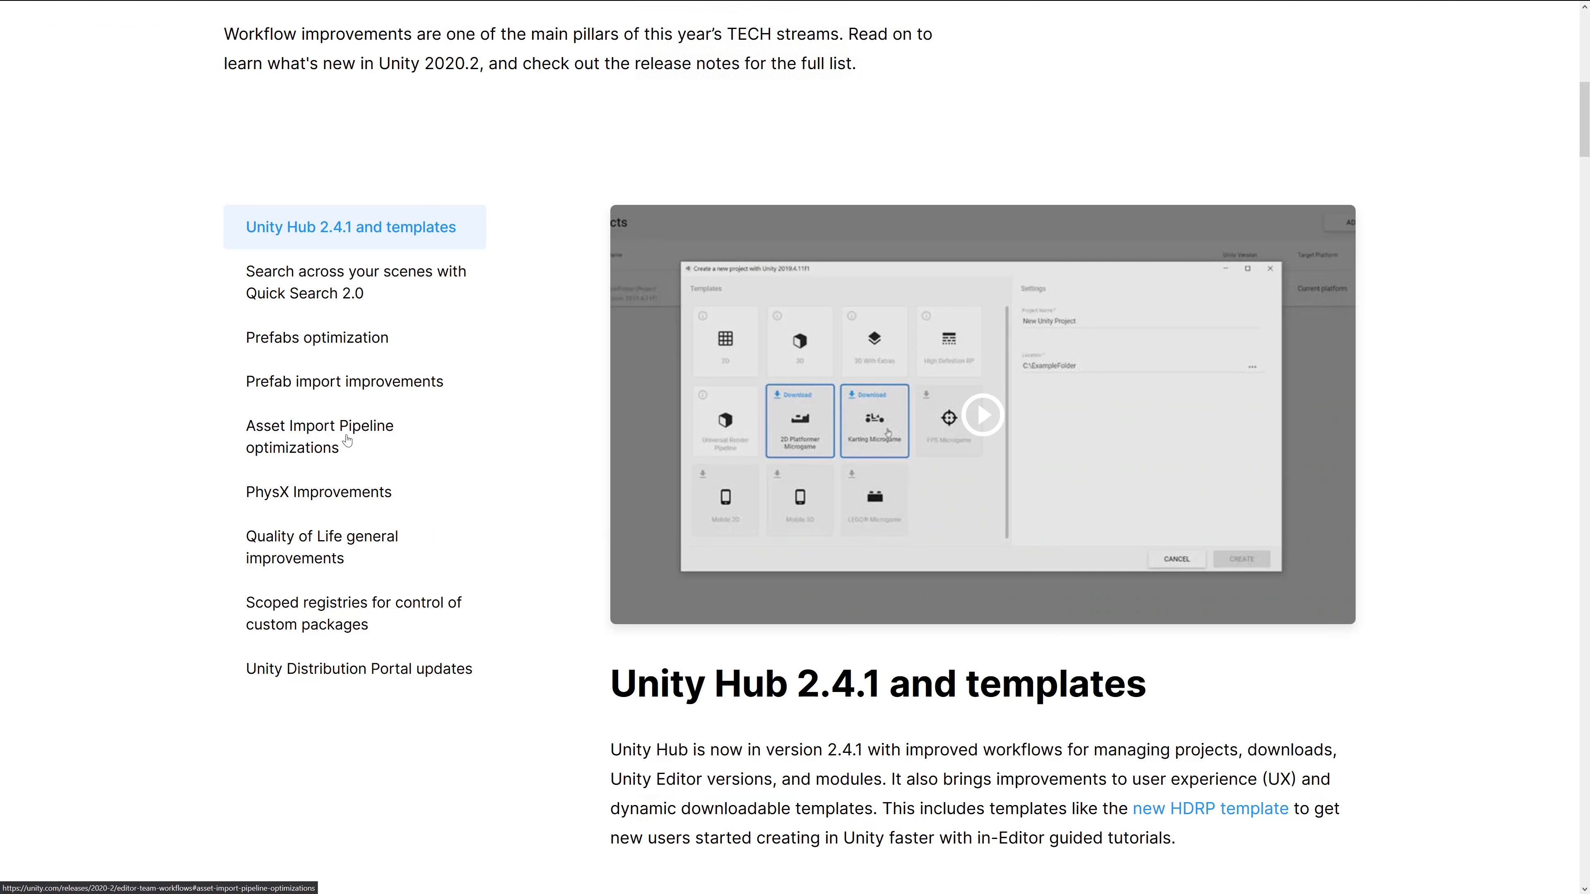
mouse_move(271, 497)
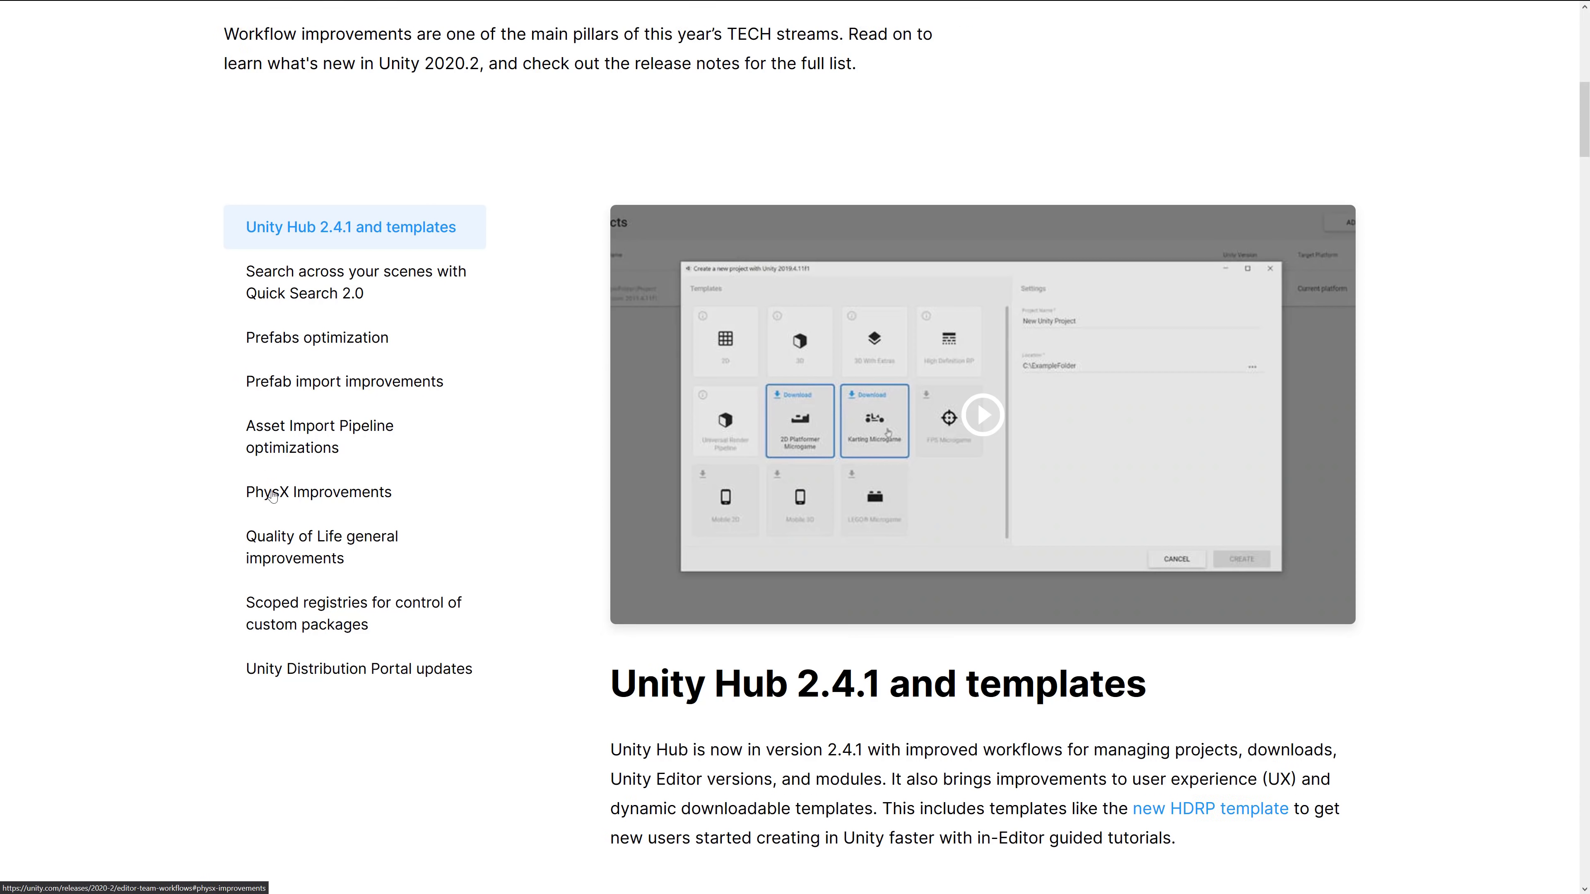
mouse_move(574, 512)
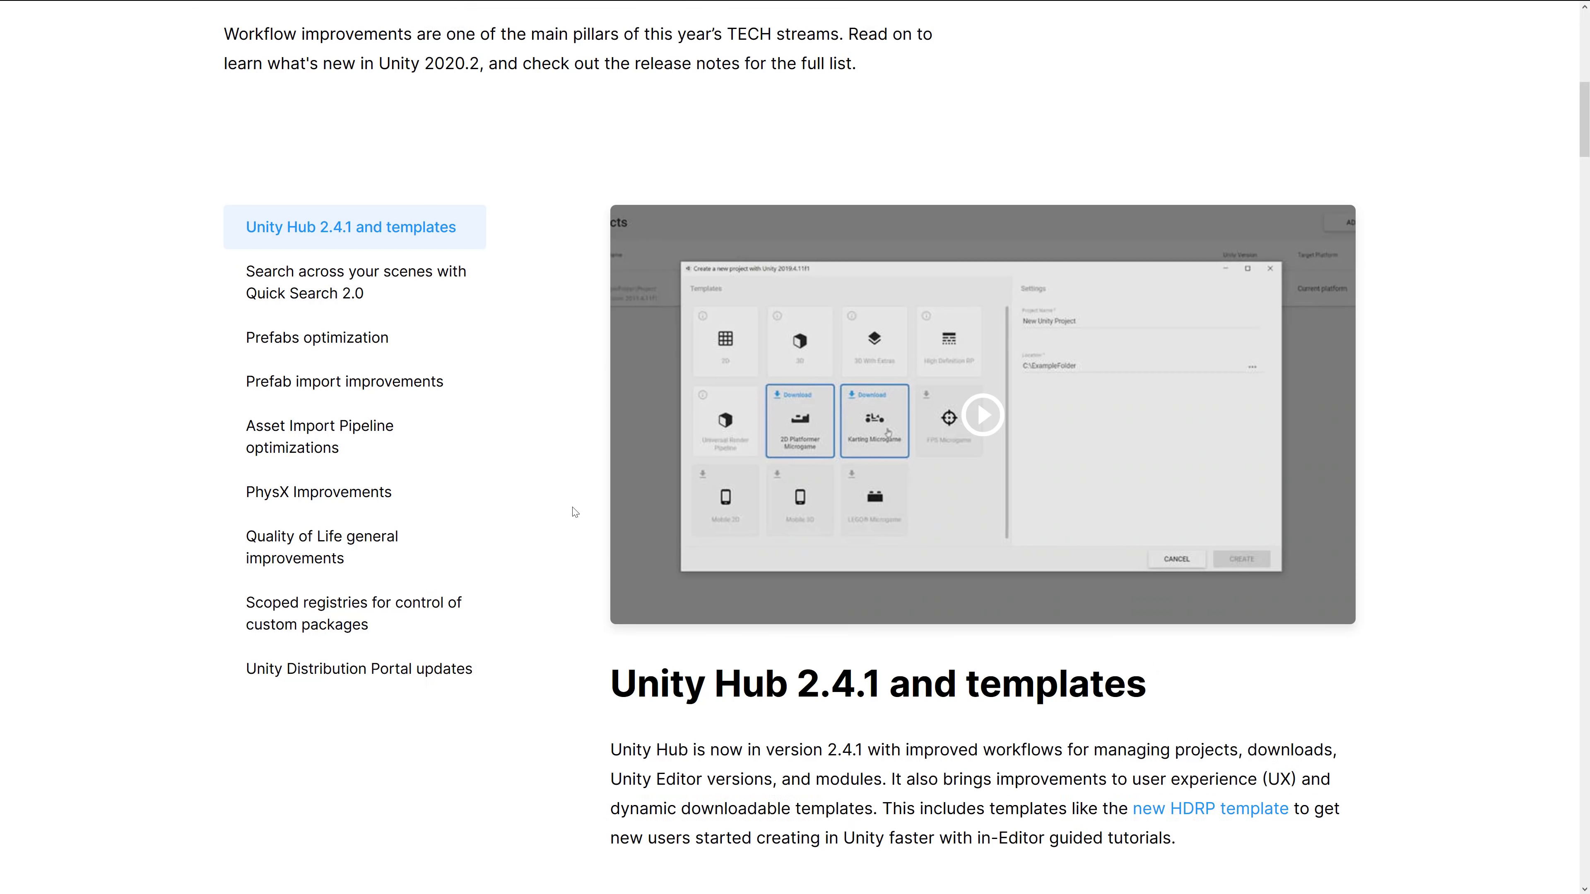
mouse_move(565, 520)
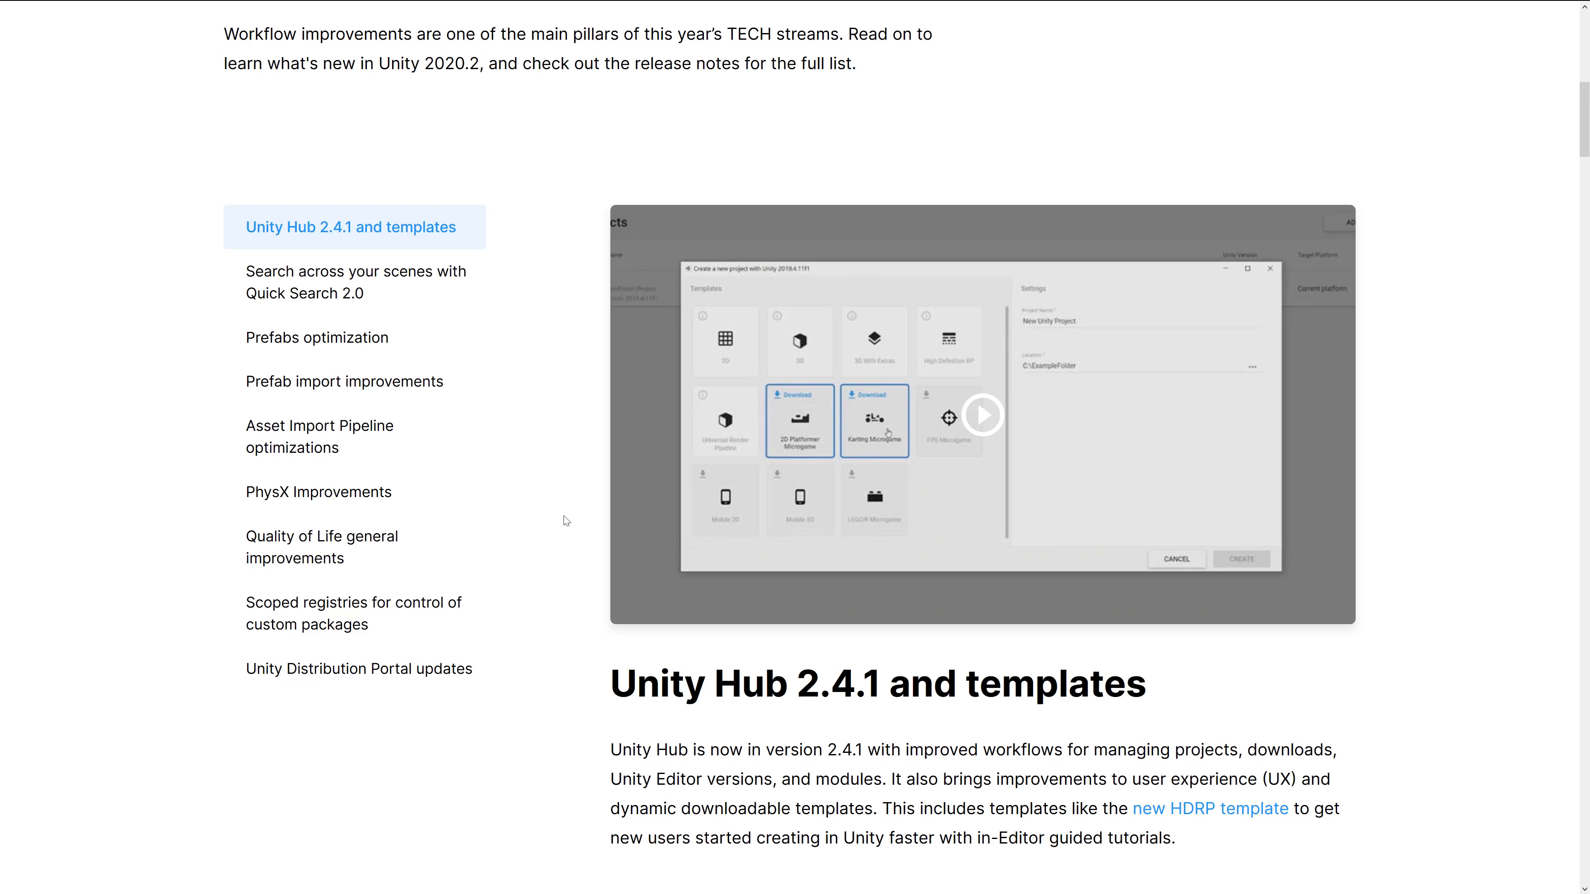
mouse_move(555, 541)
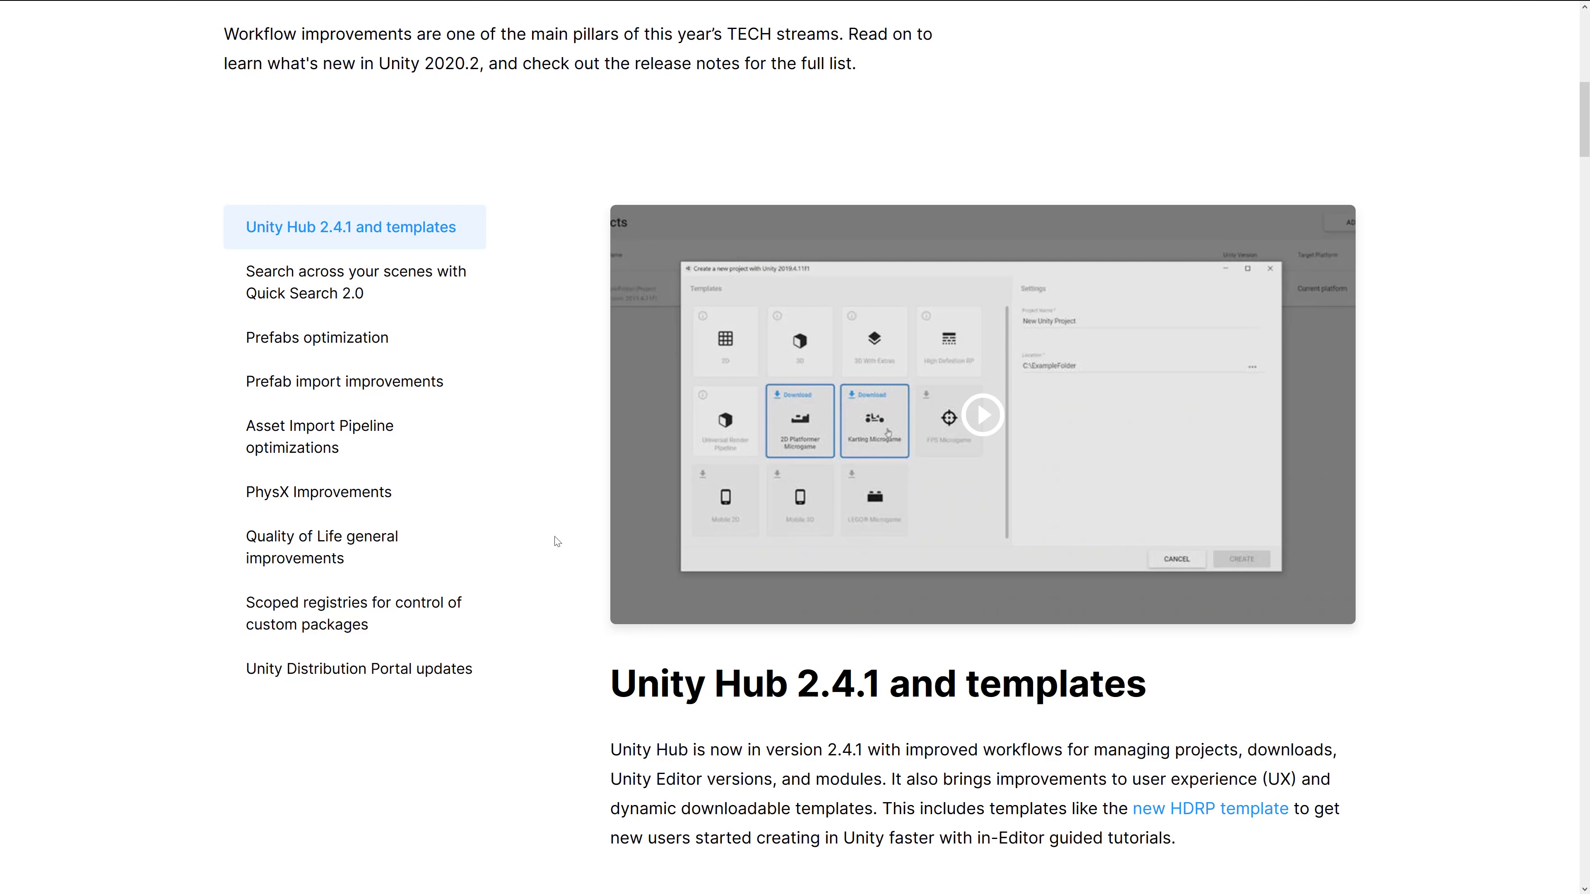
- Jump through the Scoped registries, Unity Distribution Portal, Quality of Life and Prefabs optimization sections
click(318, 425)
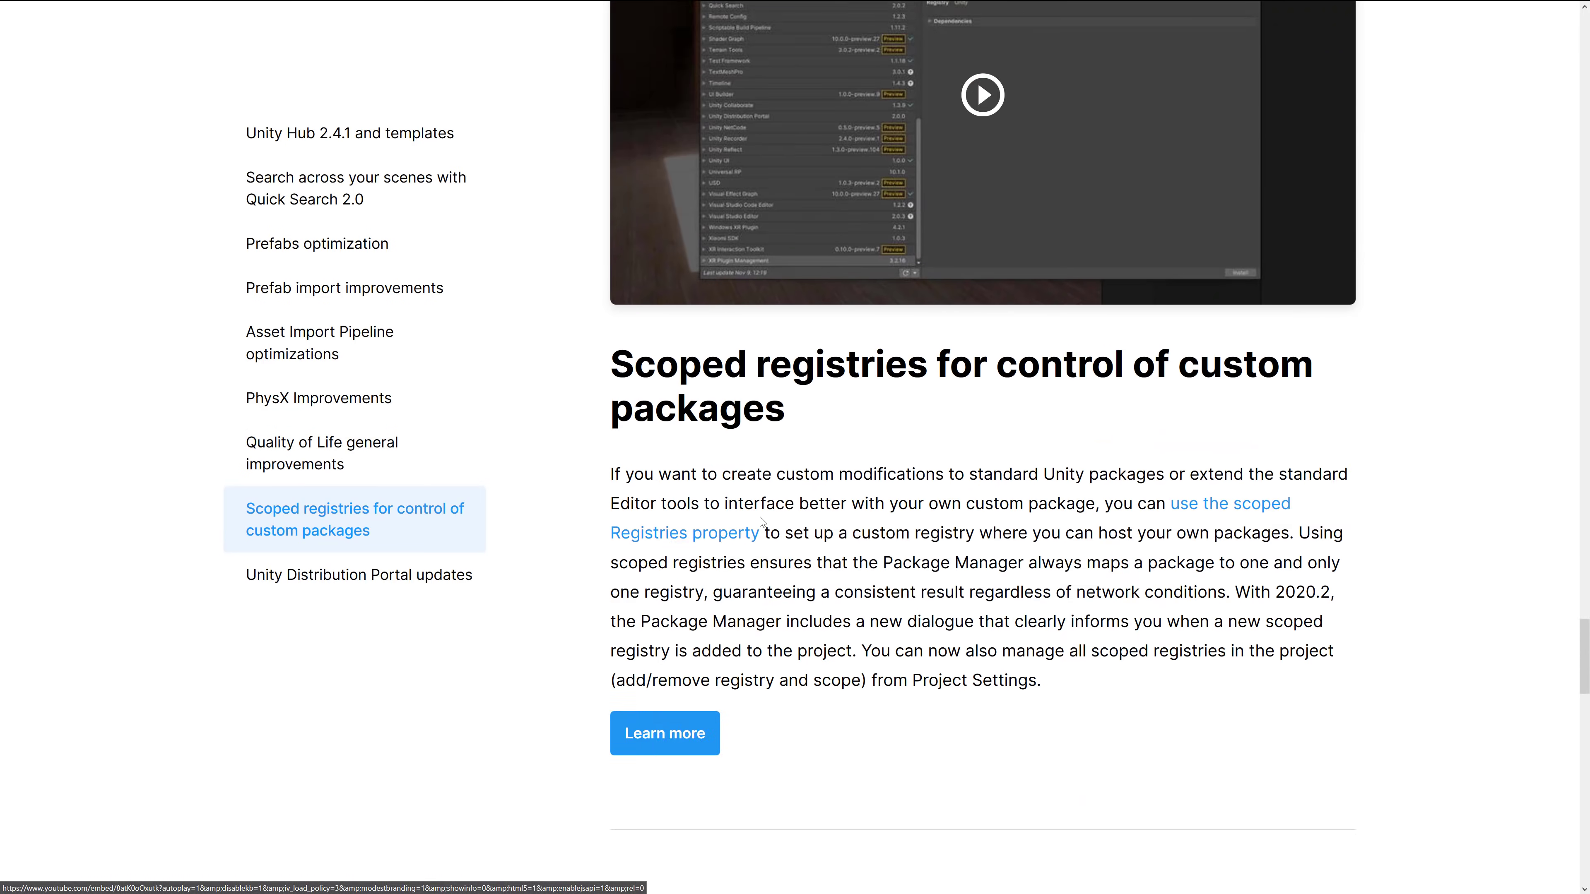
click(359, 574)
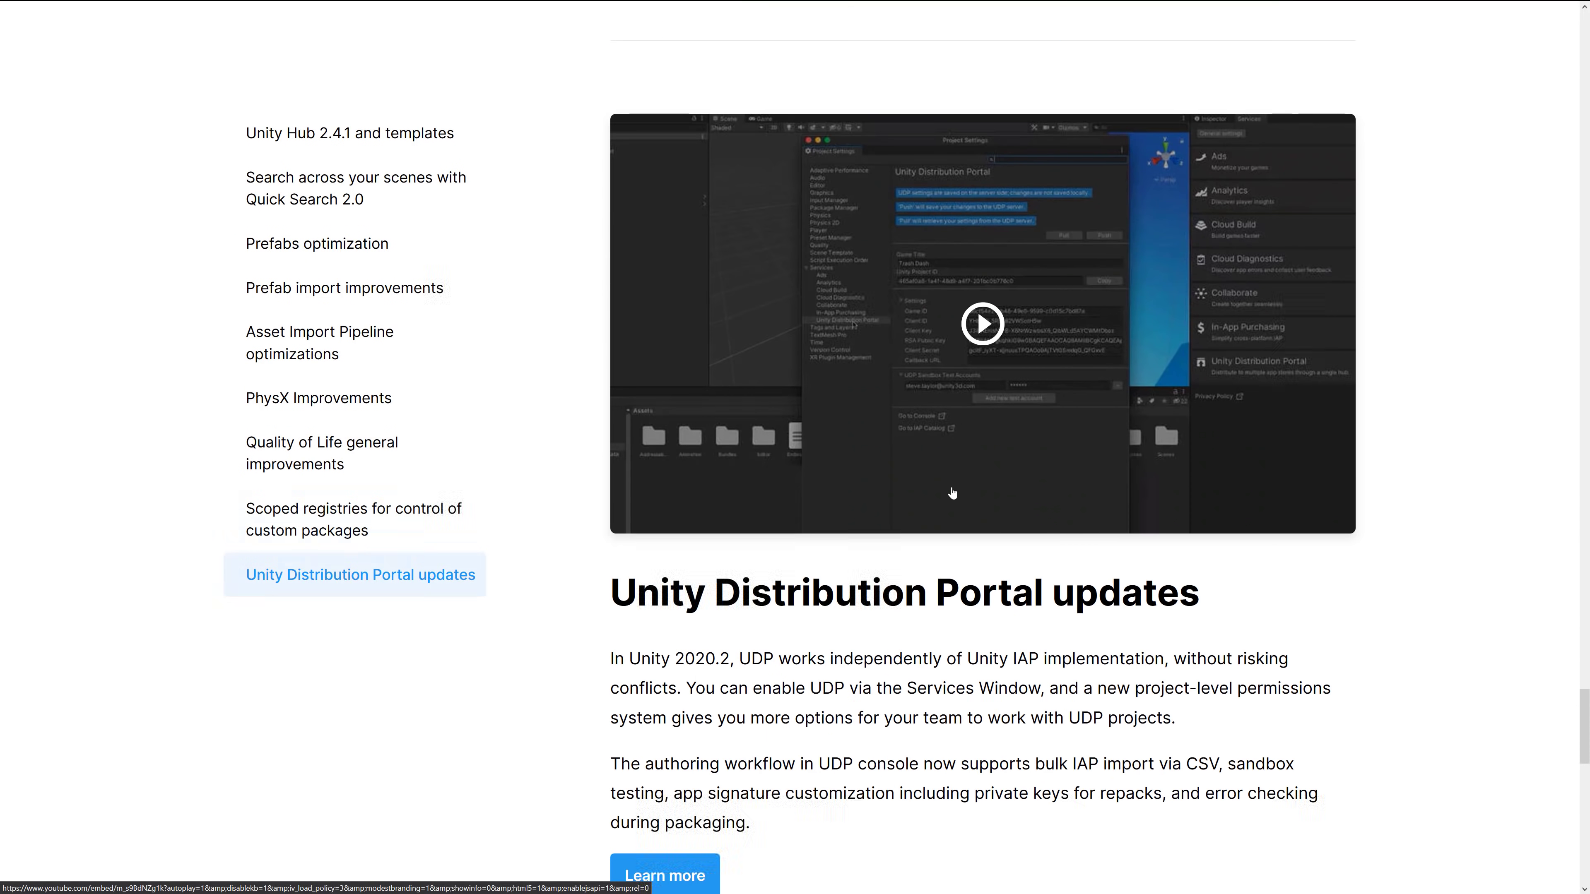
click(321, 453)
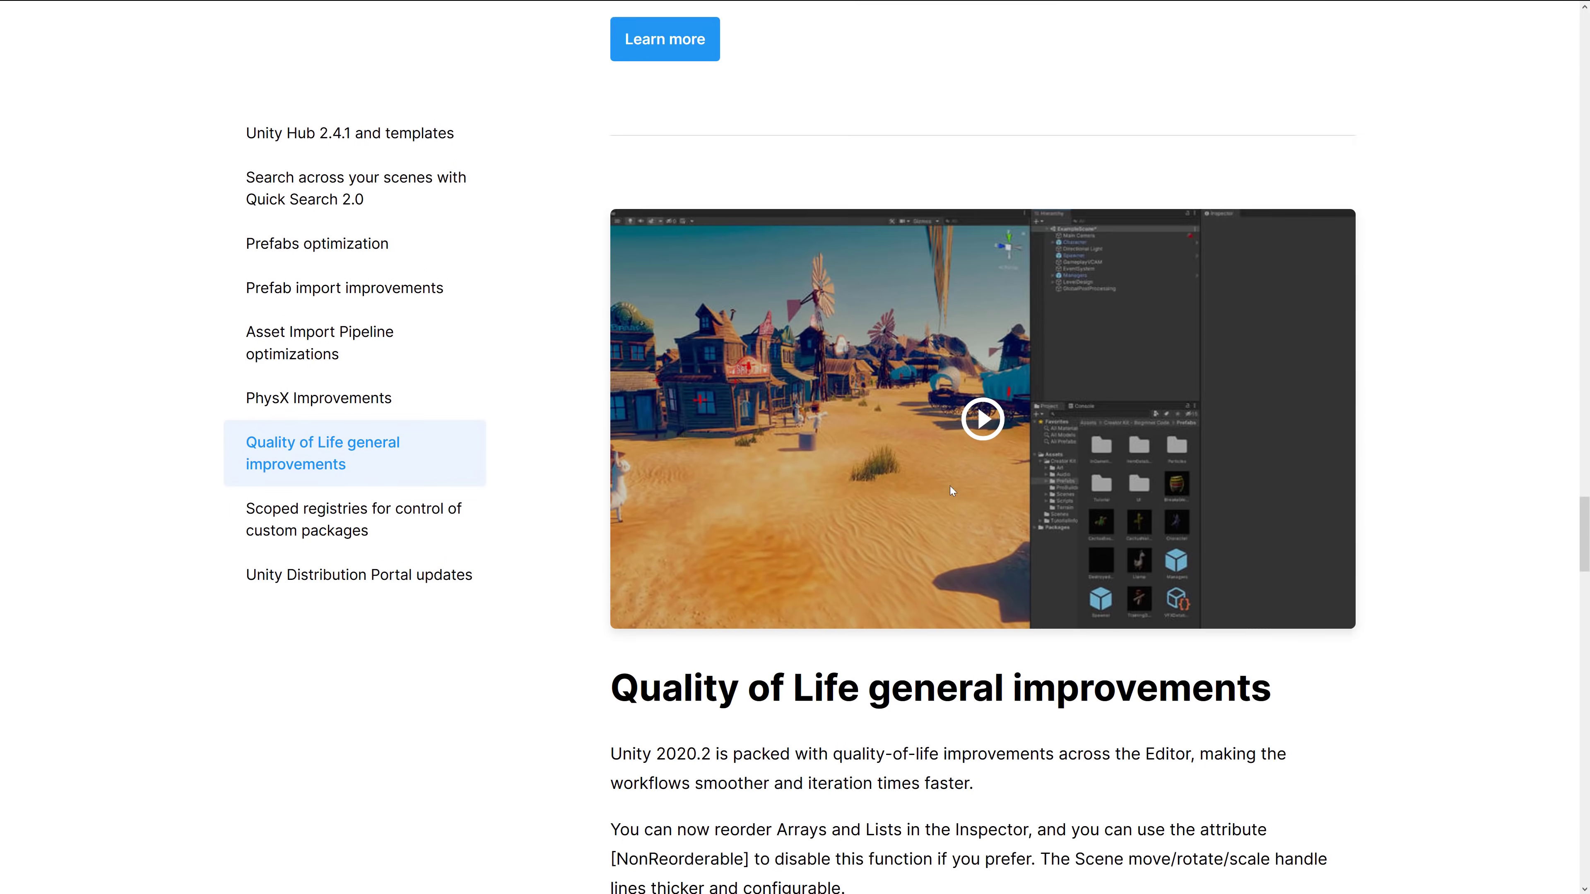
click(318, 342)
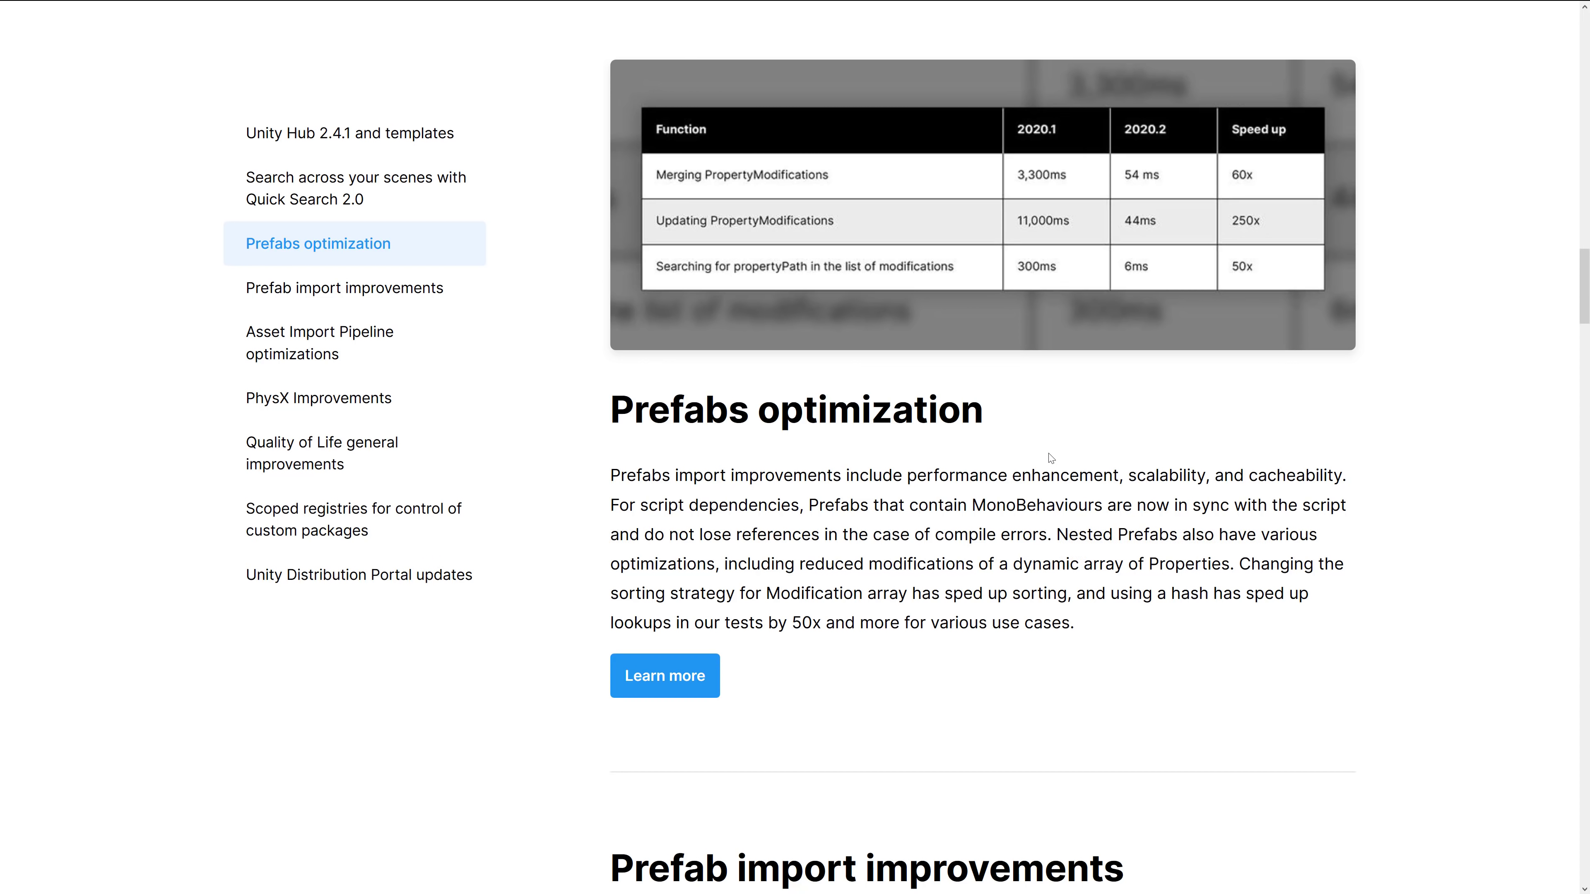
mouse_move(1100, 496)
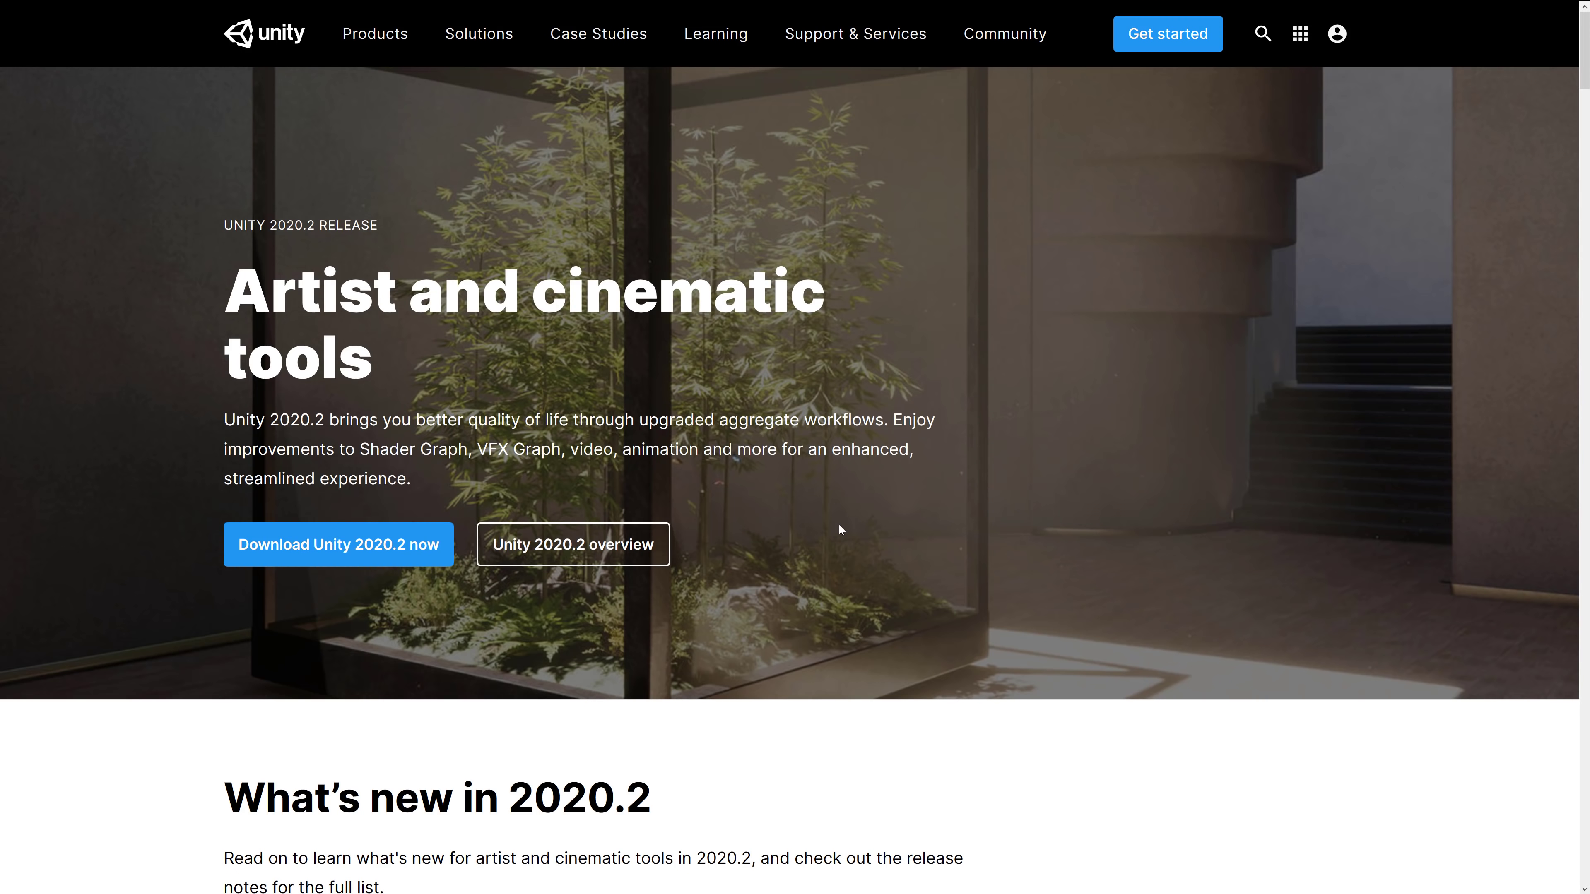
scroll(down, 3)
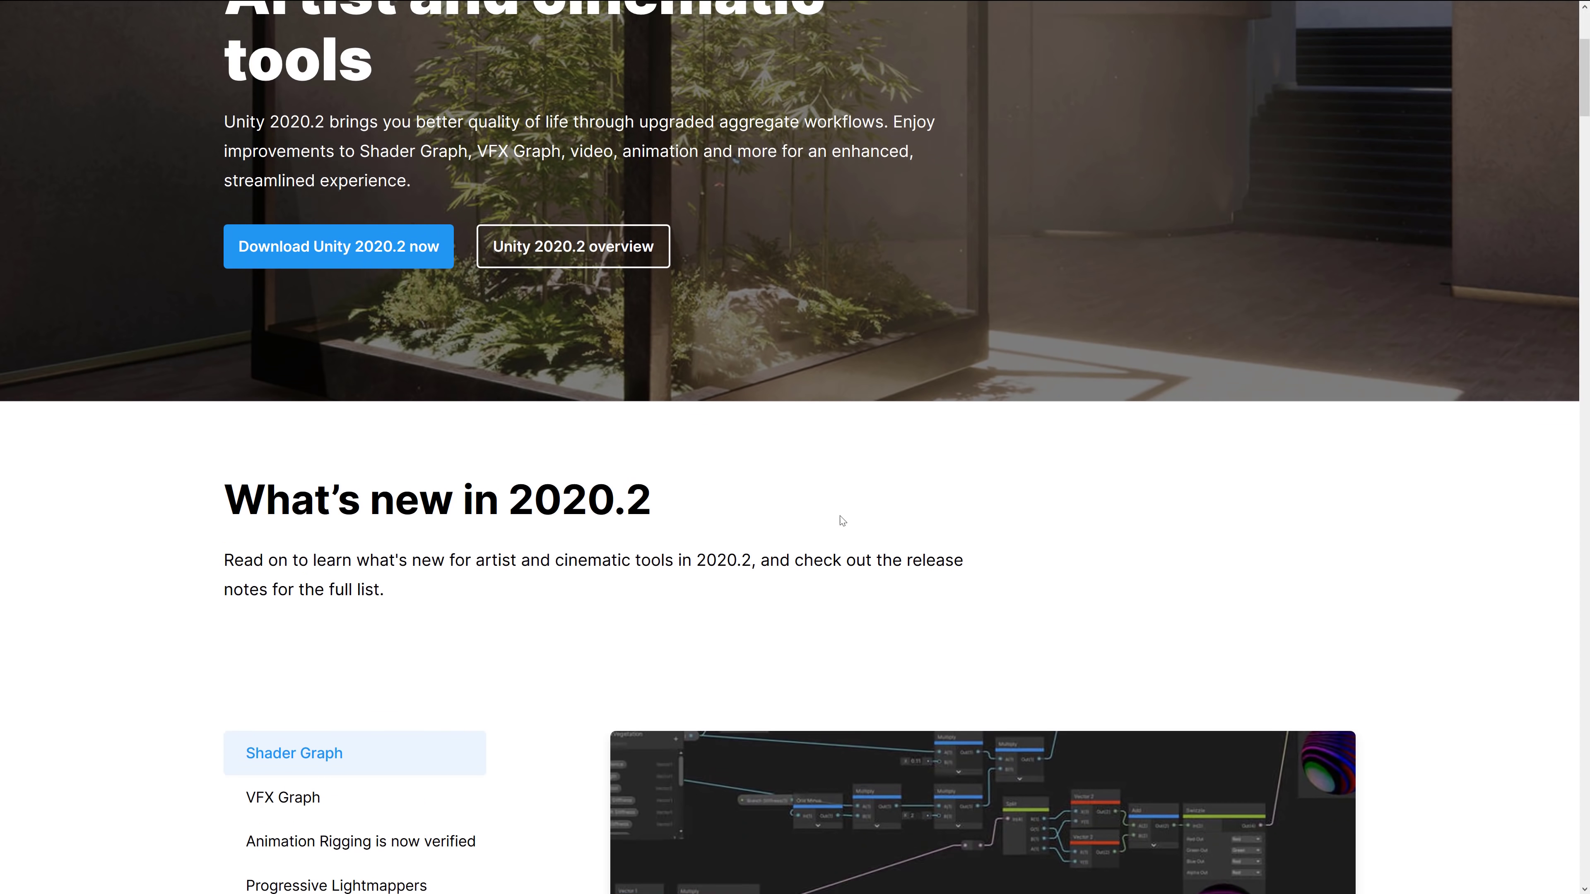
scroll(down, 3)
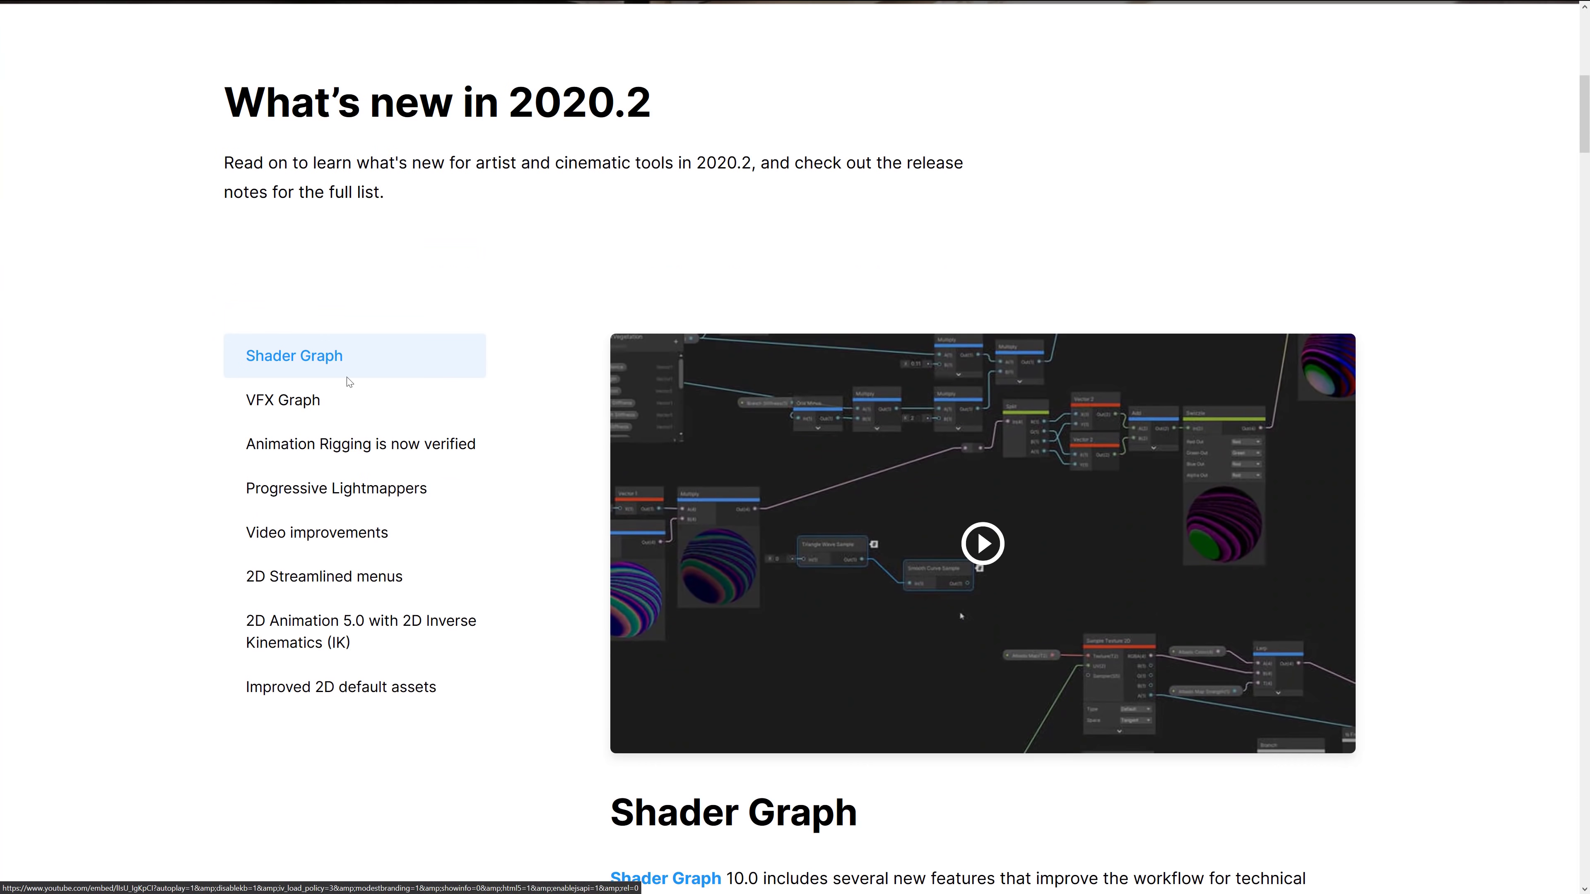
scroll(down, 3)
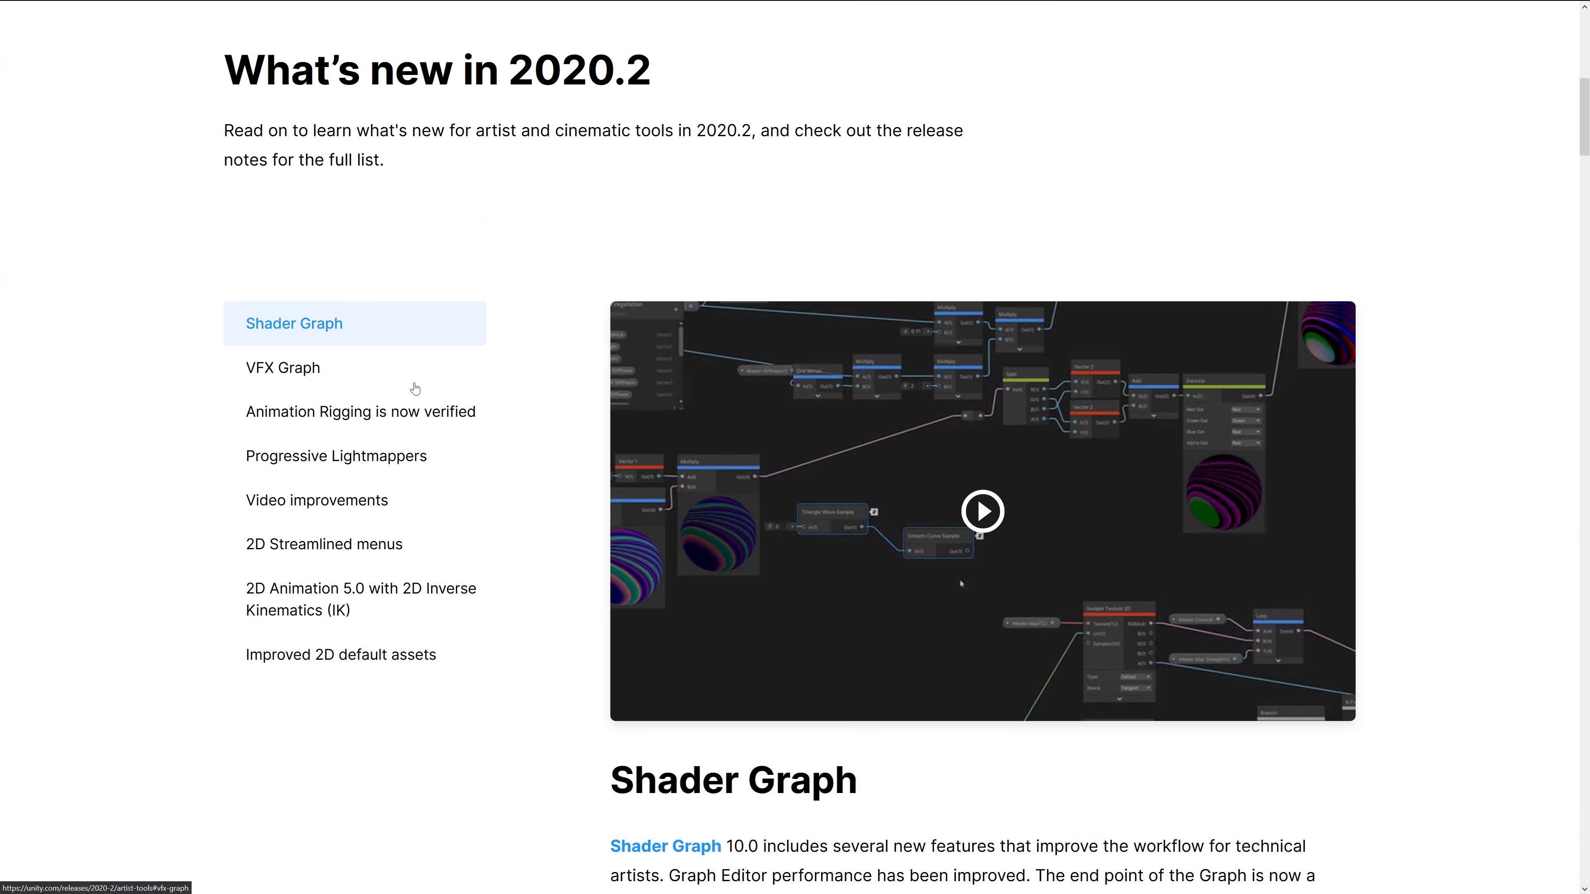
scroll(down, 3)
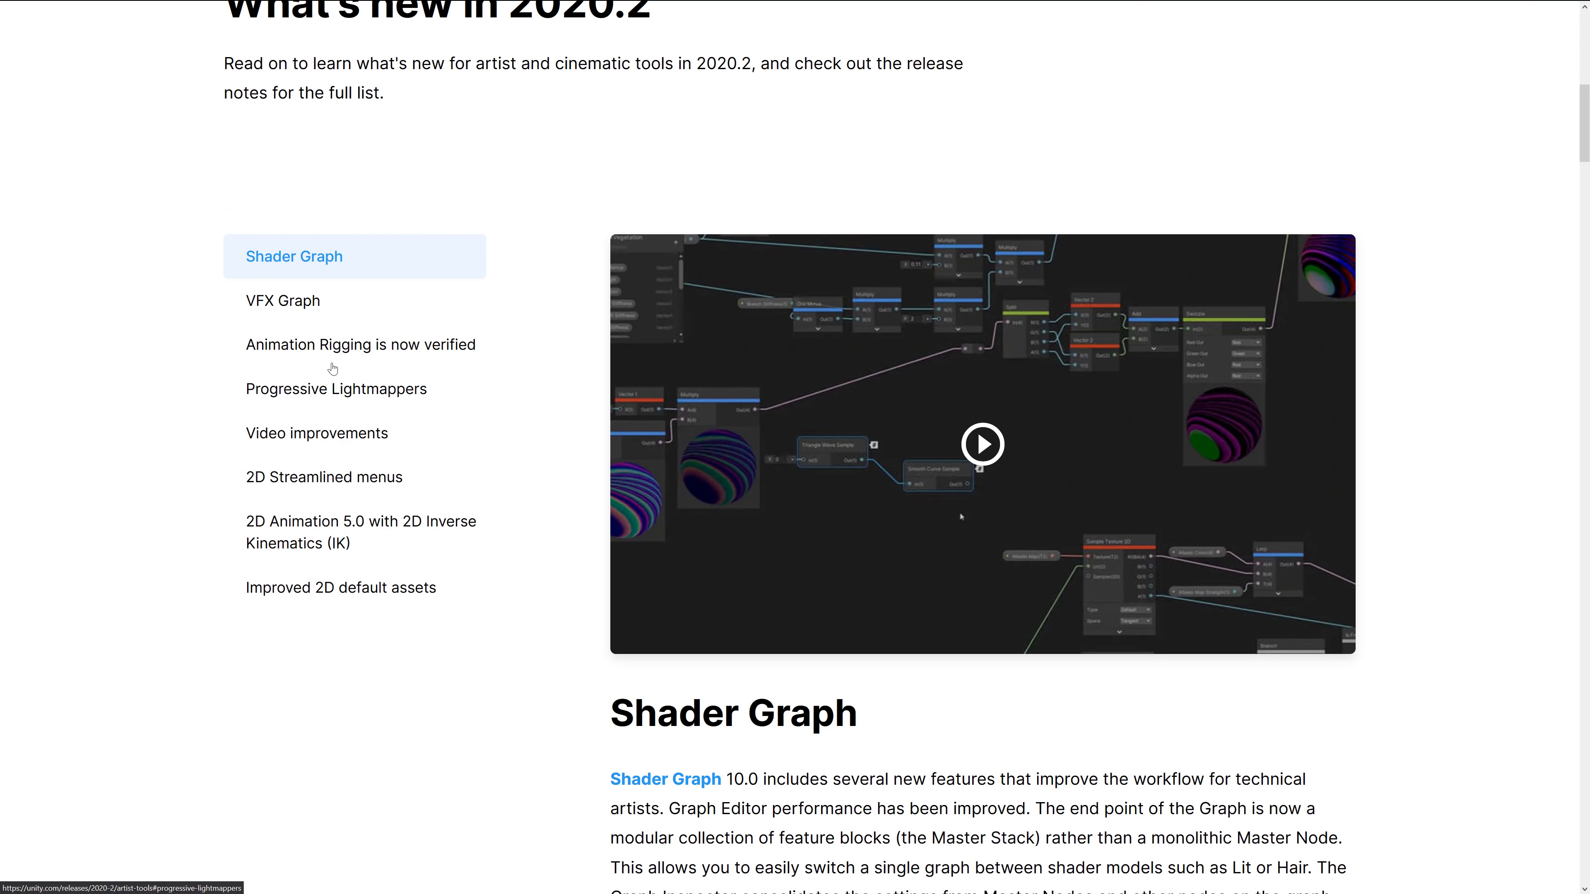
mouse_move(320, 453)
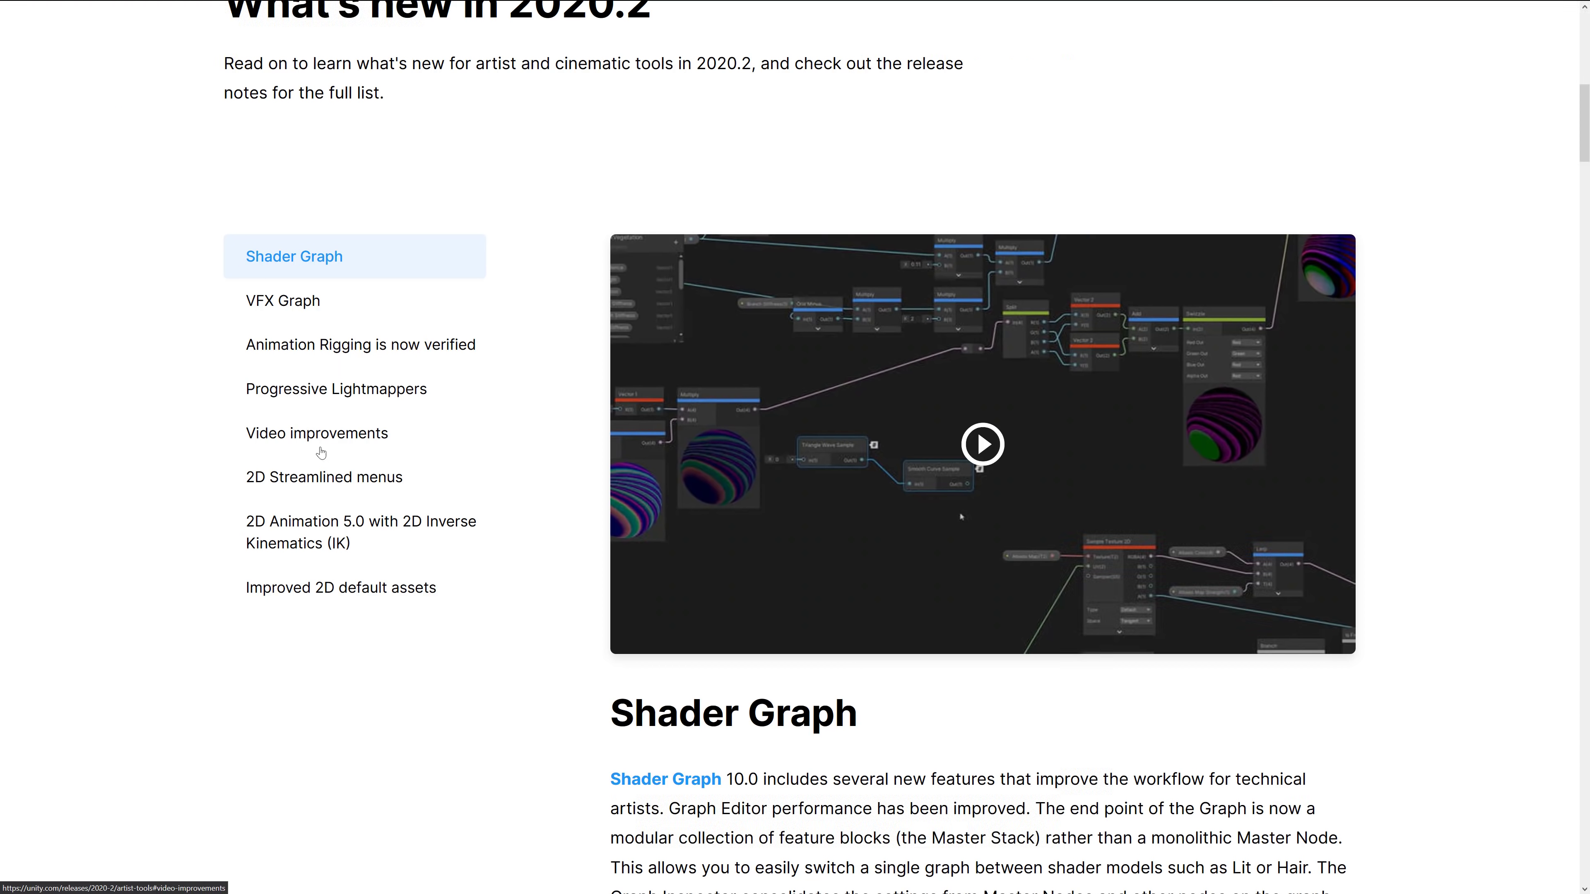
mouse_move(490, 428)
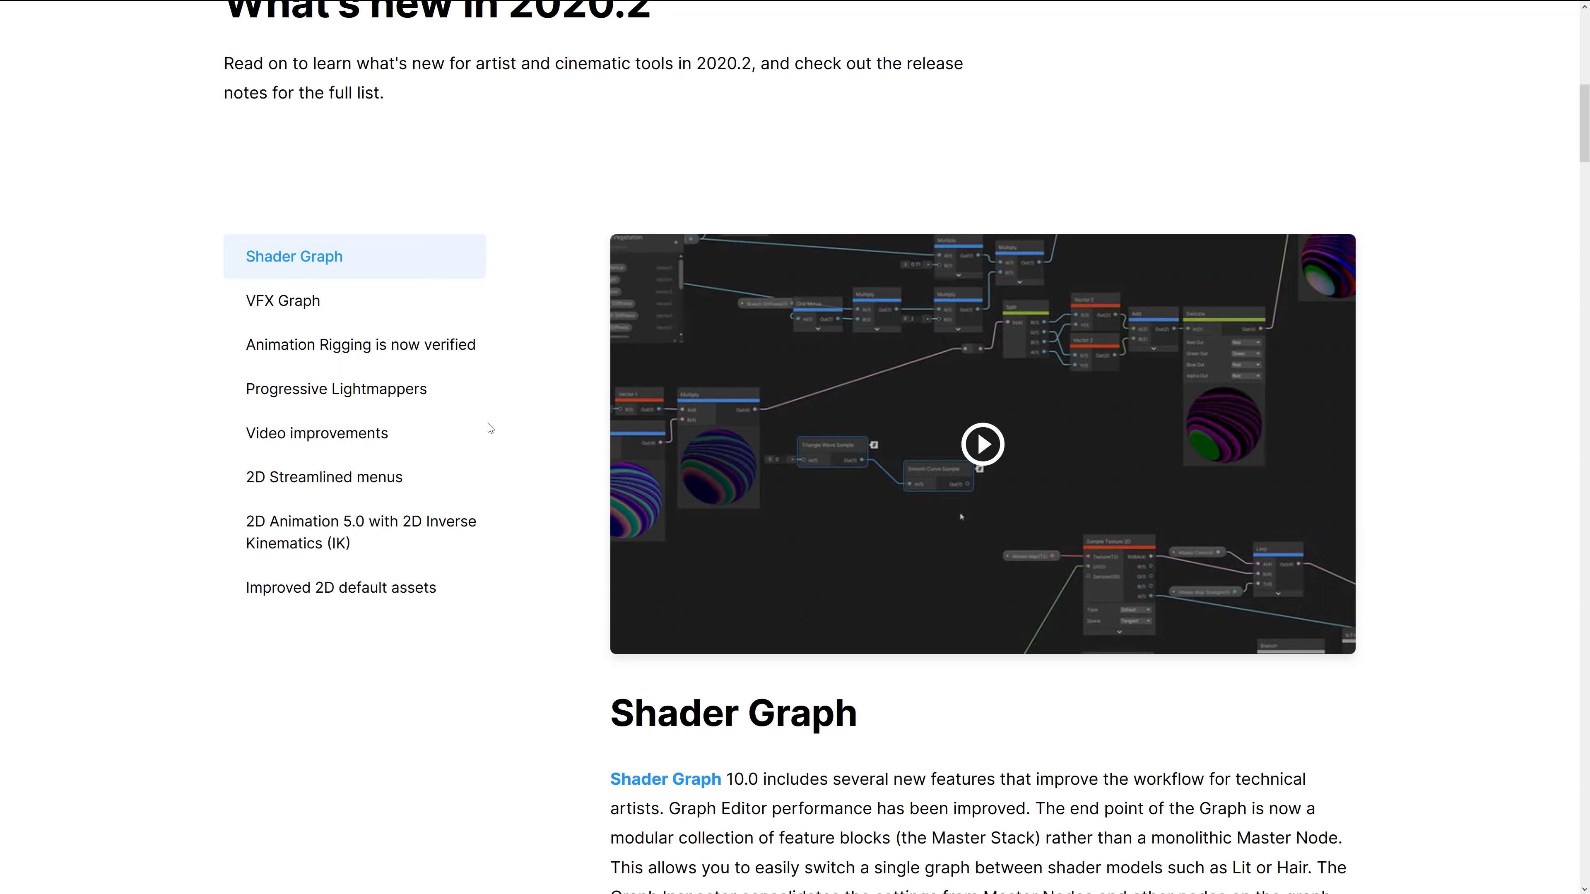
mouse_move(449, 510)
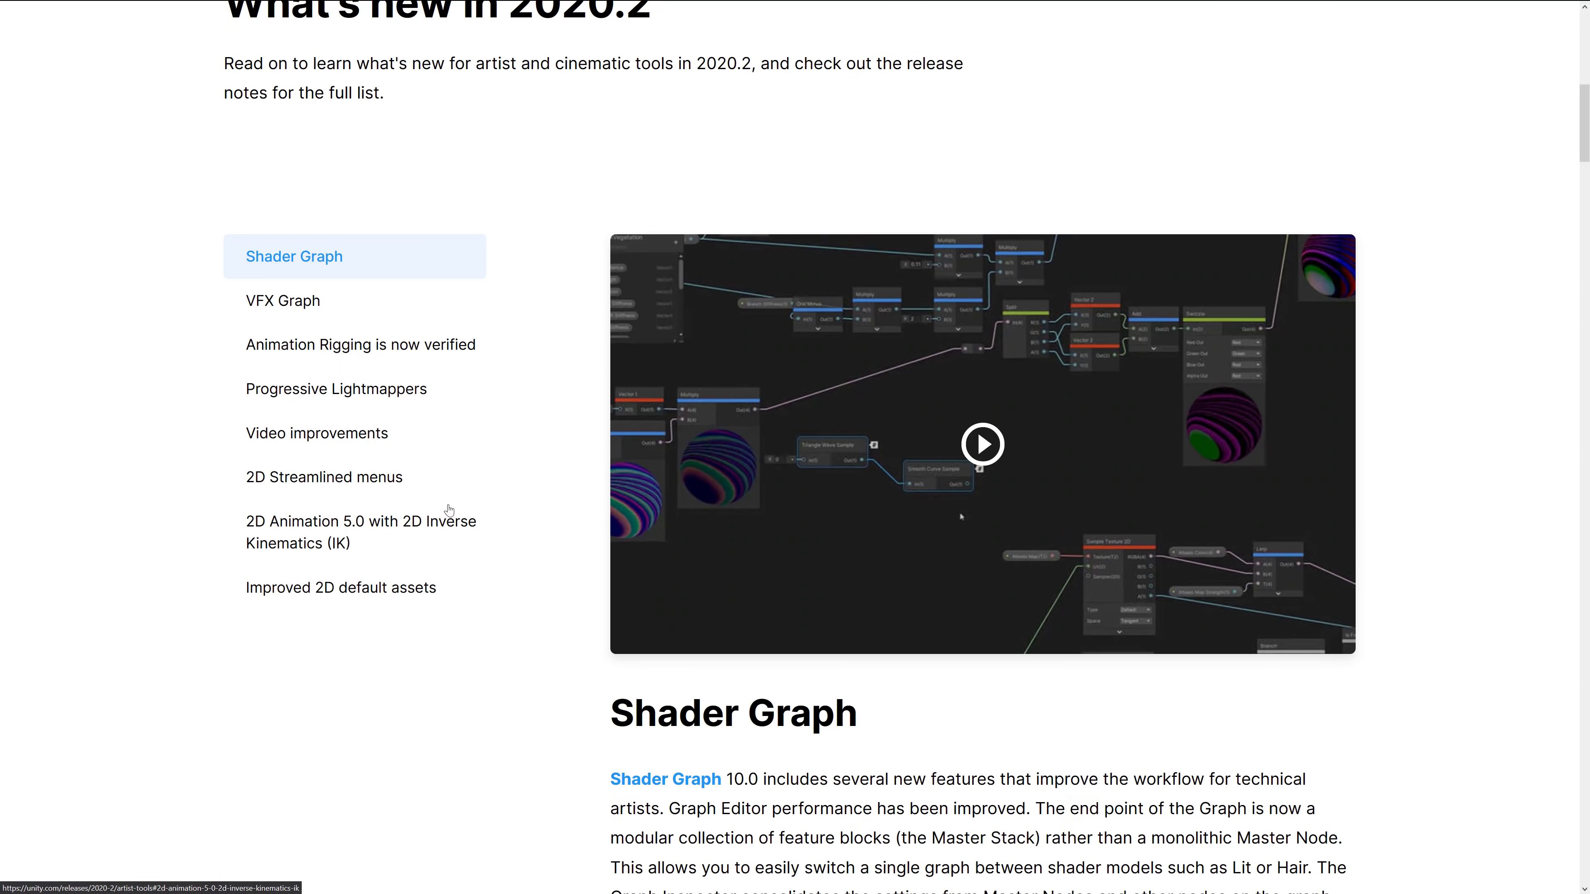
mouse_move(296, 579)
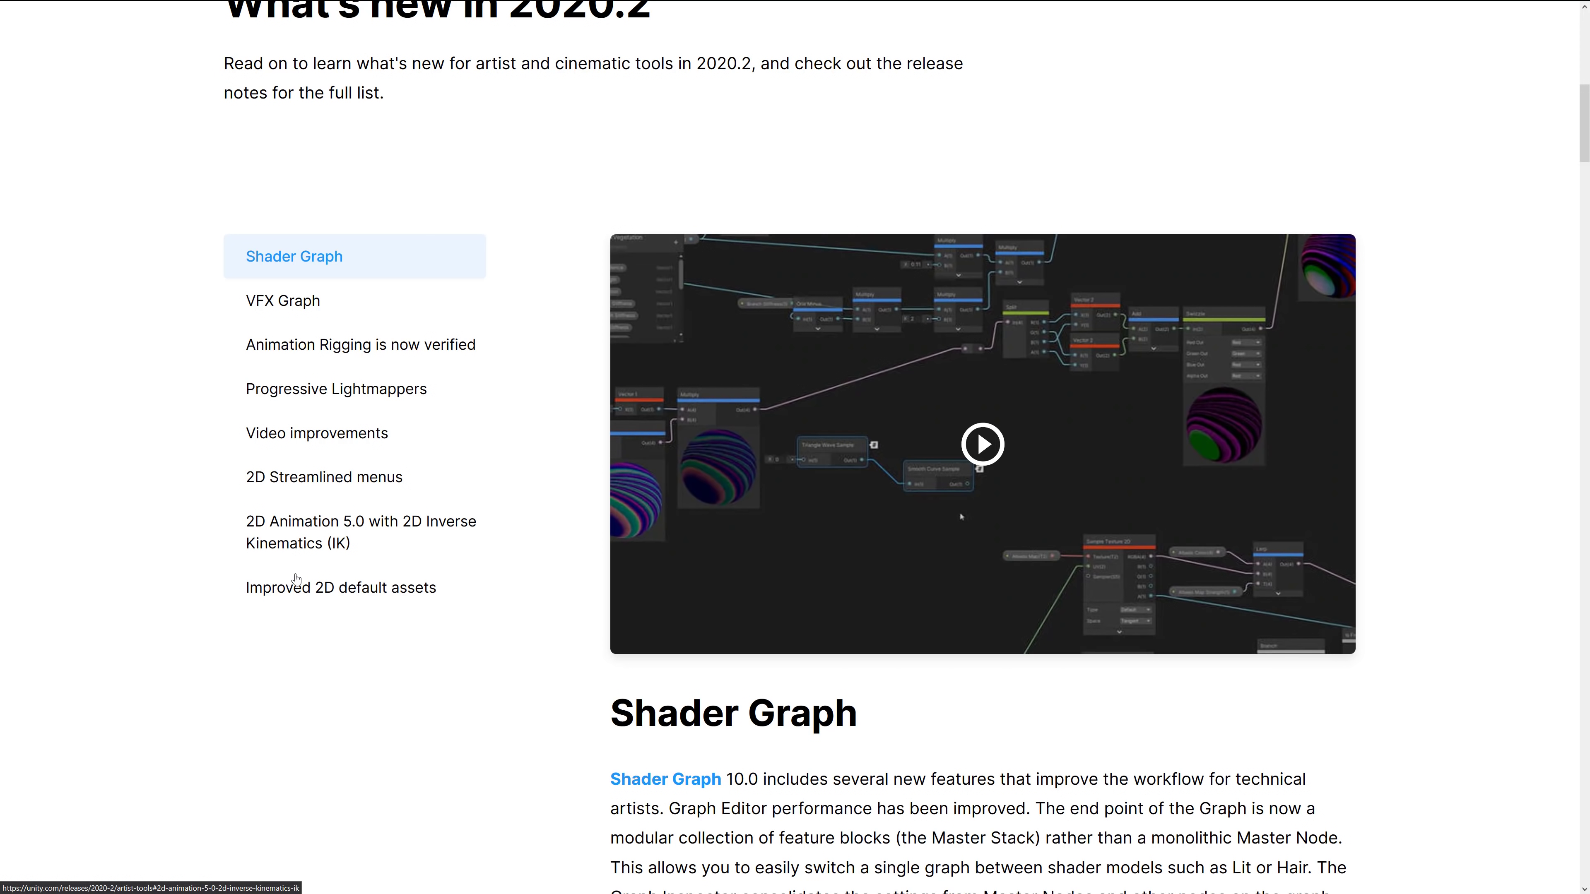
- Scroll through the Shader Graph 10.0 write-up on Master Stack and Graph Inspector down to the VFX Graph section
scroll(down, 3)
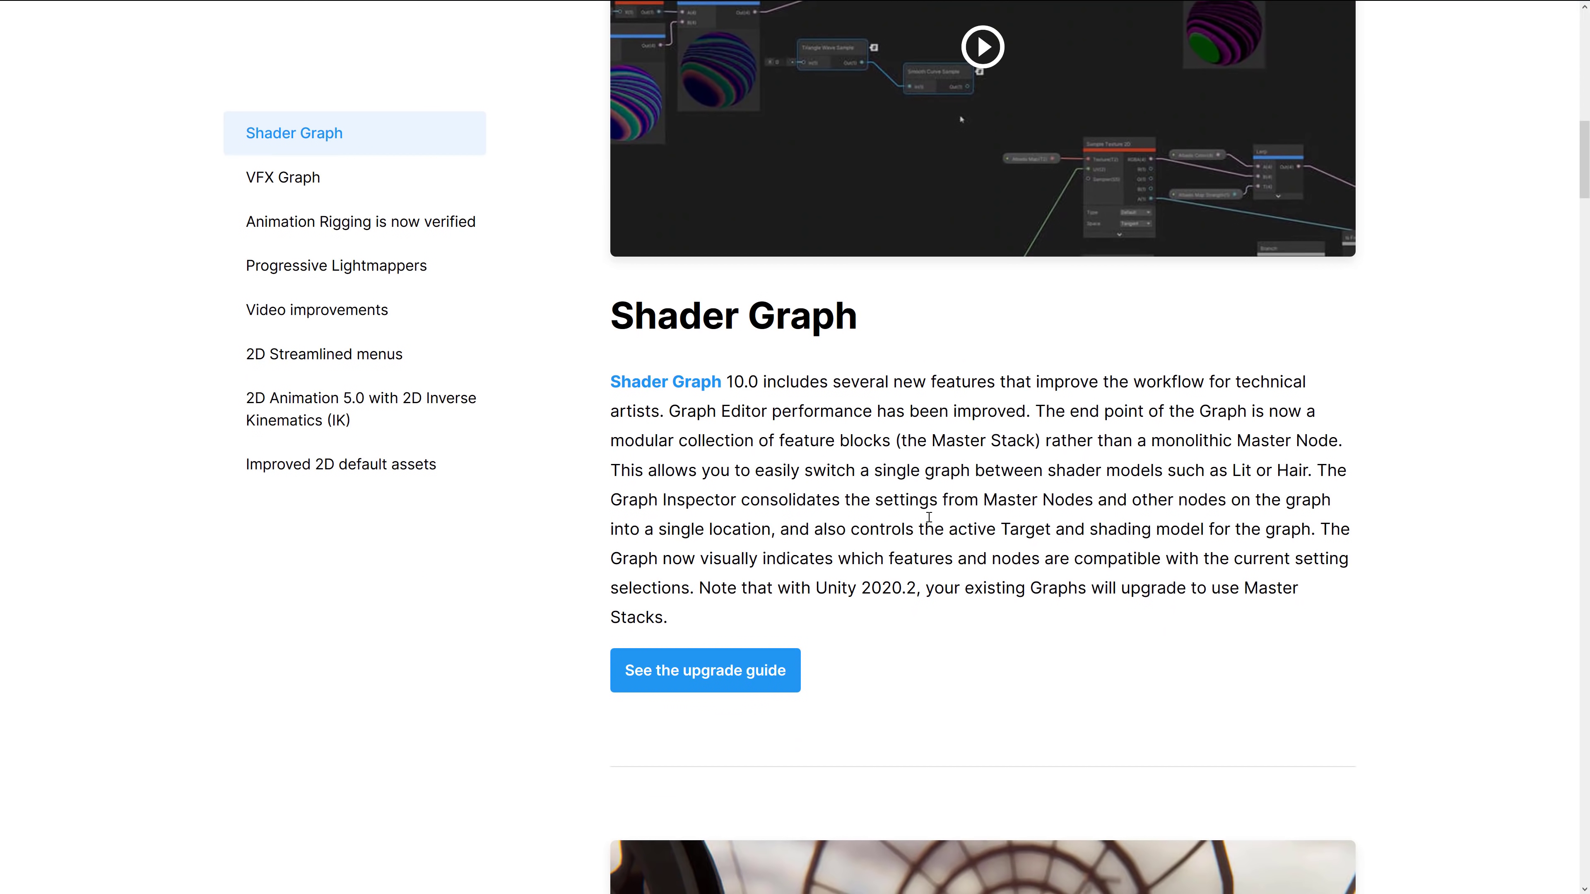
scroll(down, 3)
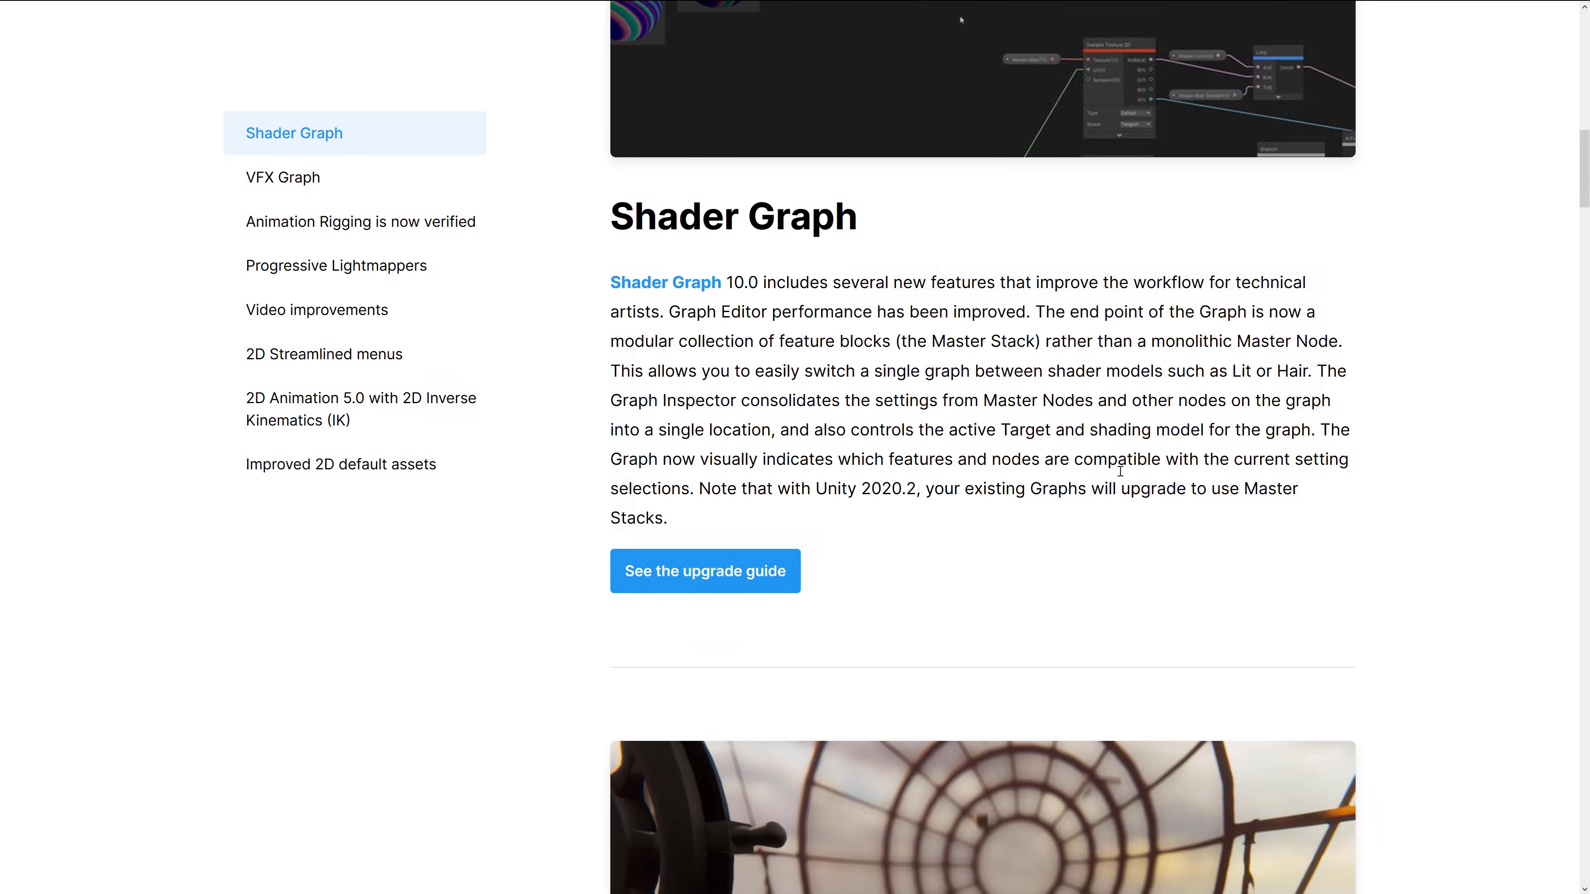
mouse_move(1137, 469)
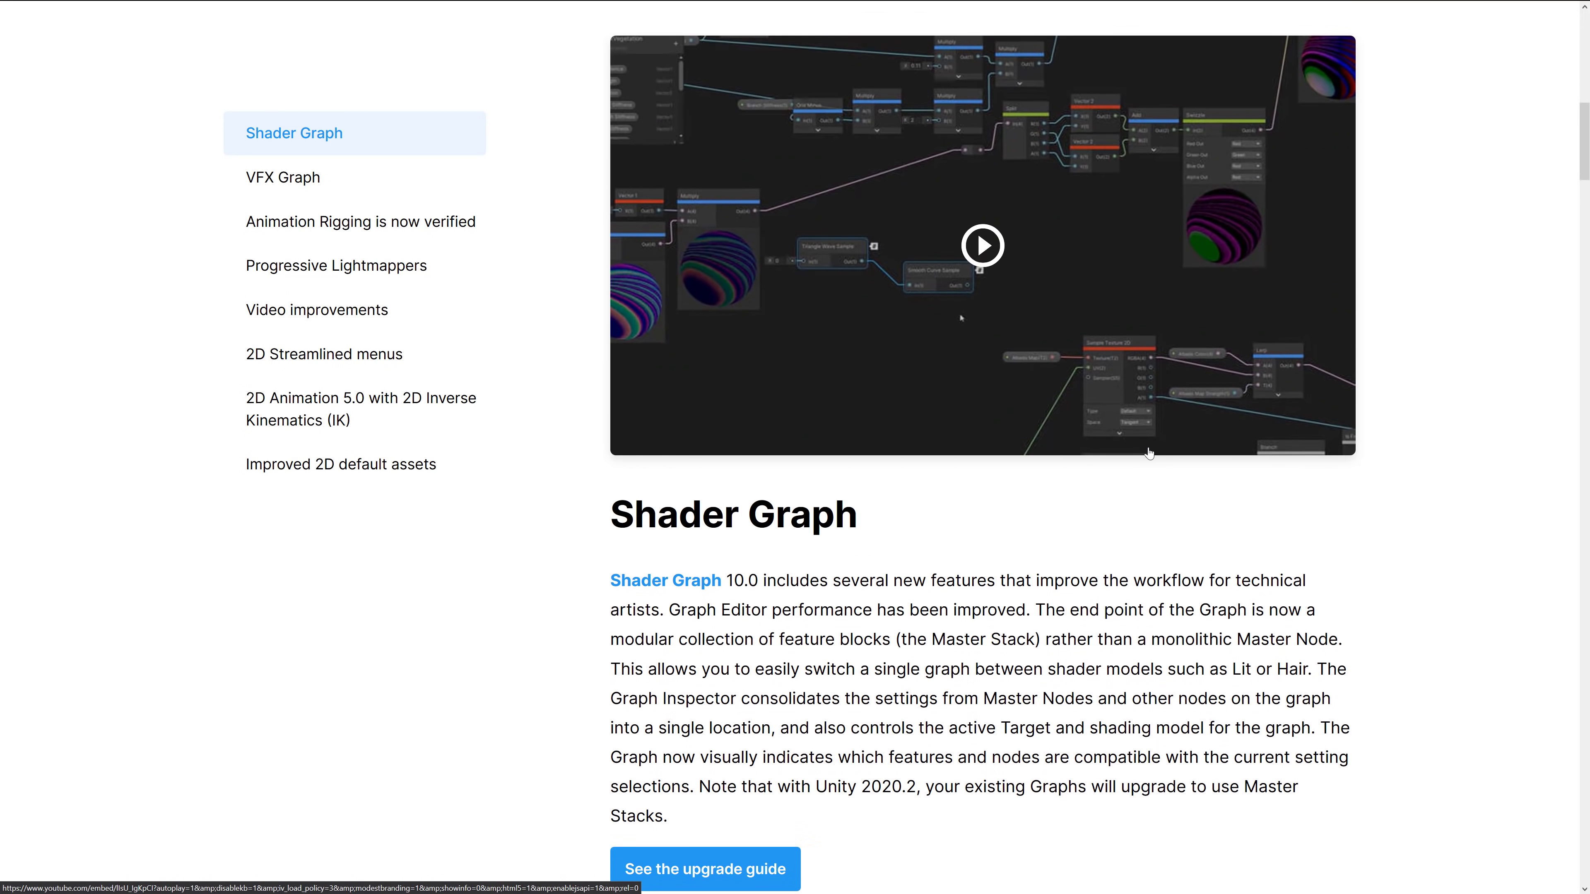
scroll(down, 3)
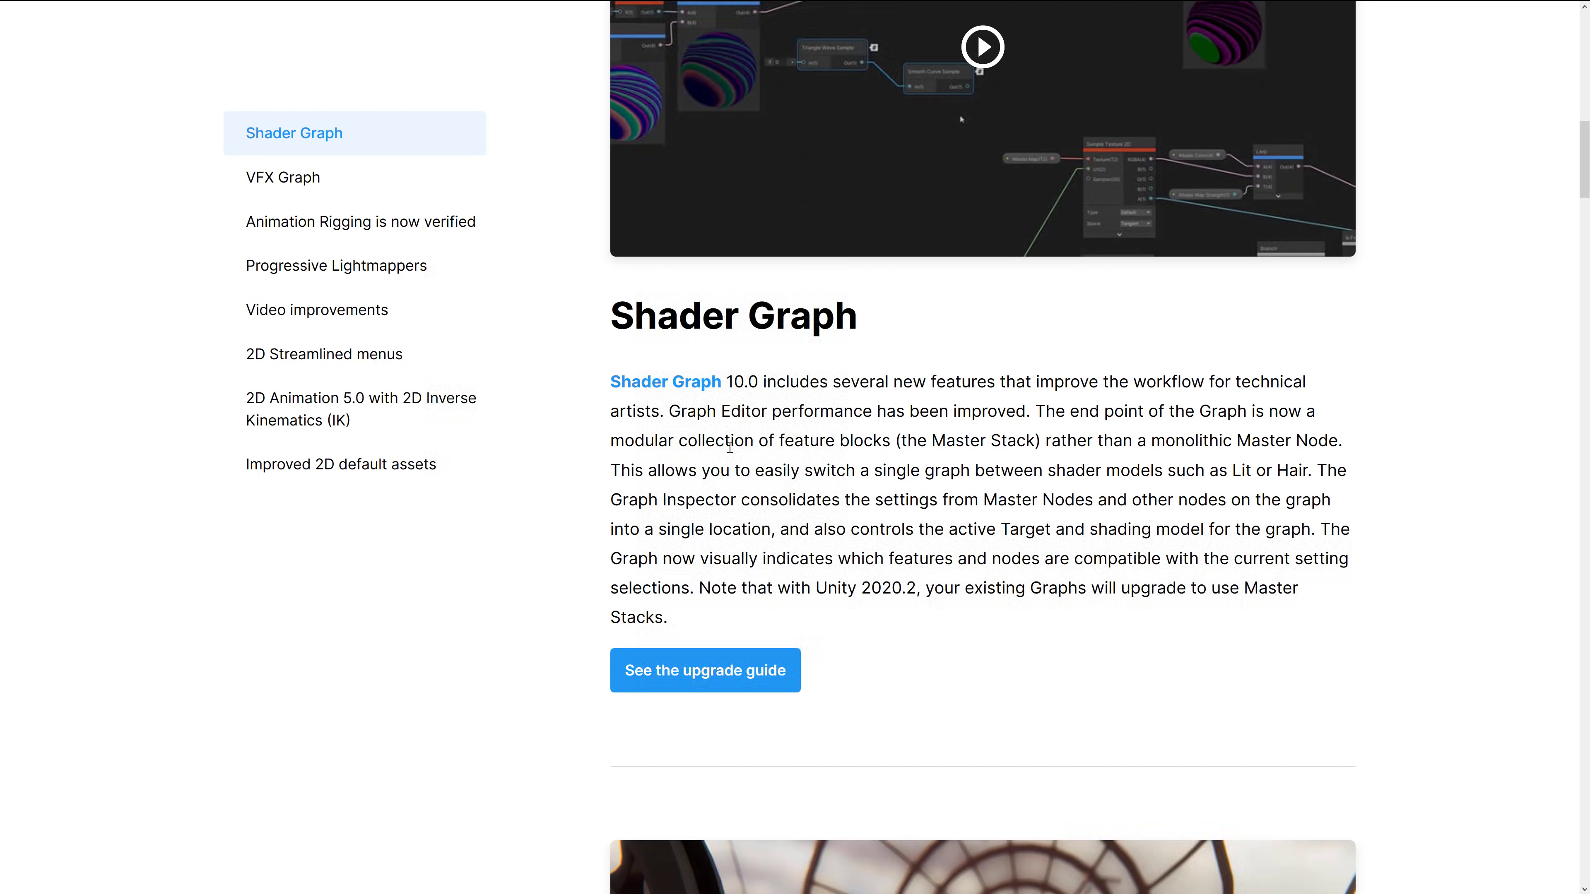
mouse_move(1141, 389)
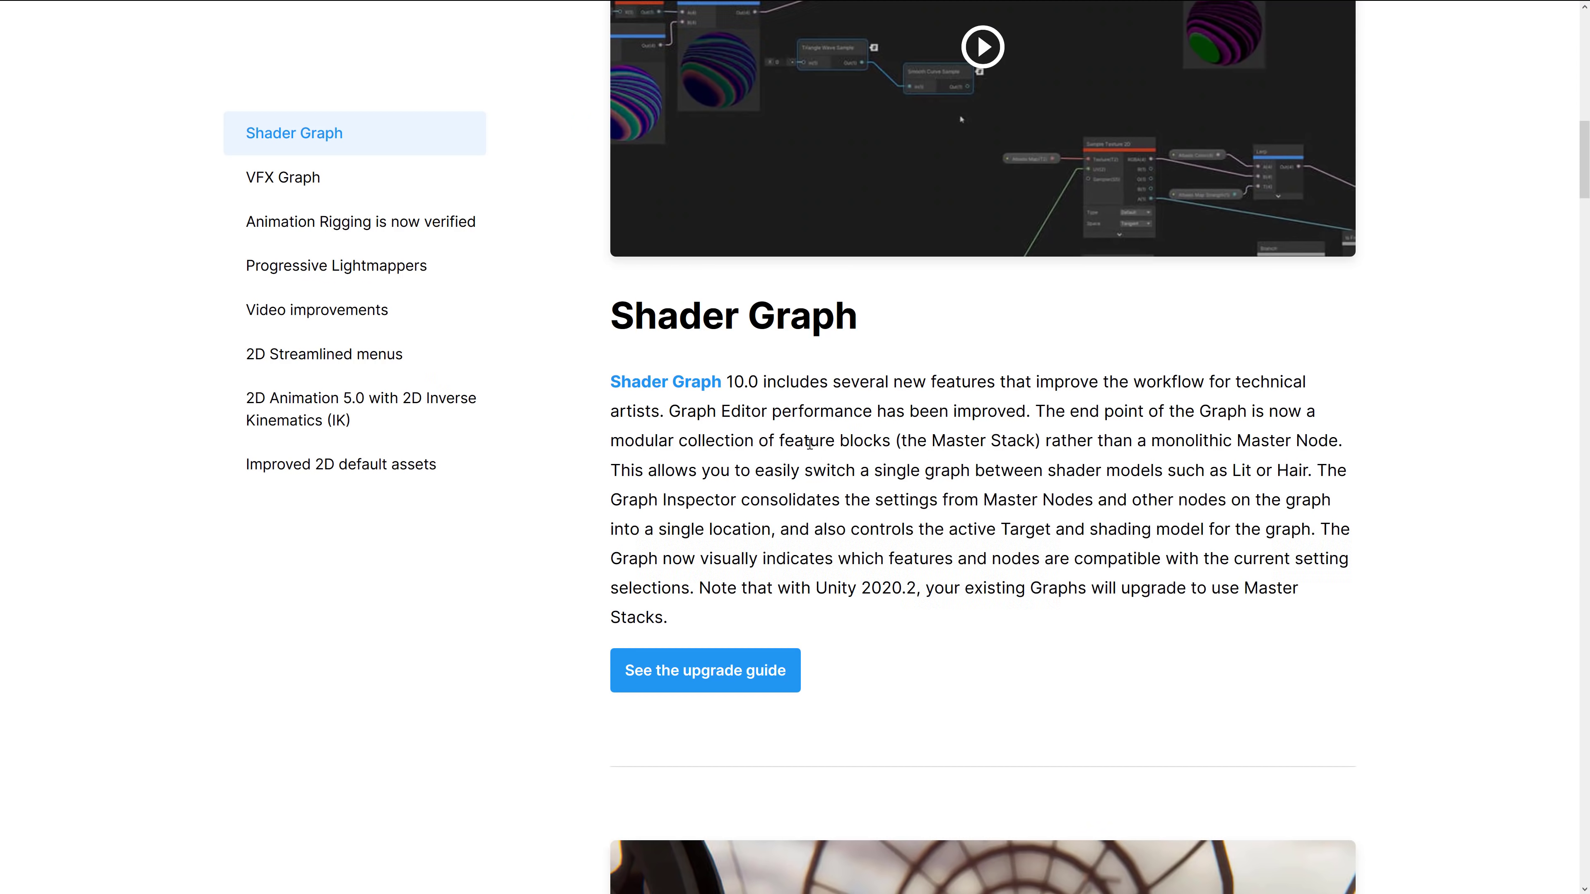
mouse_move(837, 497)
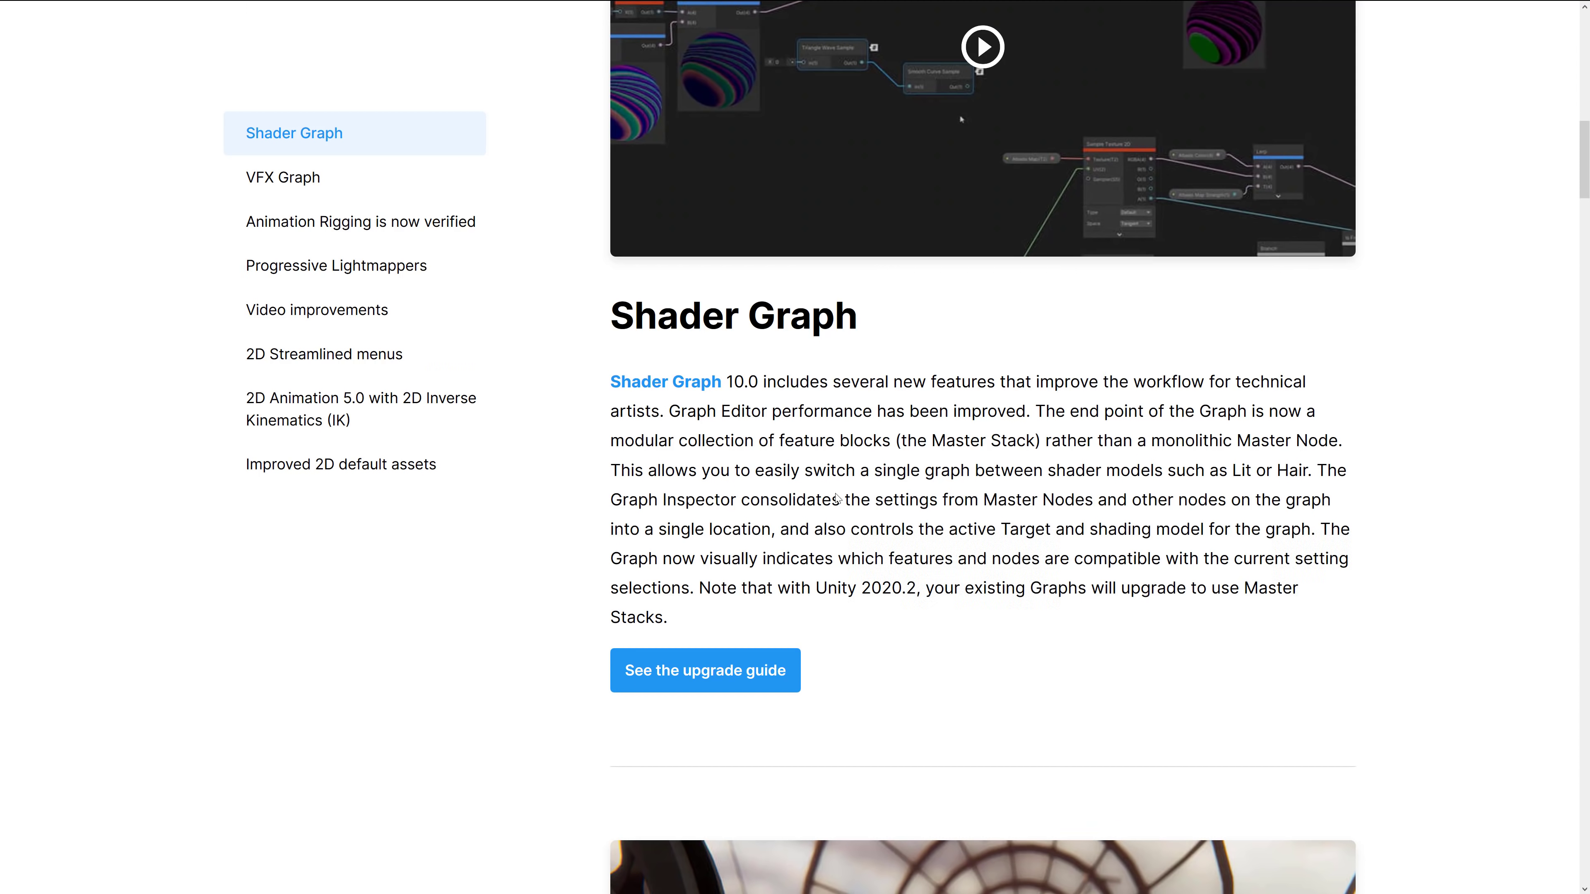
mouse_move(1090, 524)
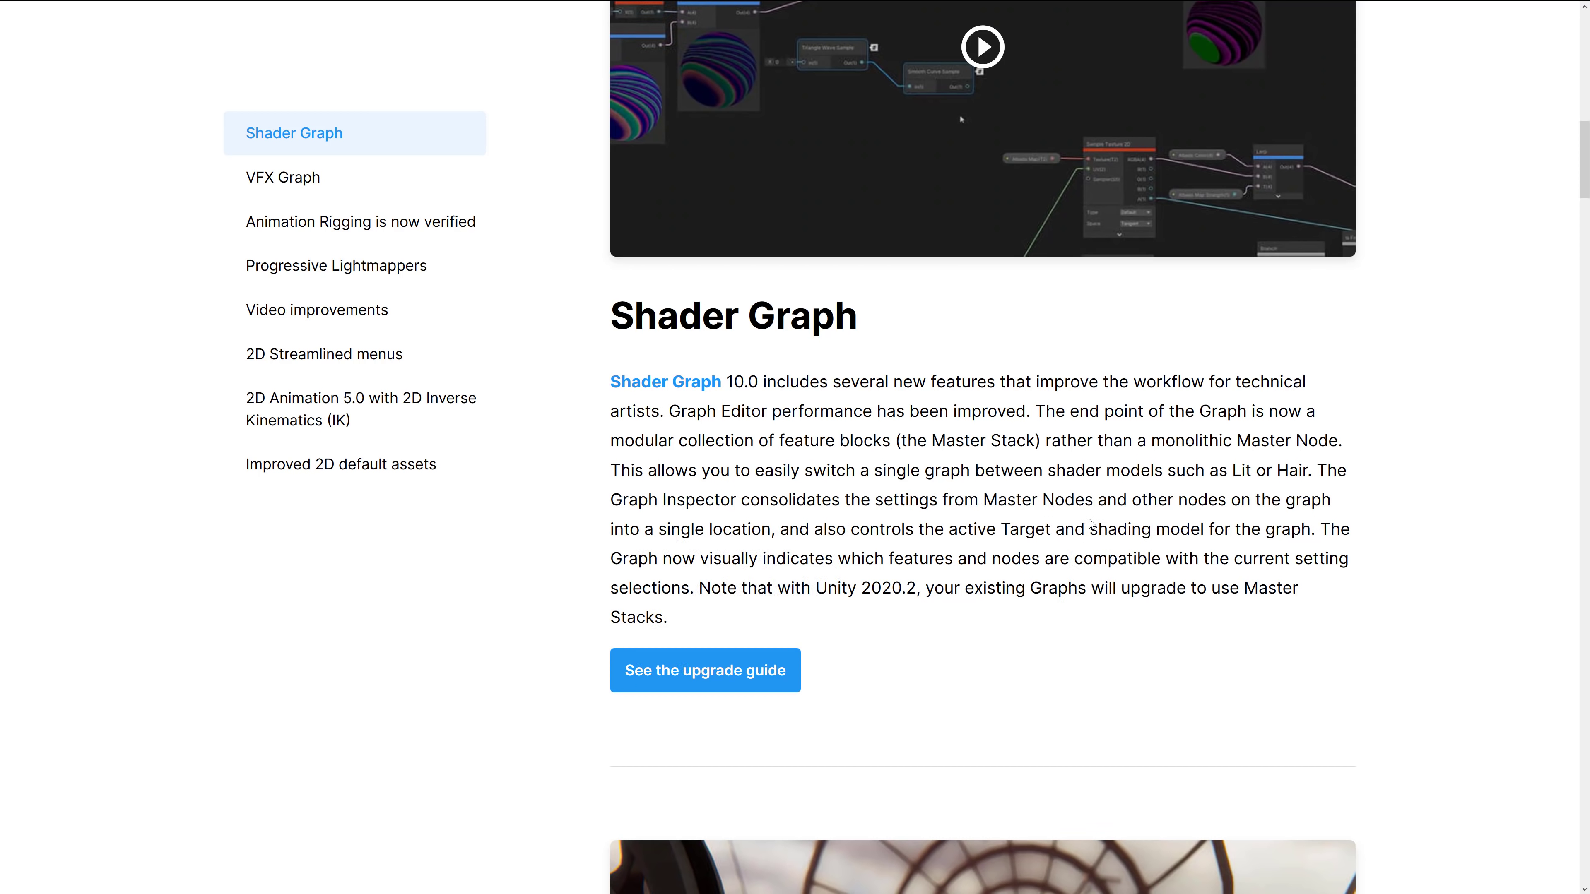
mouse_move(1157, 506)
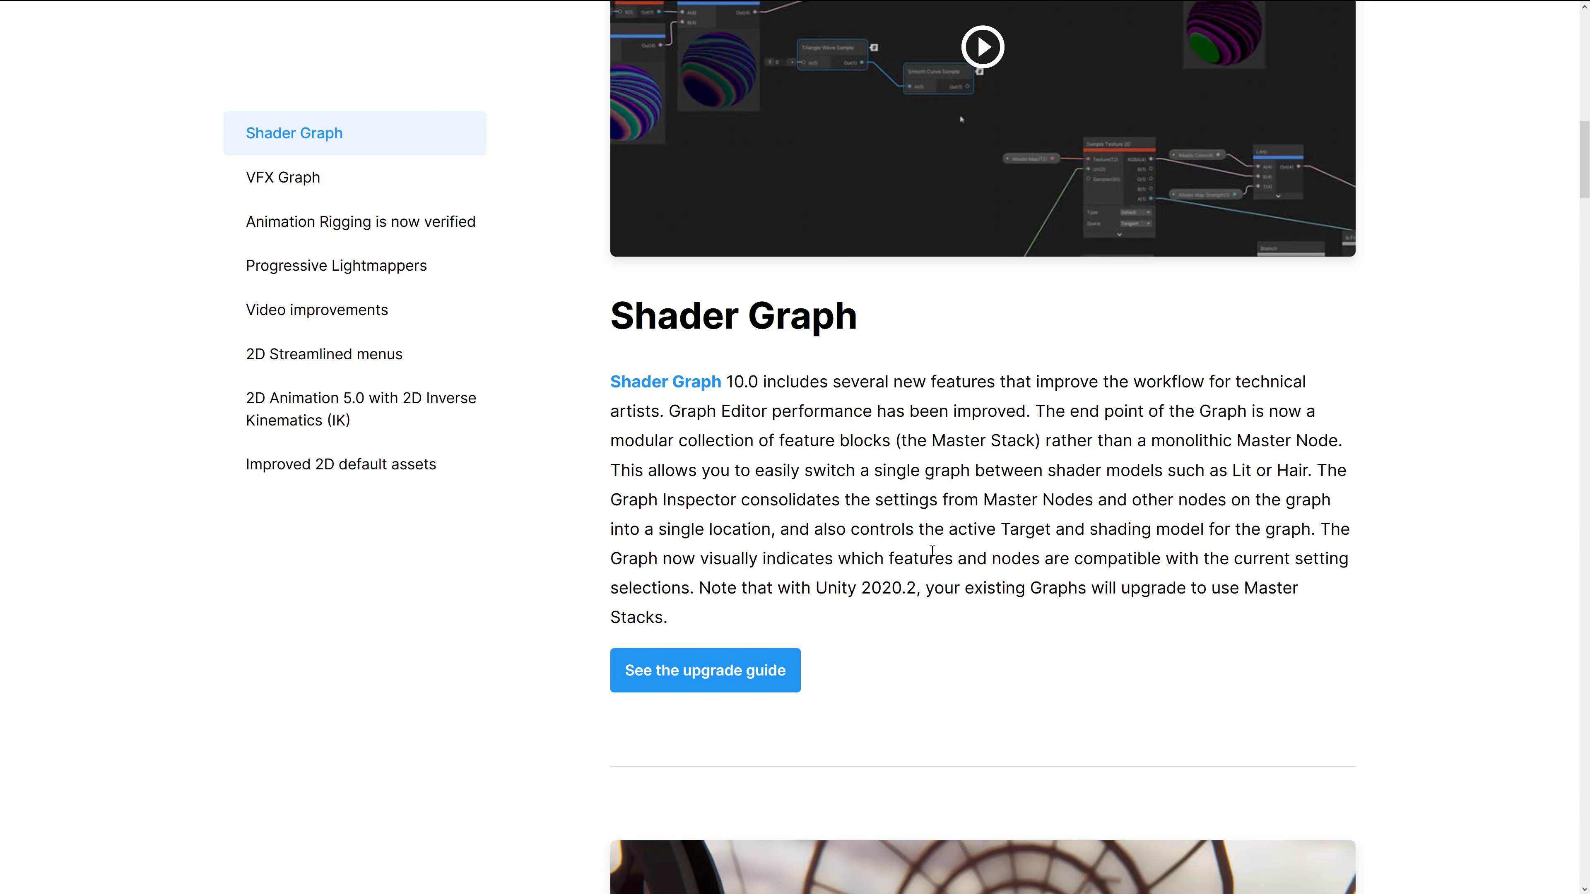
scroll(down, 3)
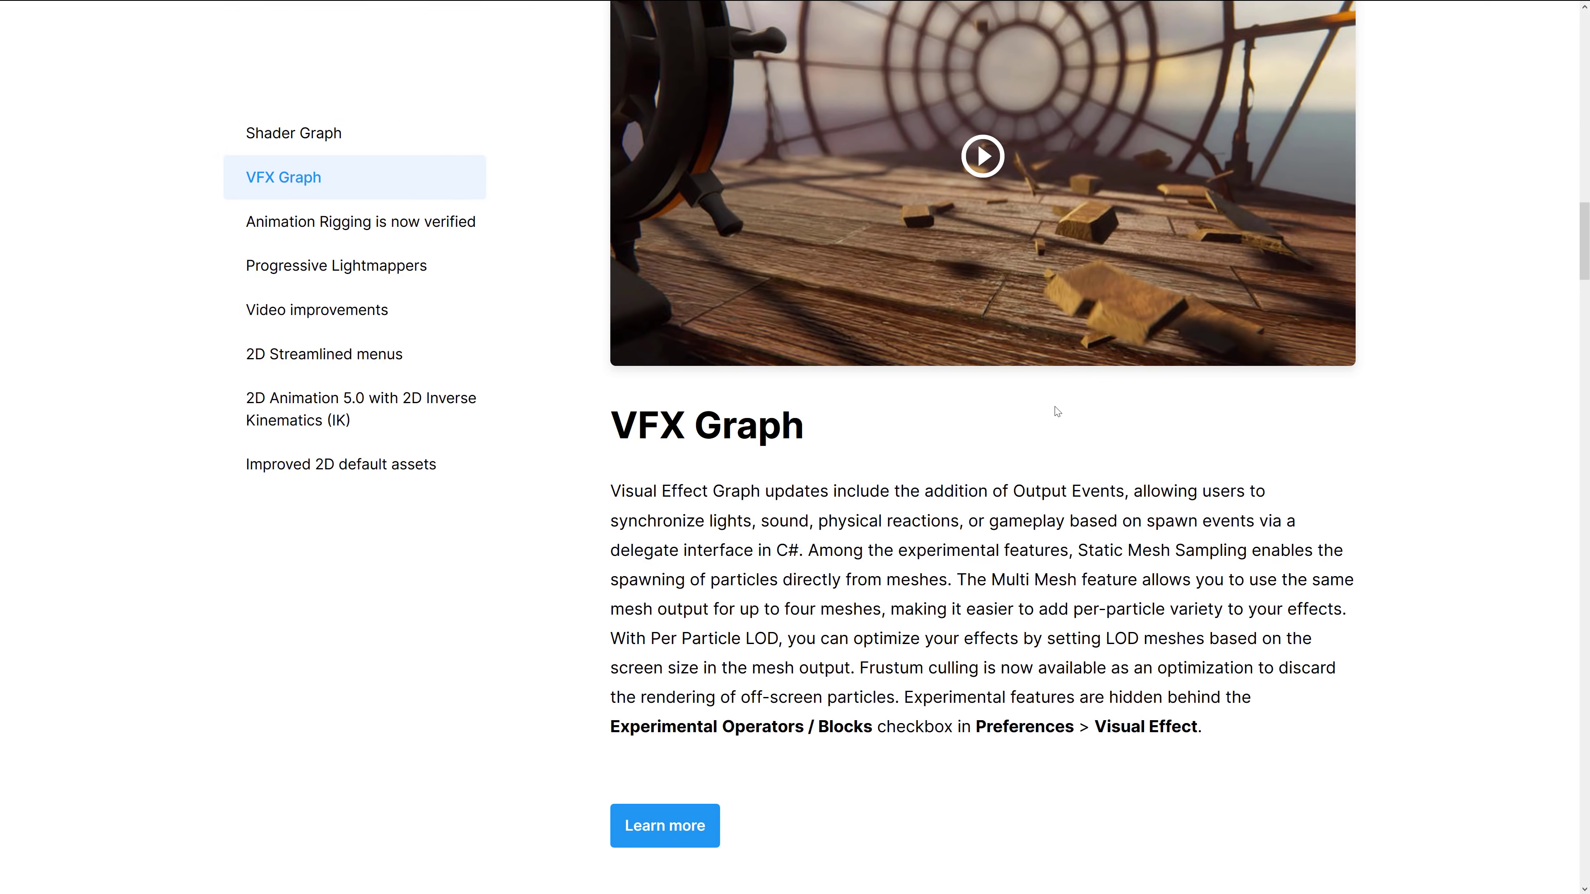
mouse_move(738, 488)
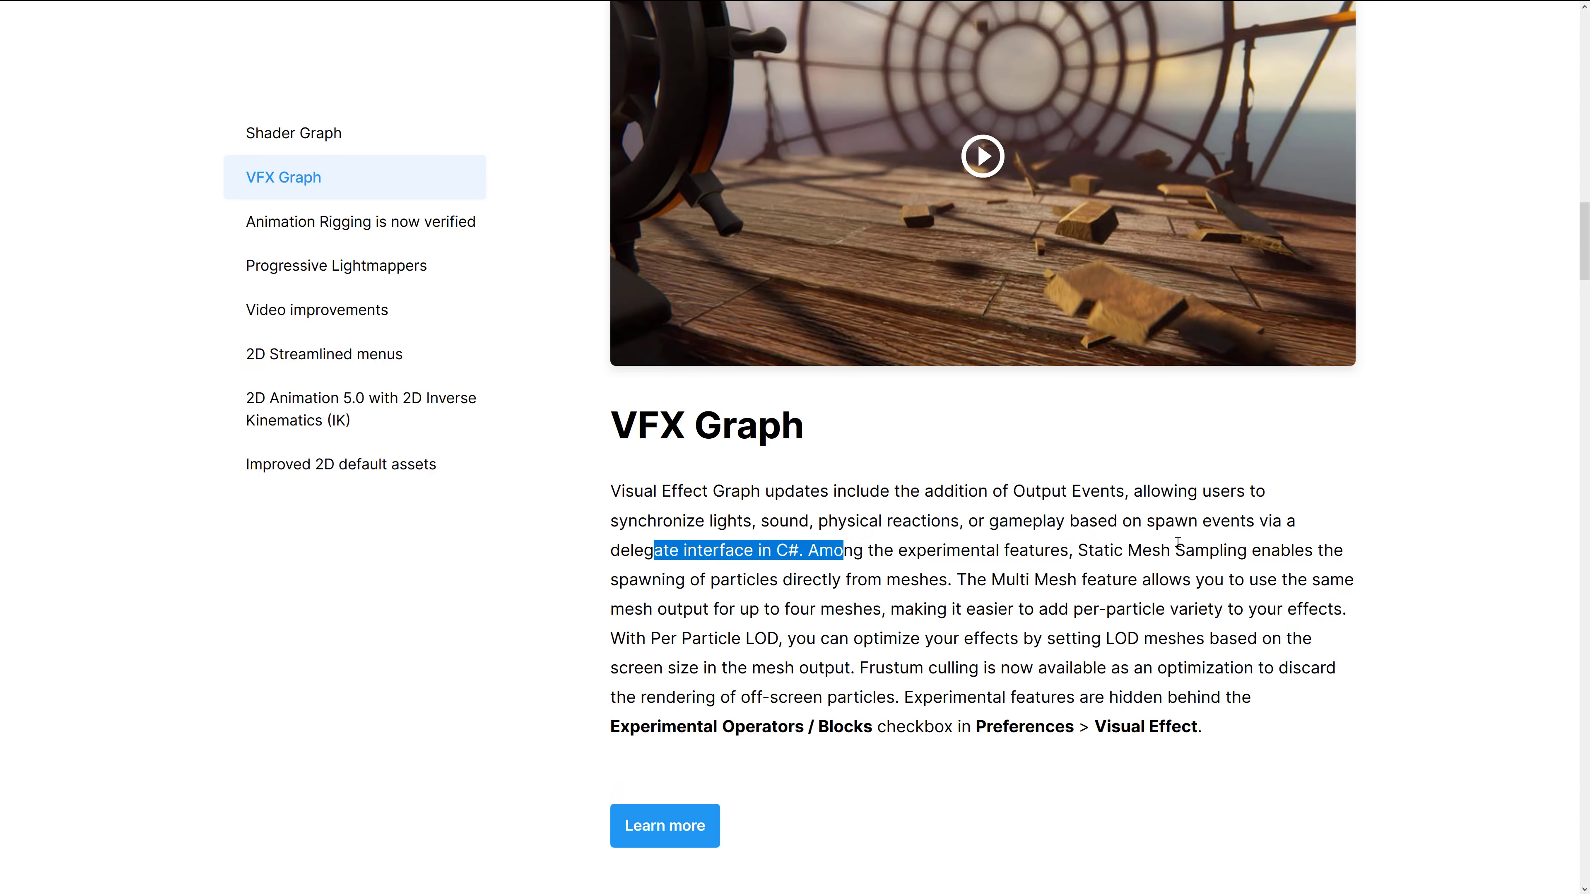
mouse_move(1354, 588)
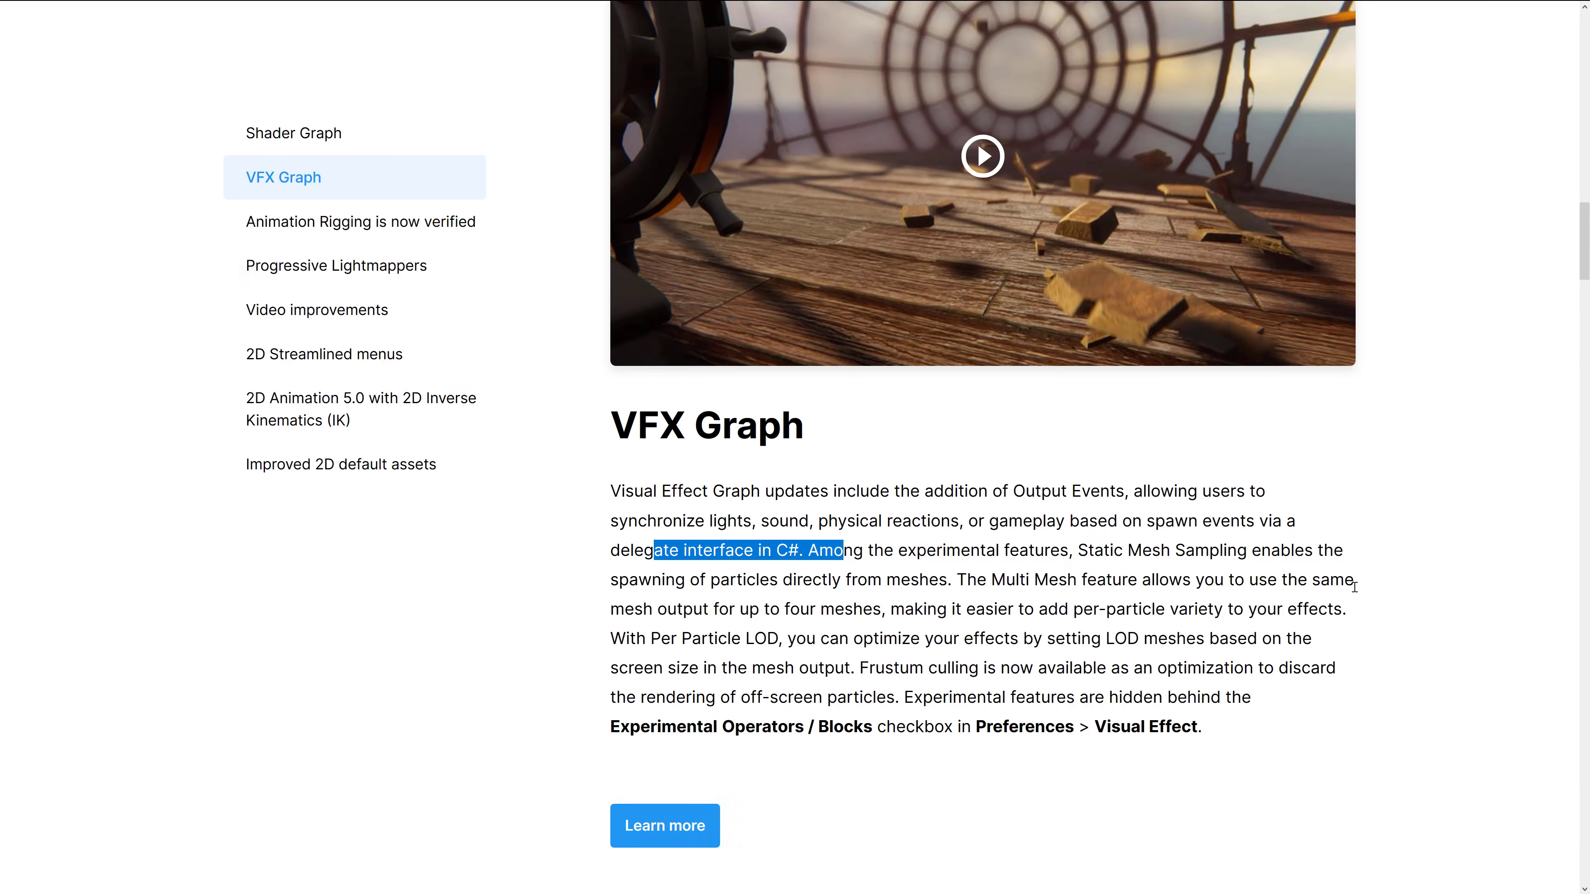
mouse_move(870, 600)
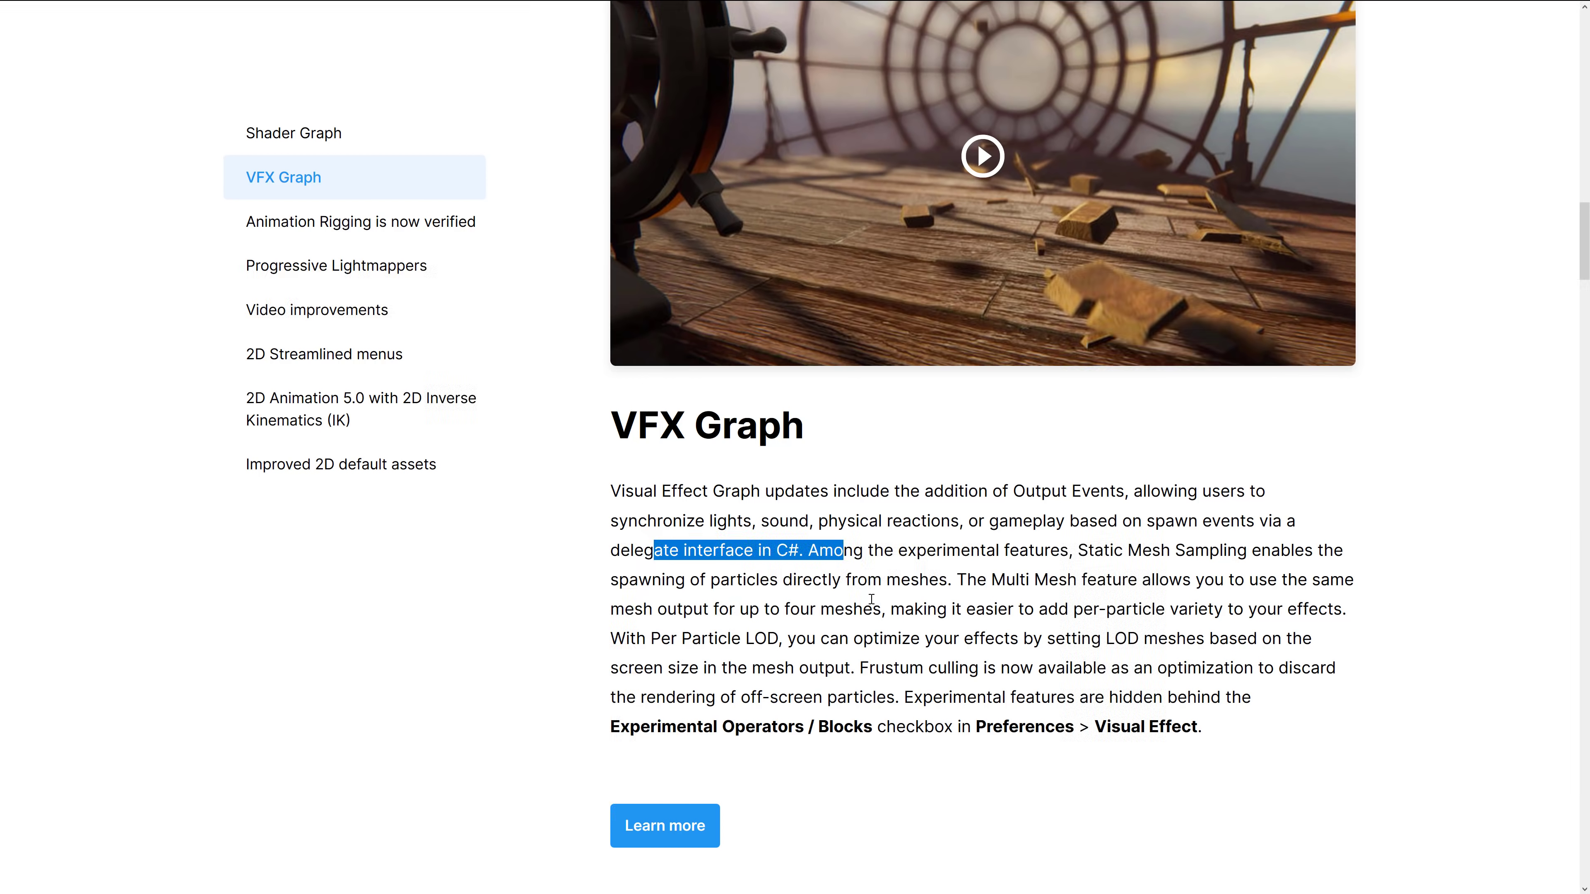
mouse_move(1287, 616)
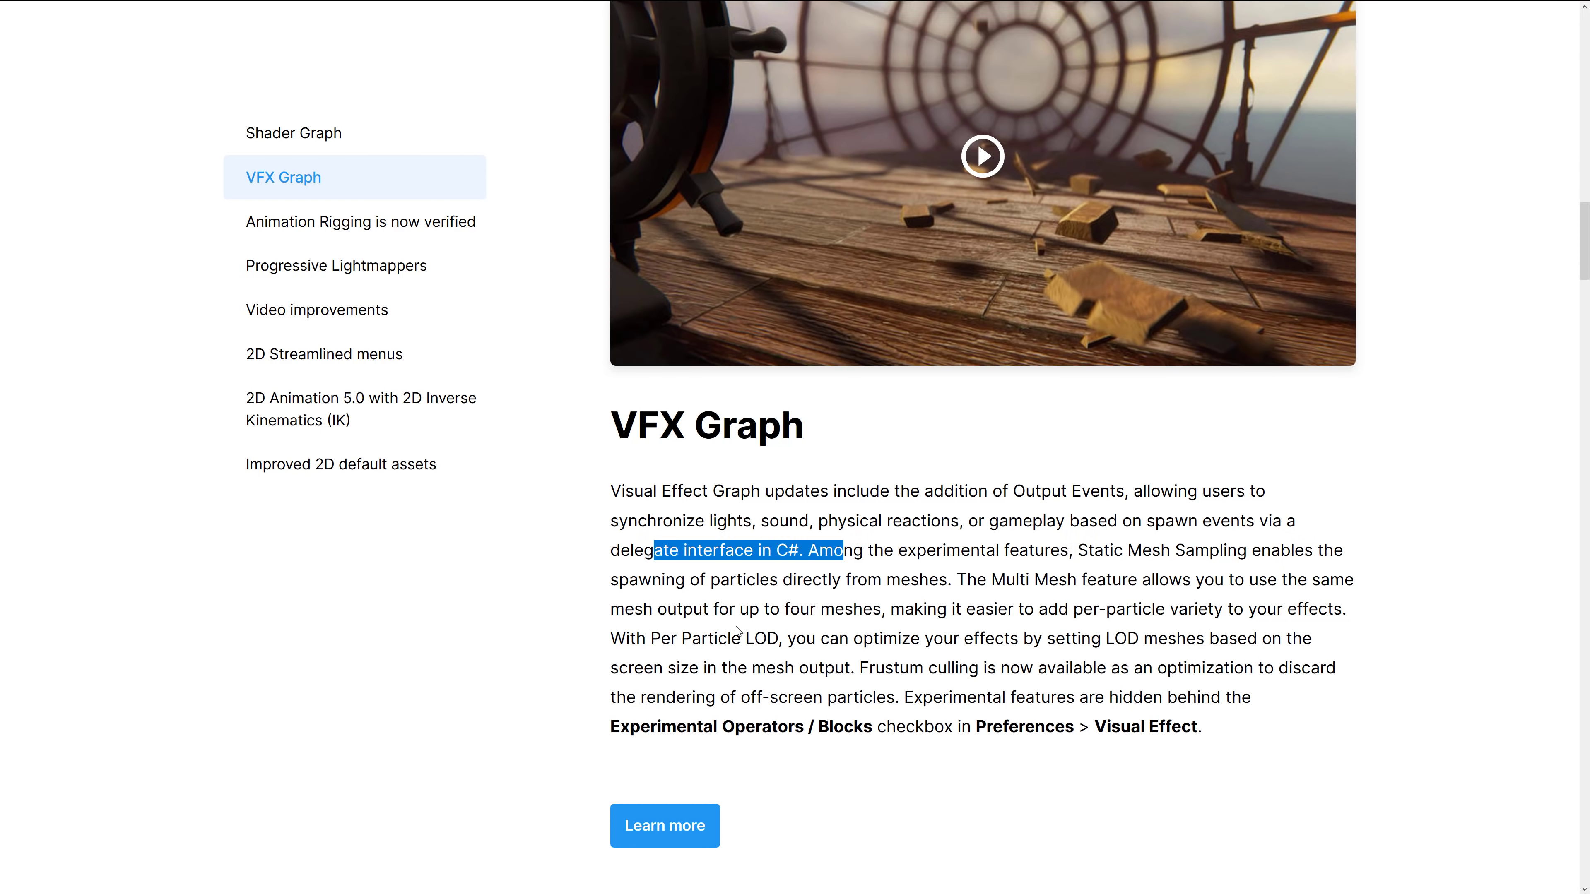
mouse_move(946, 667)
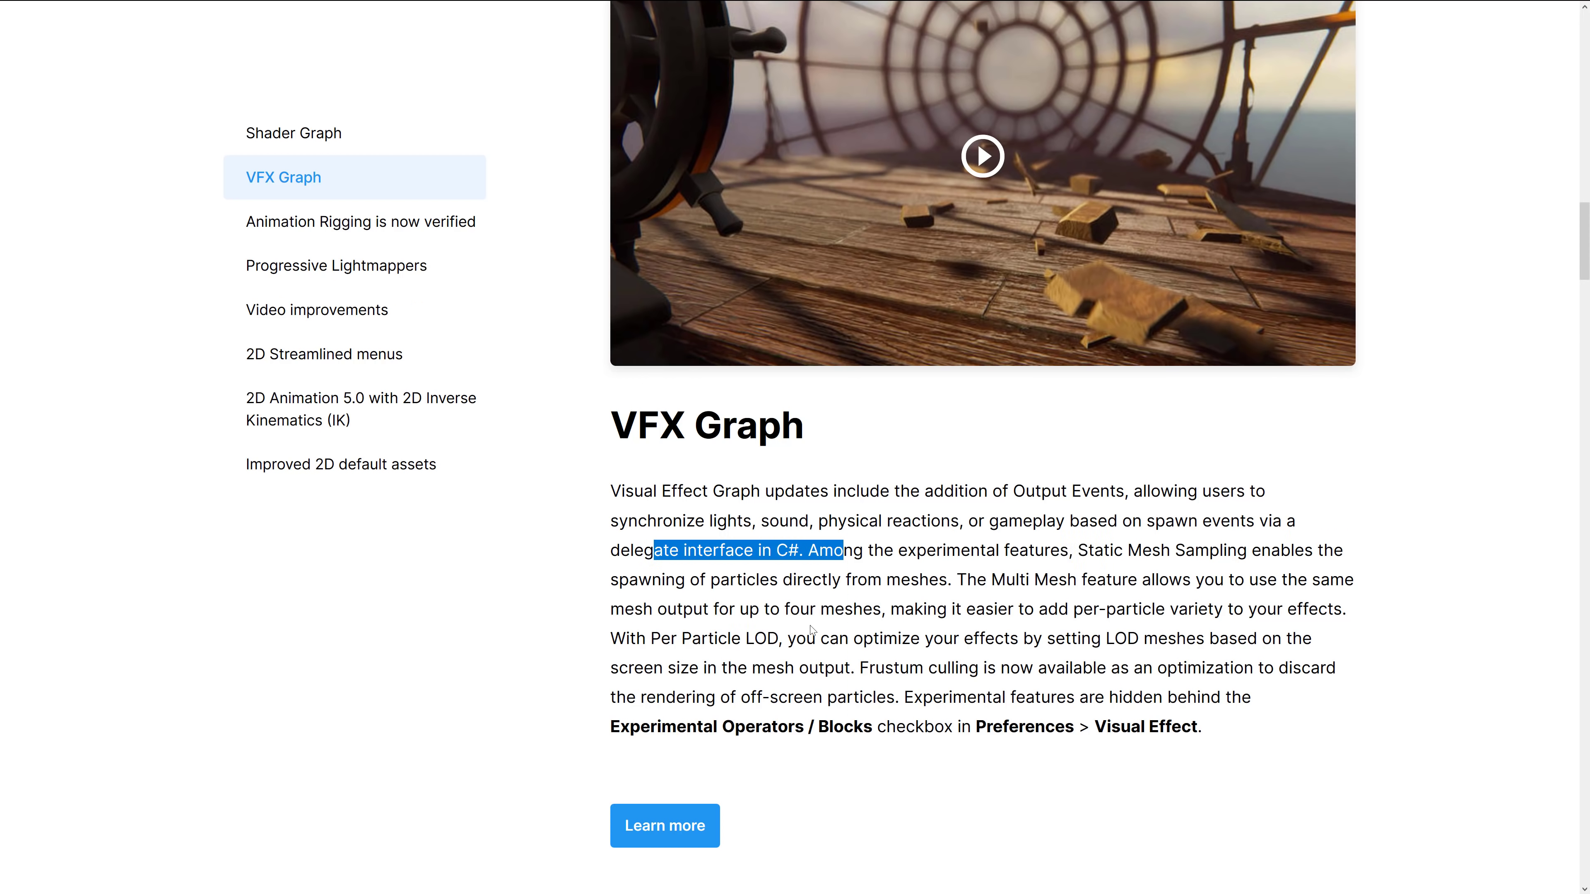
mouse_move(784, 664)
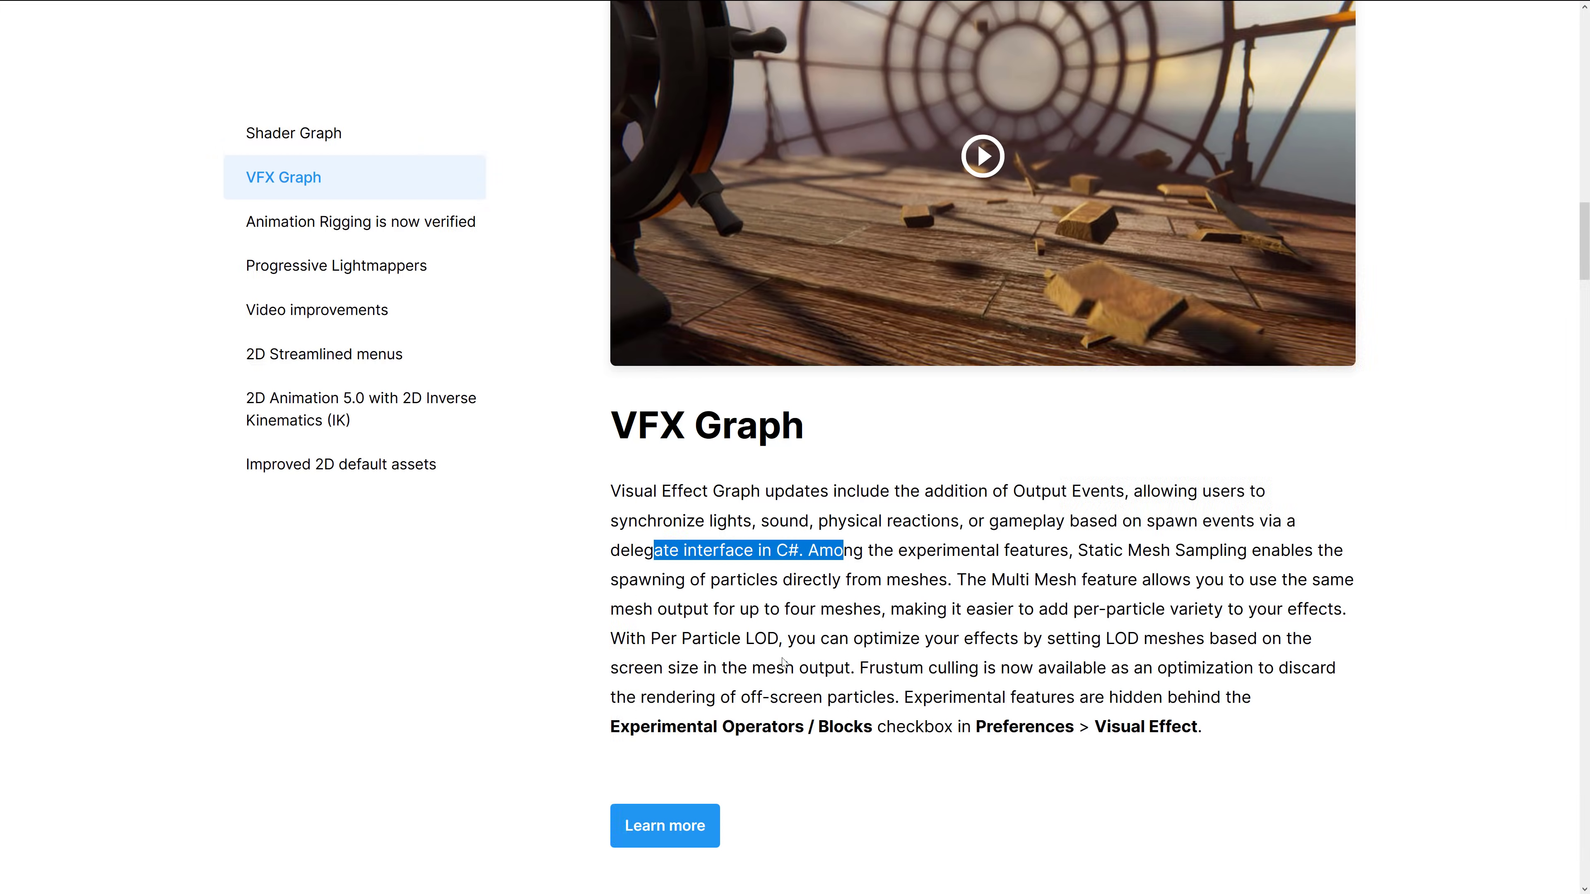
mouse_move(779, 743)
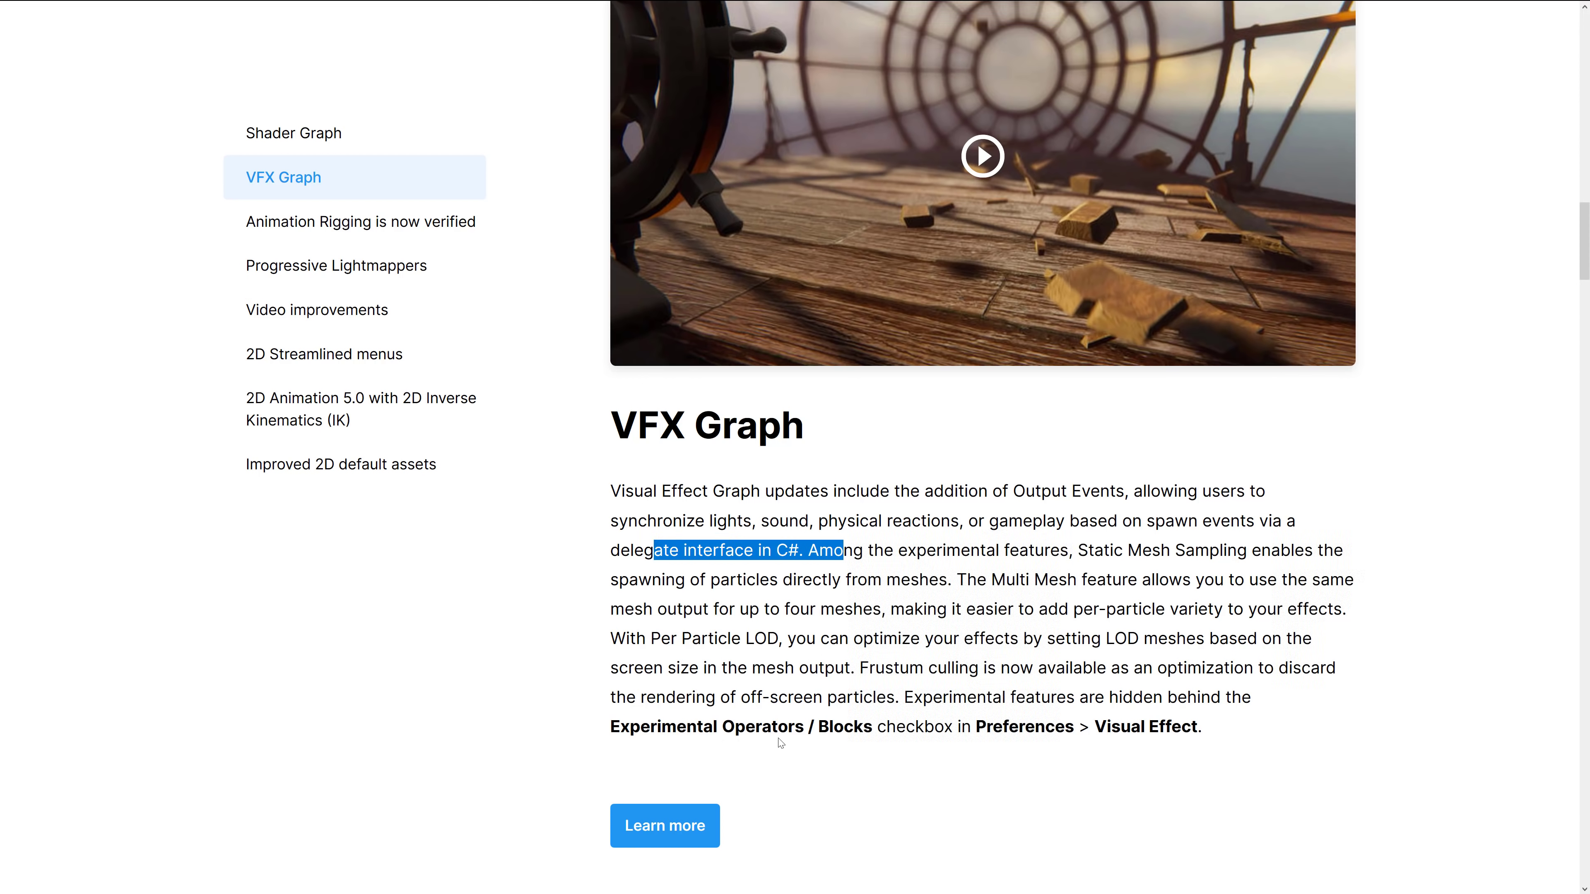
mouse_move(961, 667)
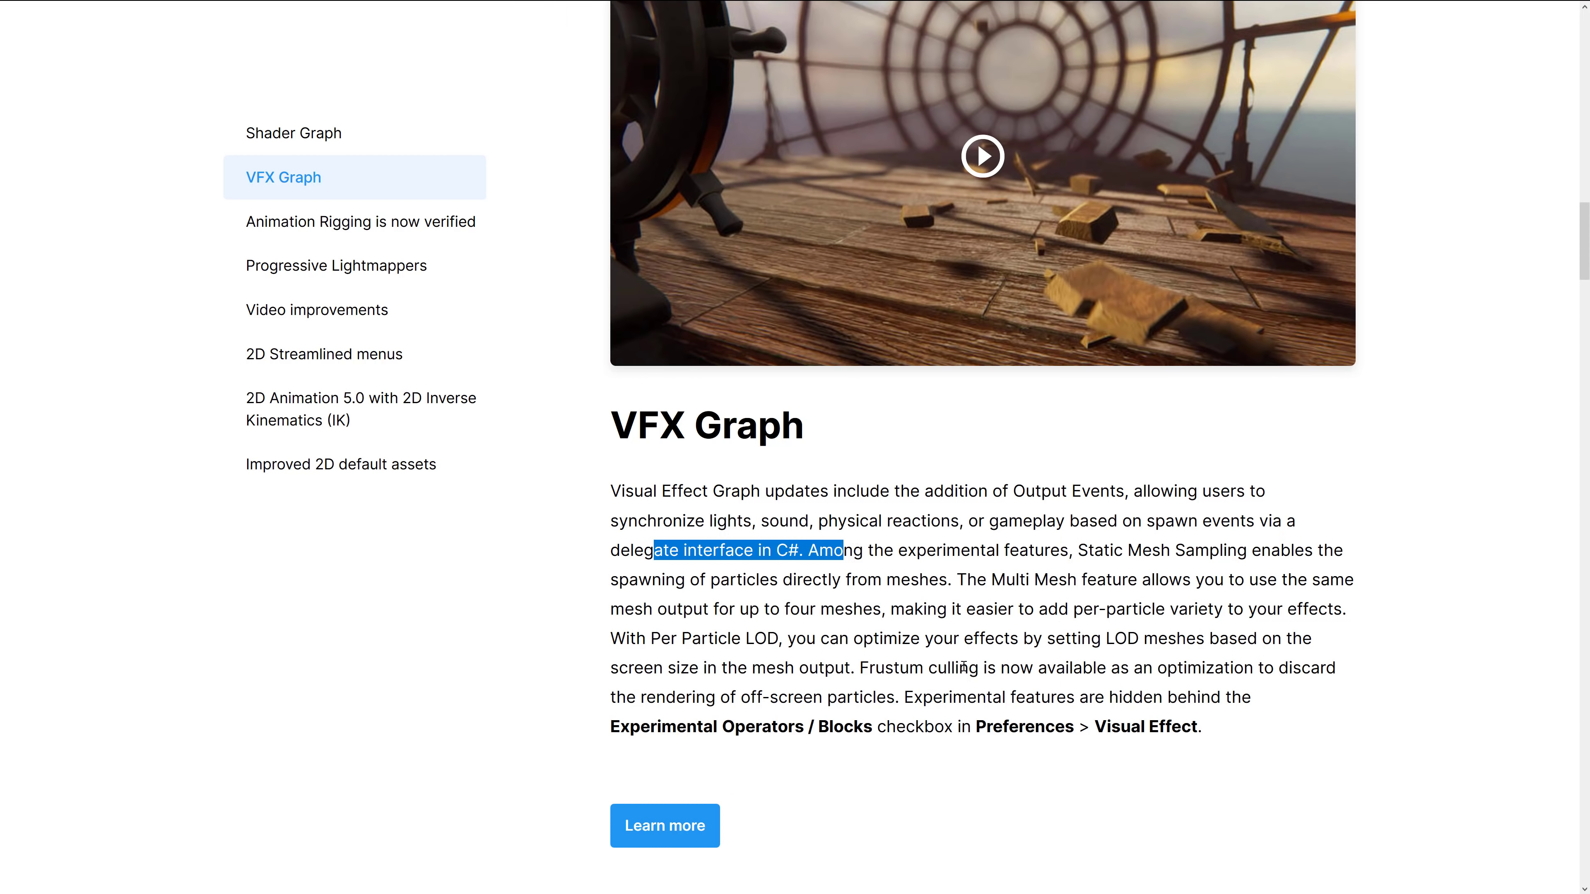
mouse_move(335, 270)
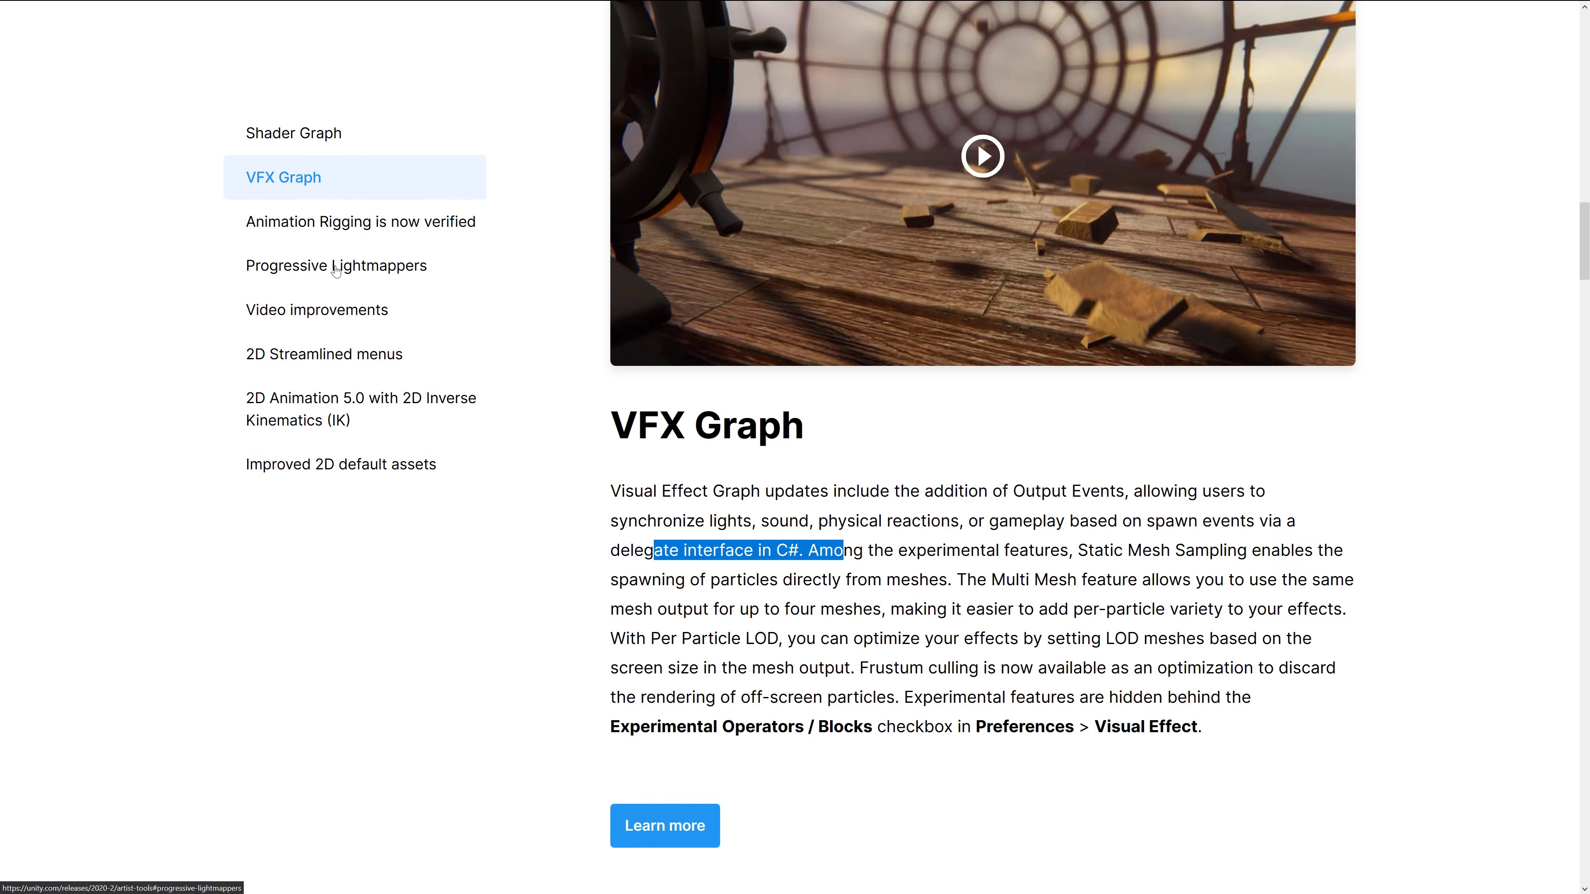
- Jump to the Progressive Lightmappers section and read through it
click(335, 265)
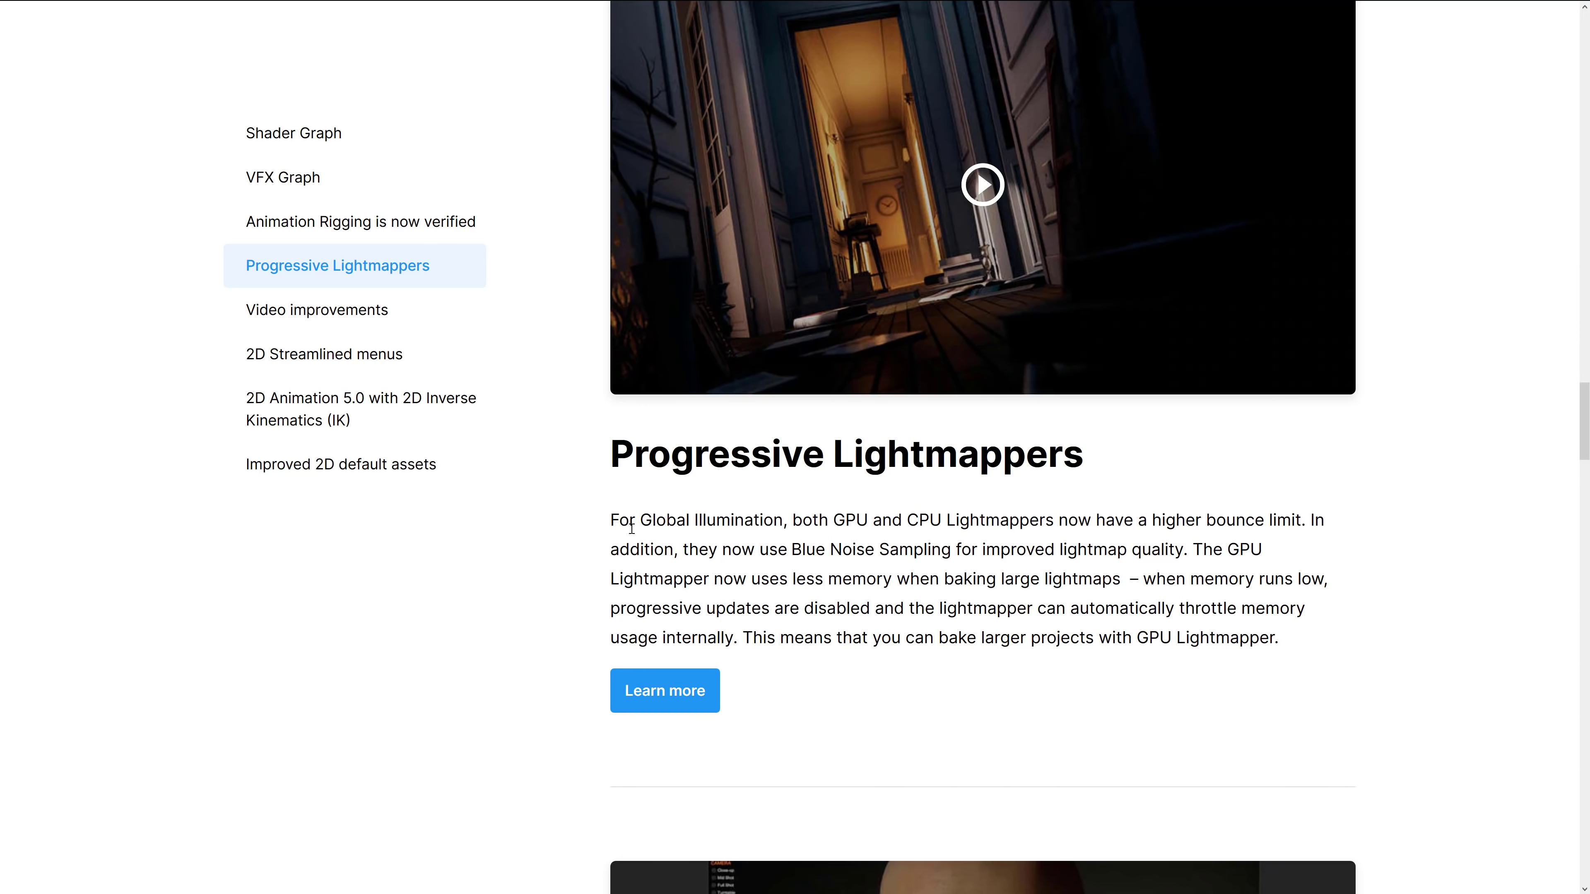
scroll(down, 3)
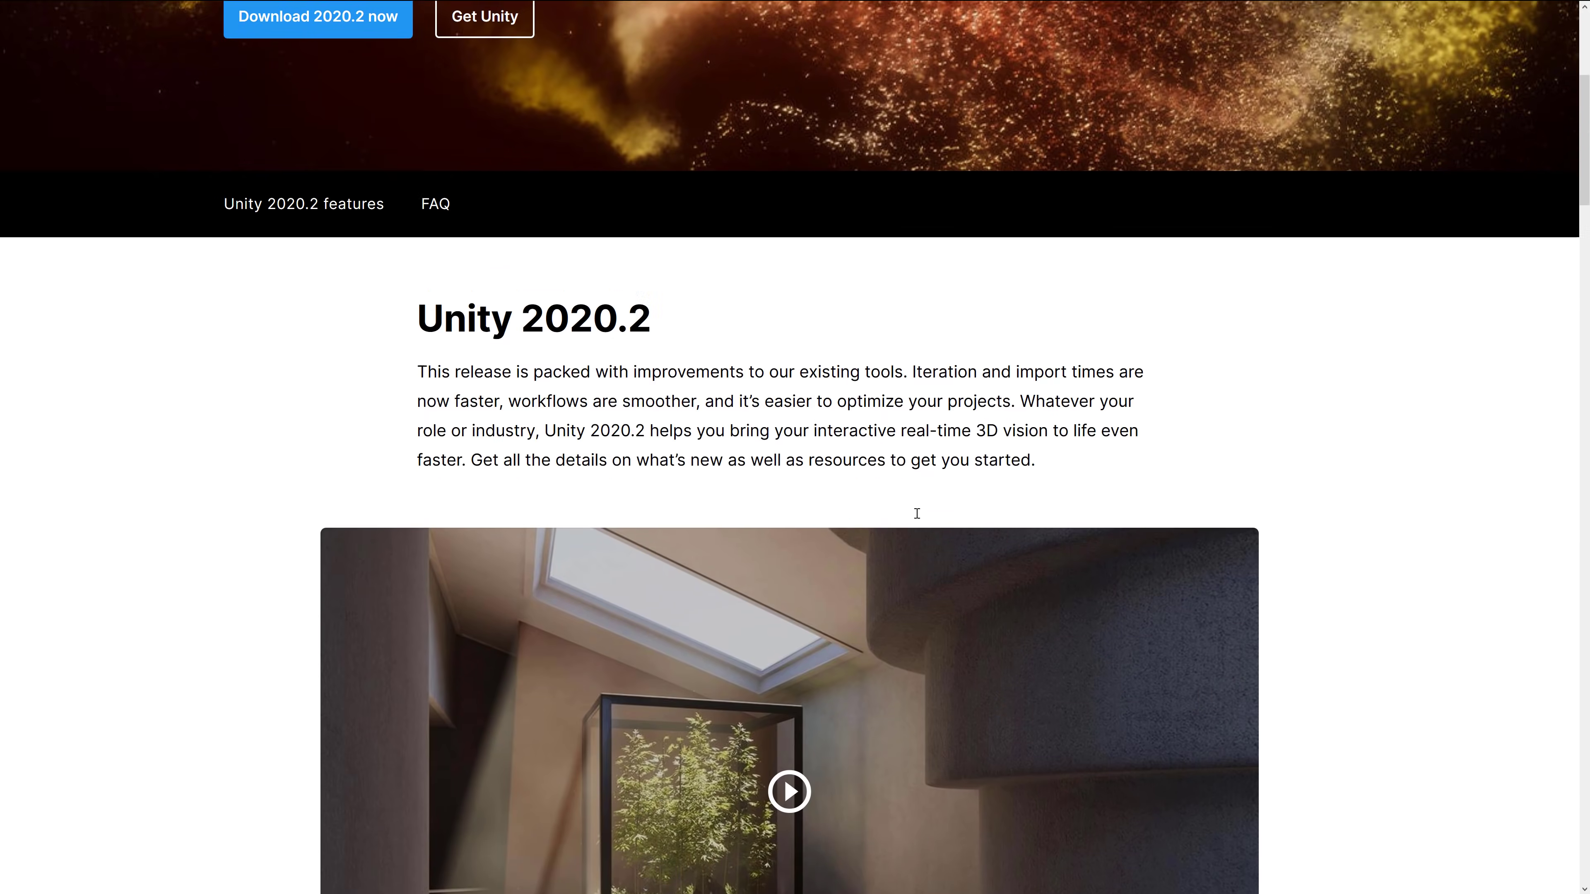
scroll(down, 3)
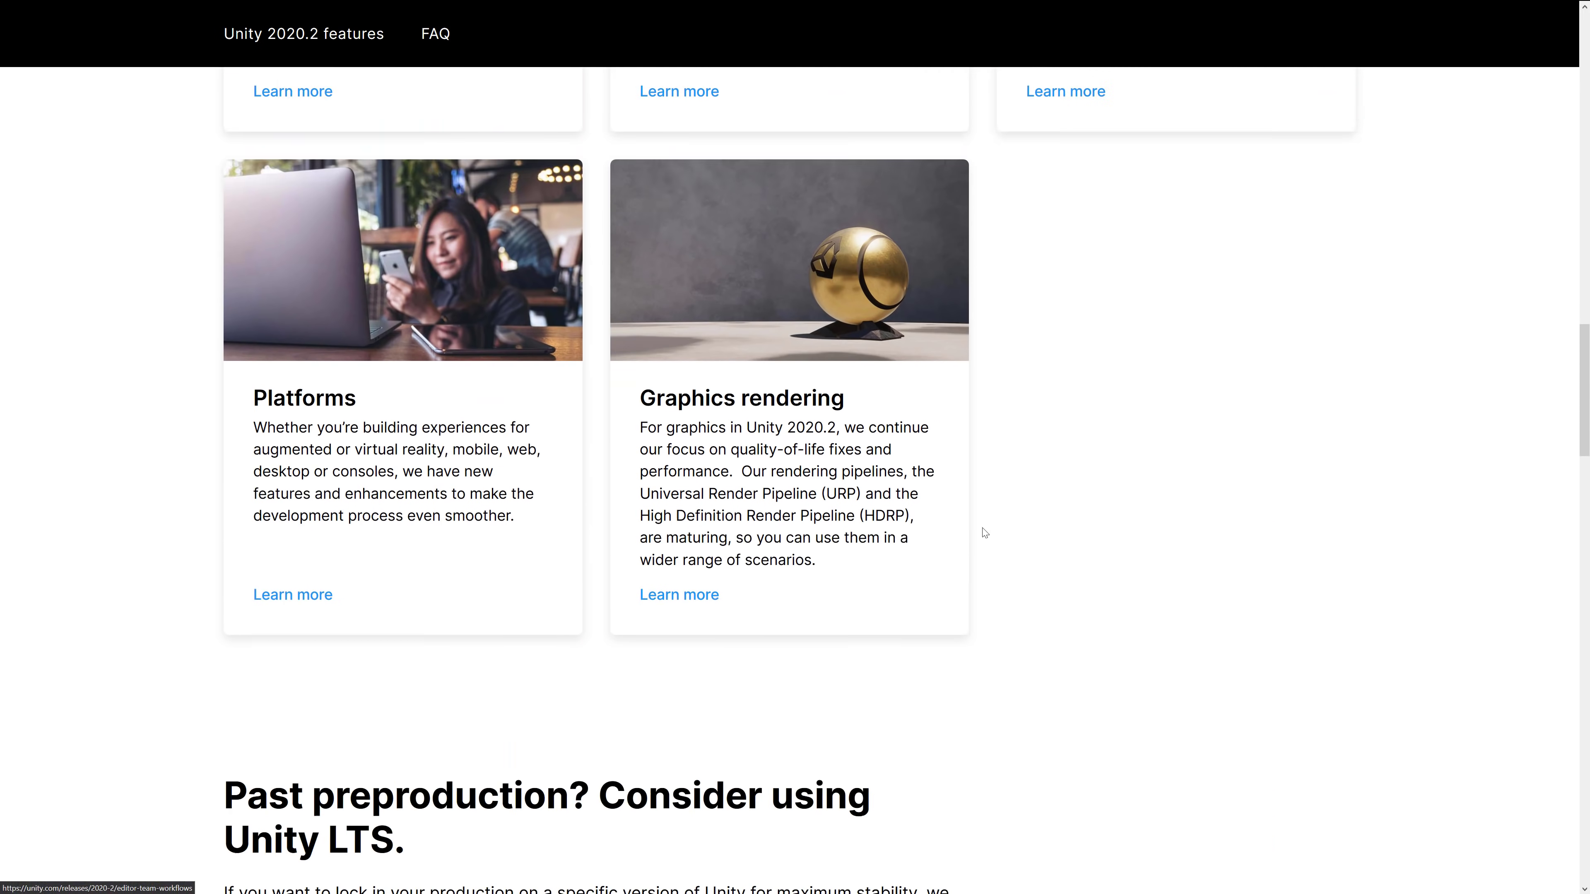
scroll(down, 3)
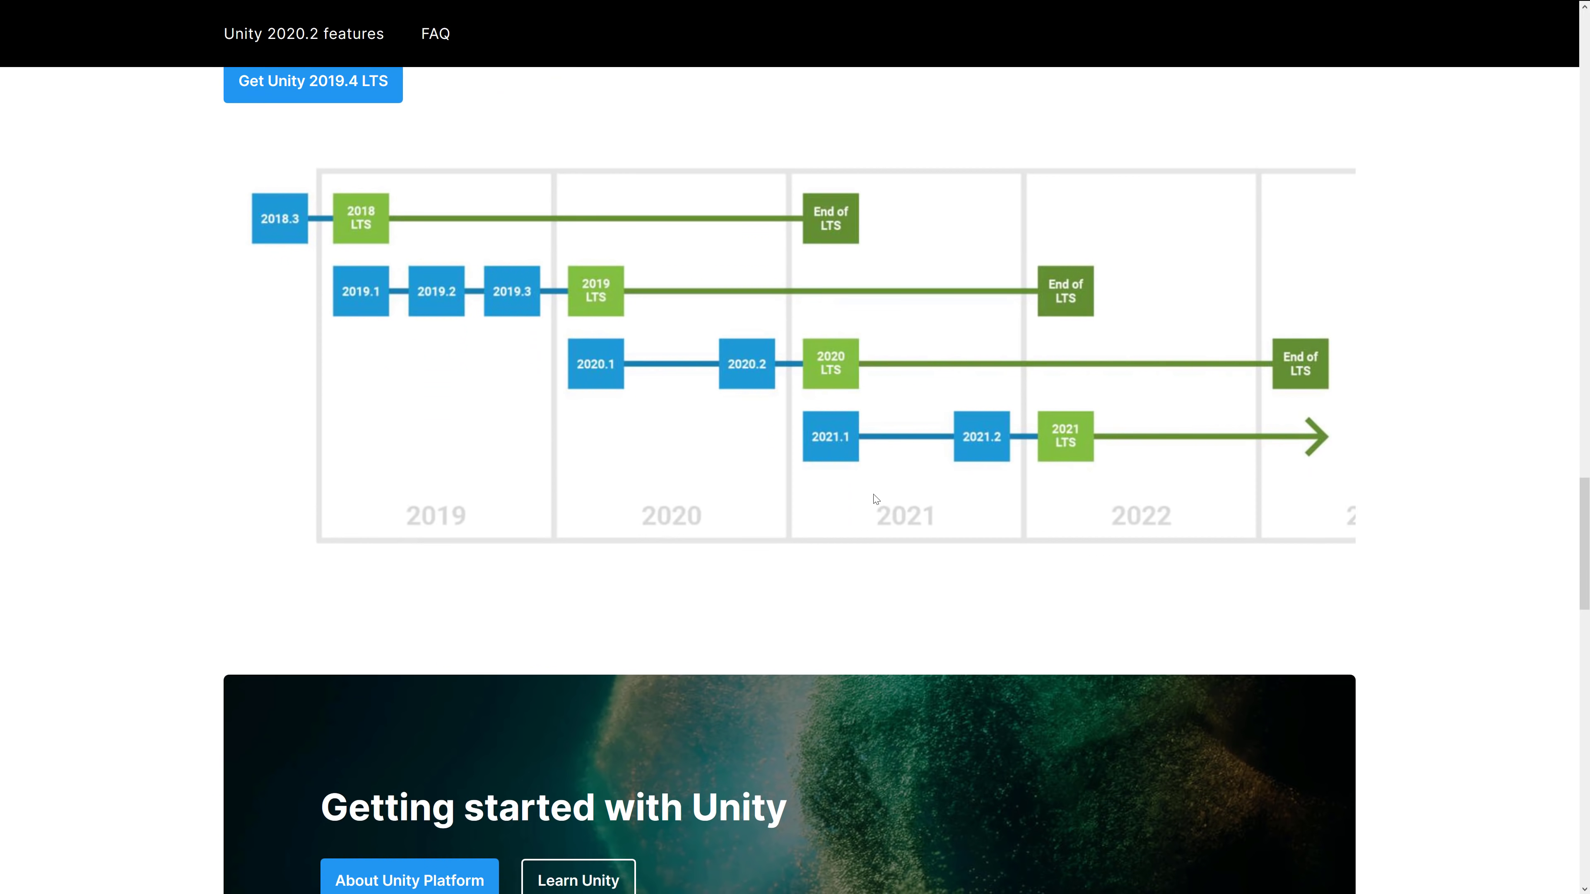
mouse_move(753, 356)
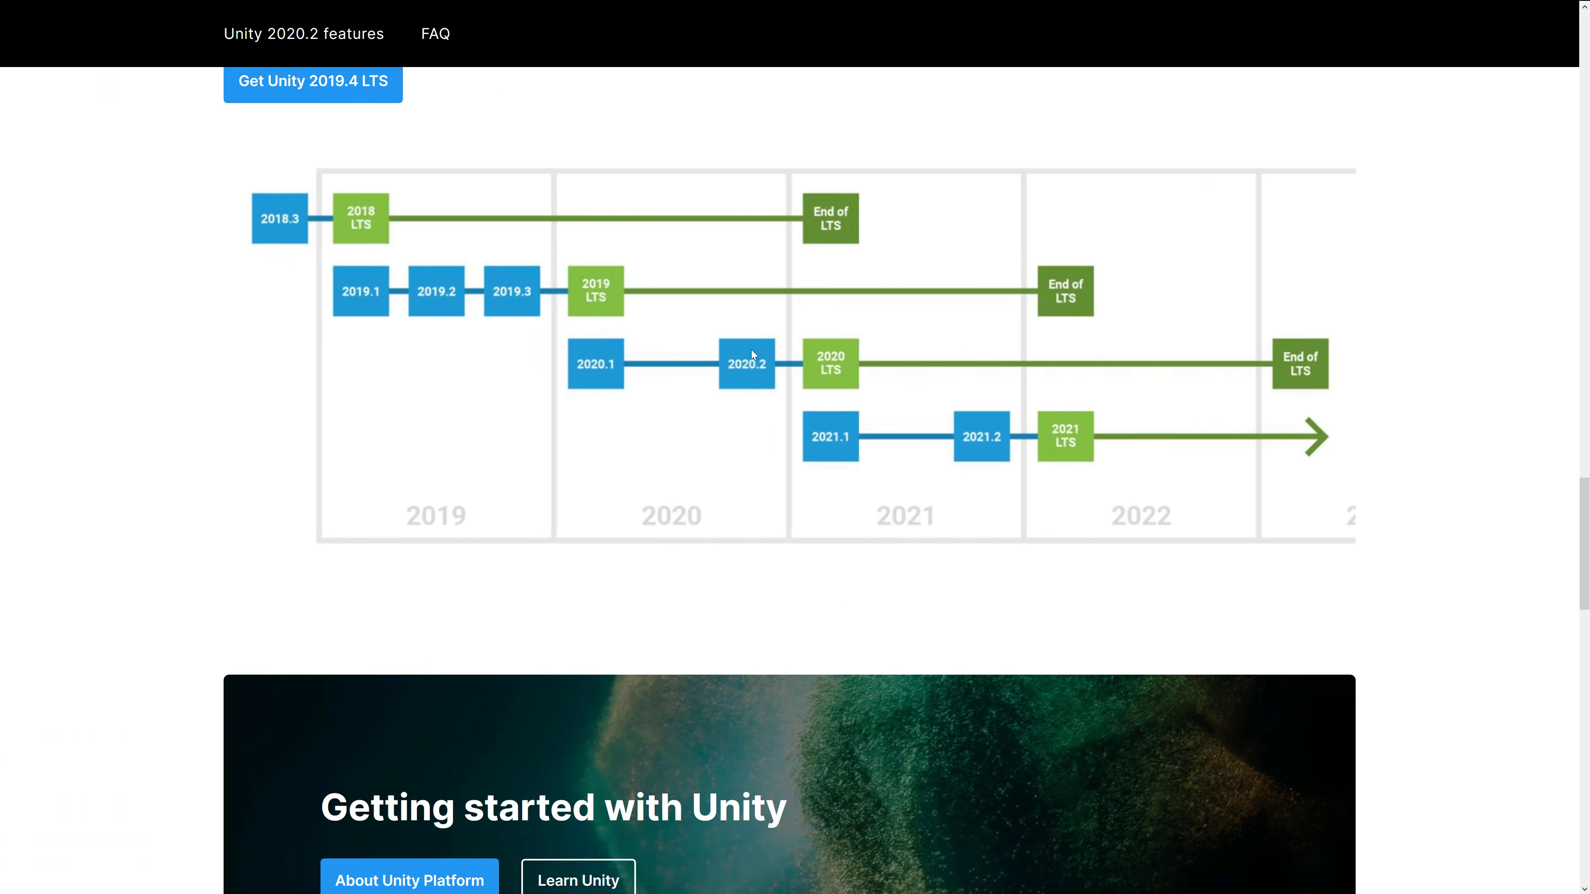
mouse_move(339, 211)
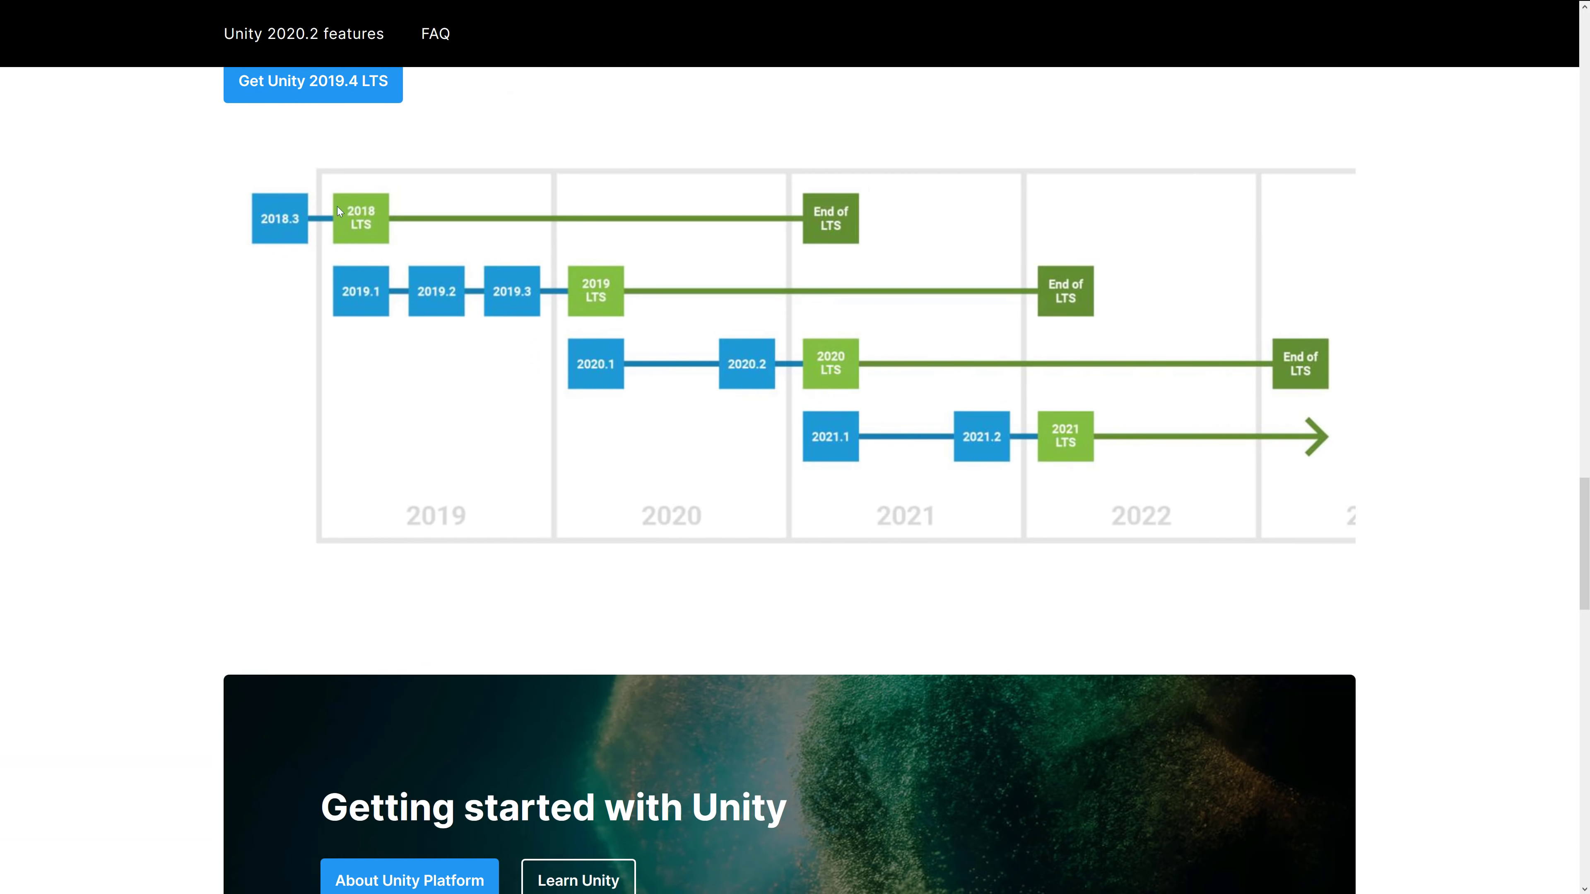
mouse_move(677, 348)
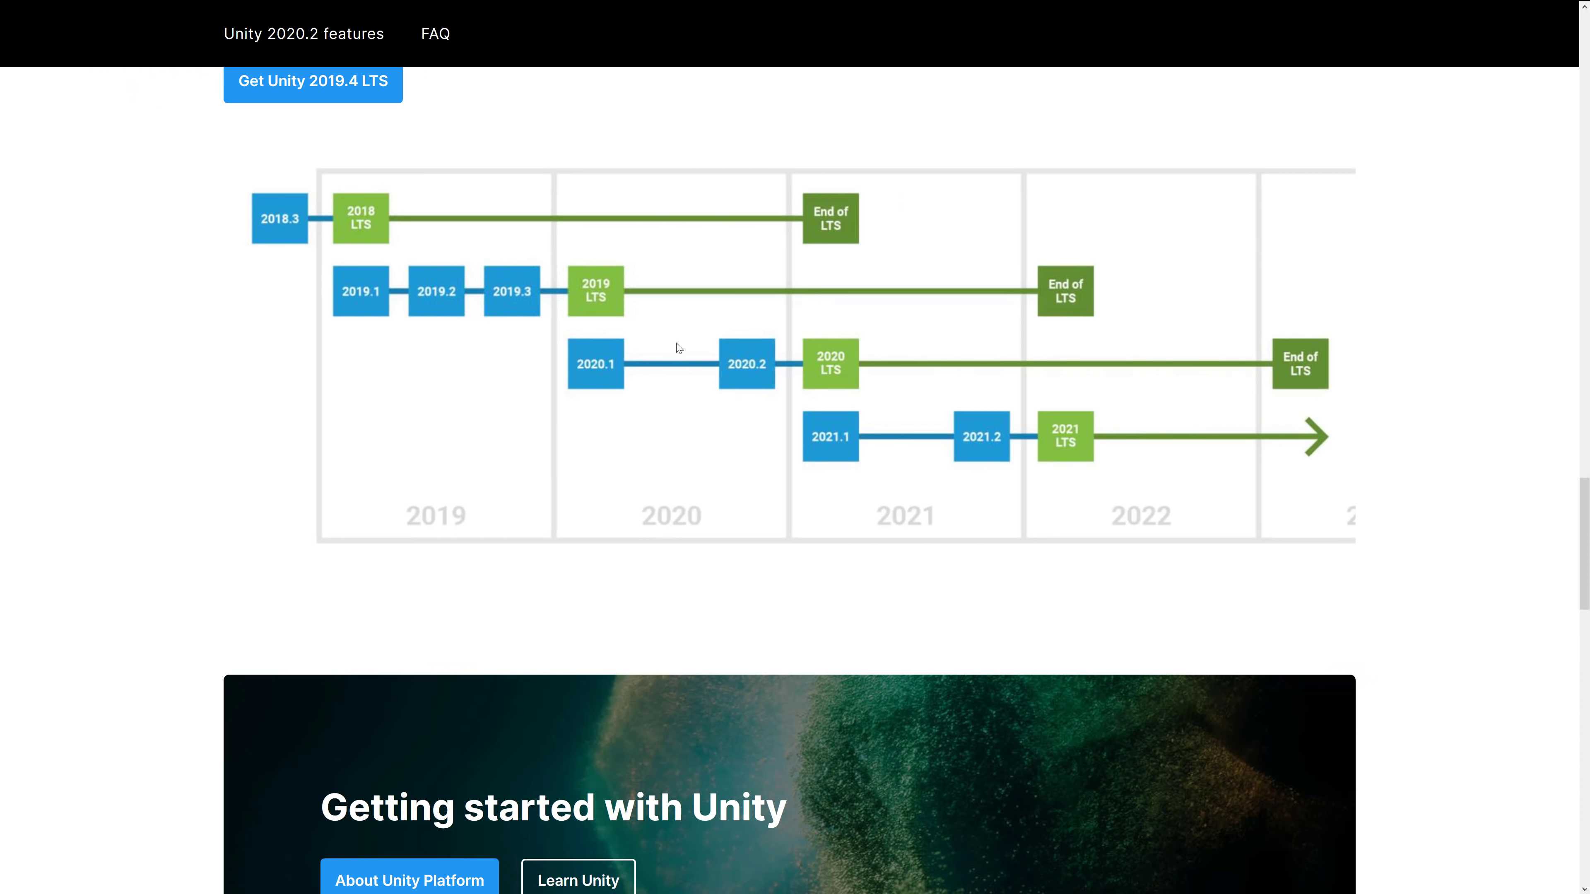
mouse_move(846, 204)
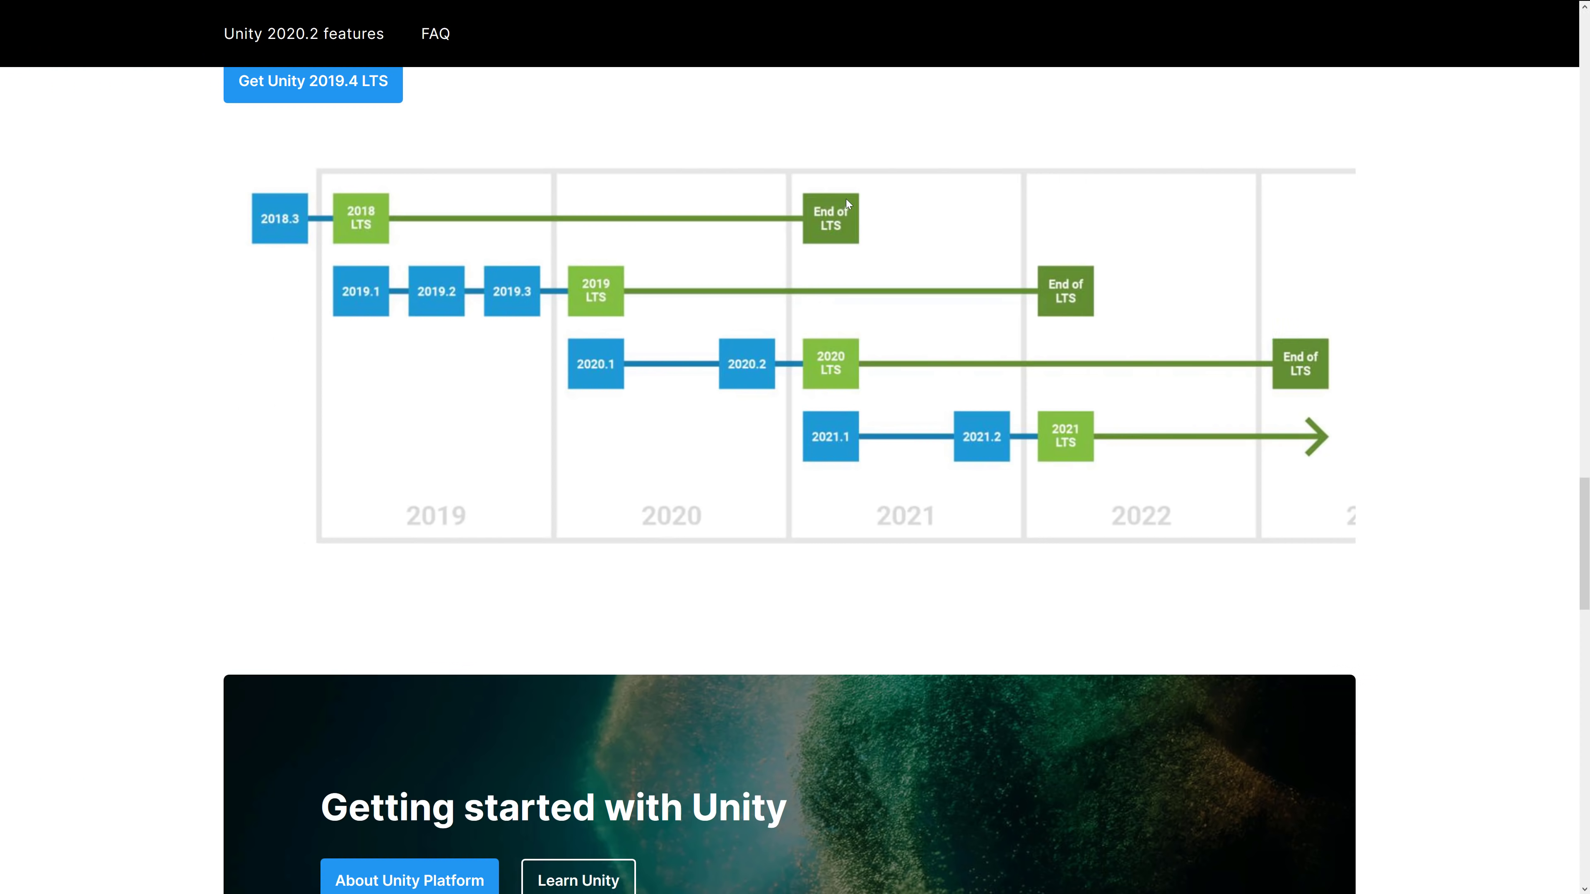
mouse_move(609, 307)
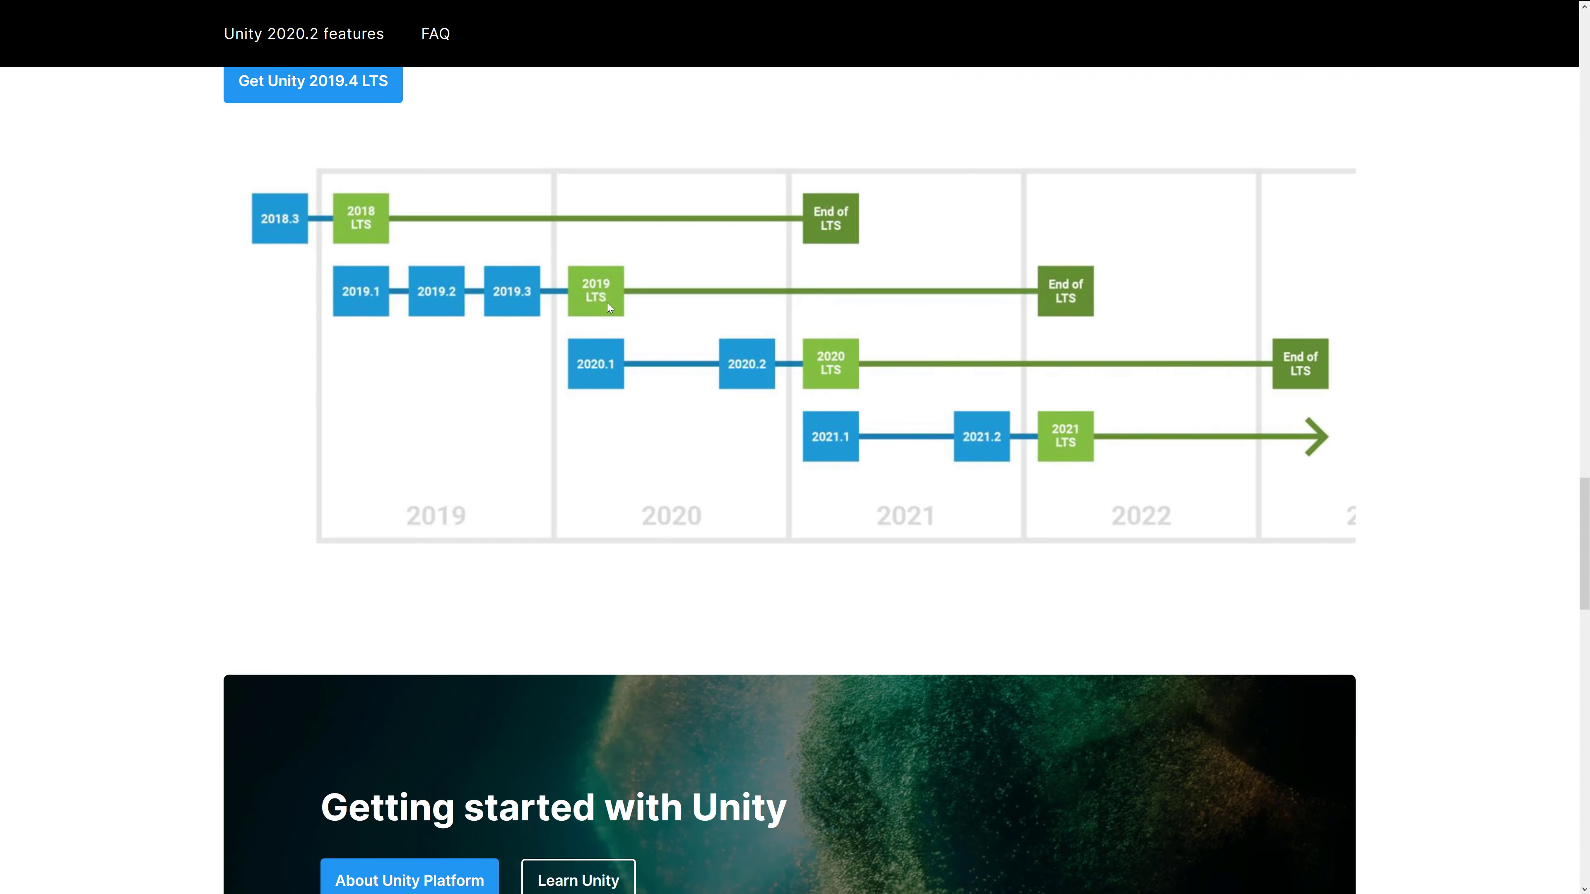
mouse_move(1088, 304)
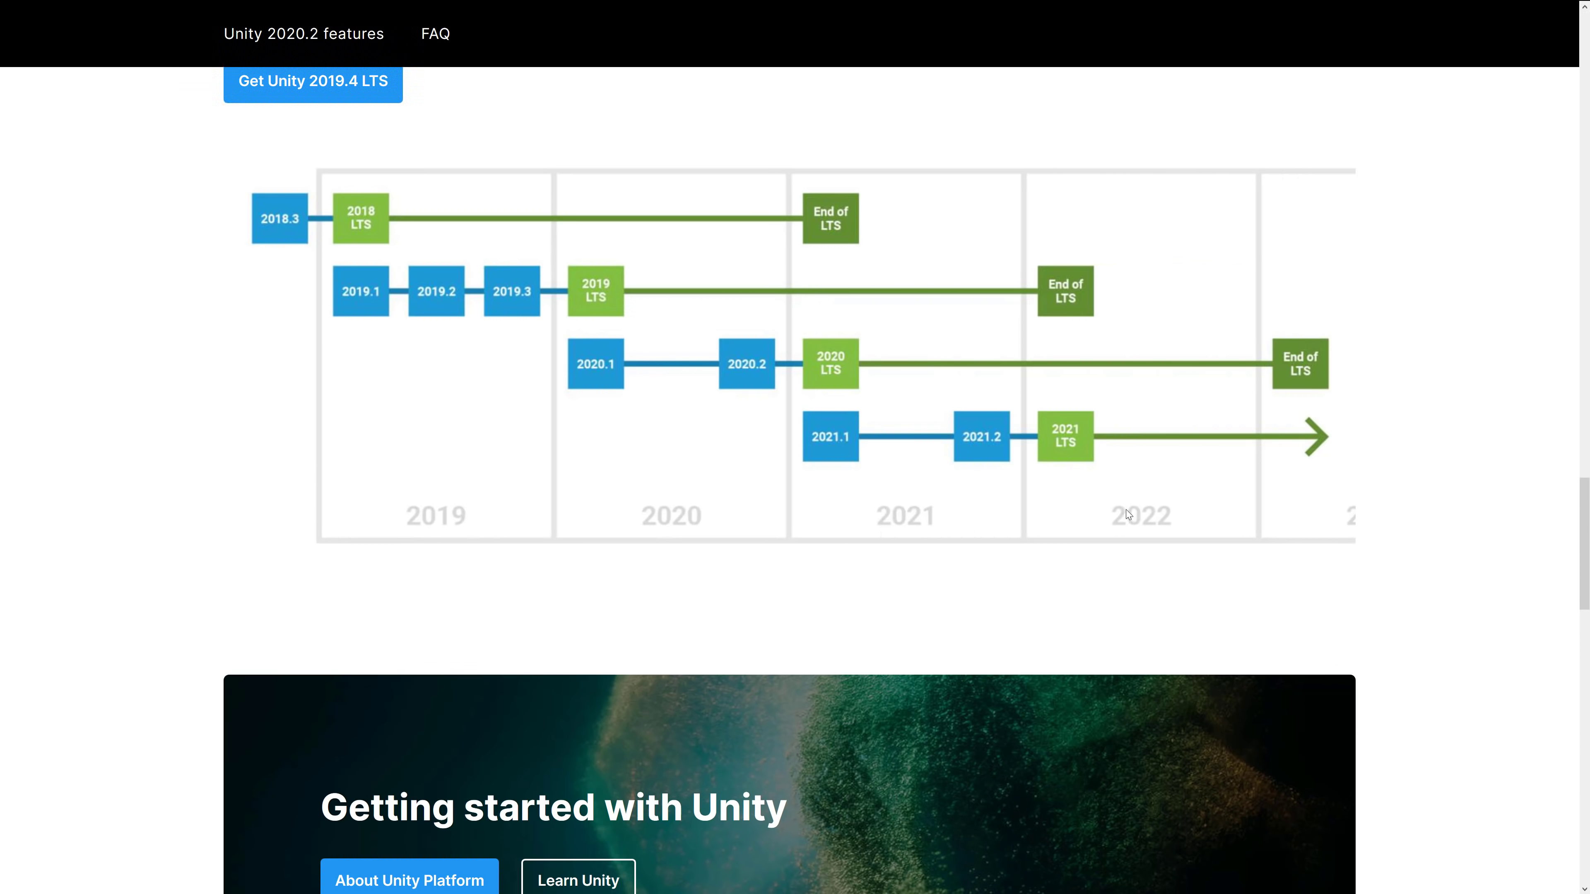
mouse_move(864, 496)
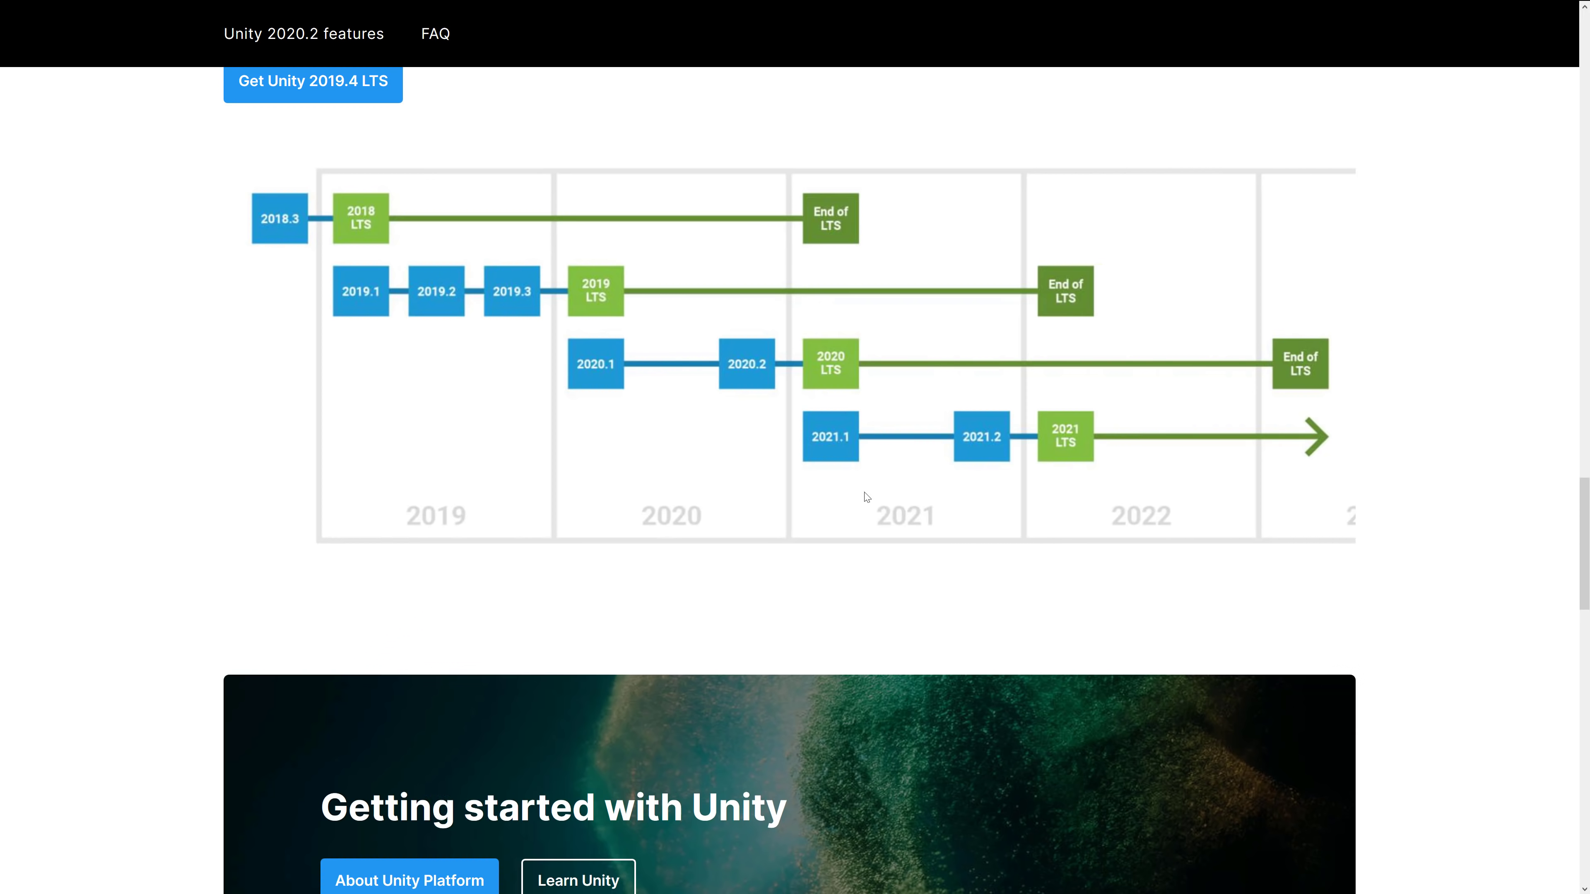
mouse_move(790, 417)
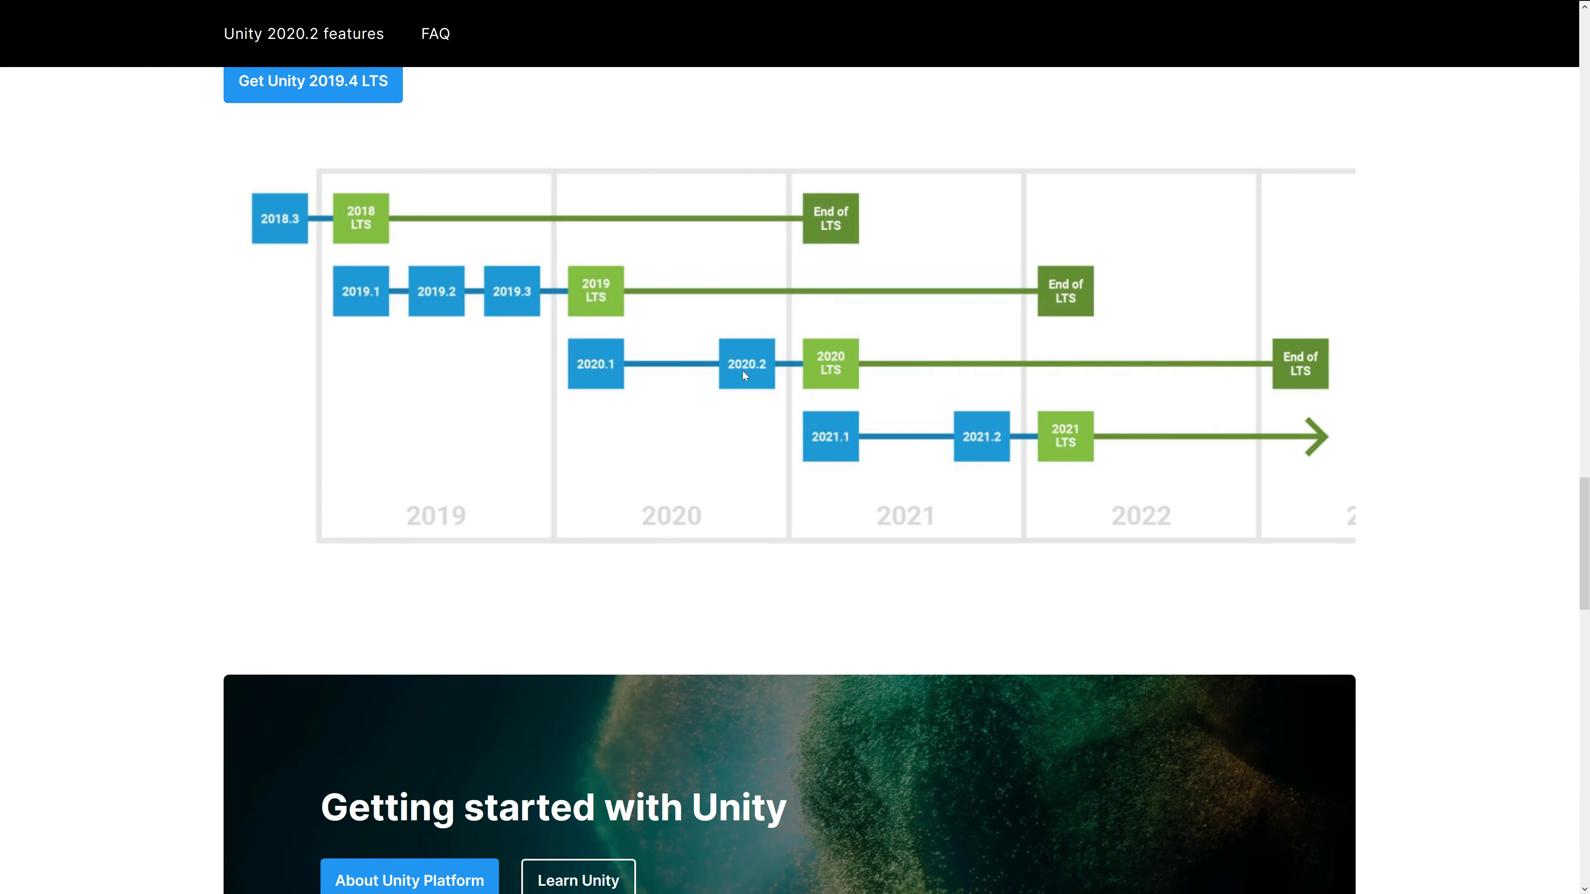
mouse_move(853, 356)
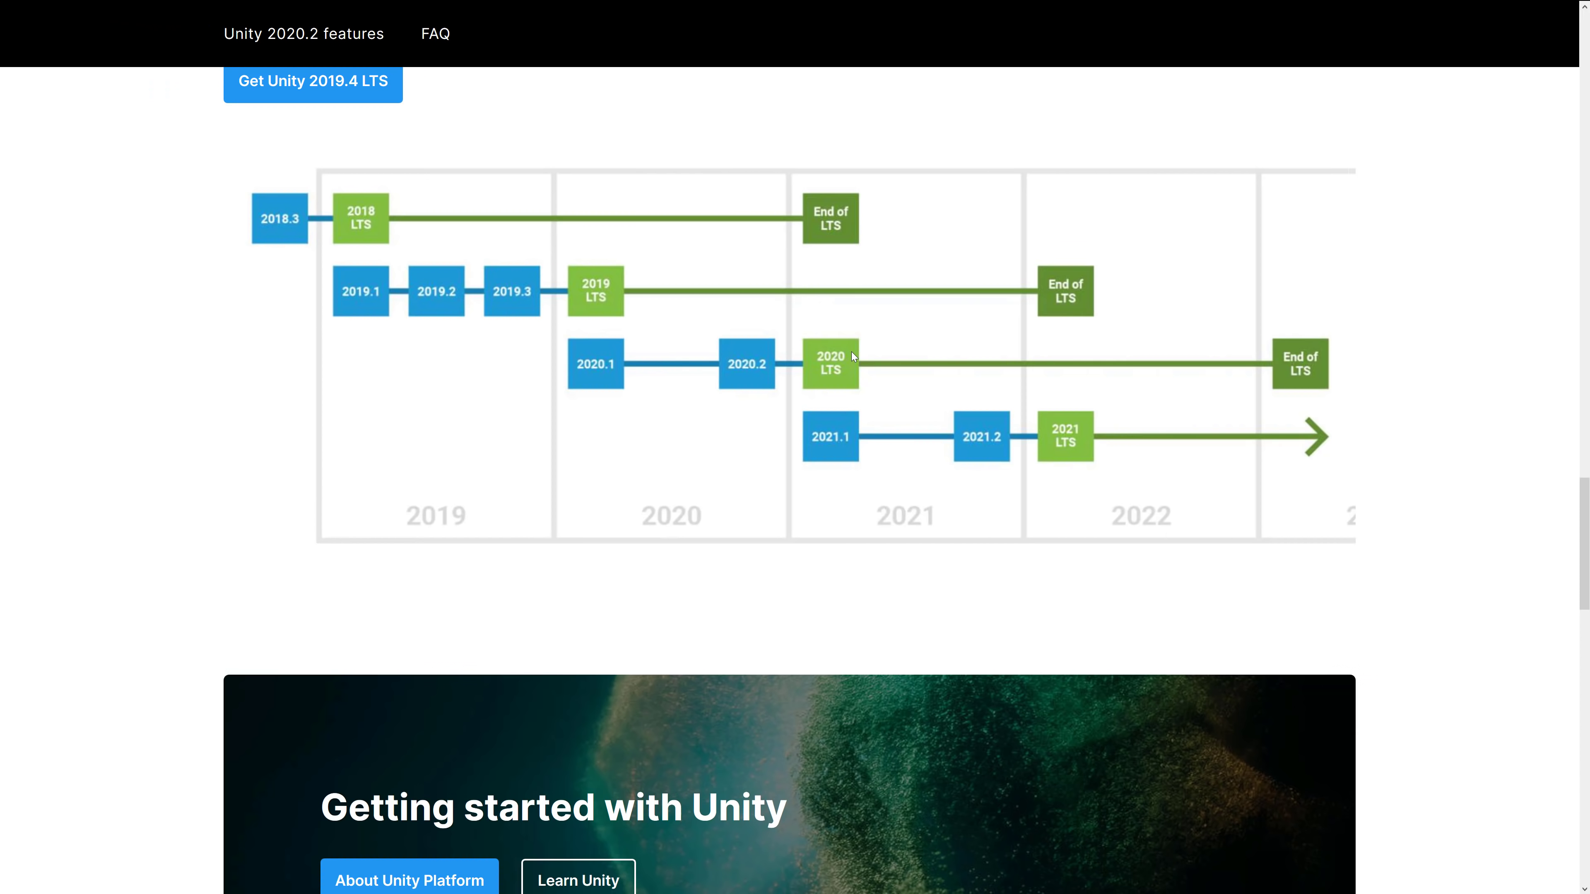
mouse_move(844, 417)
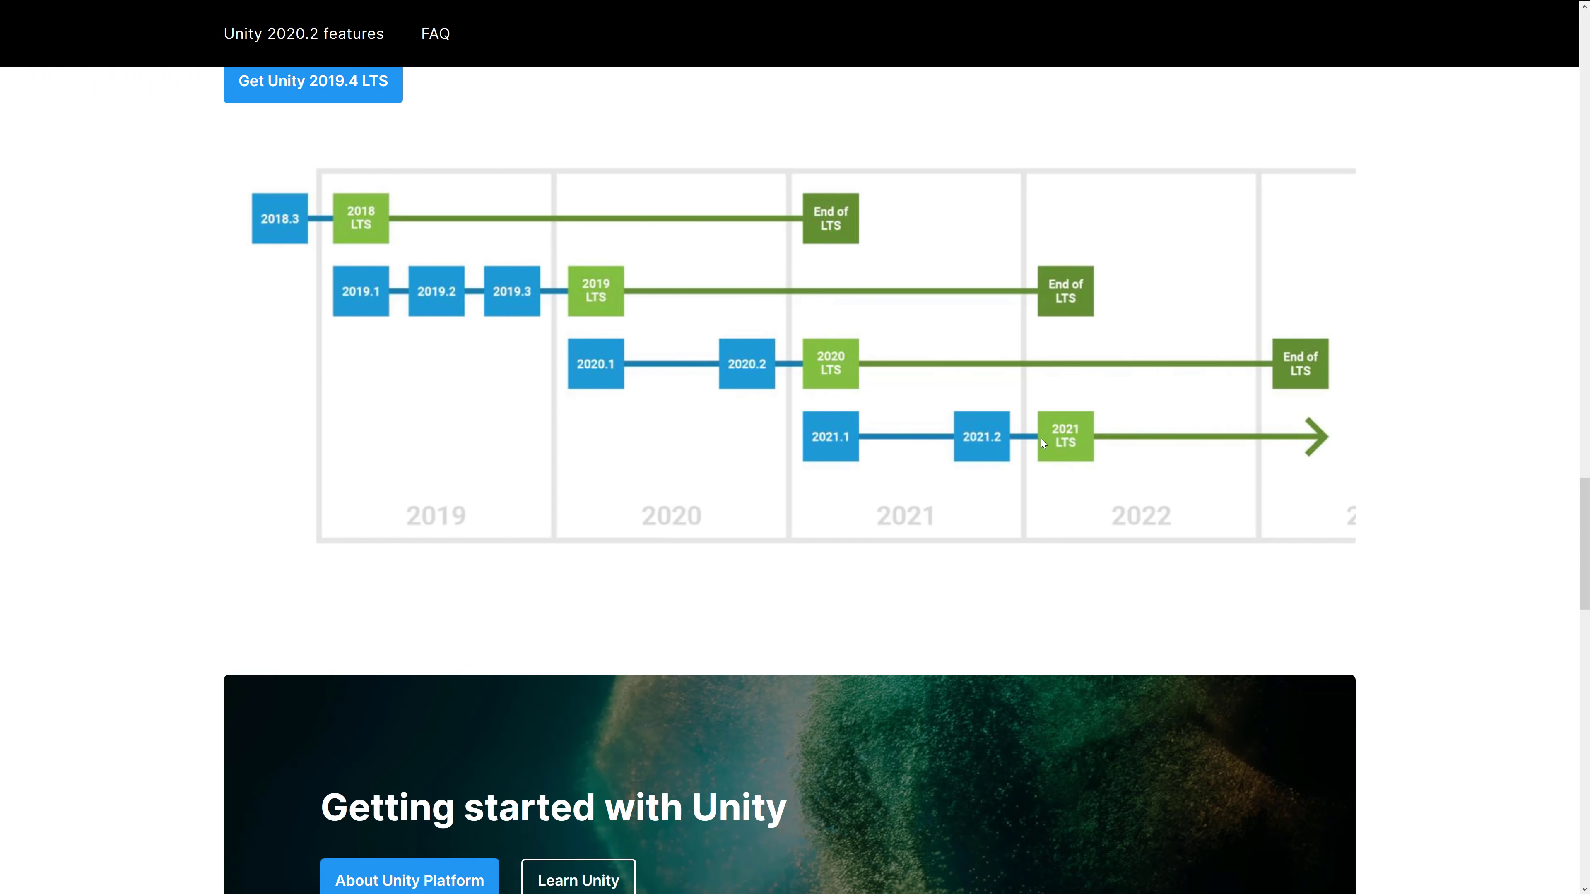
mouse_move(1184, 519)
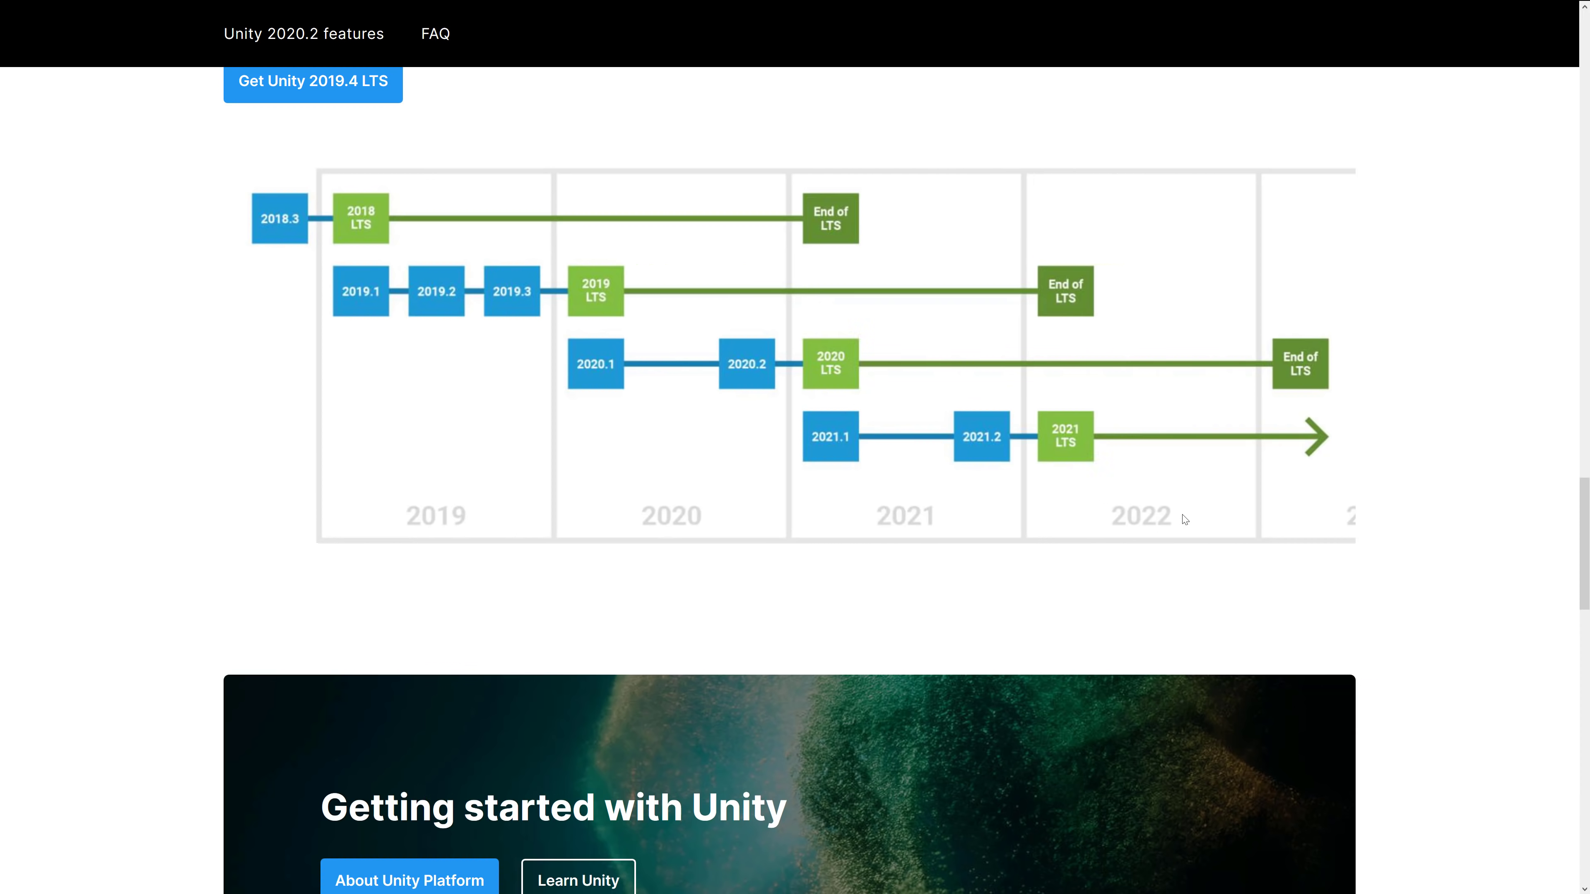
mouse_move(938, 438)
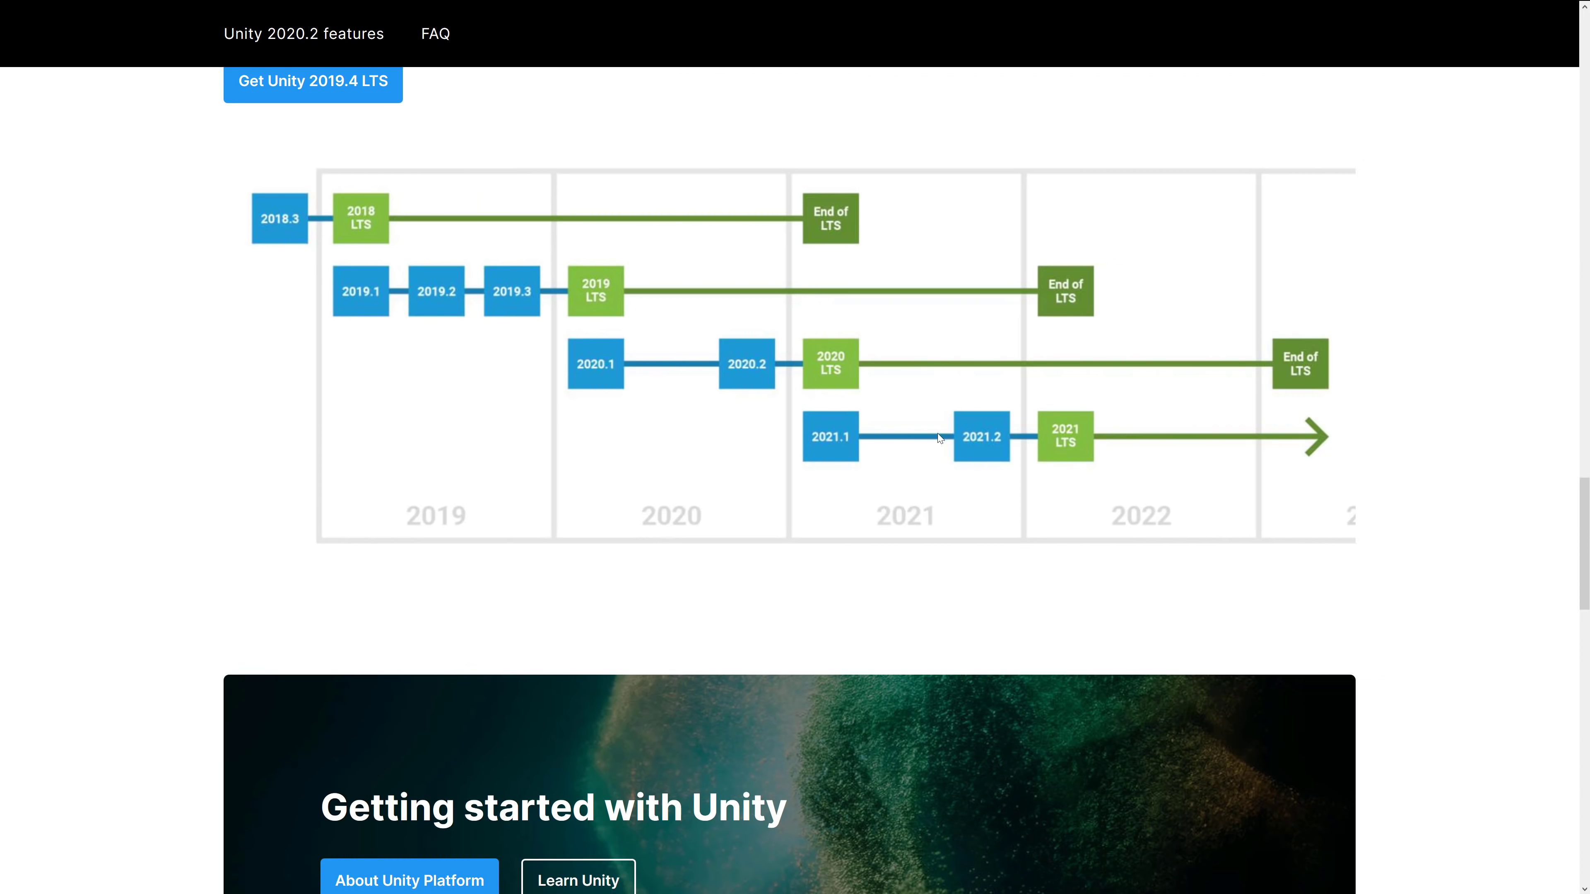
mouse_move(783, 451)
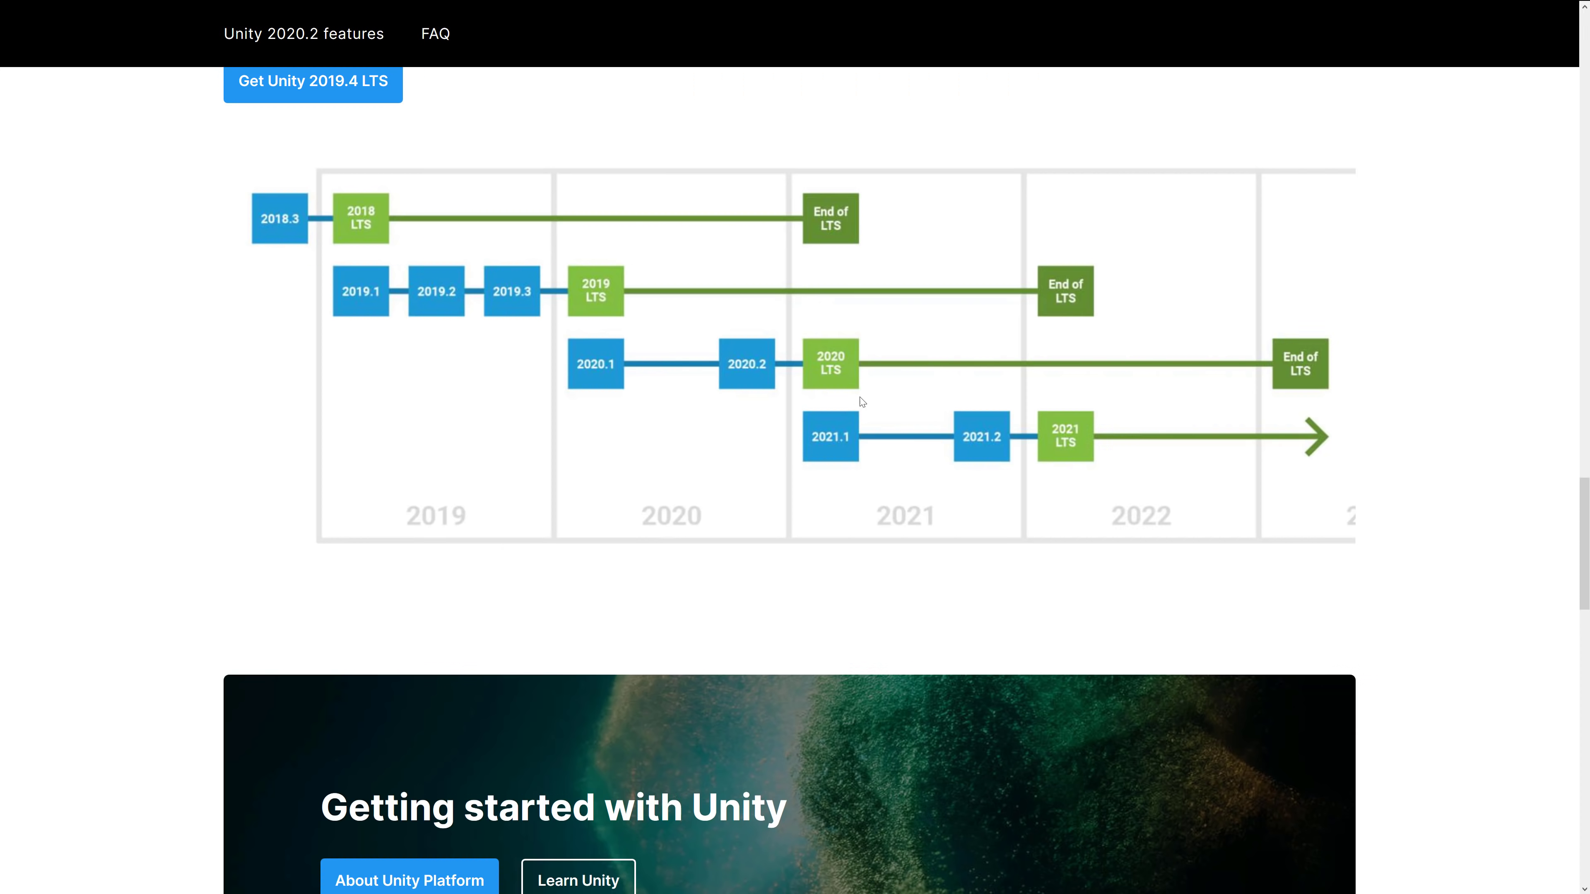
mouse_move(861, 385)
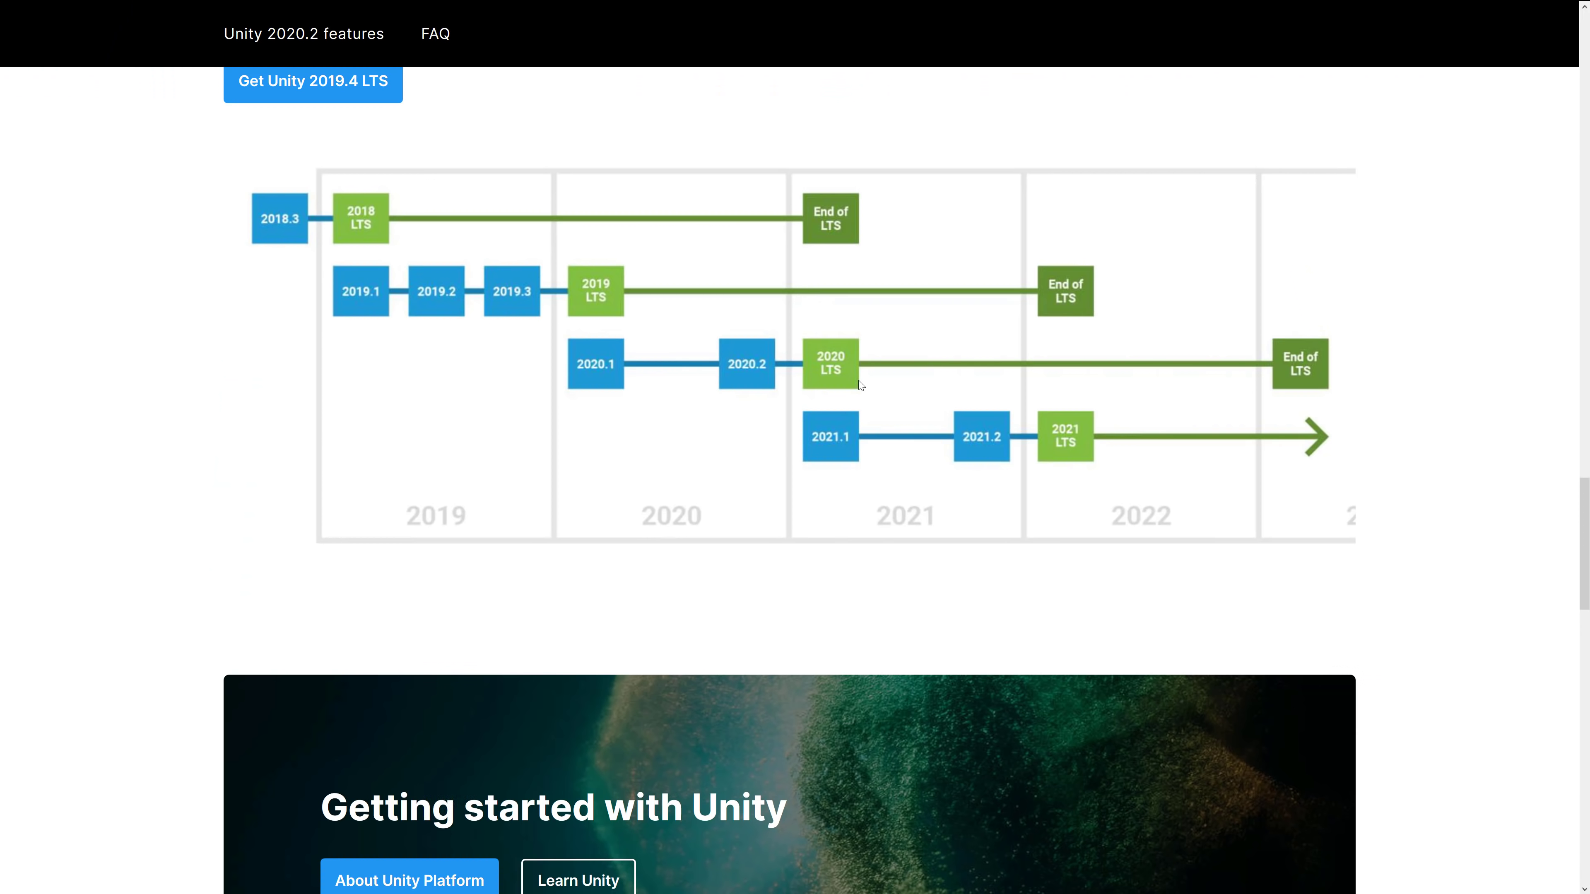
mouse_move(931, 396)
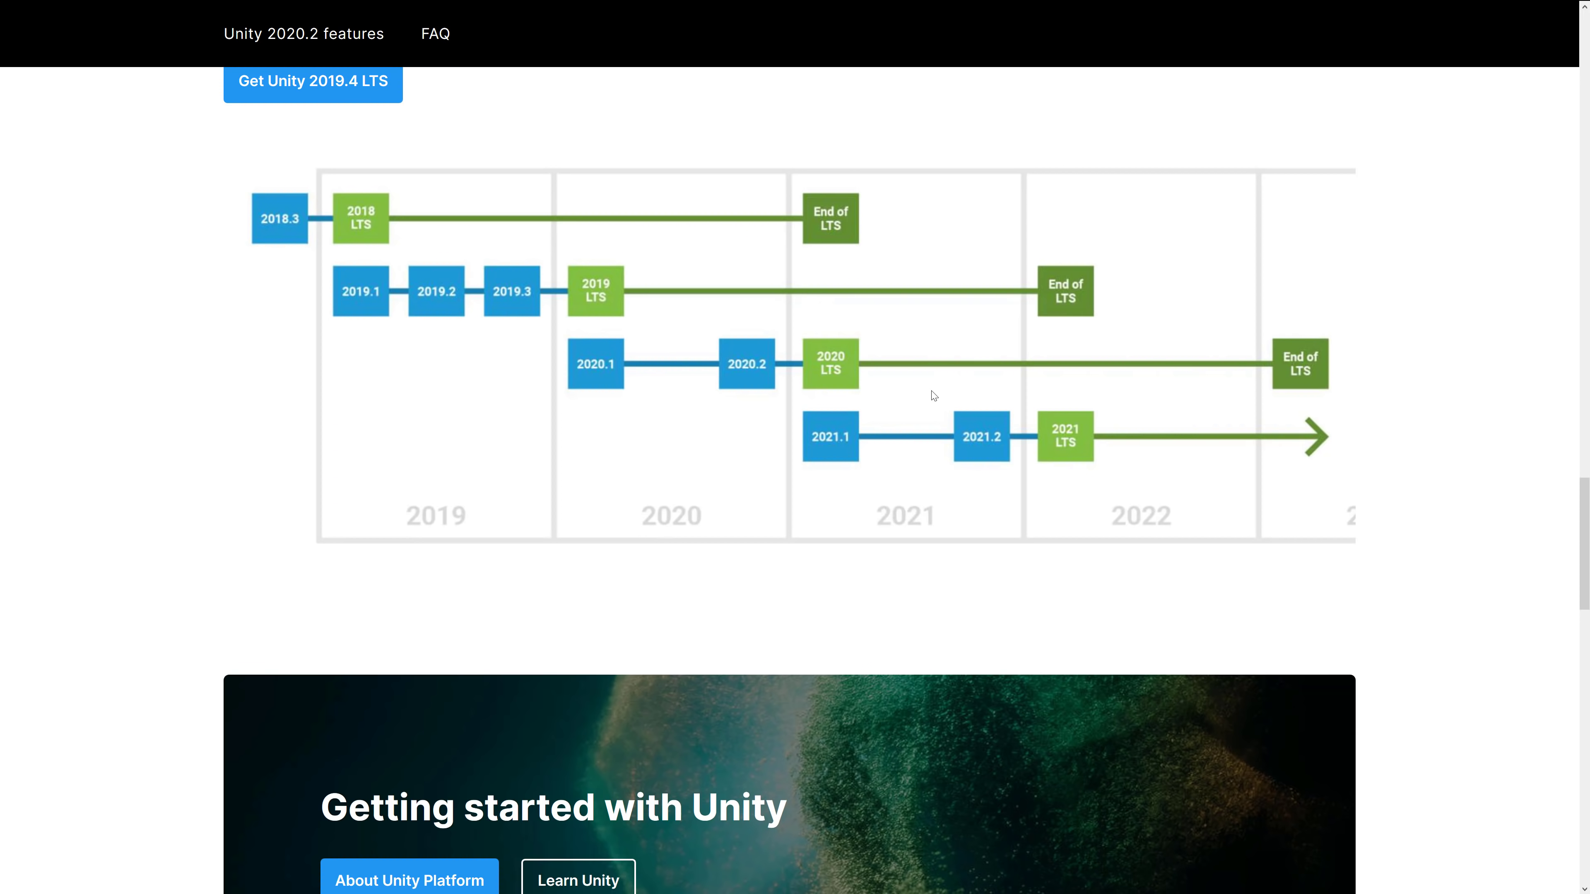
mouse_move(1454, 355)
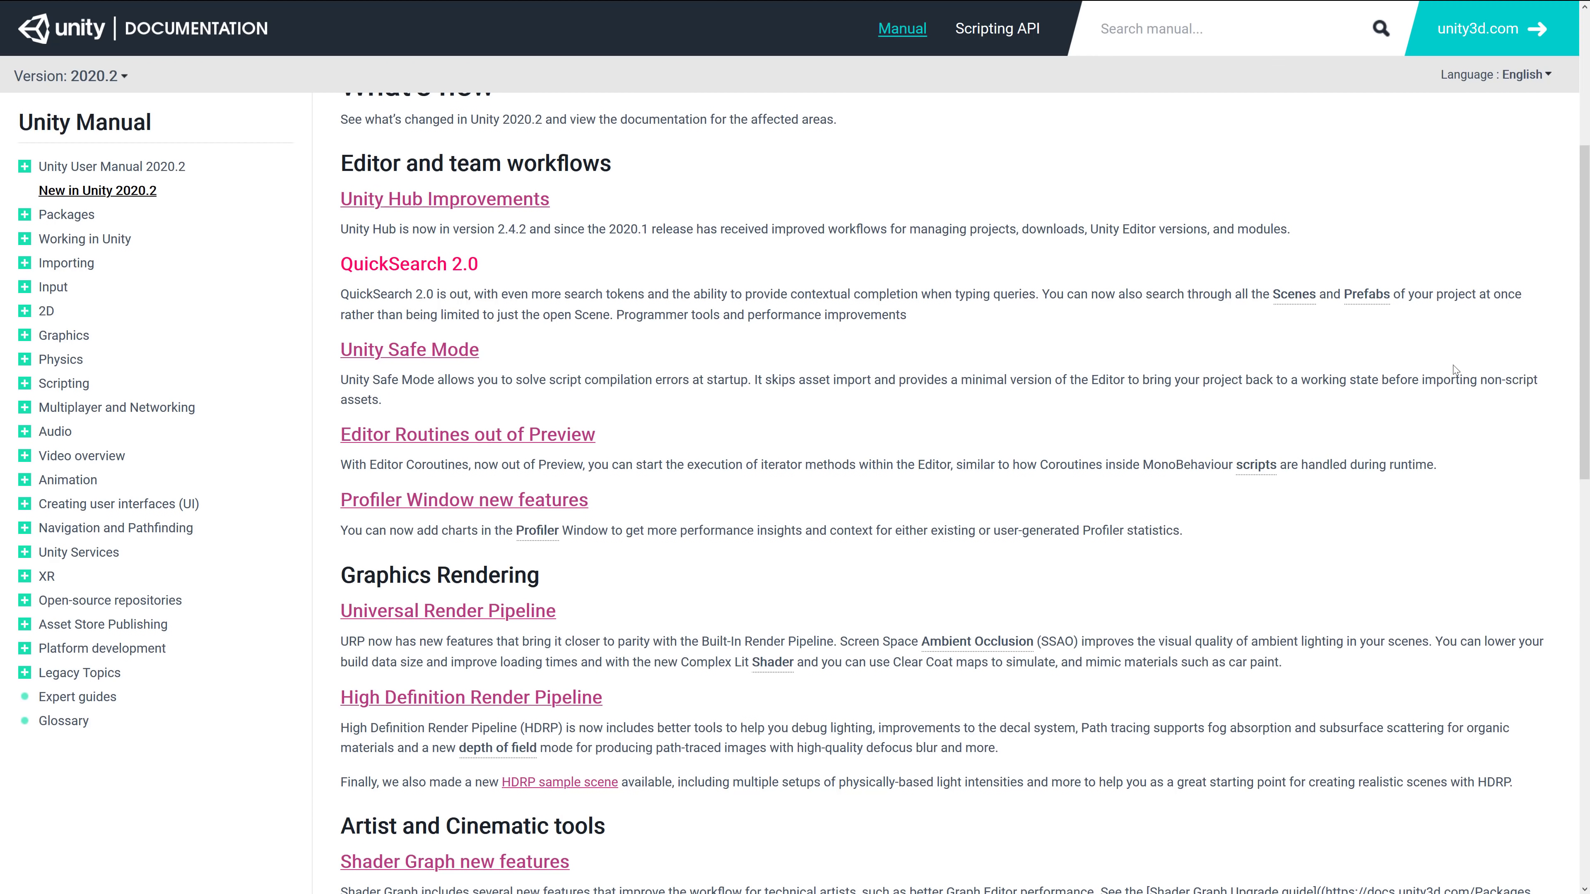
mouse_move(1299, 520)
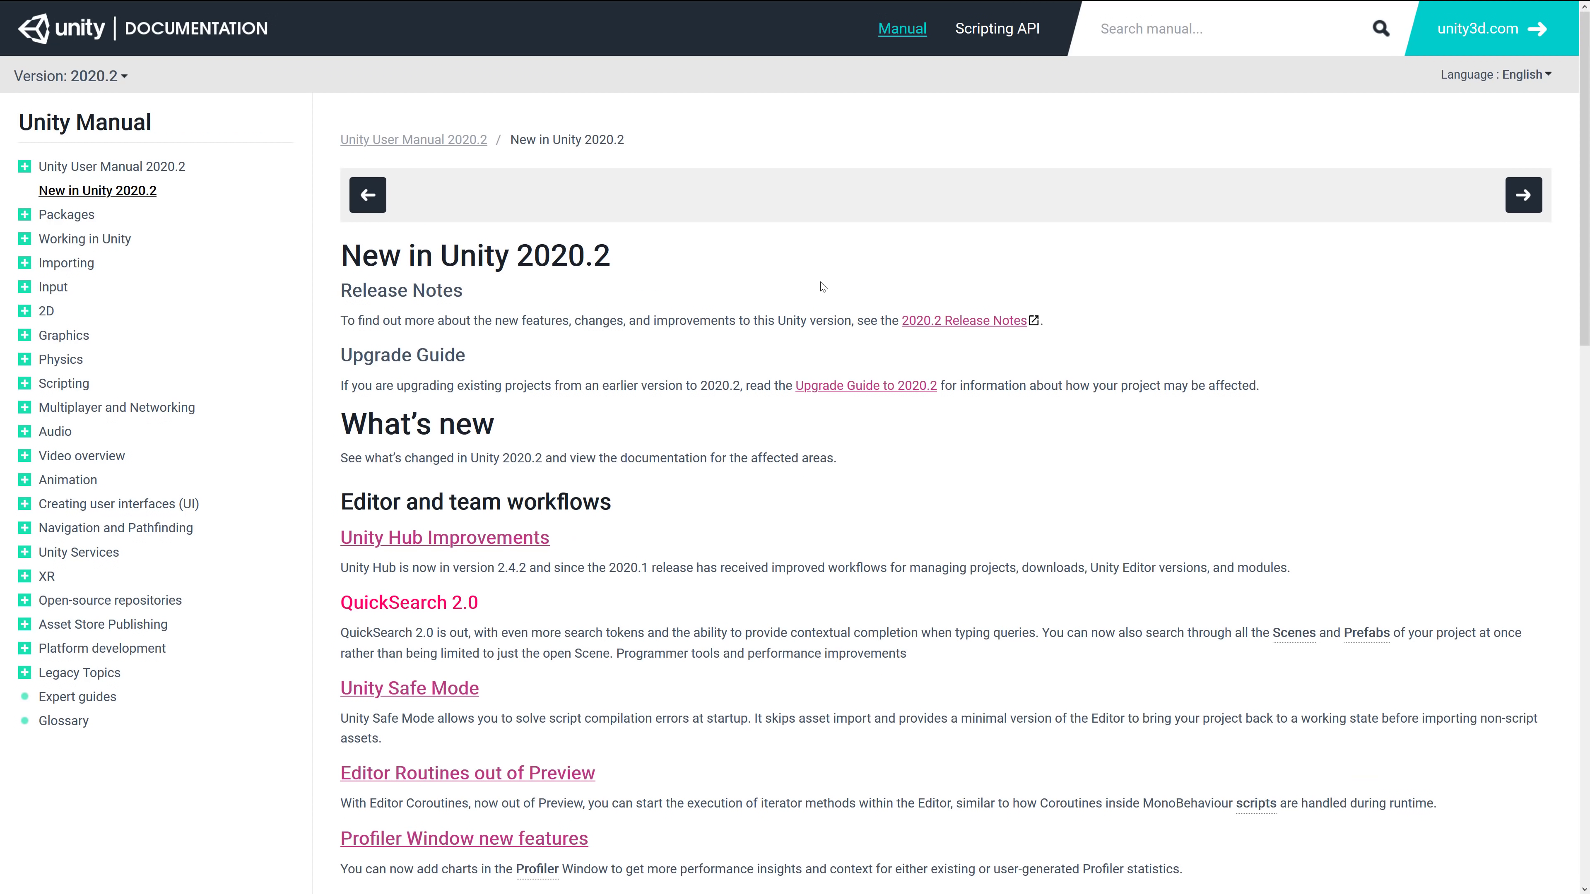
- Scroll the 'New in Unity 2020.2' manual page down to the Platforms and Apple Silicon entries
scroll(down, 3)
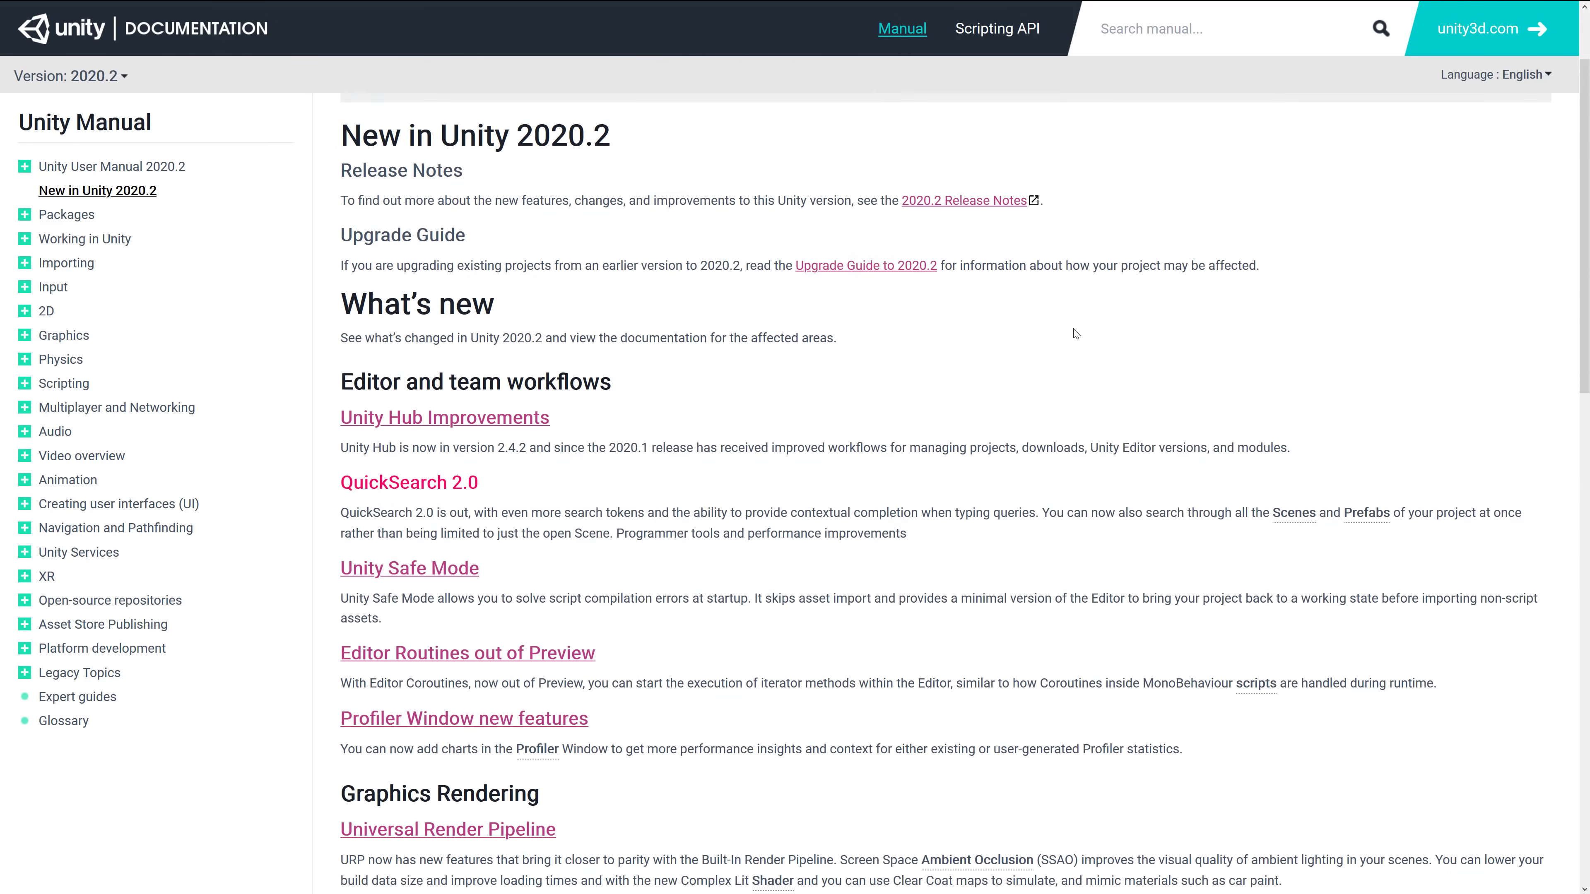
scroll(down, 3)
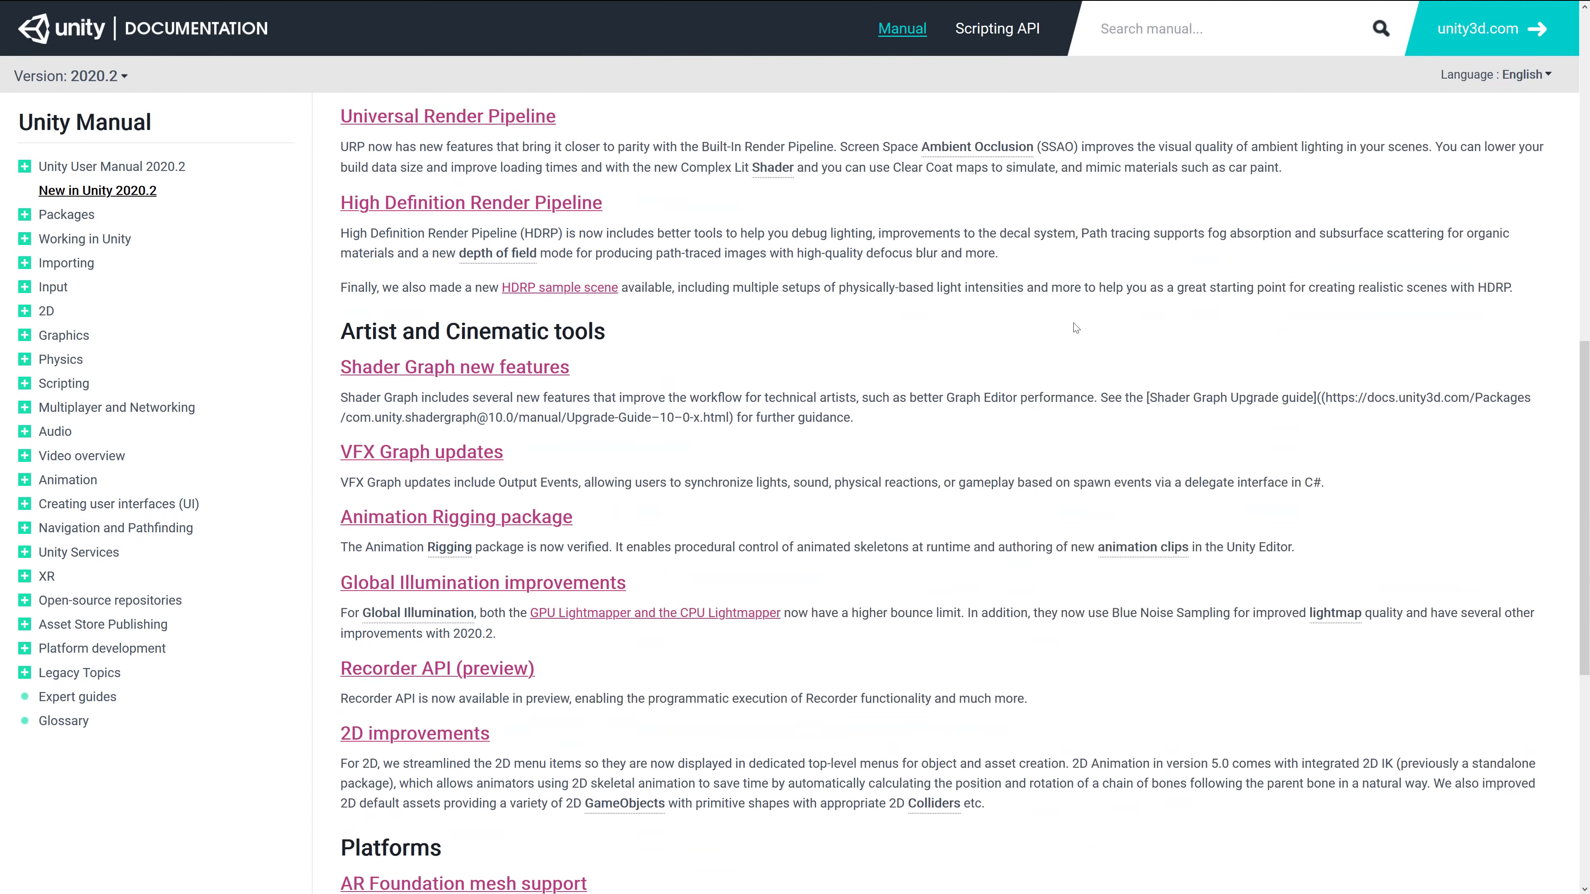
scroll(down, 3)
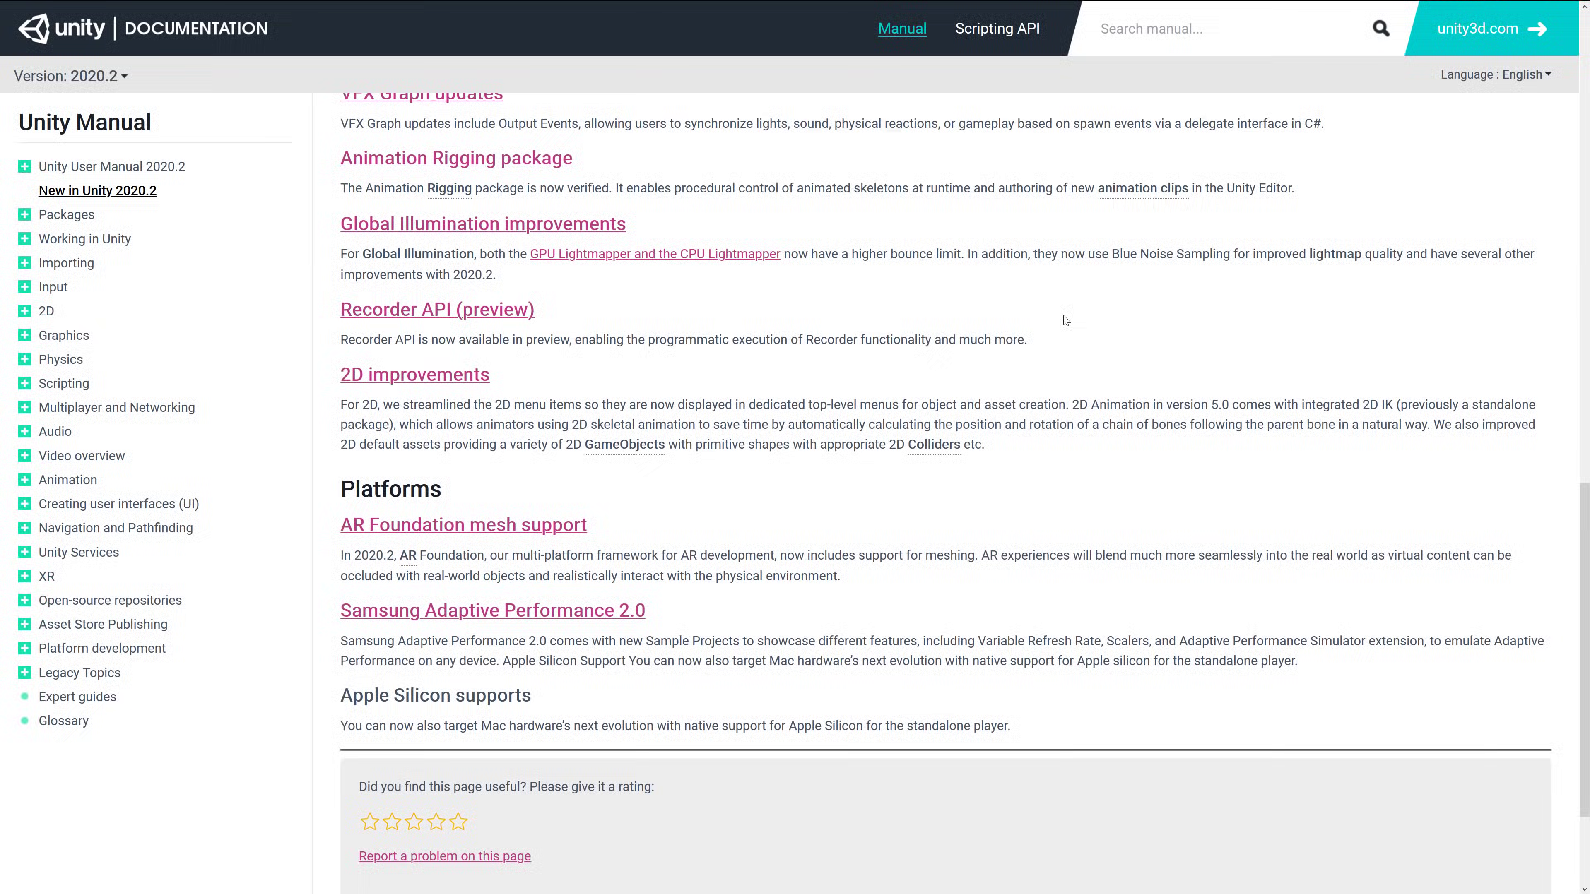
scroll(up, 3)
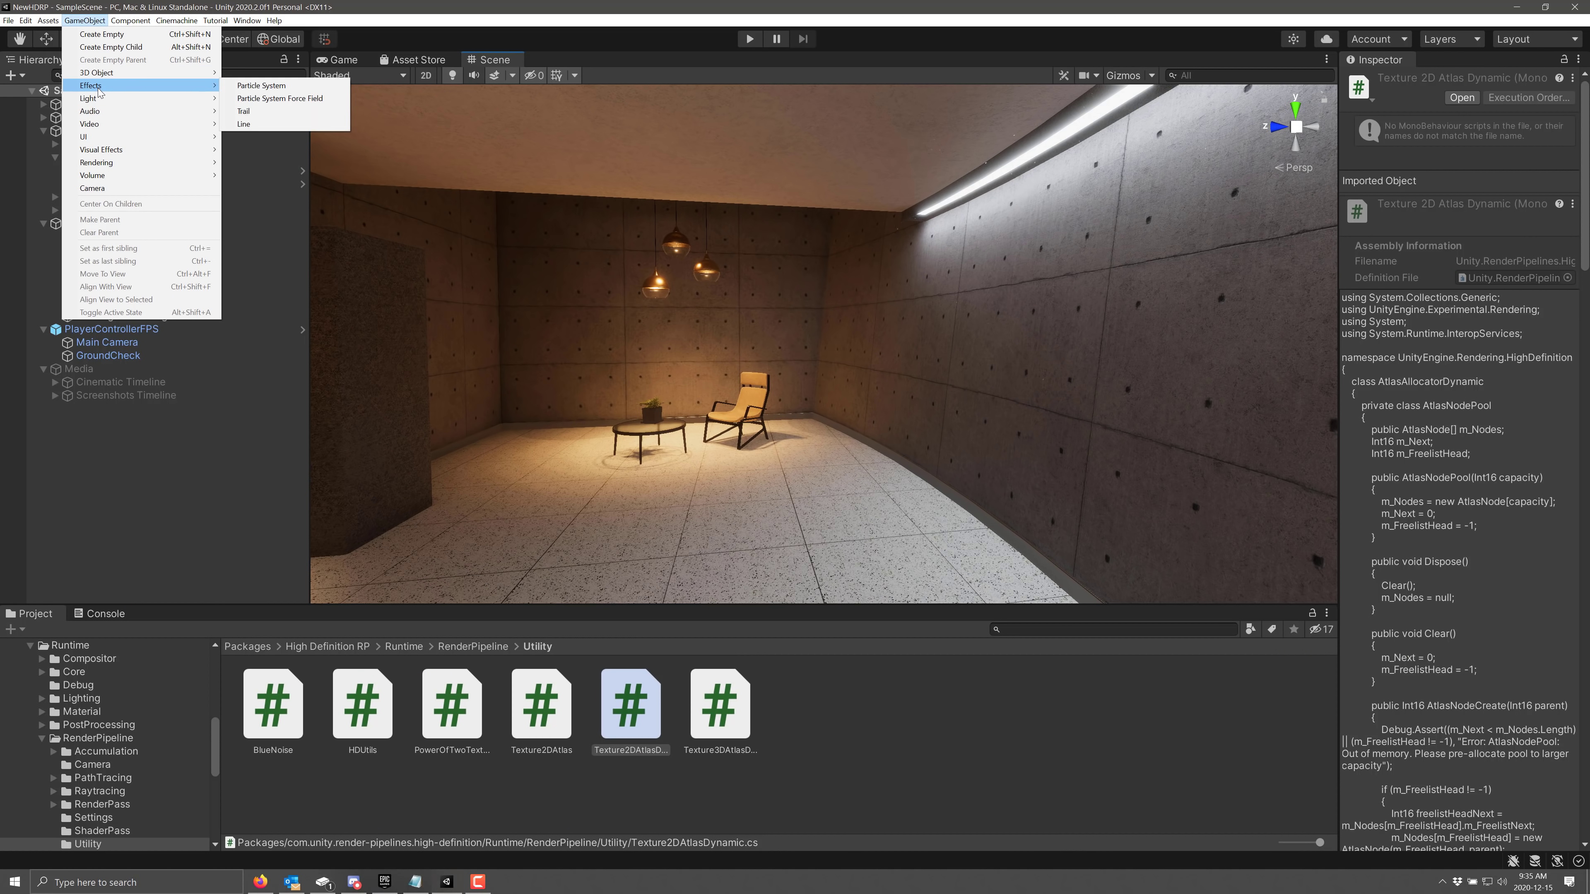
mouse_move(96, 72)
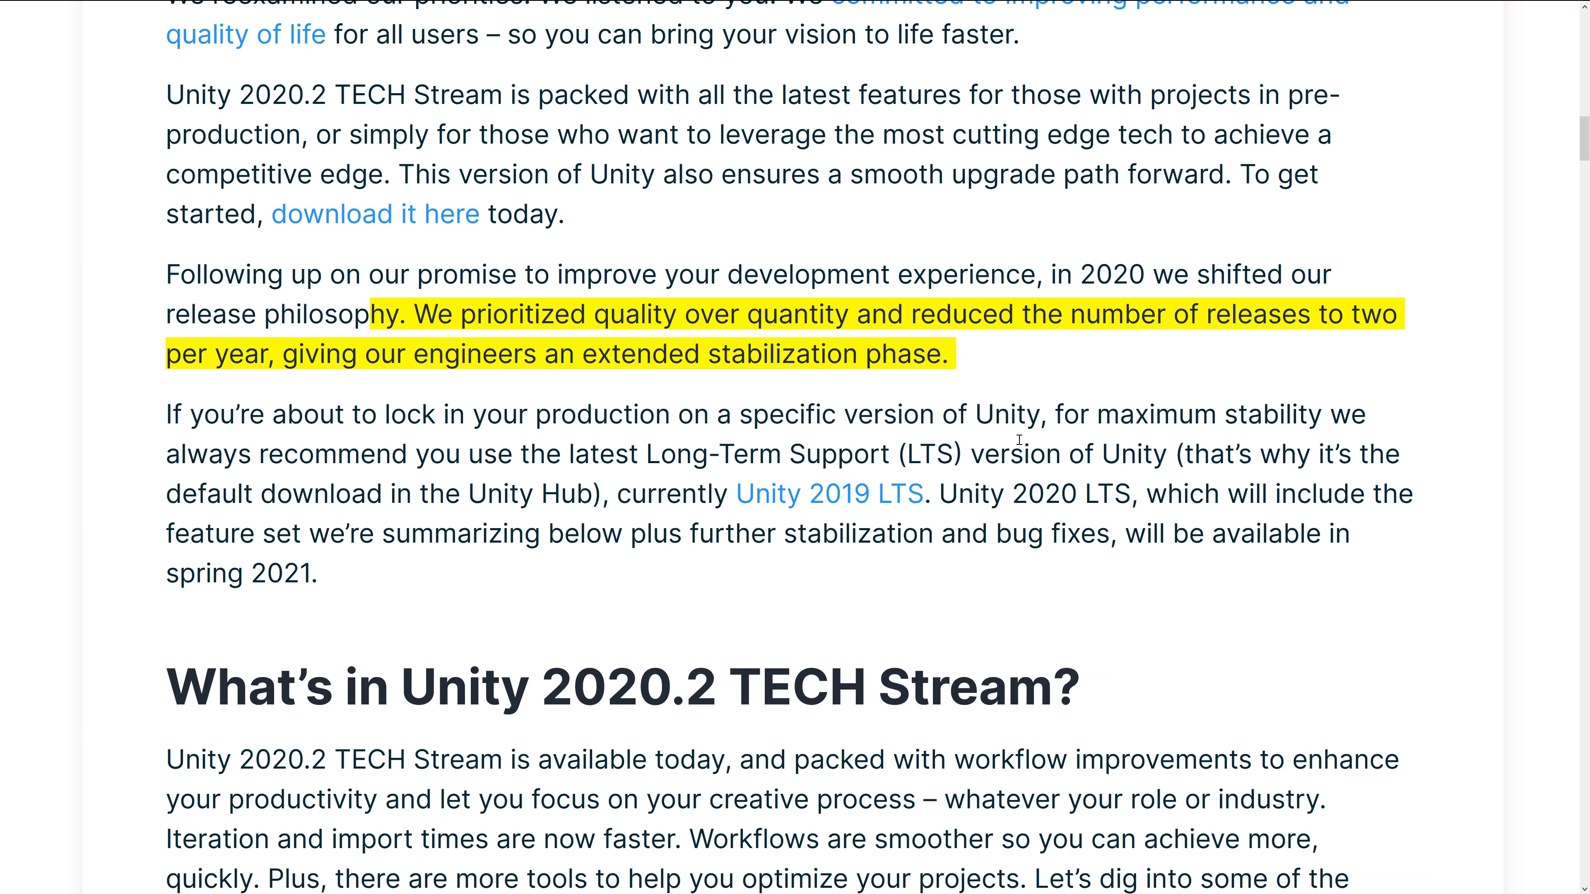
- Scroll the 2020.2 TECH Stream blog post past 'The road to 2021' to the Beta sweepstakes winners
scroll(down, 3)
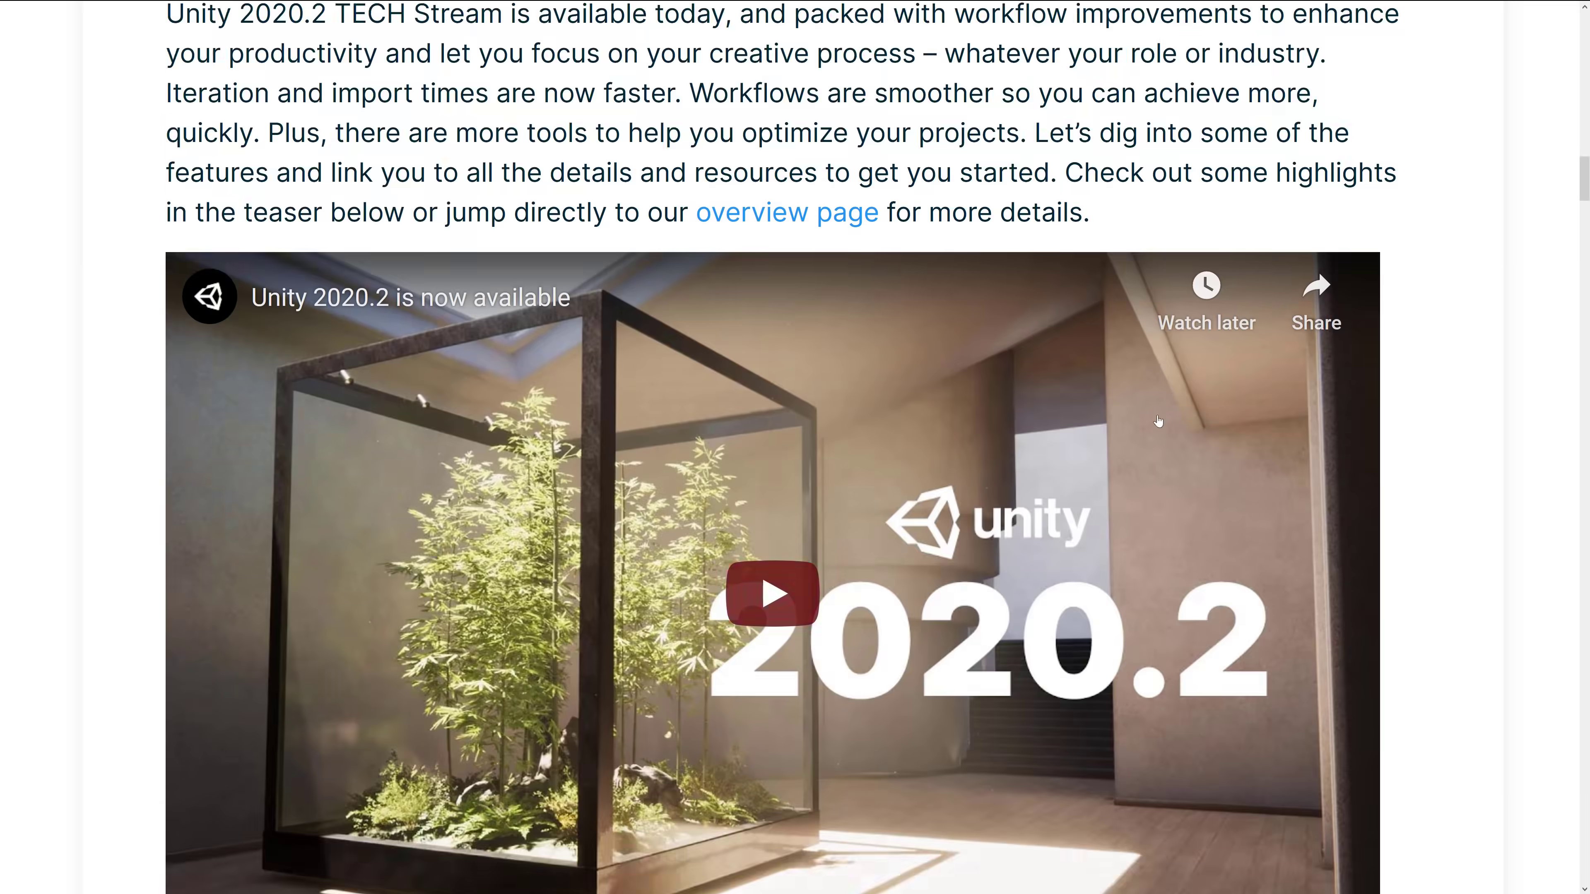
scroll(down, 3)
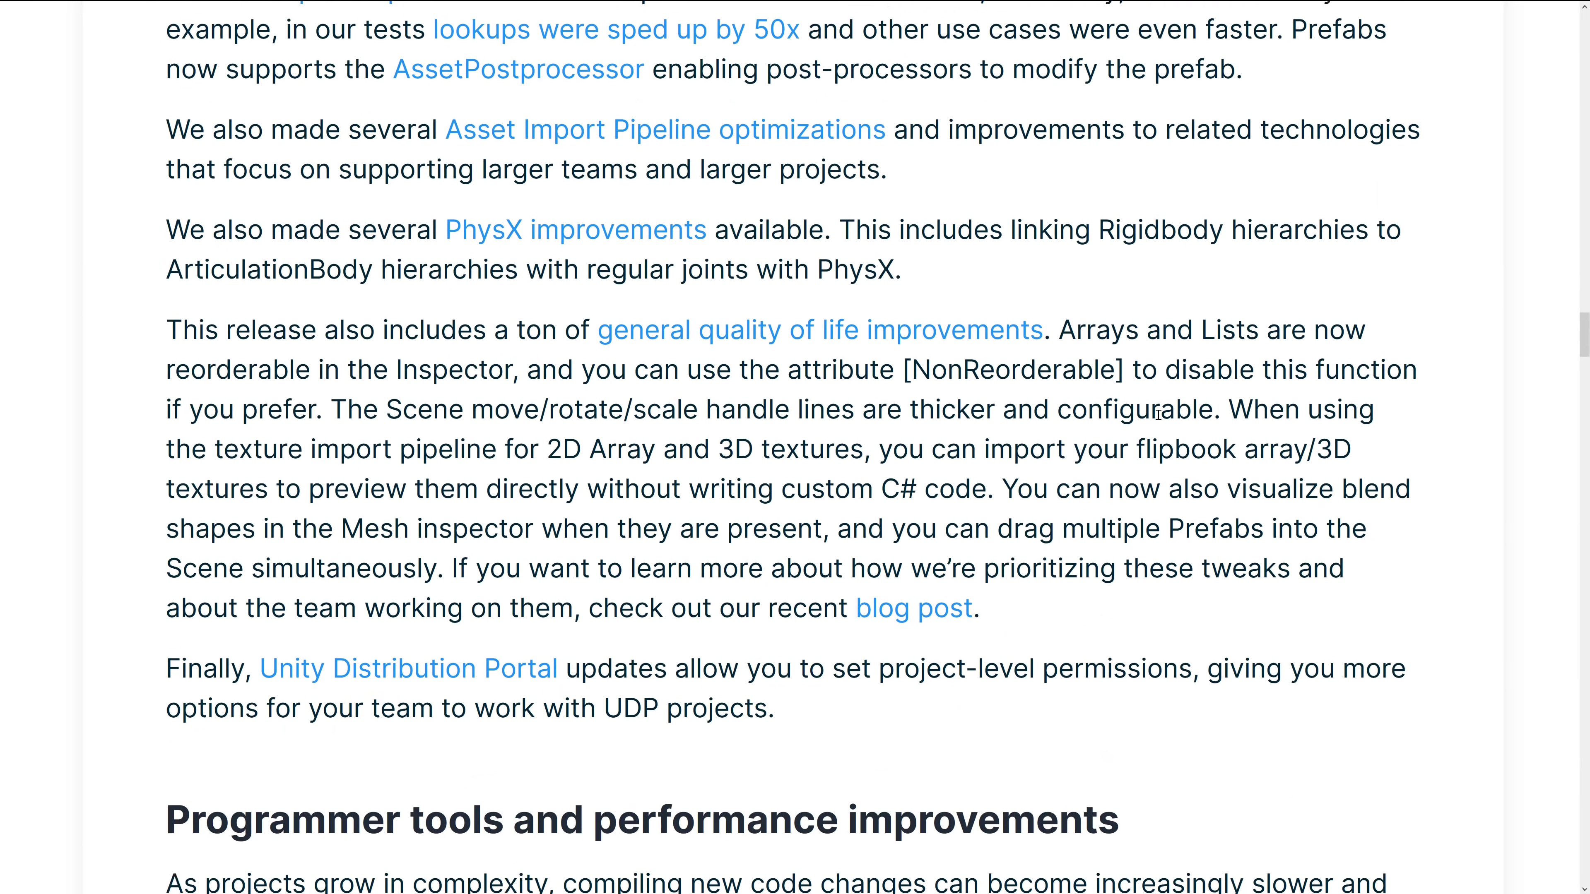
scroll(down, 3)
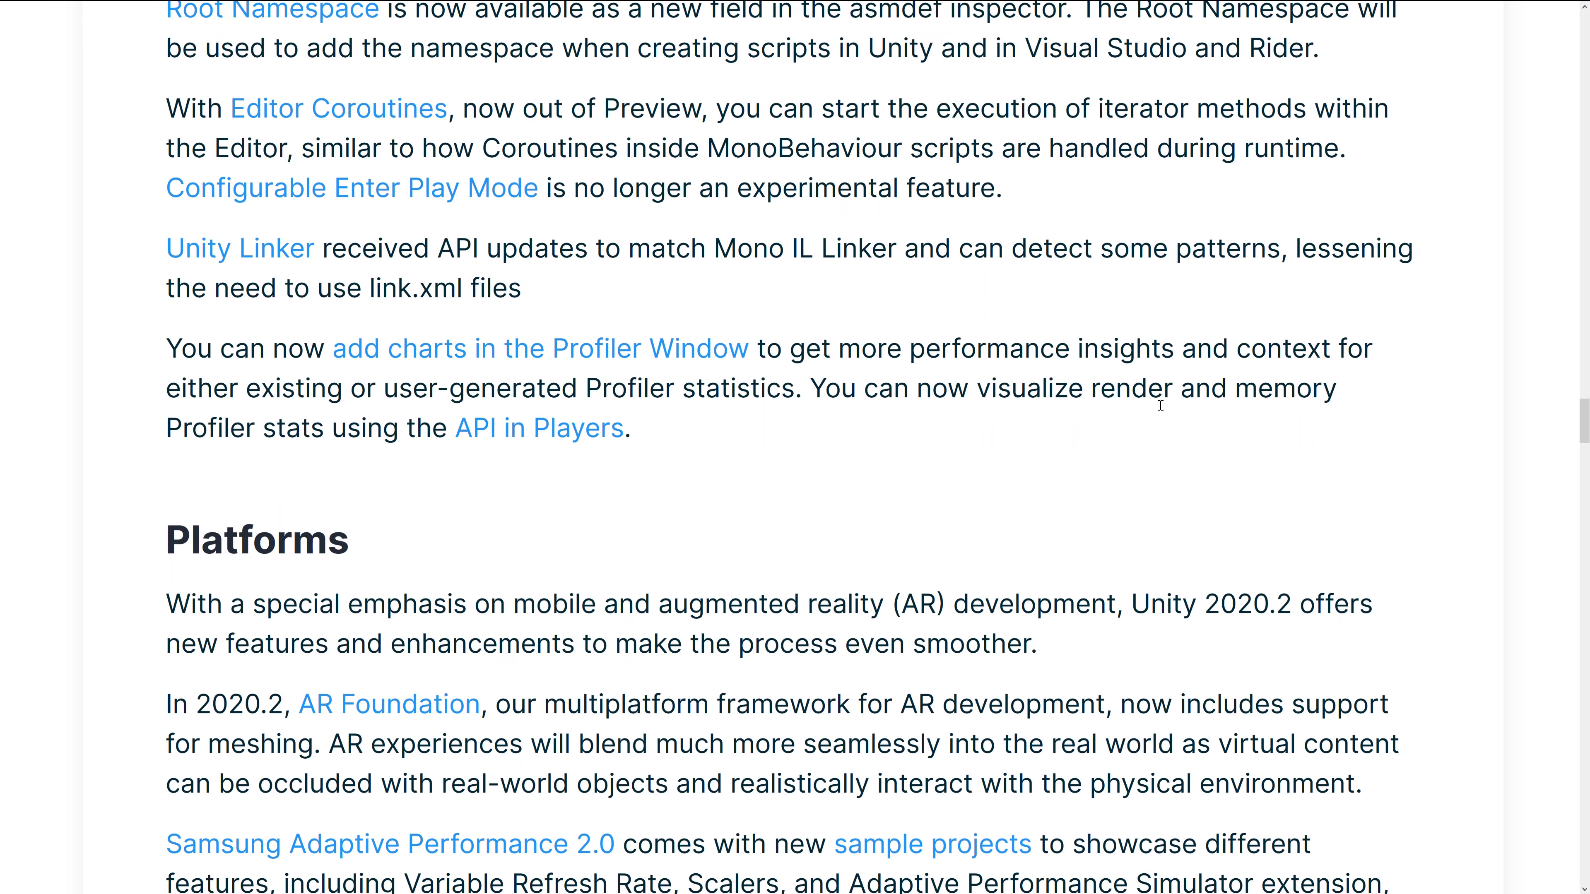
scroll(down, 3)
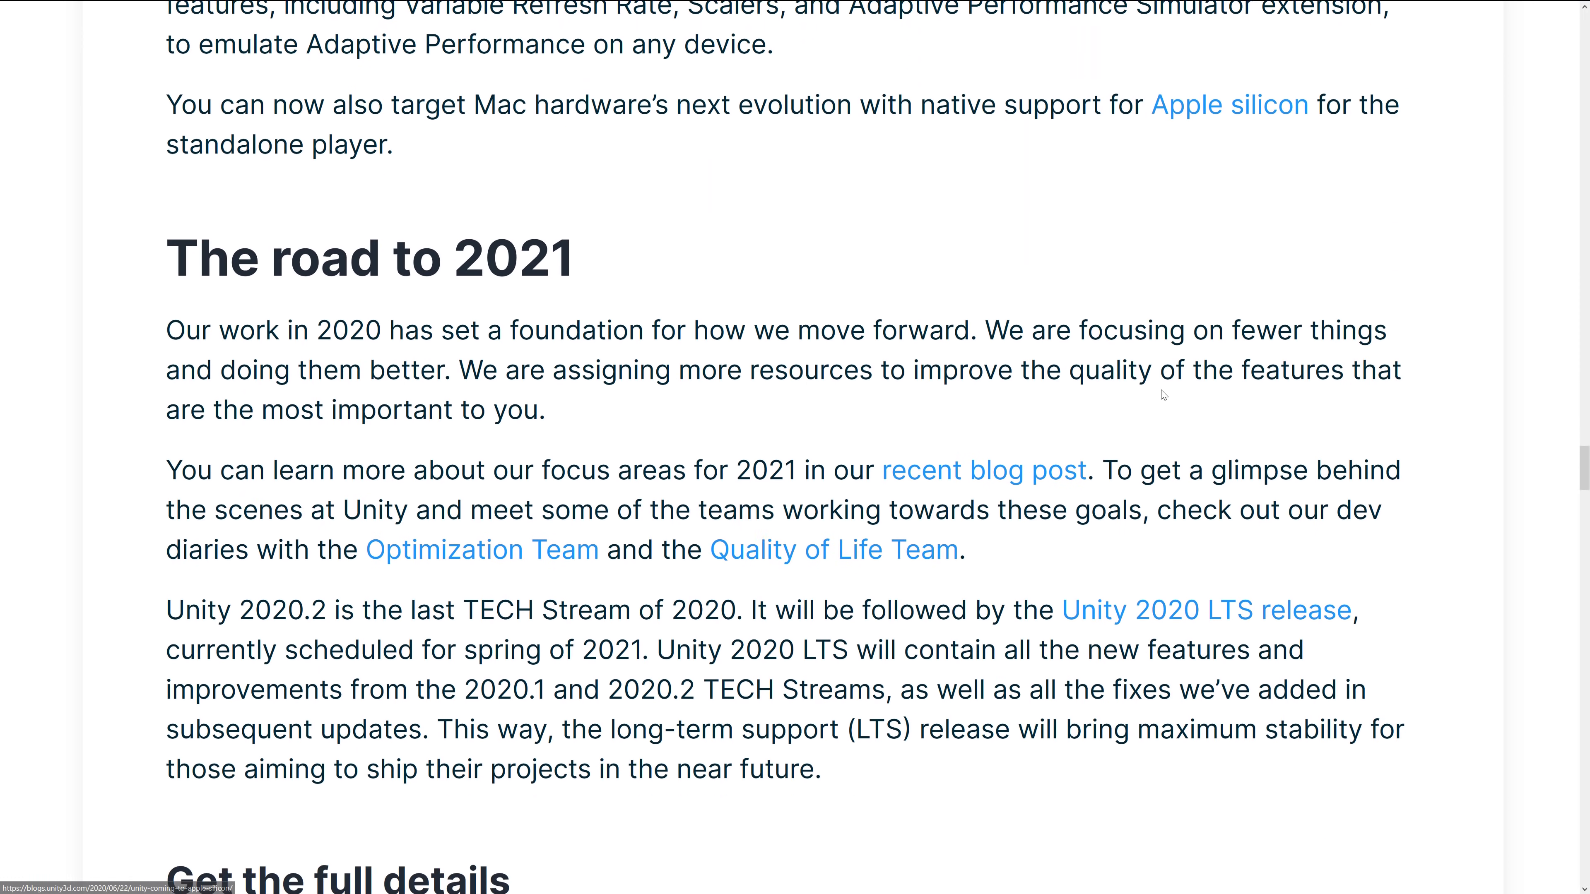
scroll(down, 3)
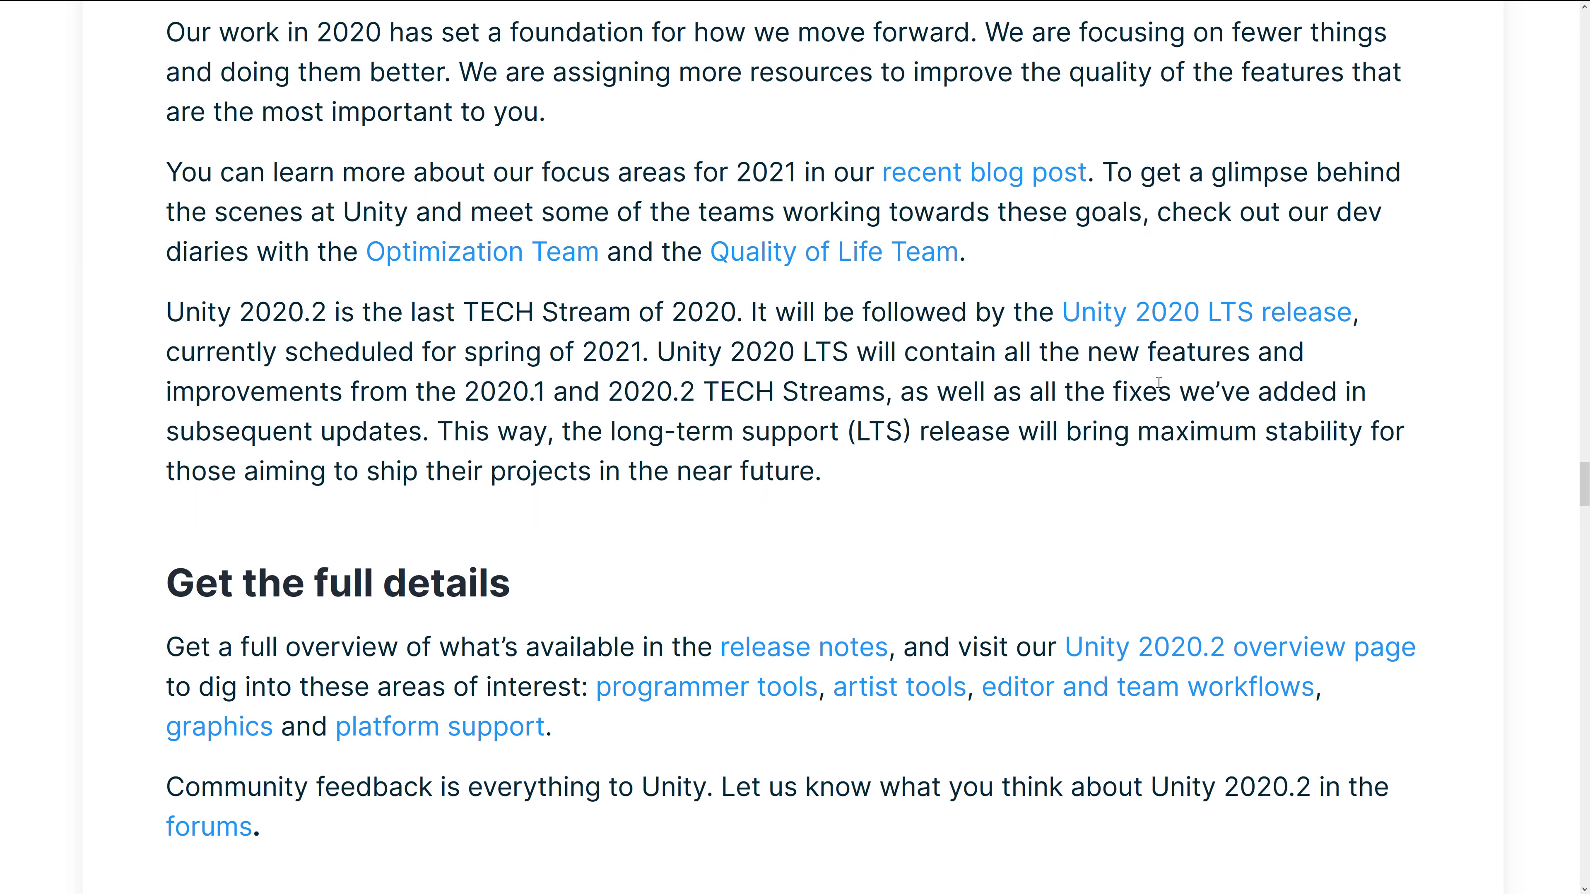
scroll(down, 3)
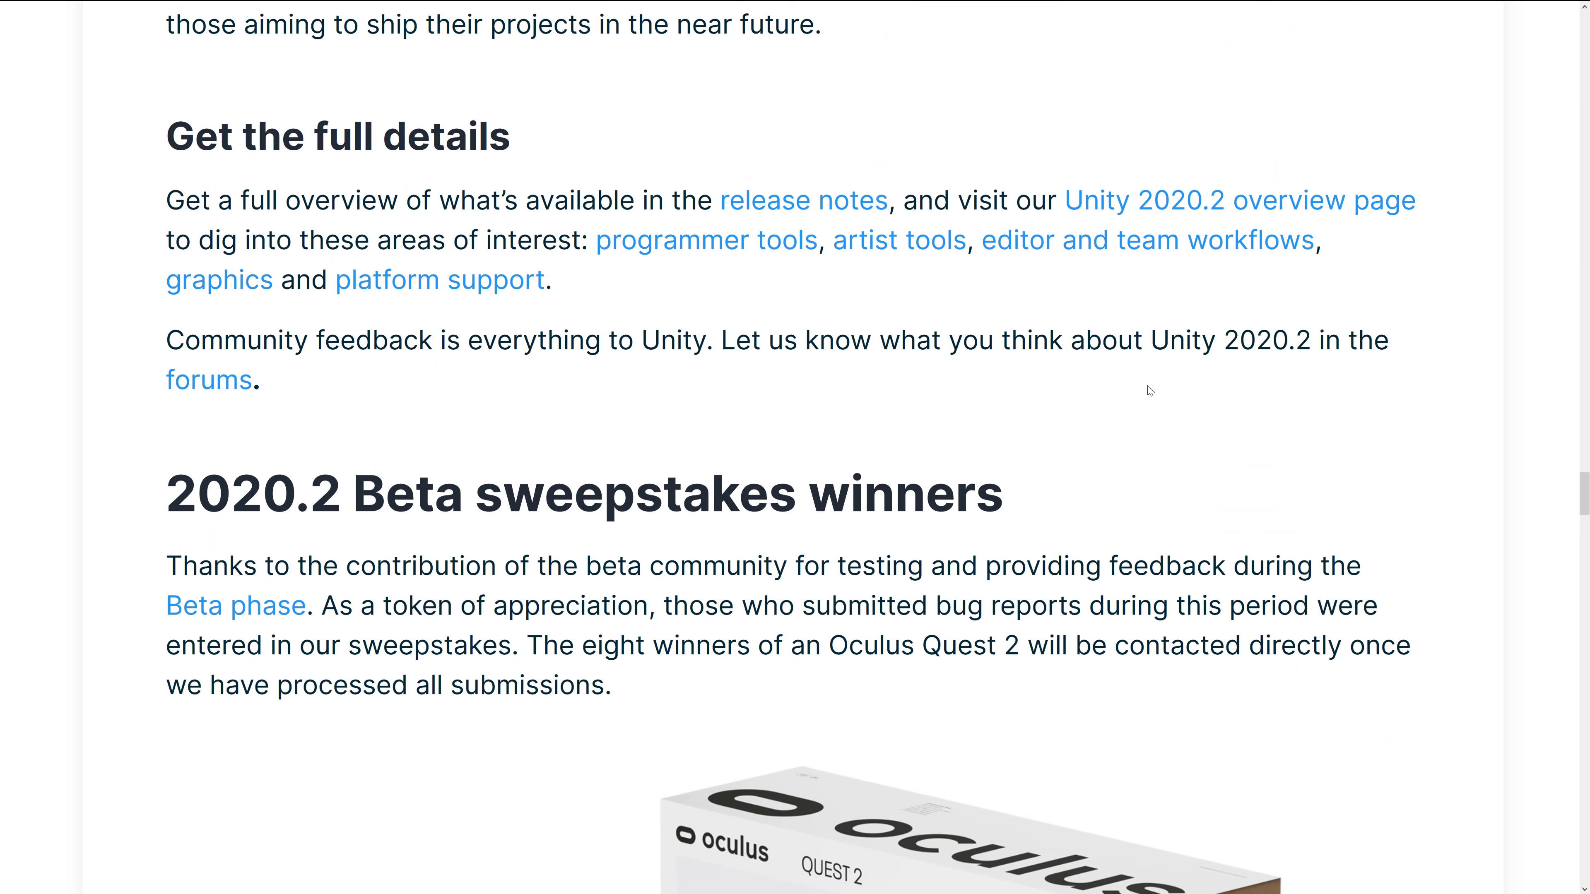